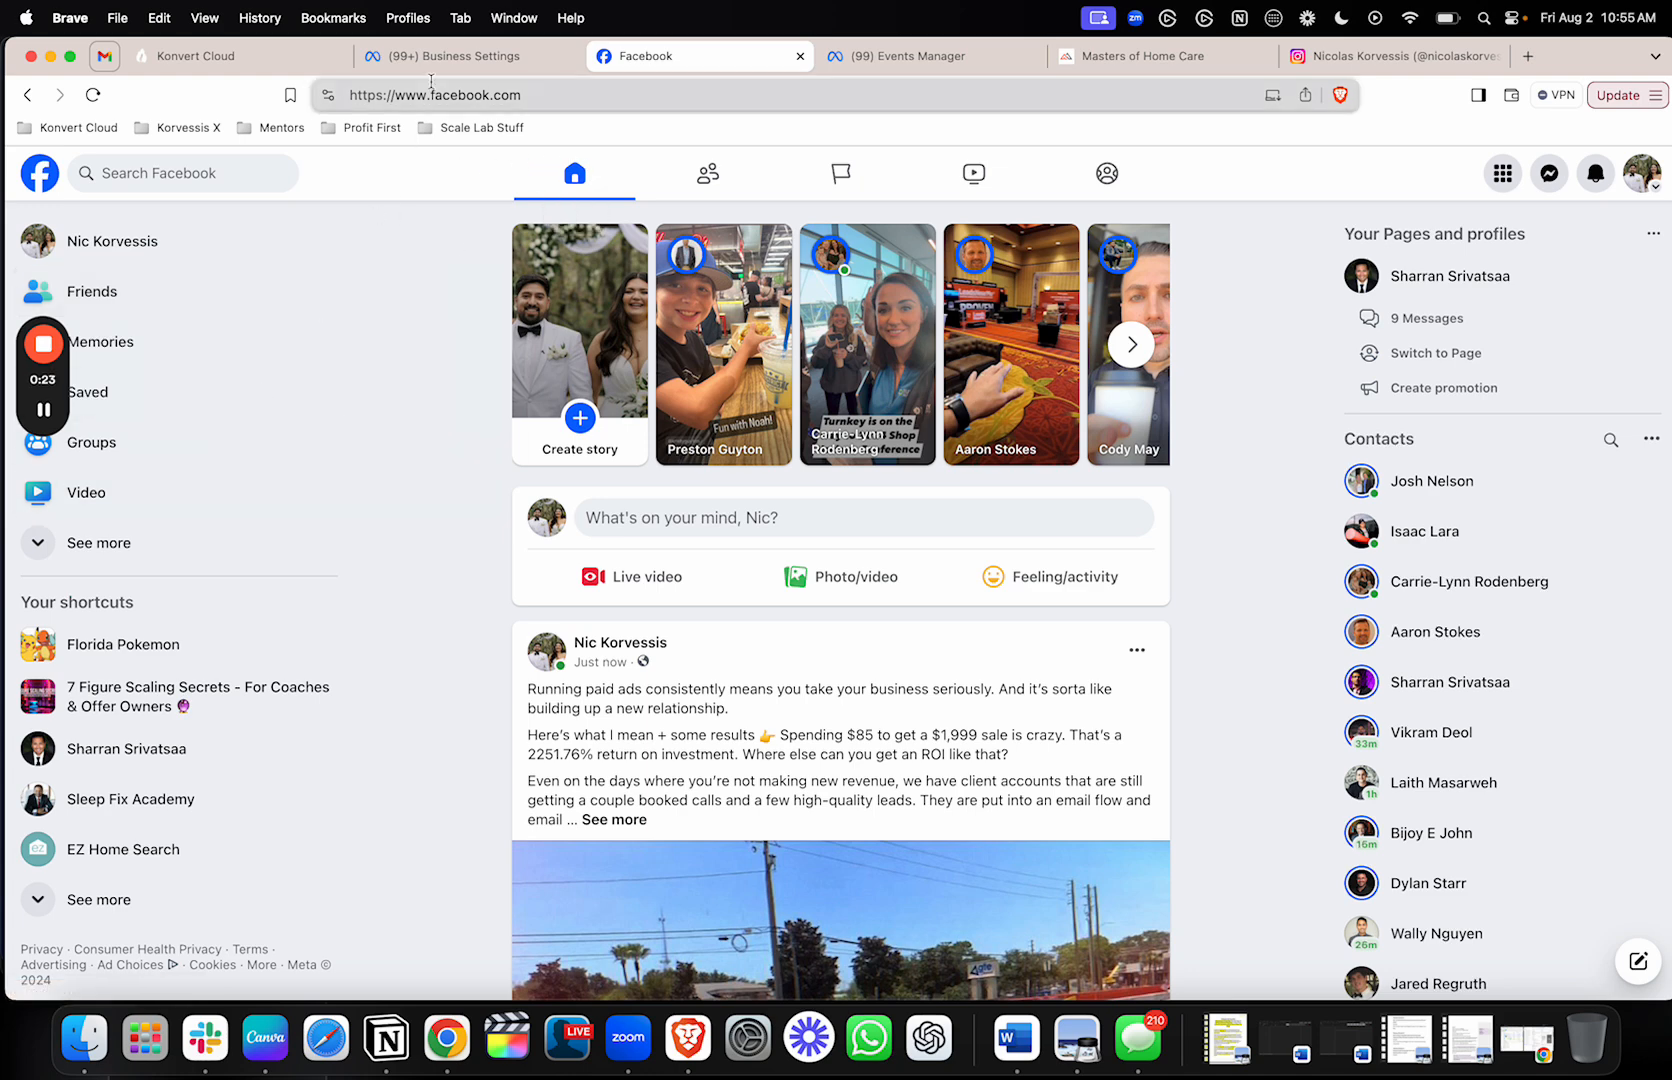
- Check the Business Settings tab, then expand Facebook's shortcuts and launch Ads Manager
{"action": "left_click", "coordinate": [448, 55]}
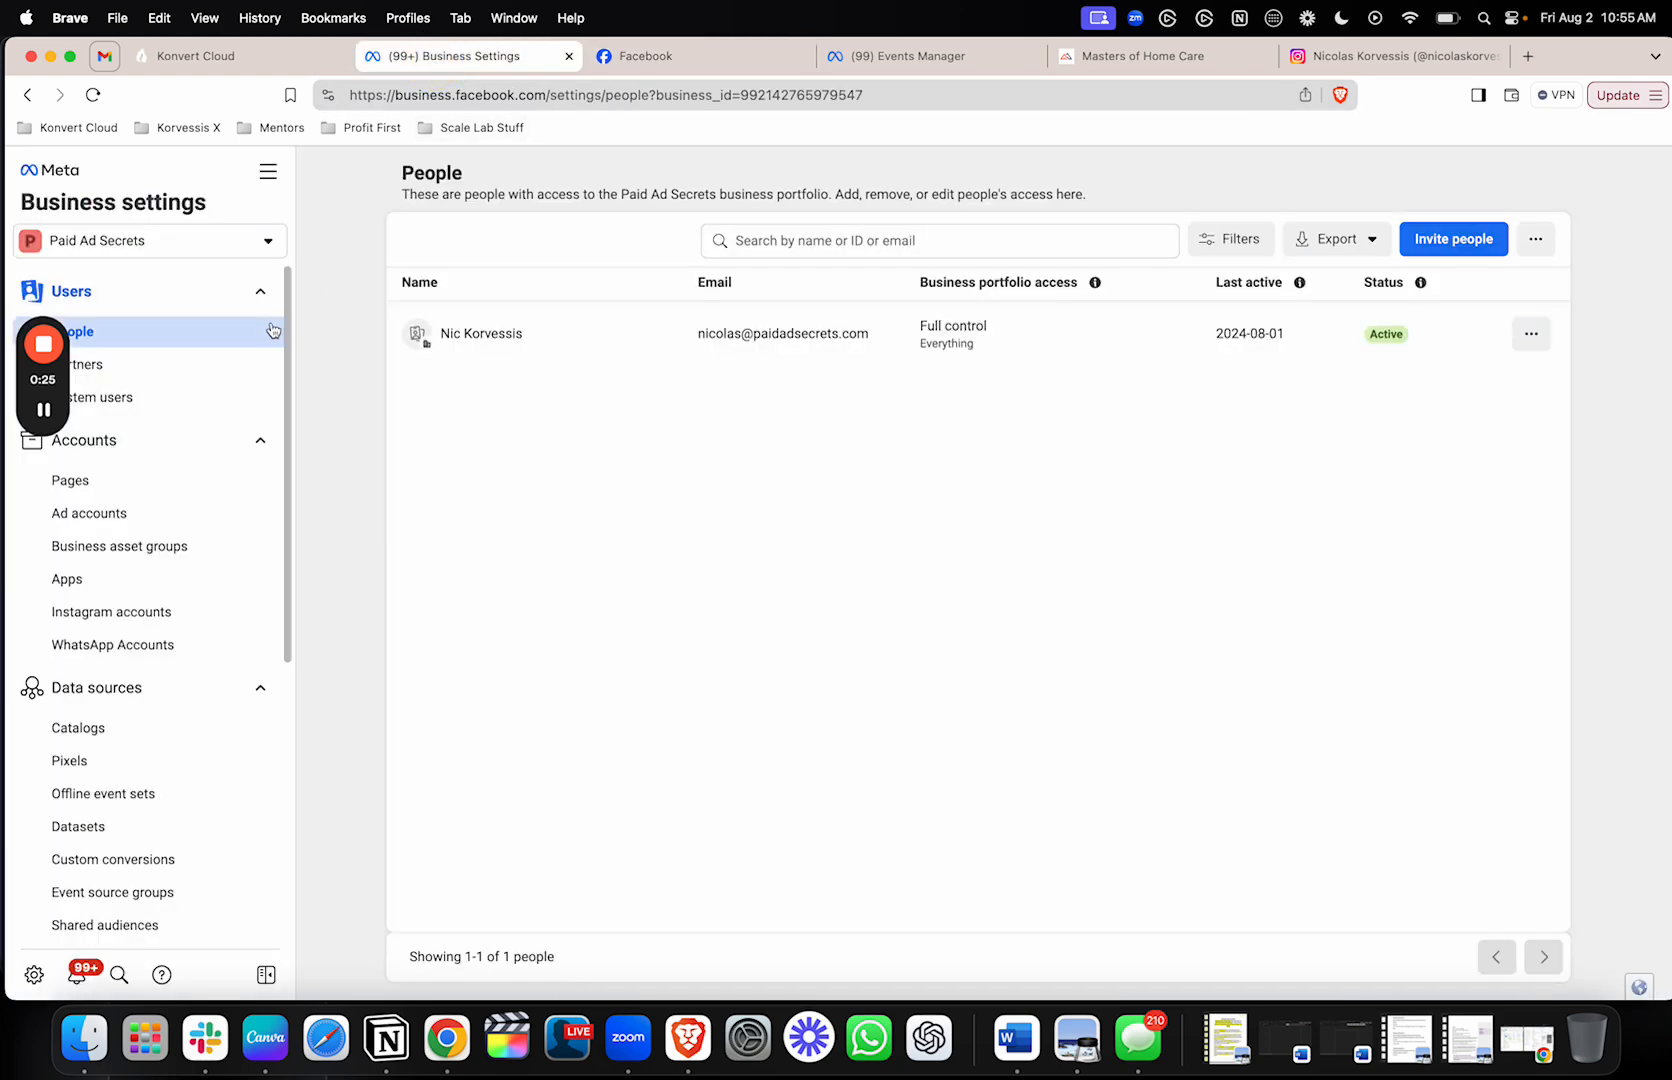
{"action": "mouse_move", "coordinate": [479, 128]}
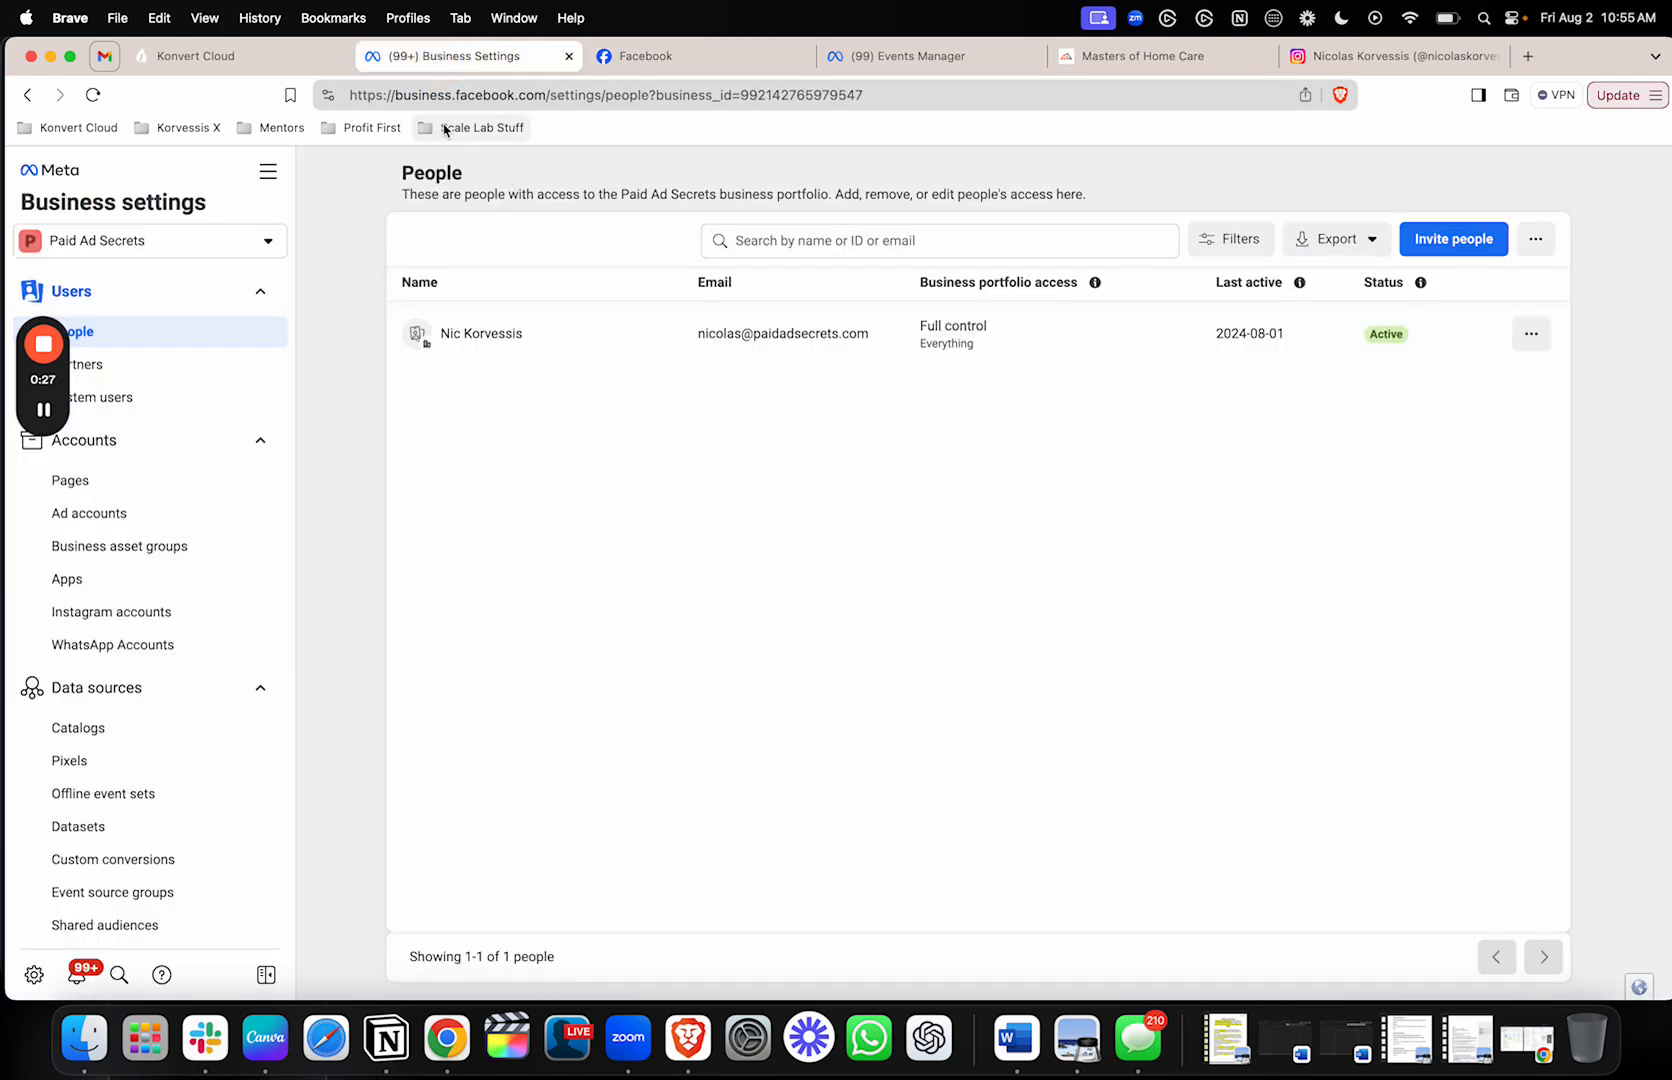
{"action": "mouse_move", "coordinate": [661, 55]}
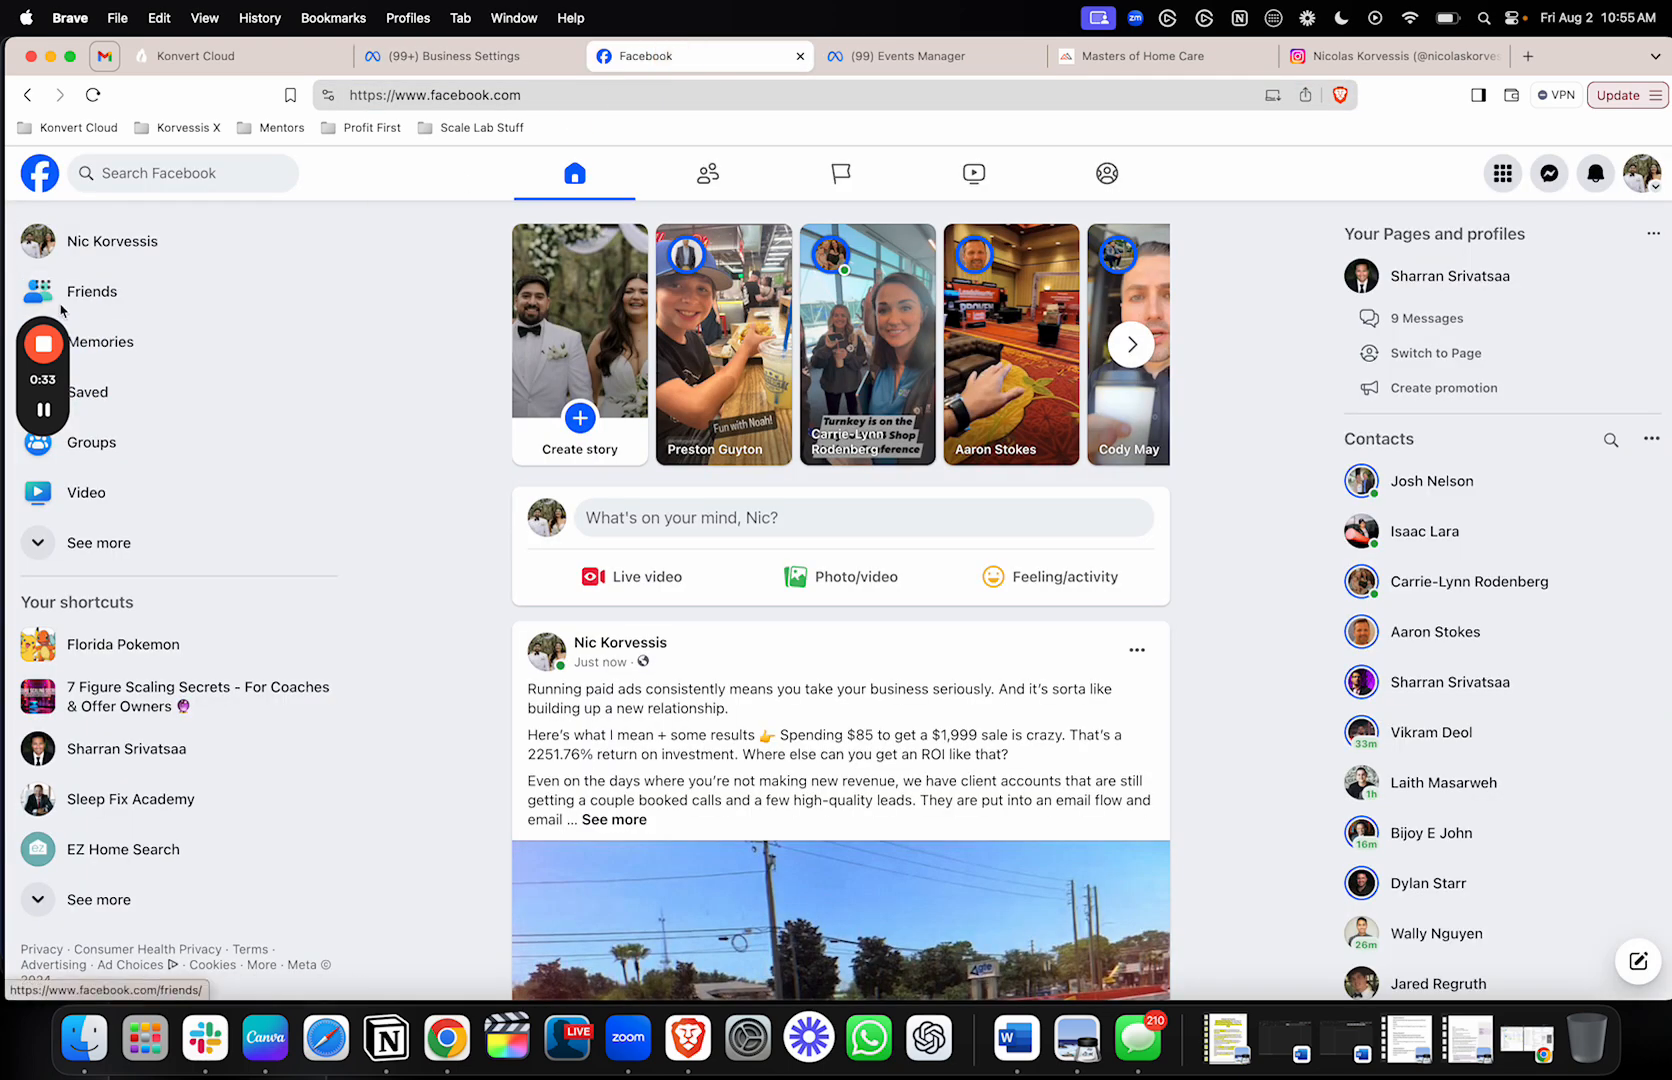
{"action": "mouse_move", "coordinate": [101, 542]}
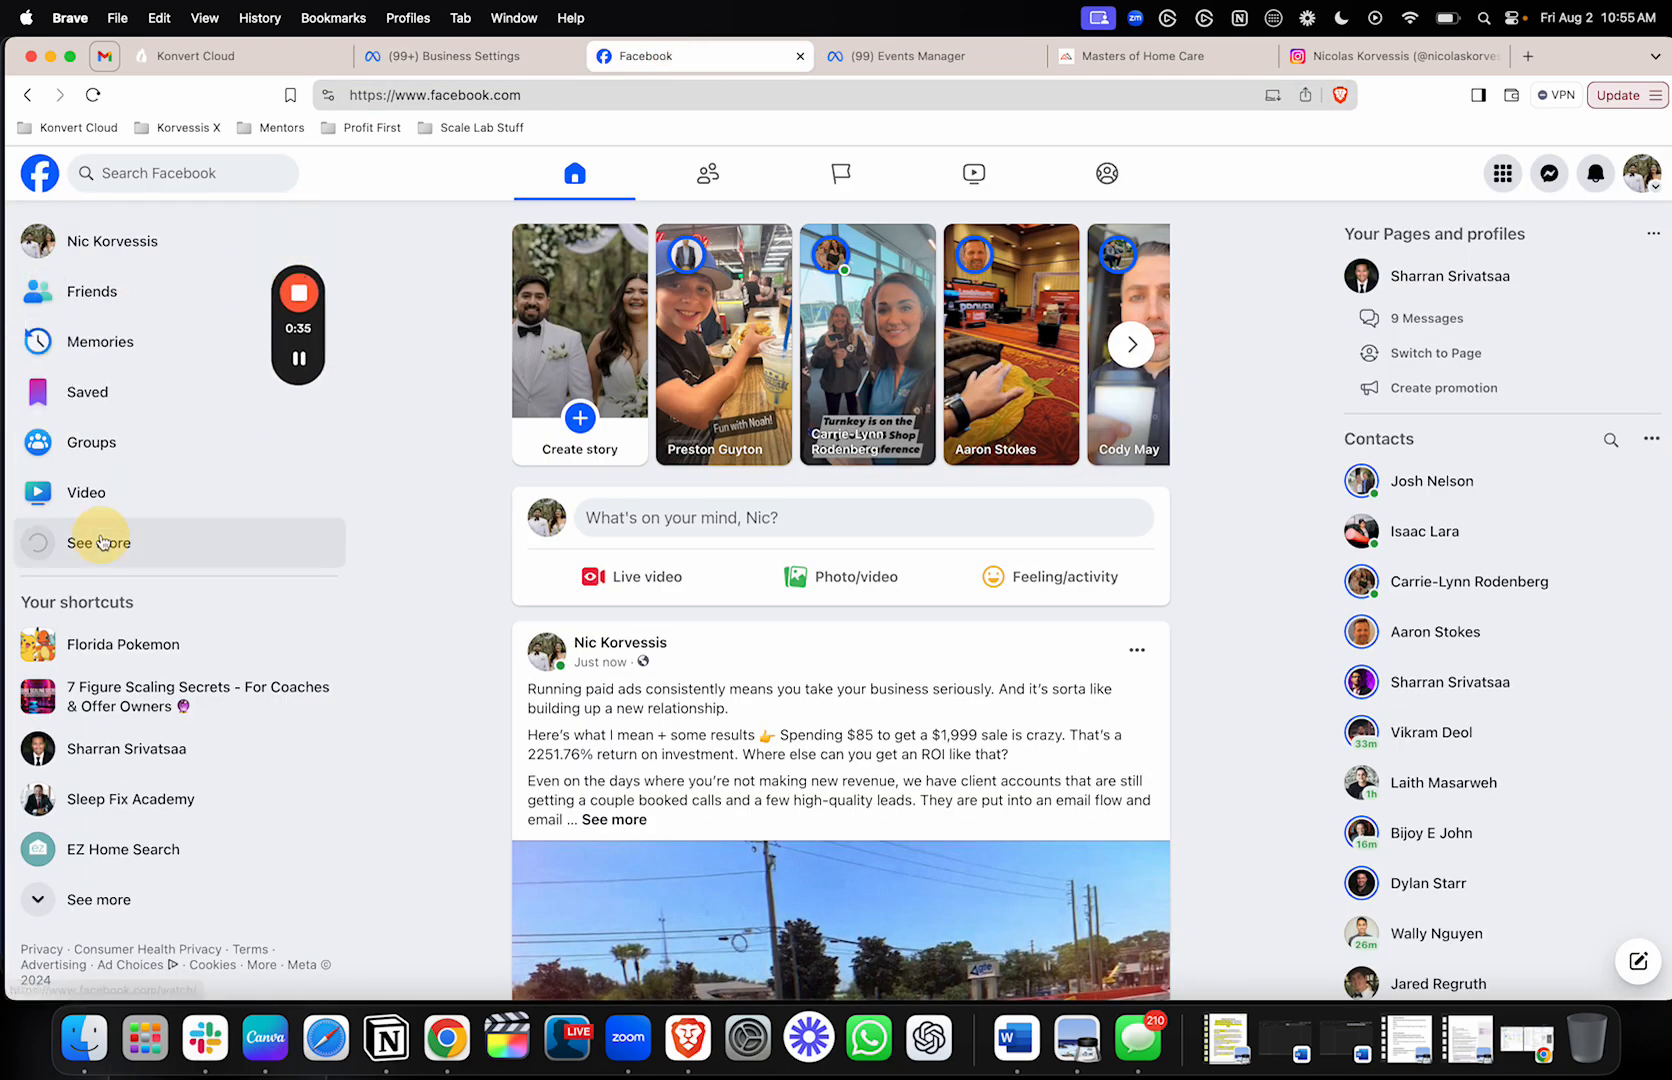
{"action": "left_click", "coordinate": [97, 542]}
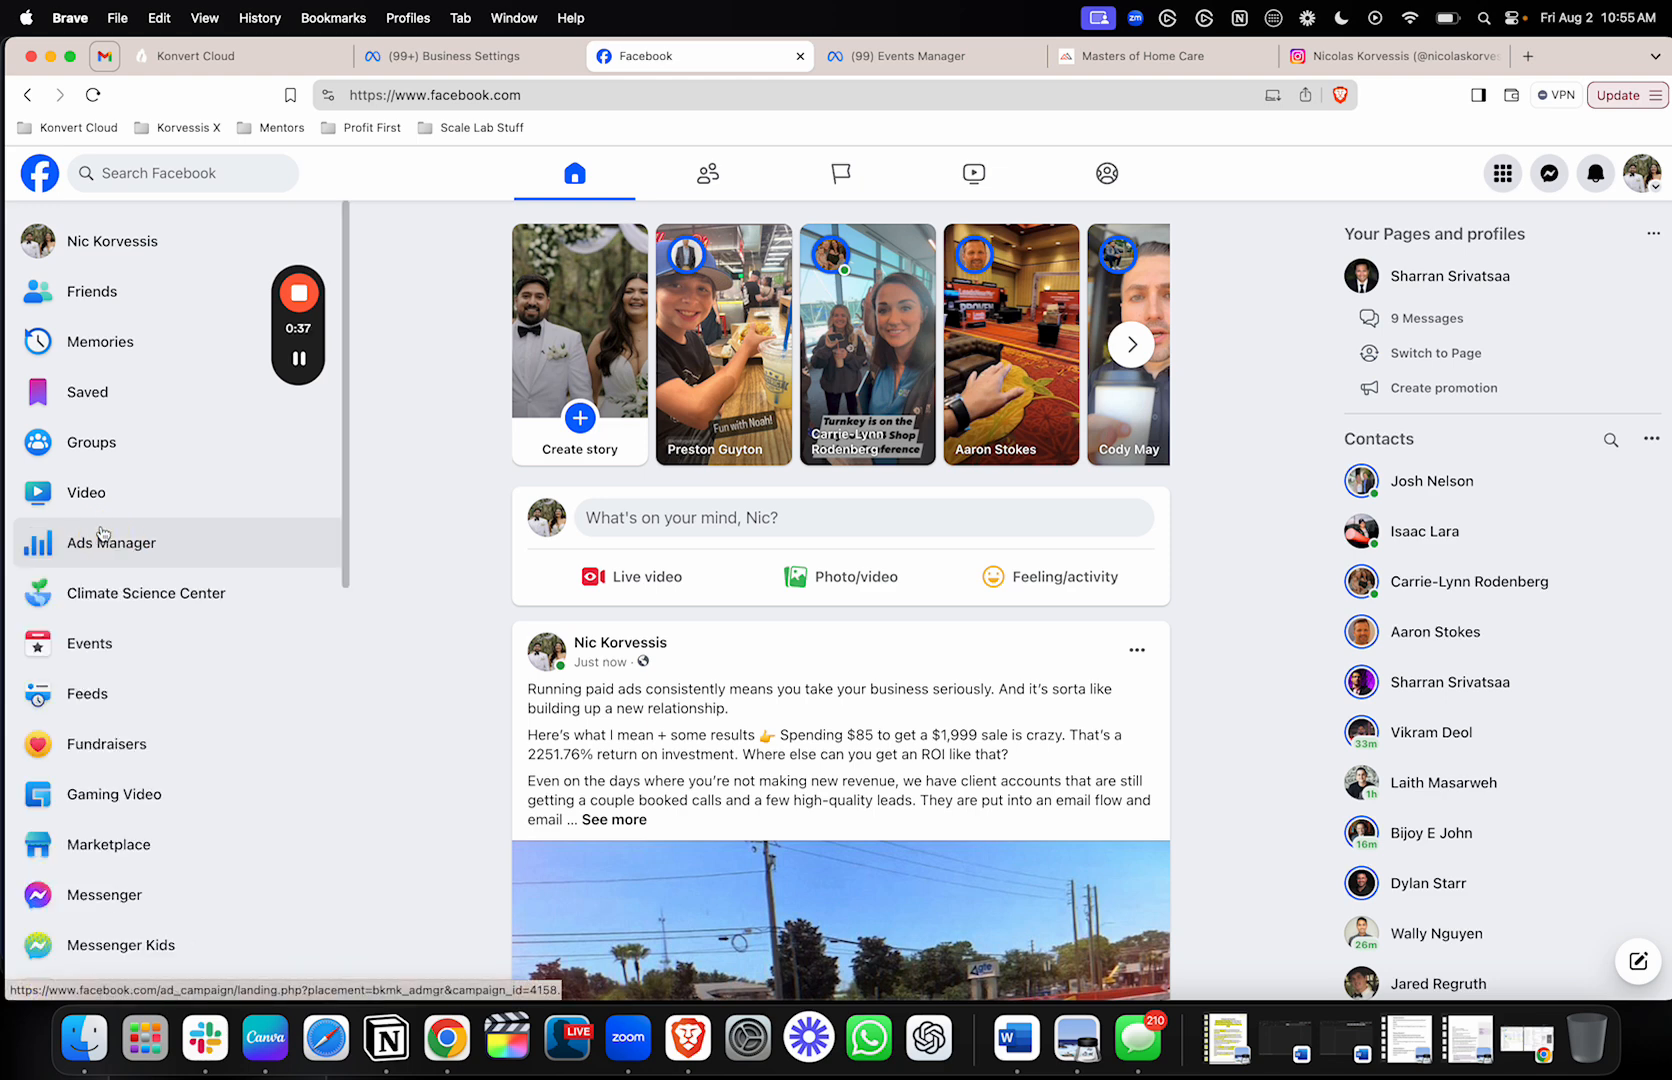
{"action": "left_click", "coordinate": [111, 543]}
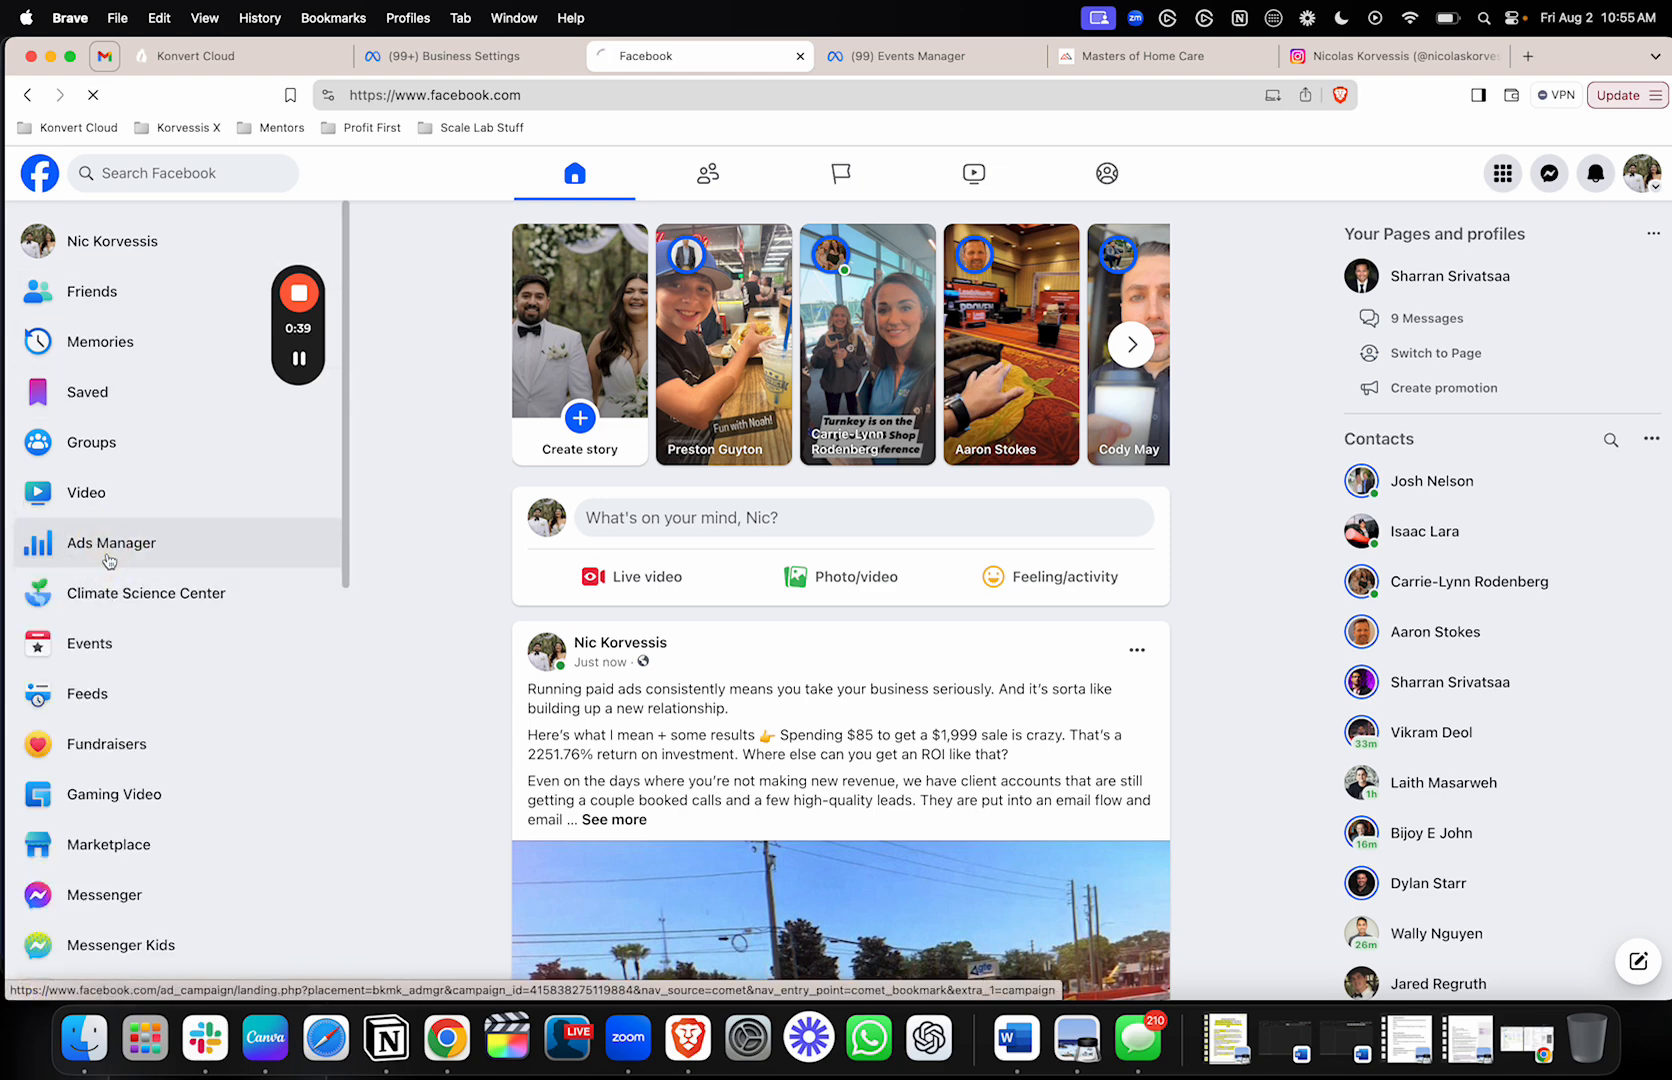
- Reach Paid Ad Secrets business settings via All tools, then return to the original Business Settings tab
{"action": "left_click", "coordinate": [110, 543]}
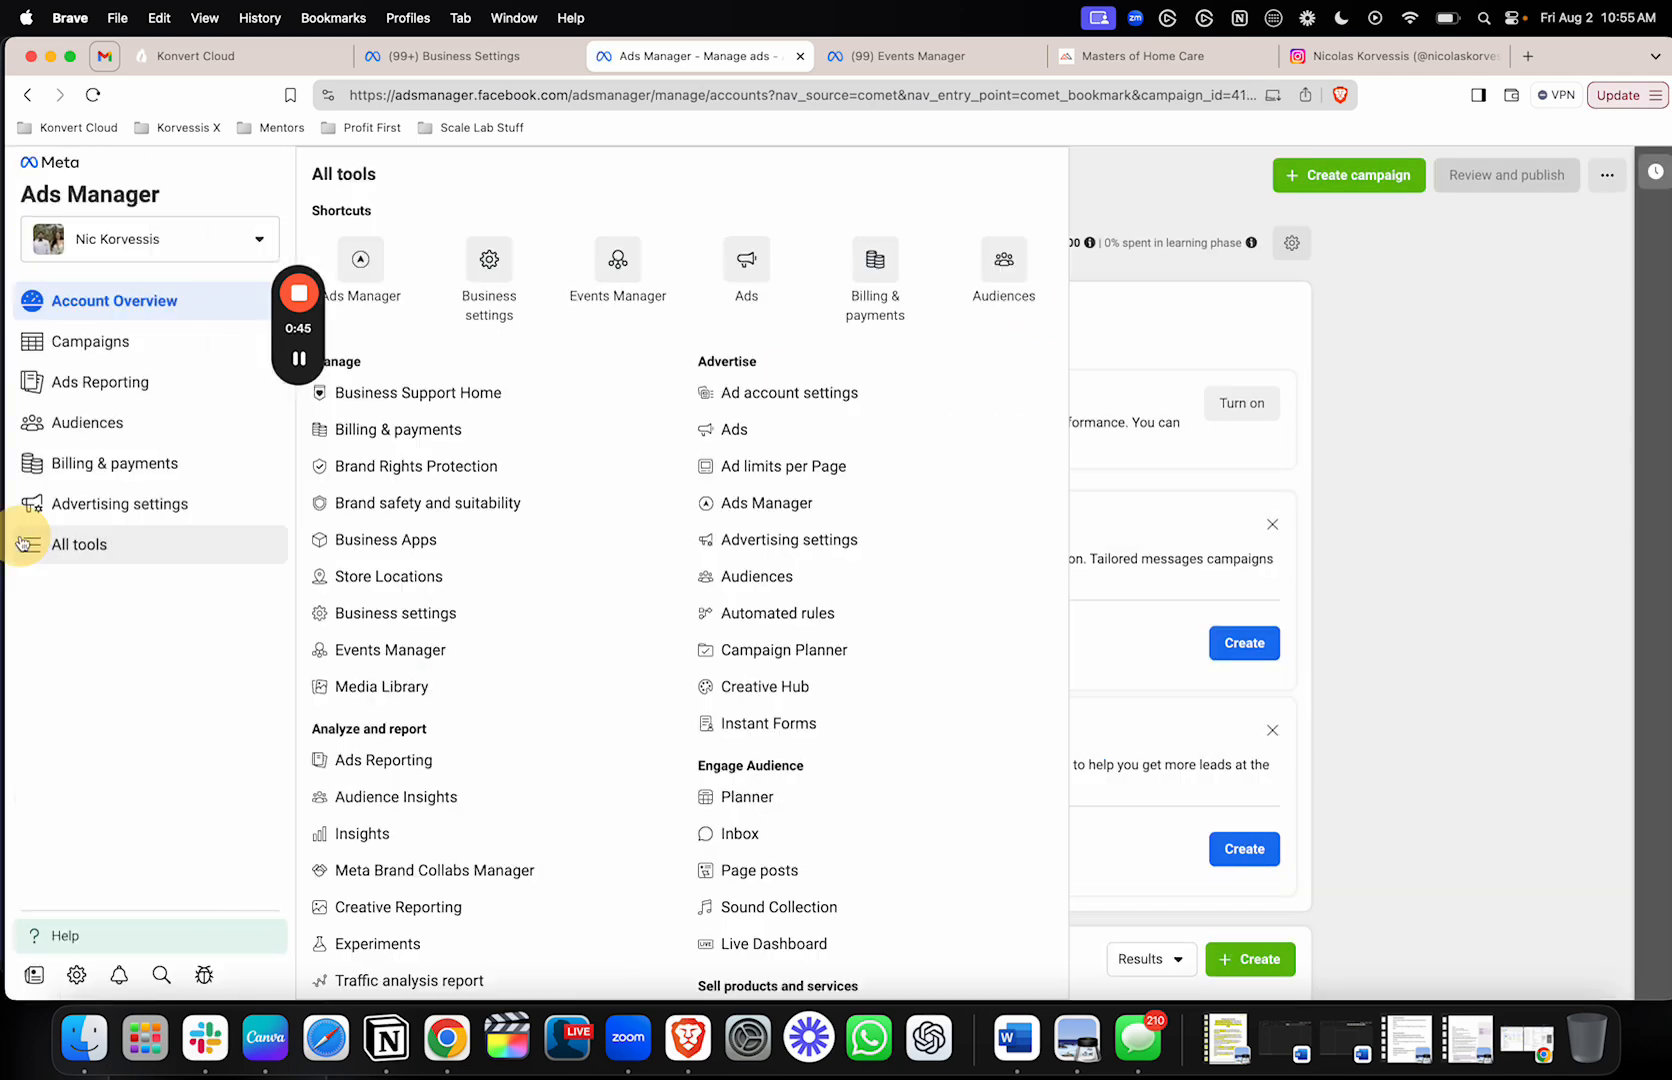
{"action": "mouse_move", "coordinate": [488, 265]}
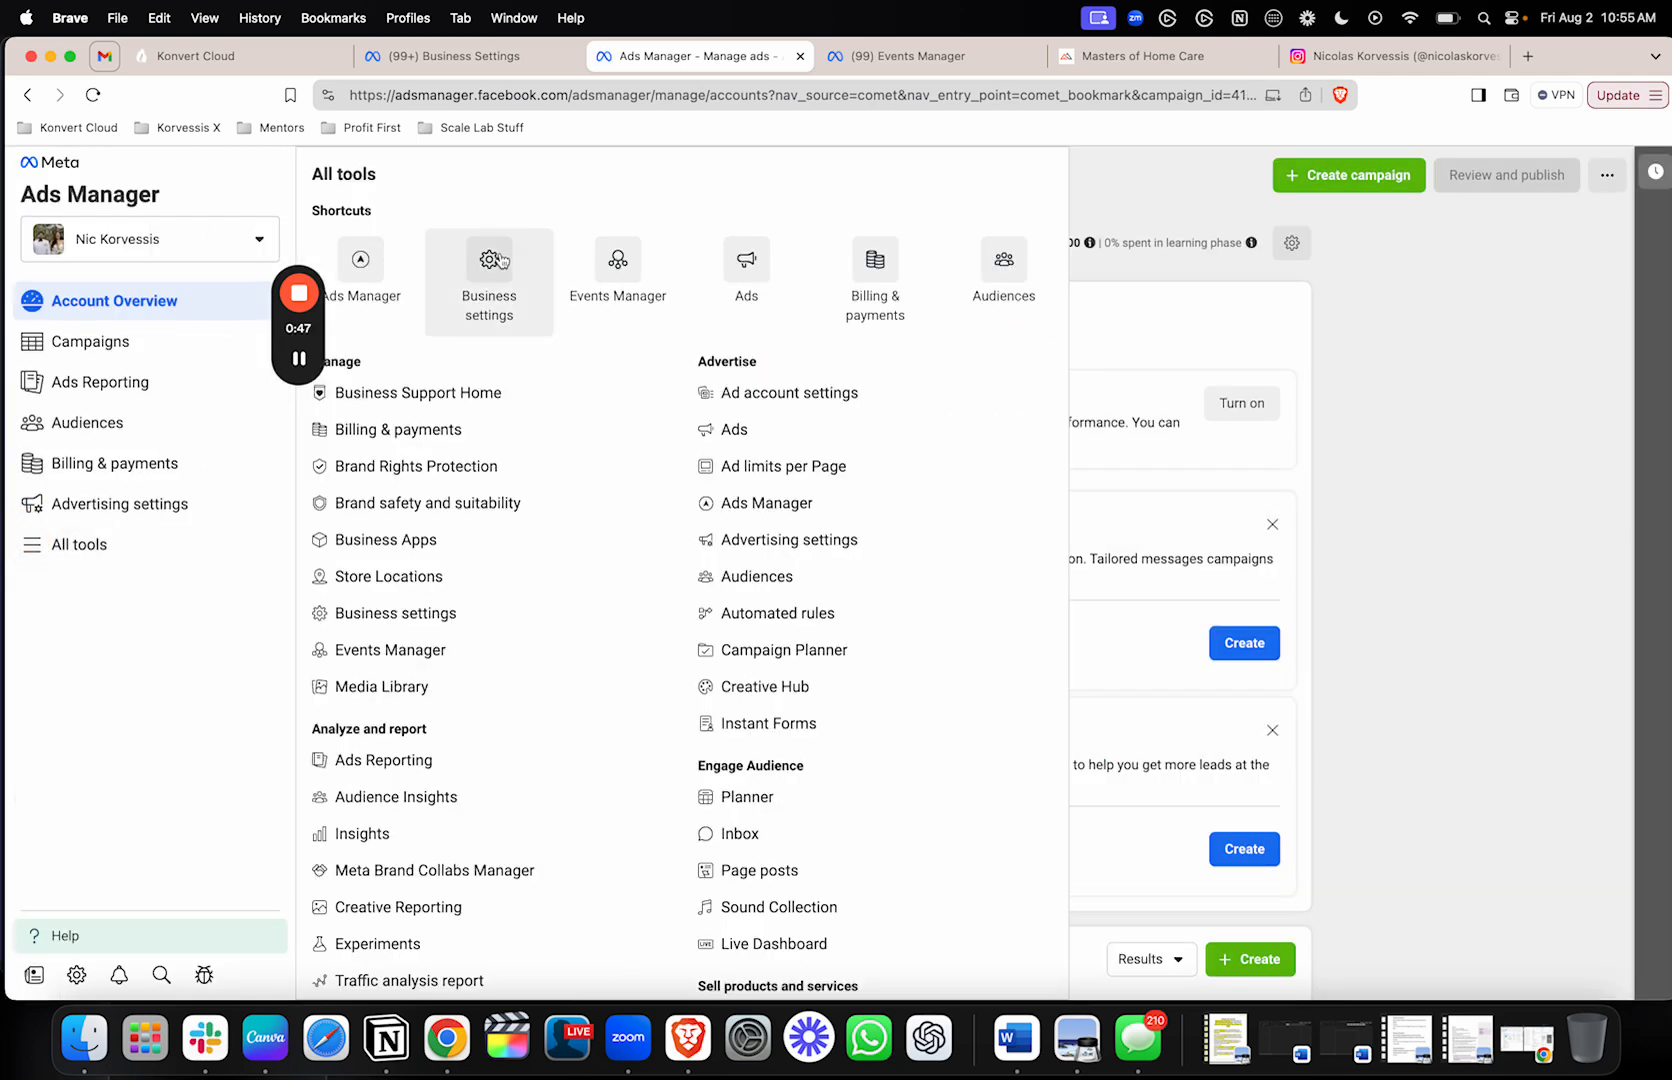
{"action": "left_click", "coordinate": [488, 275]}
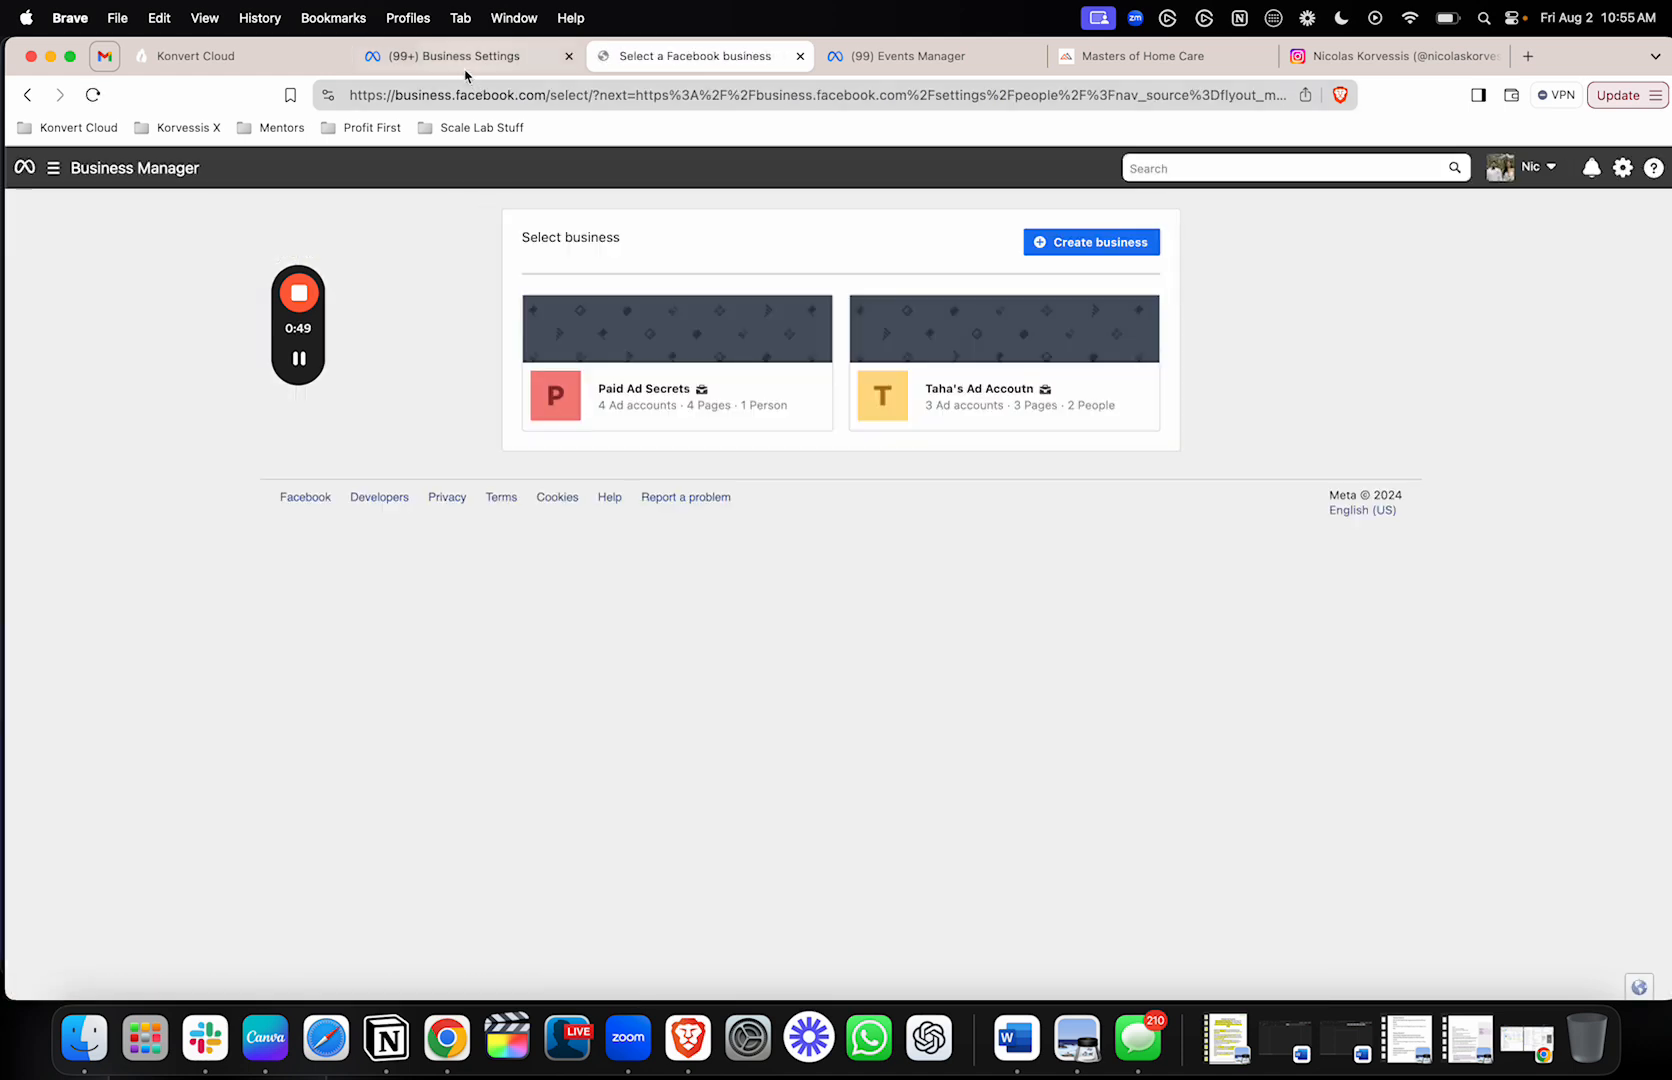
{"action": "mouse_move", "coordinate": [693, 341]}
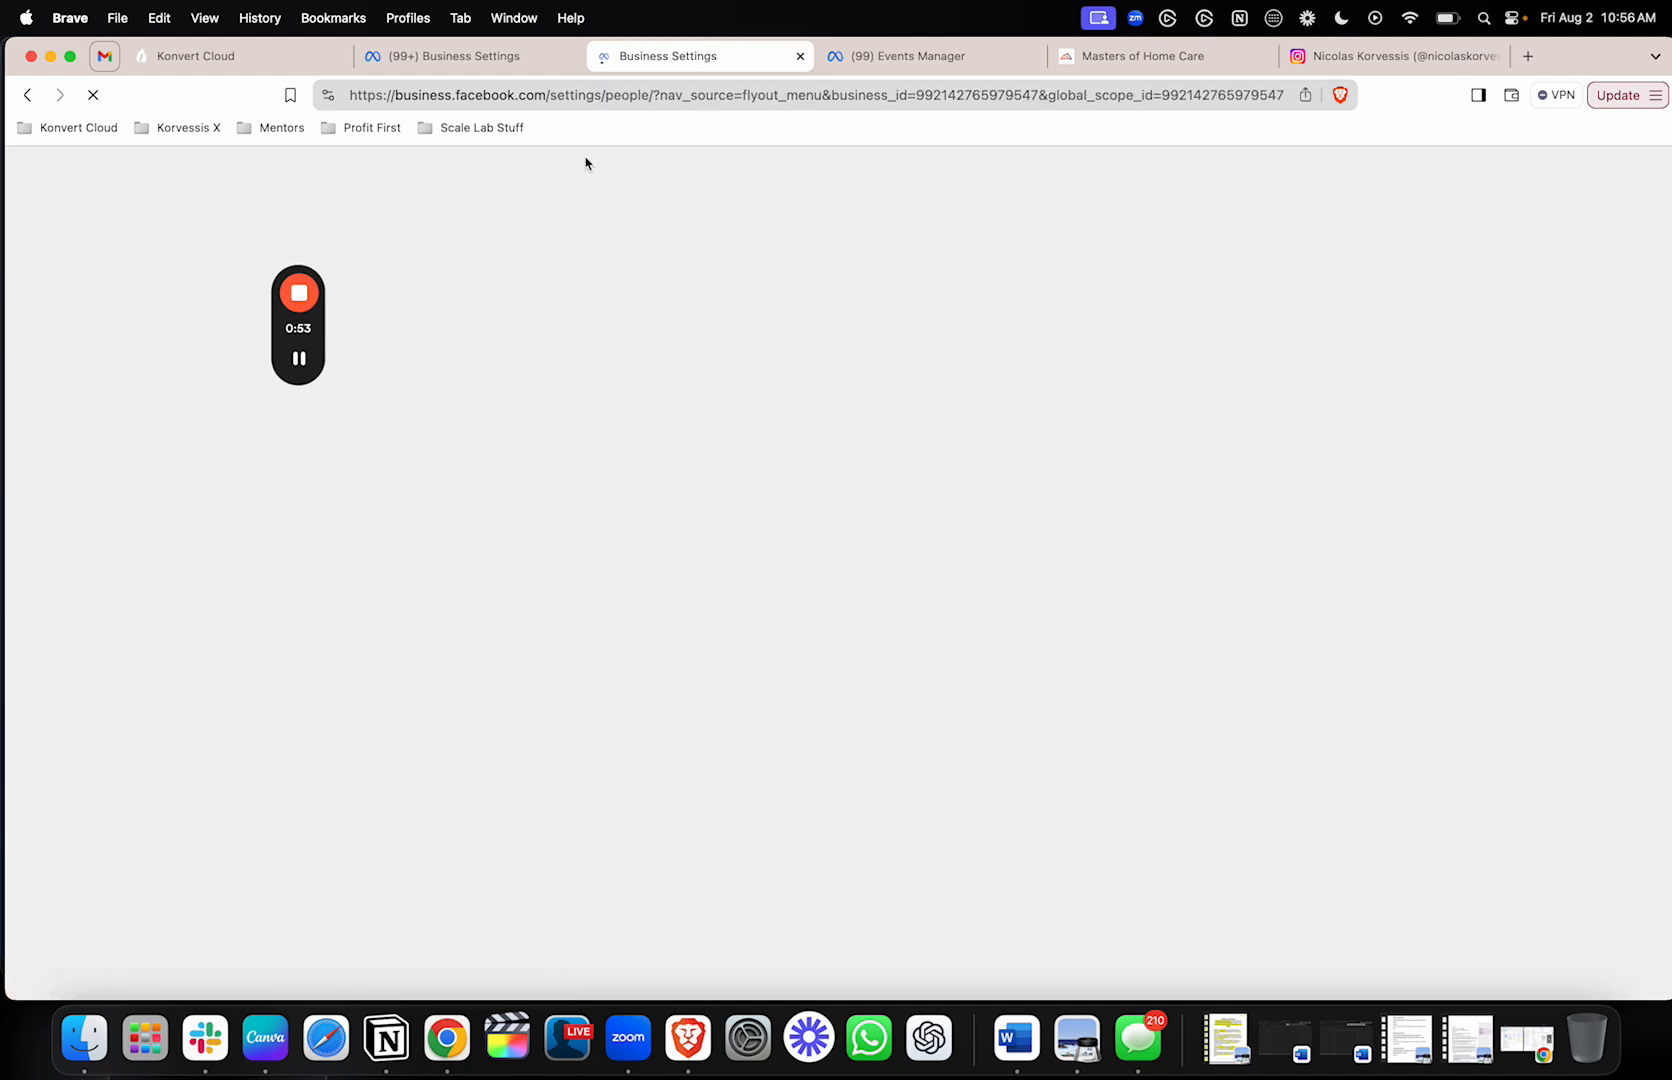
{"action": "left_click", "coordinate": [466, 55]}
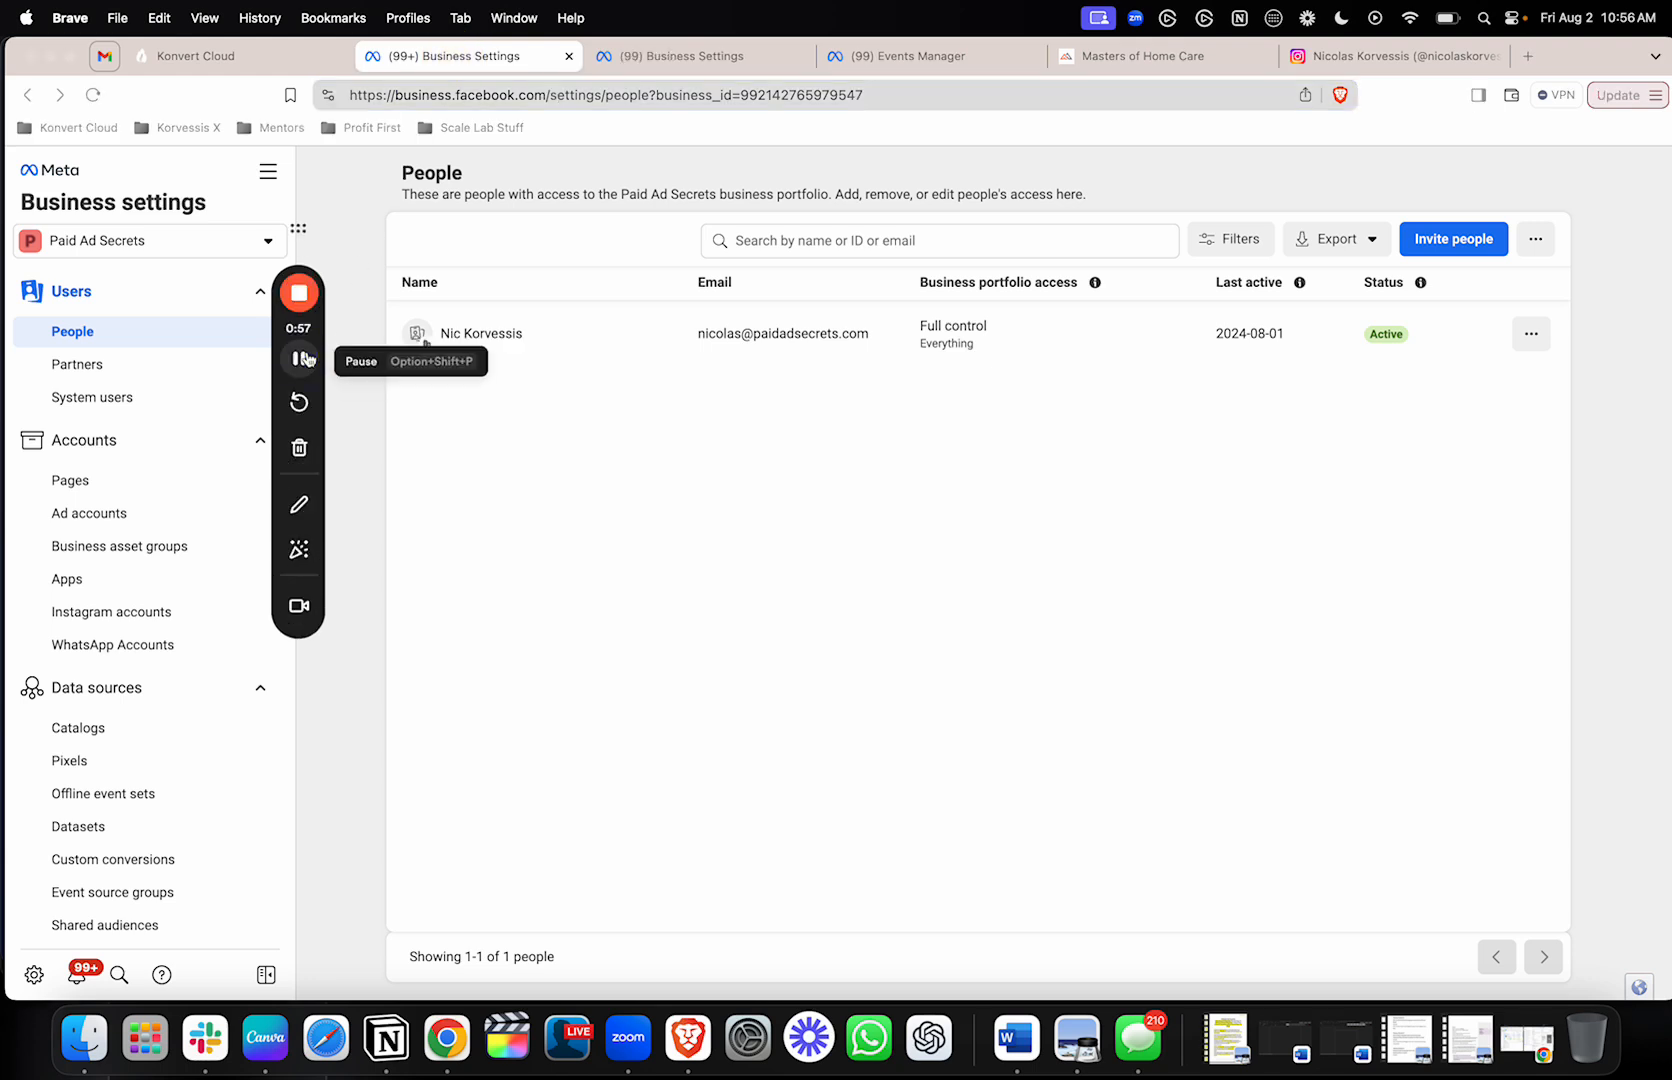
- Go to Data sources > Pixels and follow the relocation notice to Datasets
{"action": "left_click", "coordinate": [300, 359]}
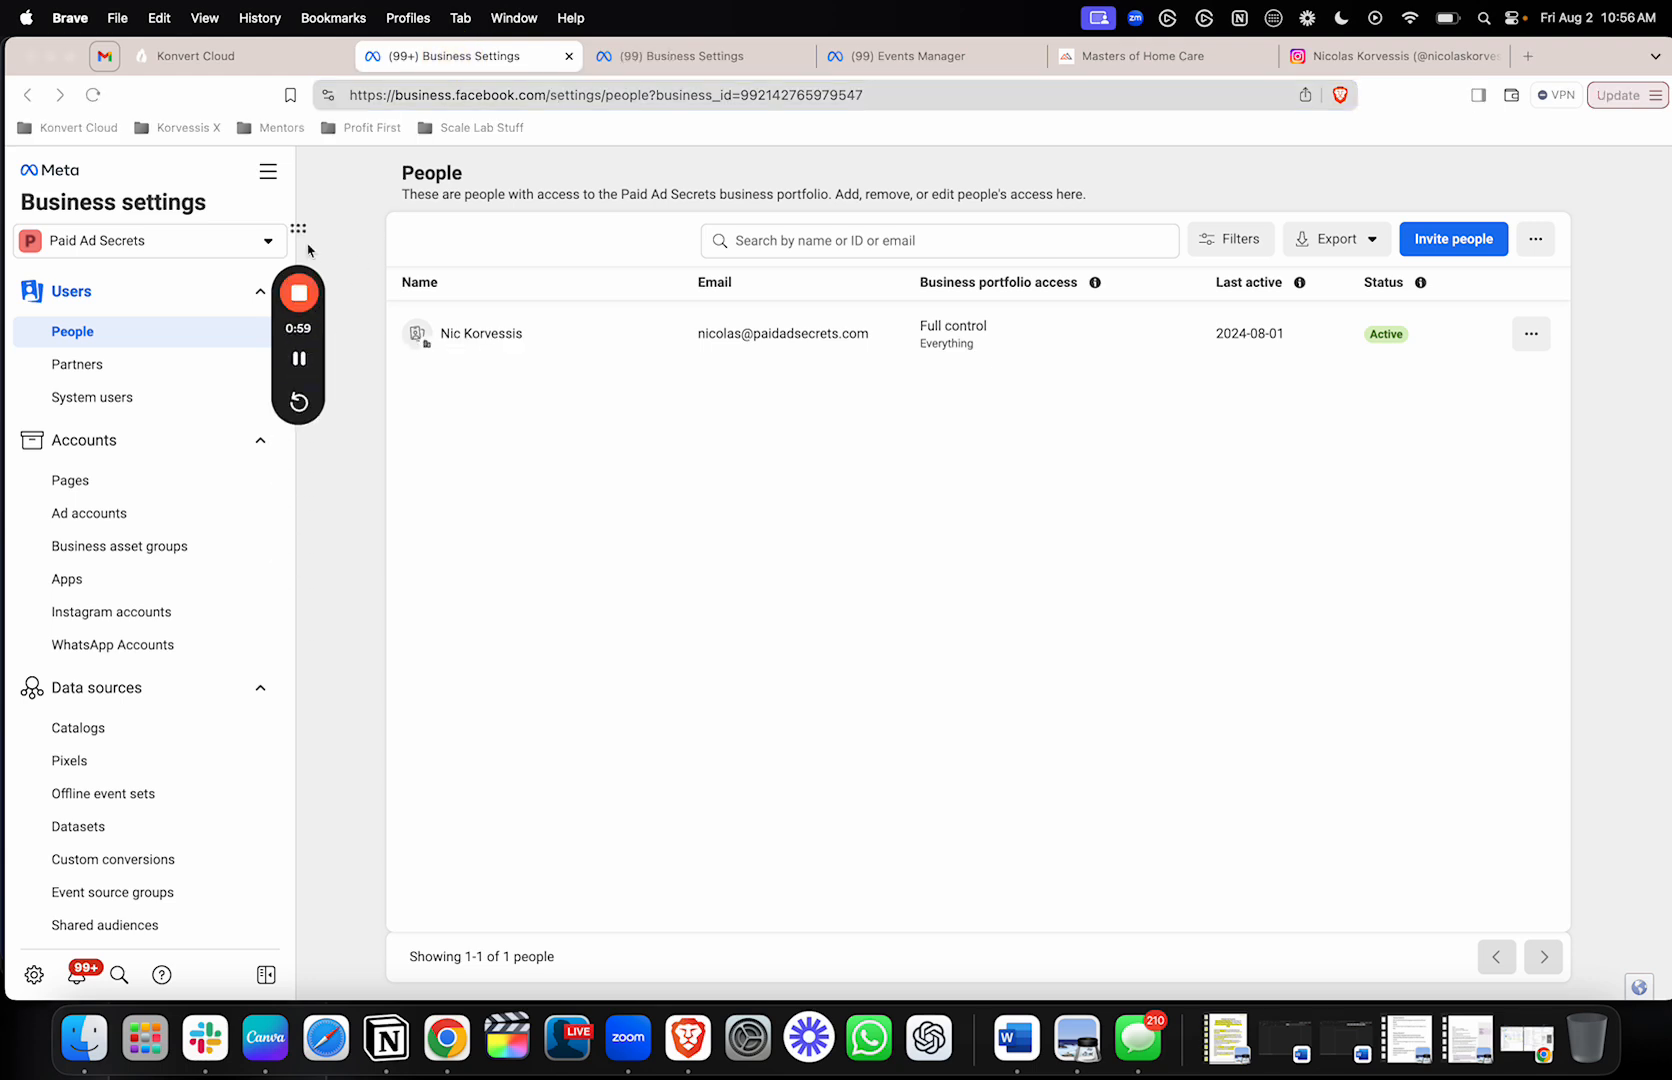
{"action": "scroll", "scroll_direction": "down", "scroll_amount": 3}
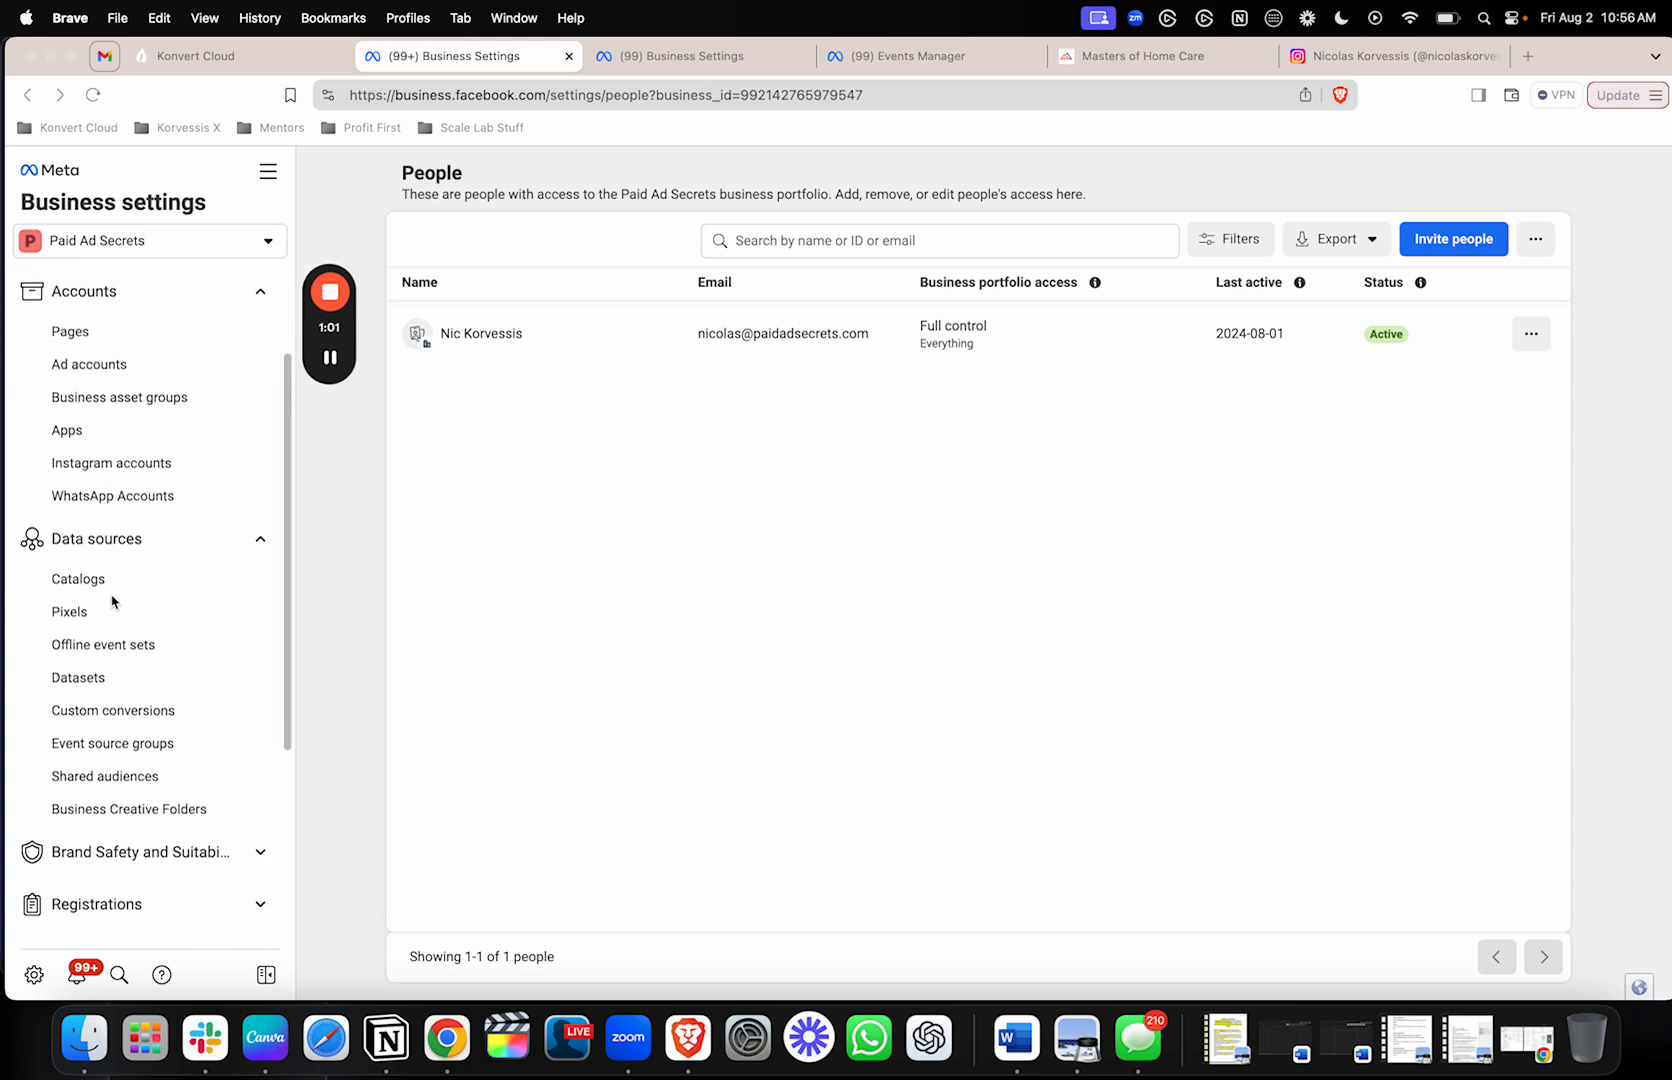
{"action": "scroll", "scroll_direction": "down", "scroll_amount": 3}
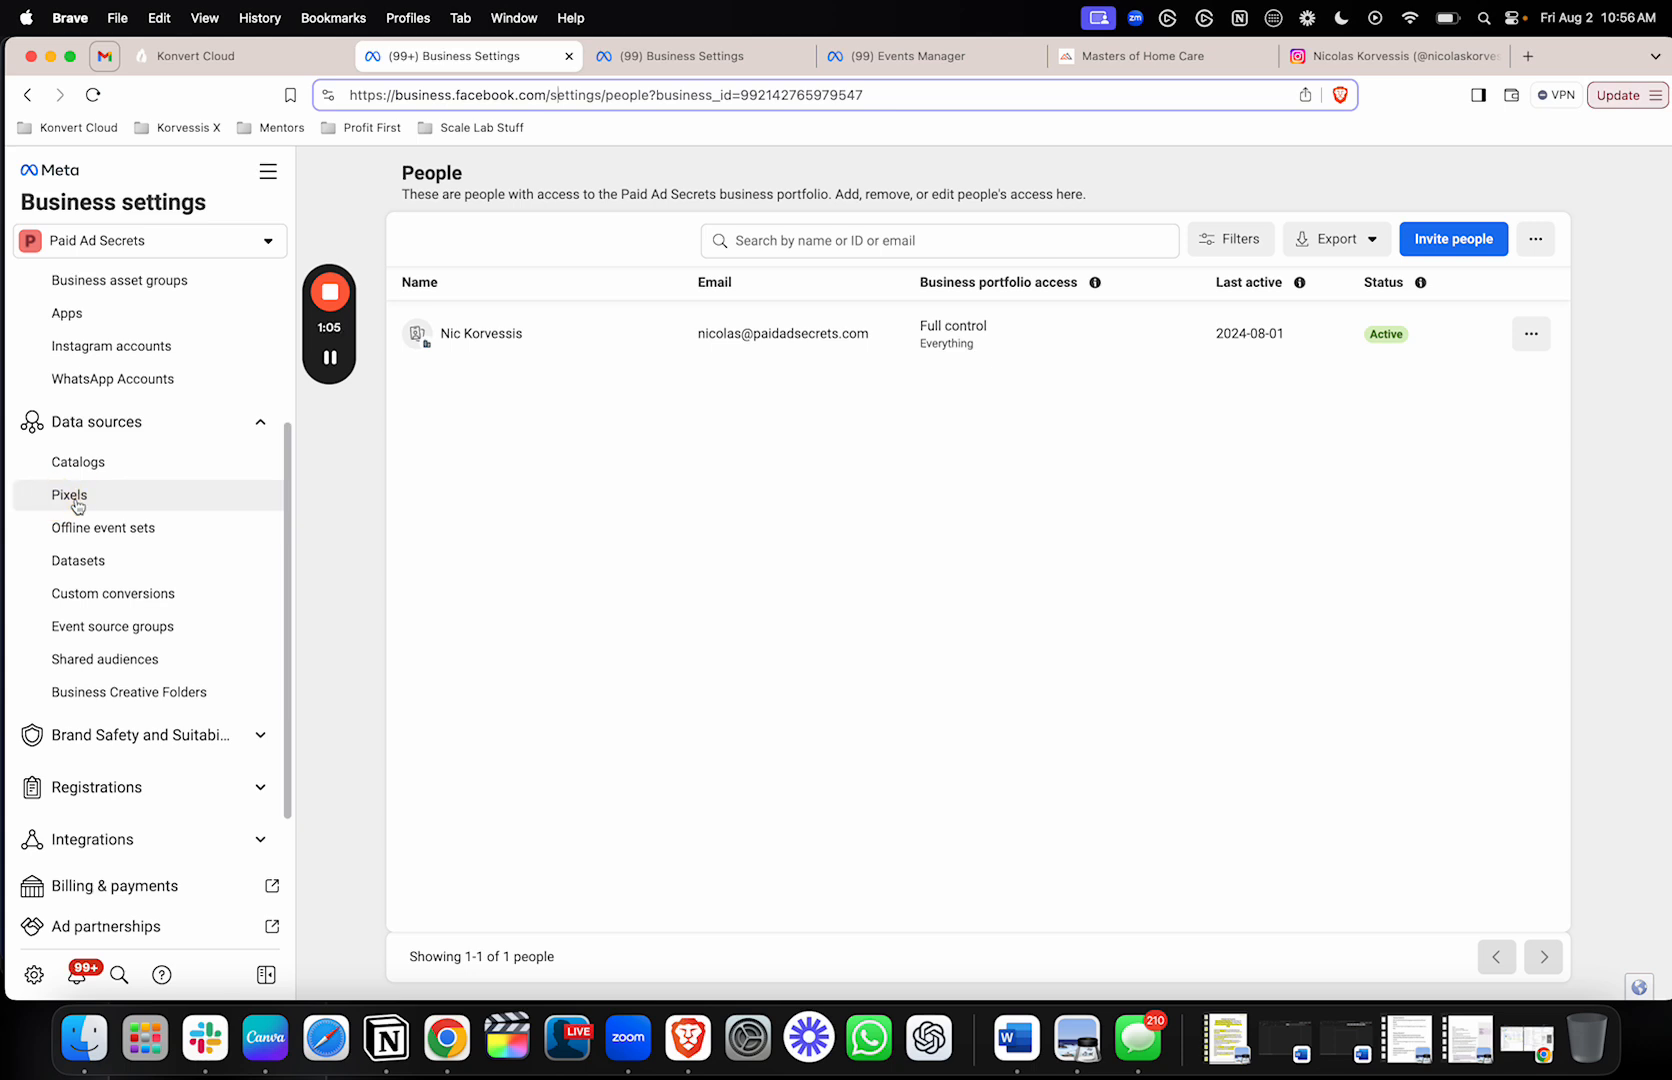
{"action": "left_click", "coordinate": [70, 495]}
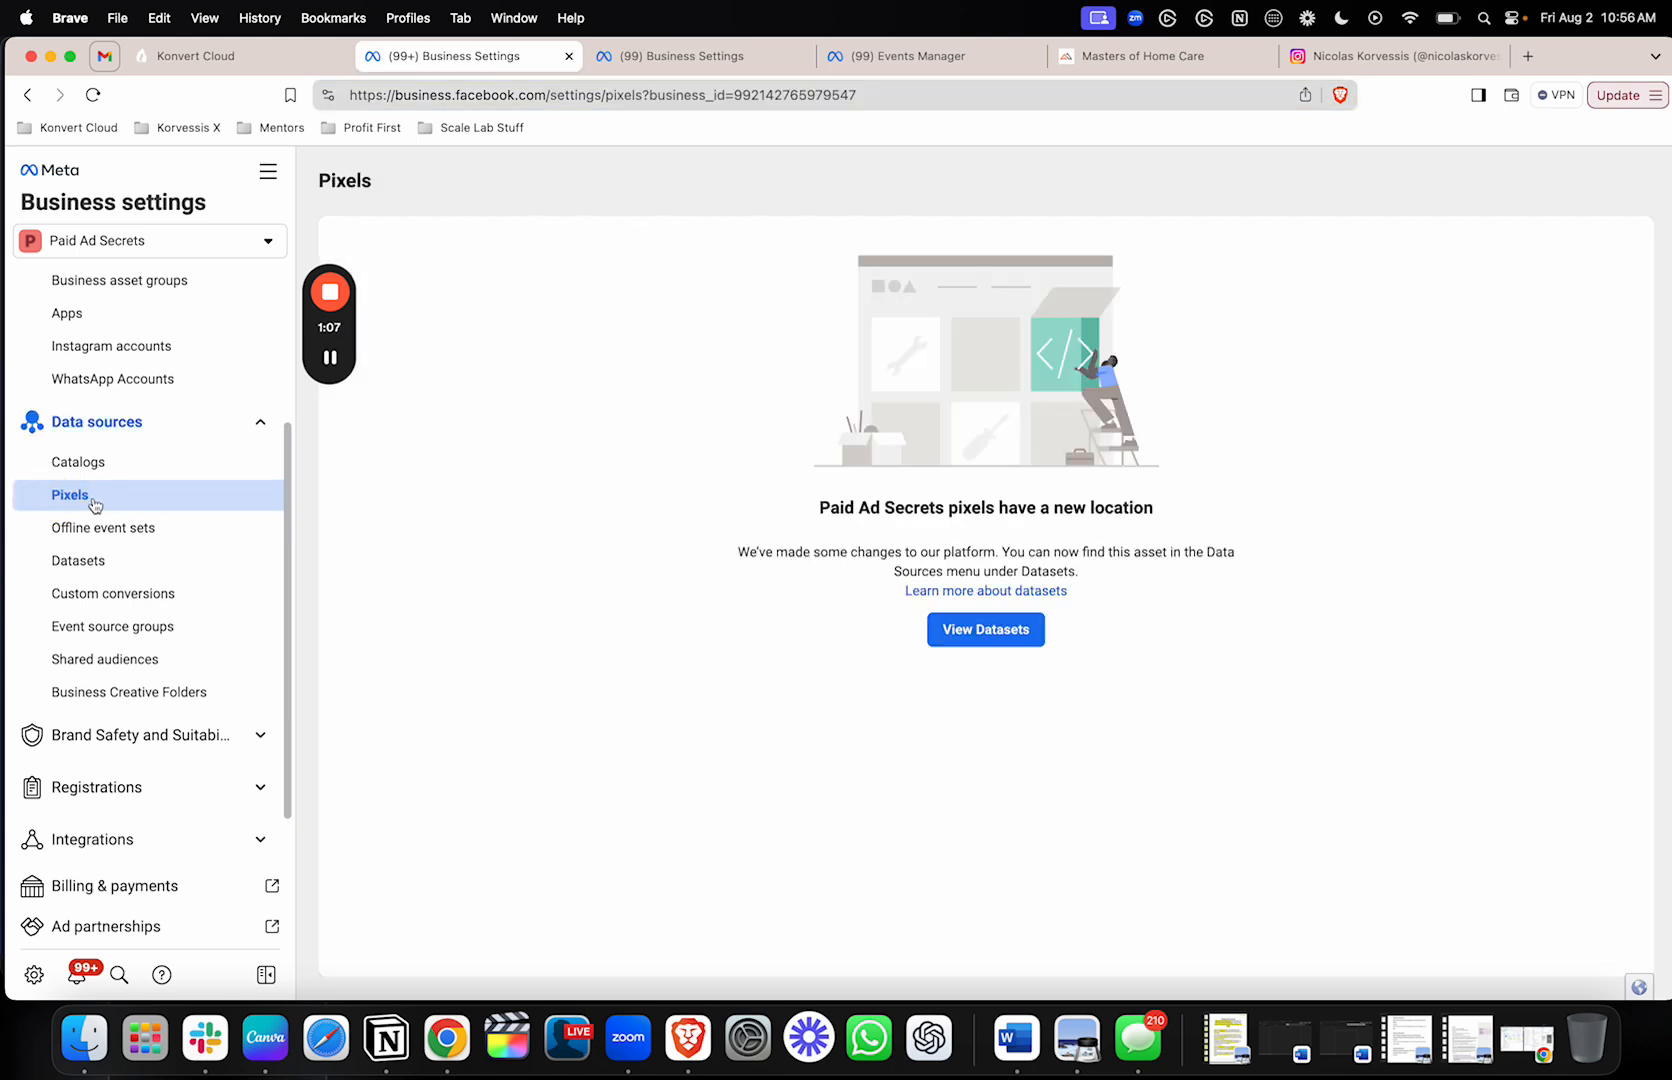
{"action": "left_click", "coordinate": [77, 560]}
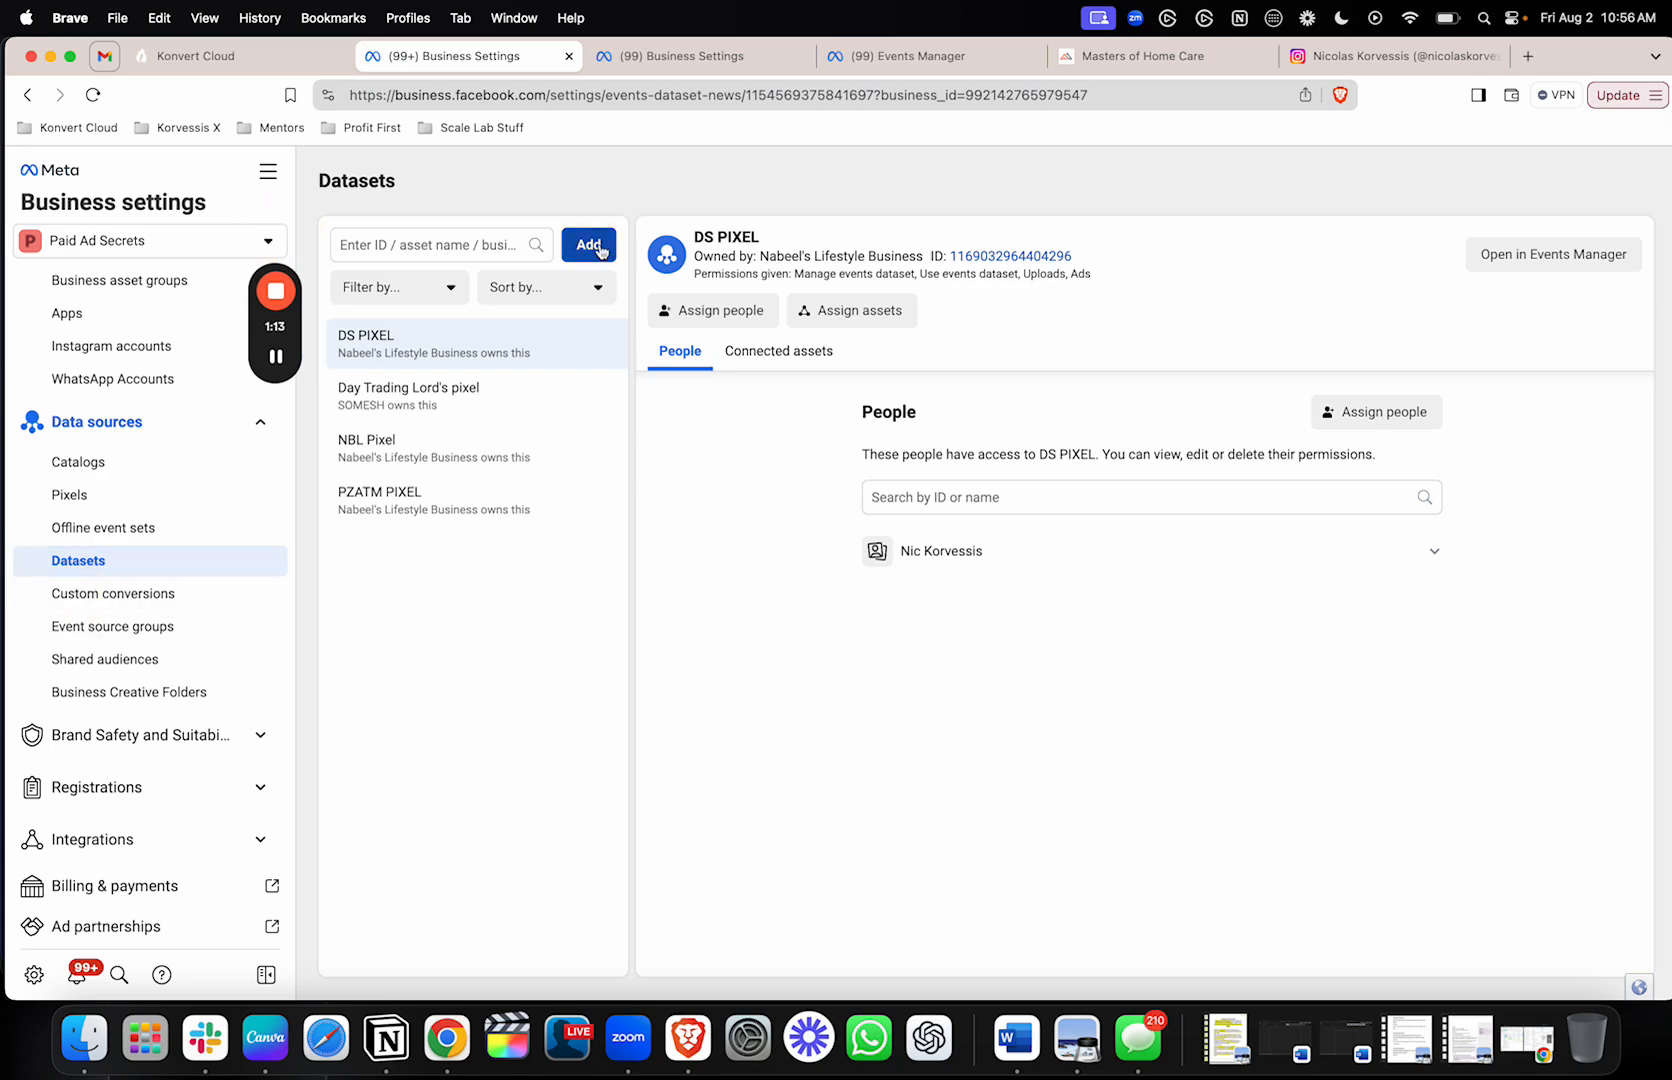
- Create a new dataset named 'AFF Pixel'
{"action": "left_click", "coordinate": [589, 244]}
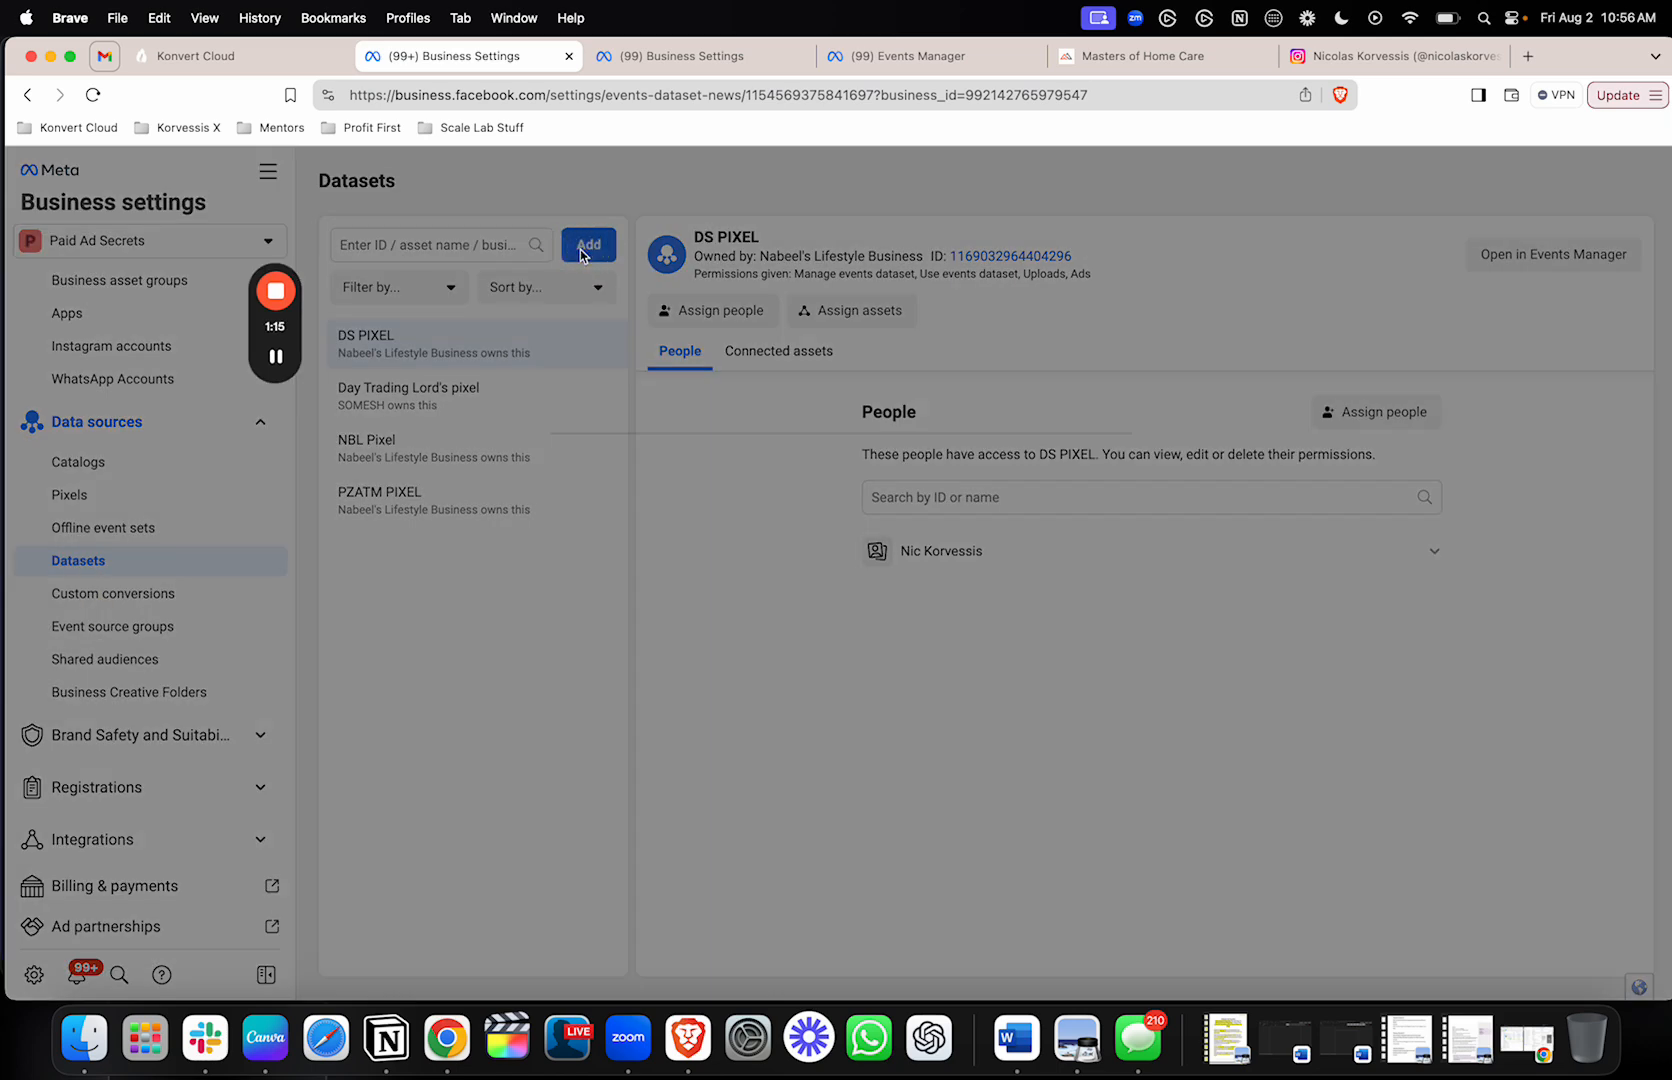
{"action": "left_click", "coordinate": [588, 244]}
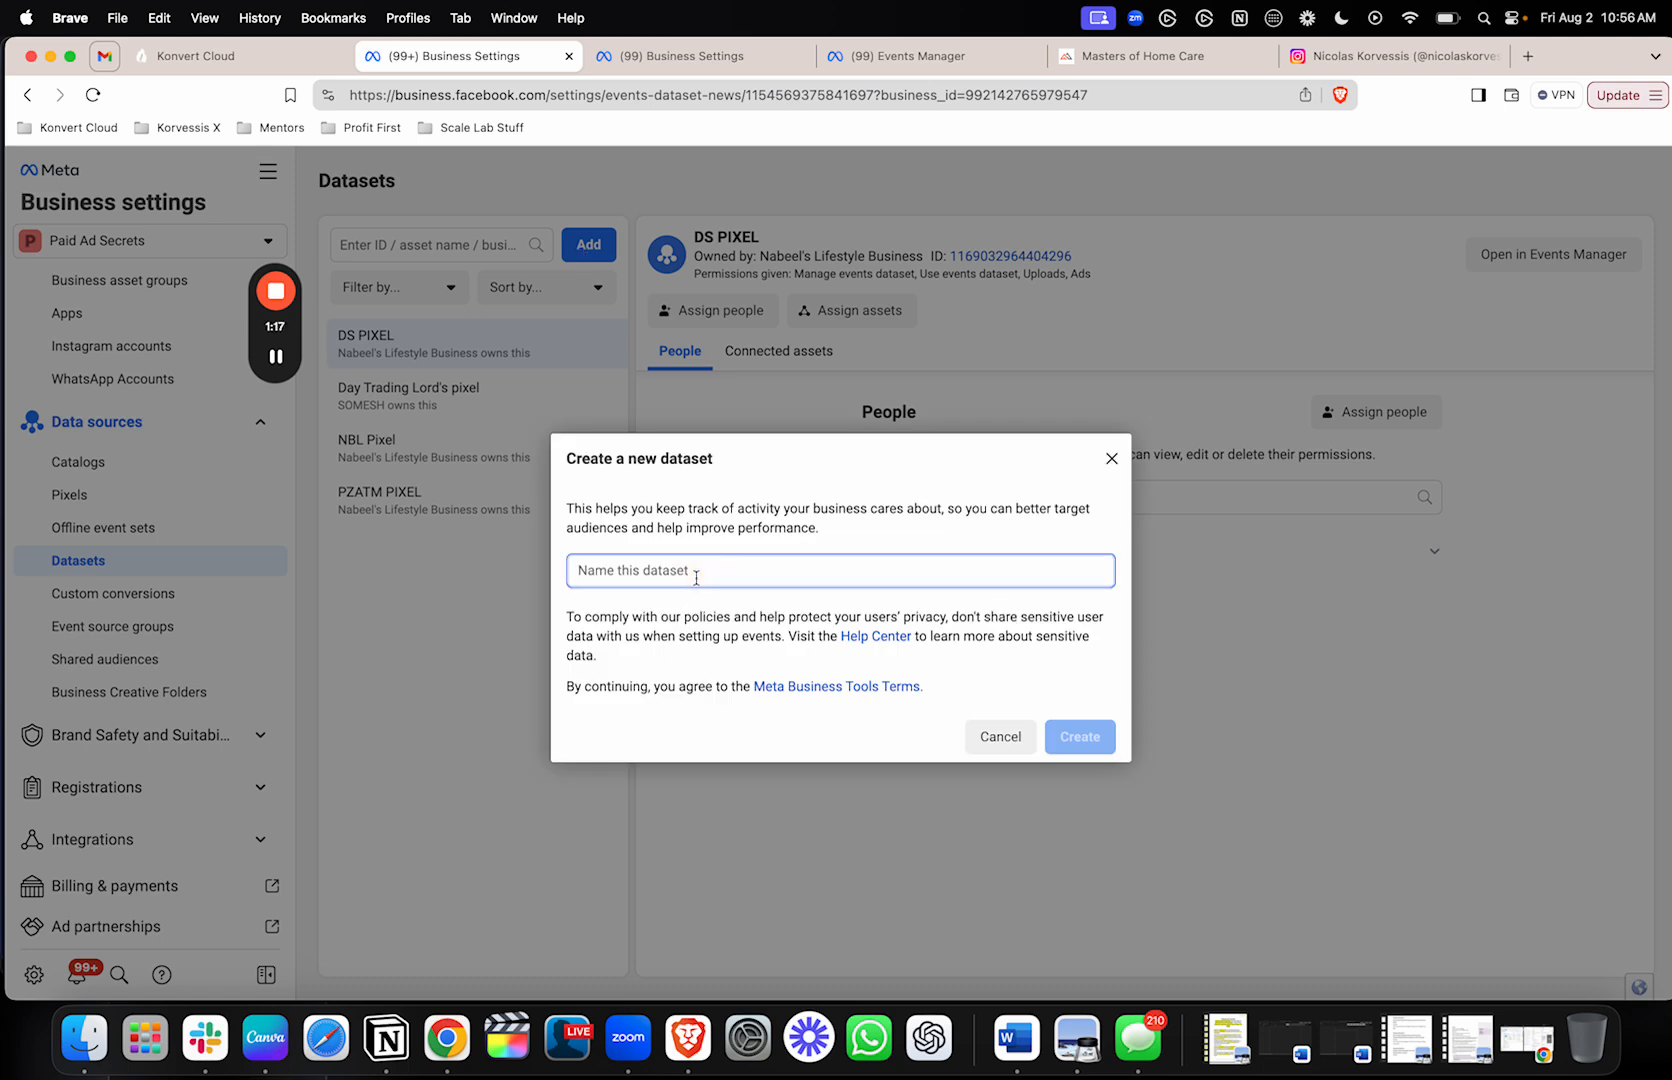
{"action": "mouse_move", "coordinate": [694, 584]}
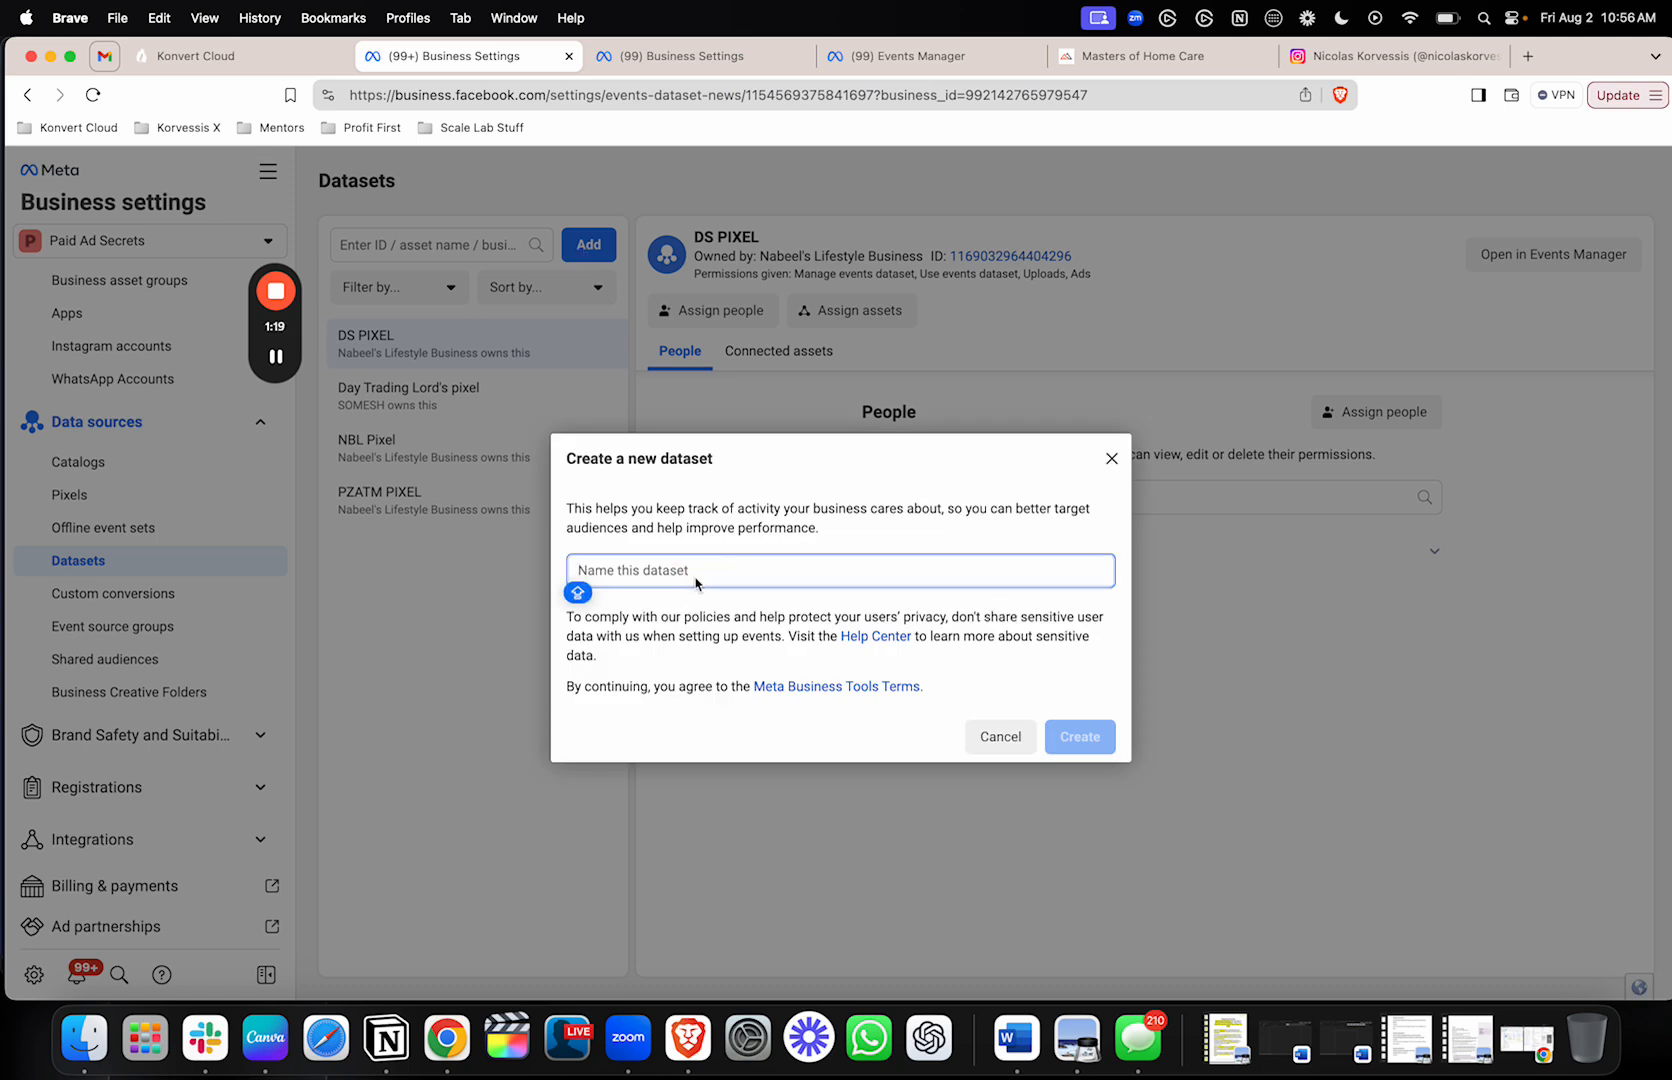
{"action": "type", "text": "AFF Pixel"}
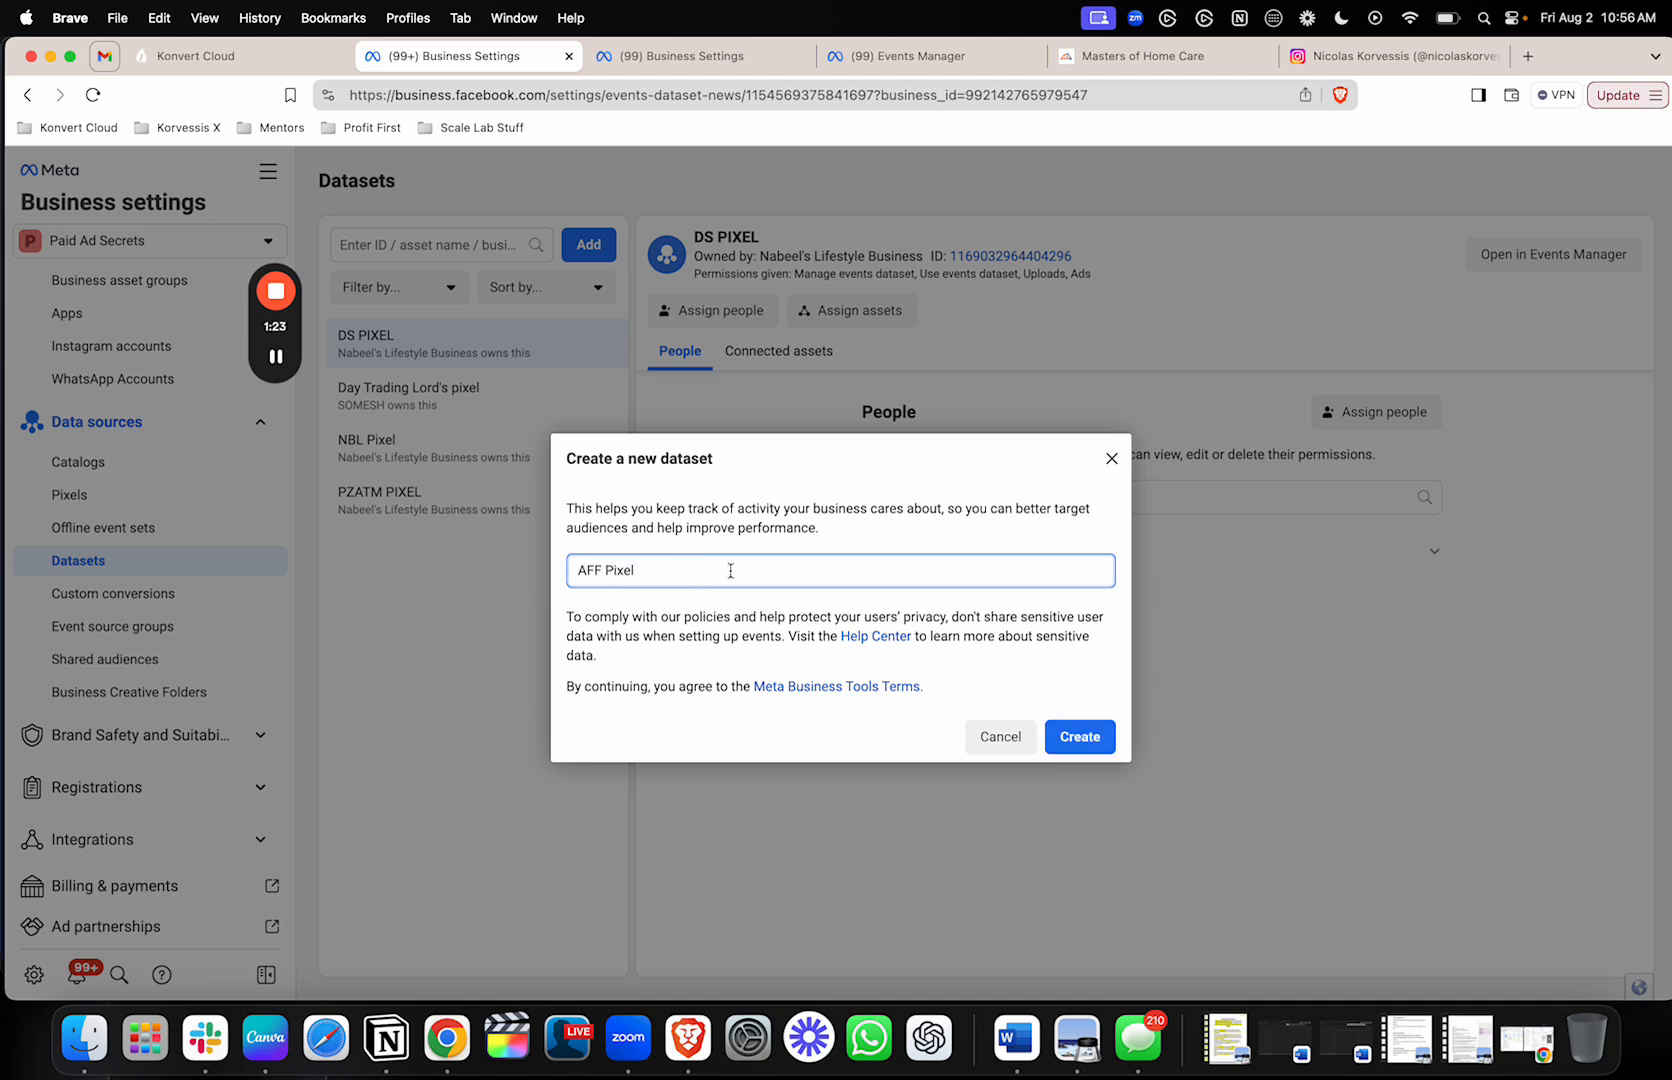
{"action": "left_click", "coordinate": [1078, 737]}
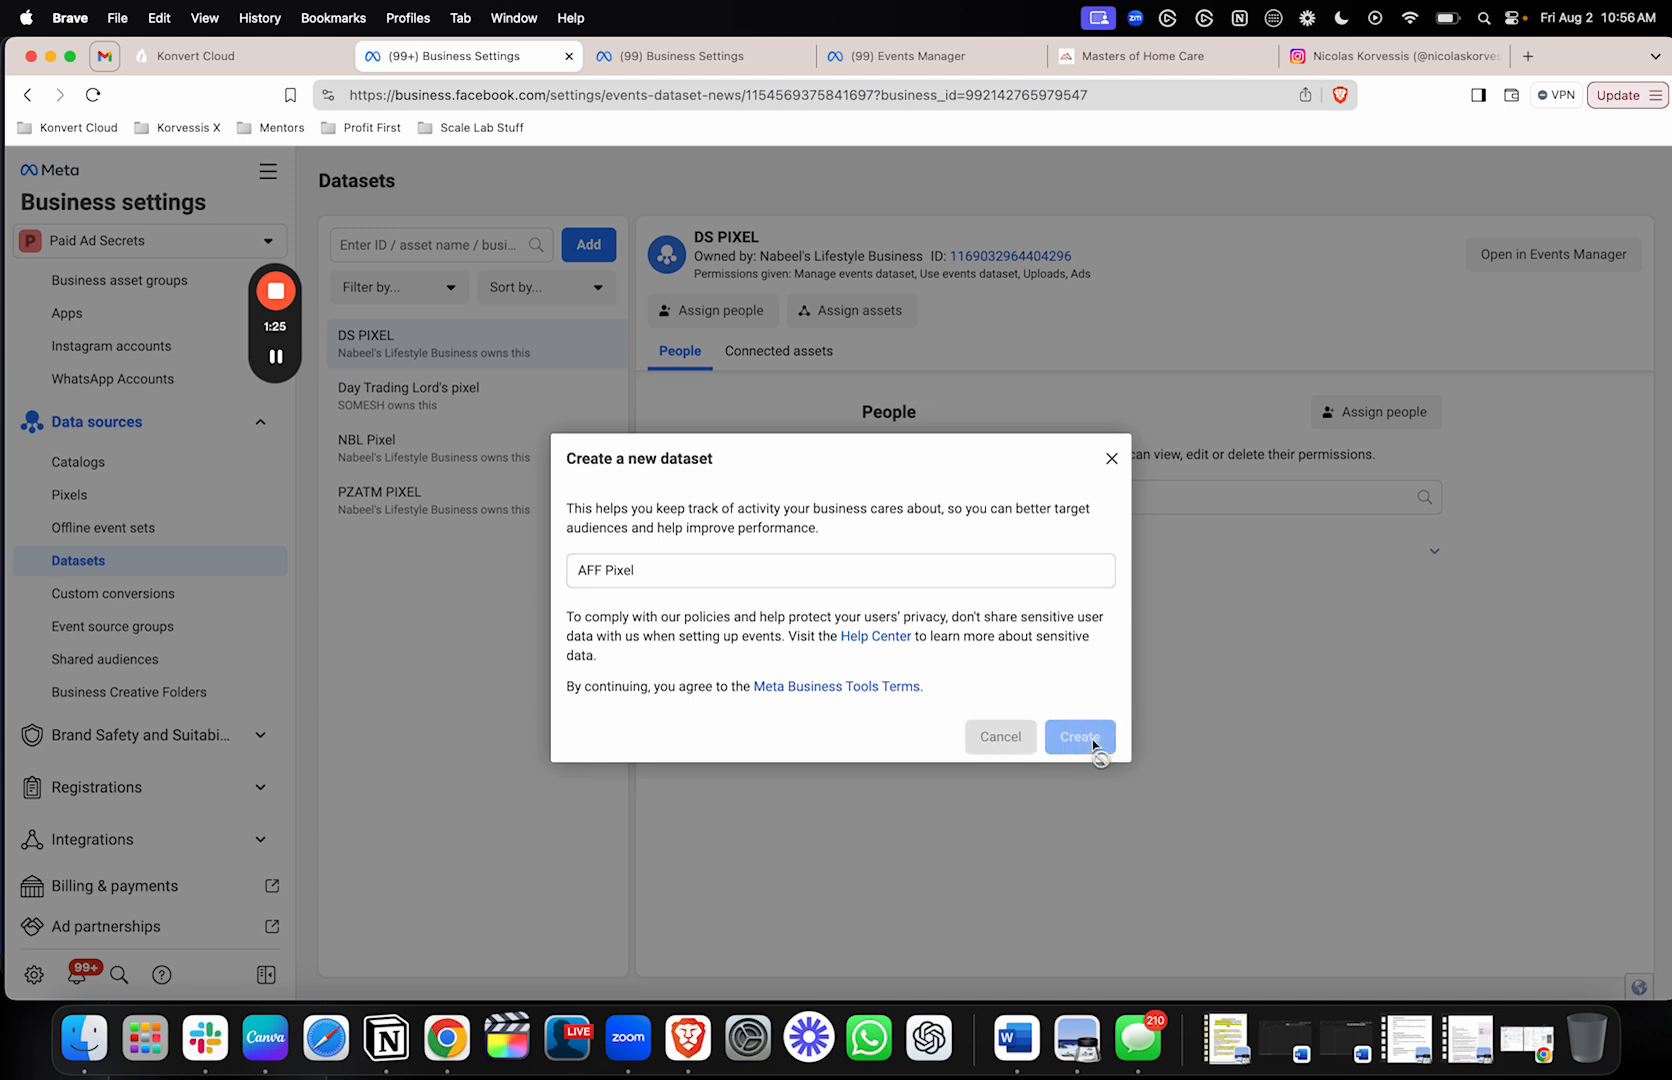
{"action": "left_click", "coordinate": [1079, 737]}
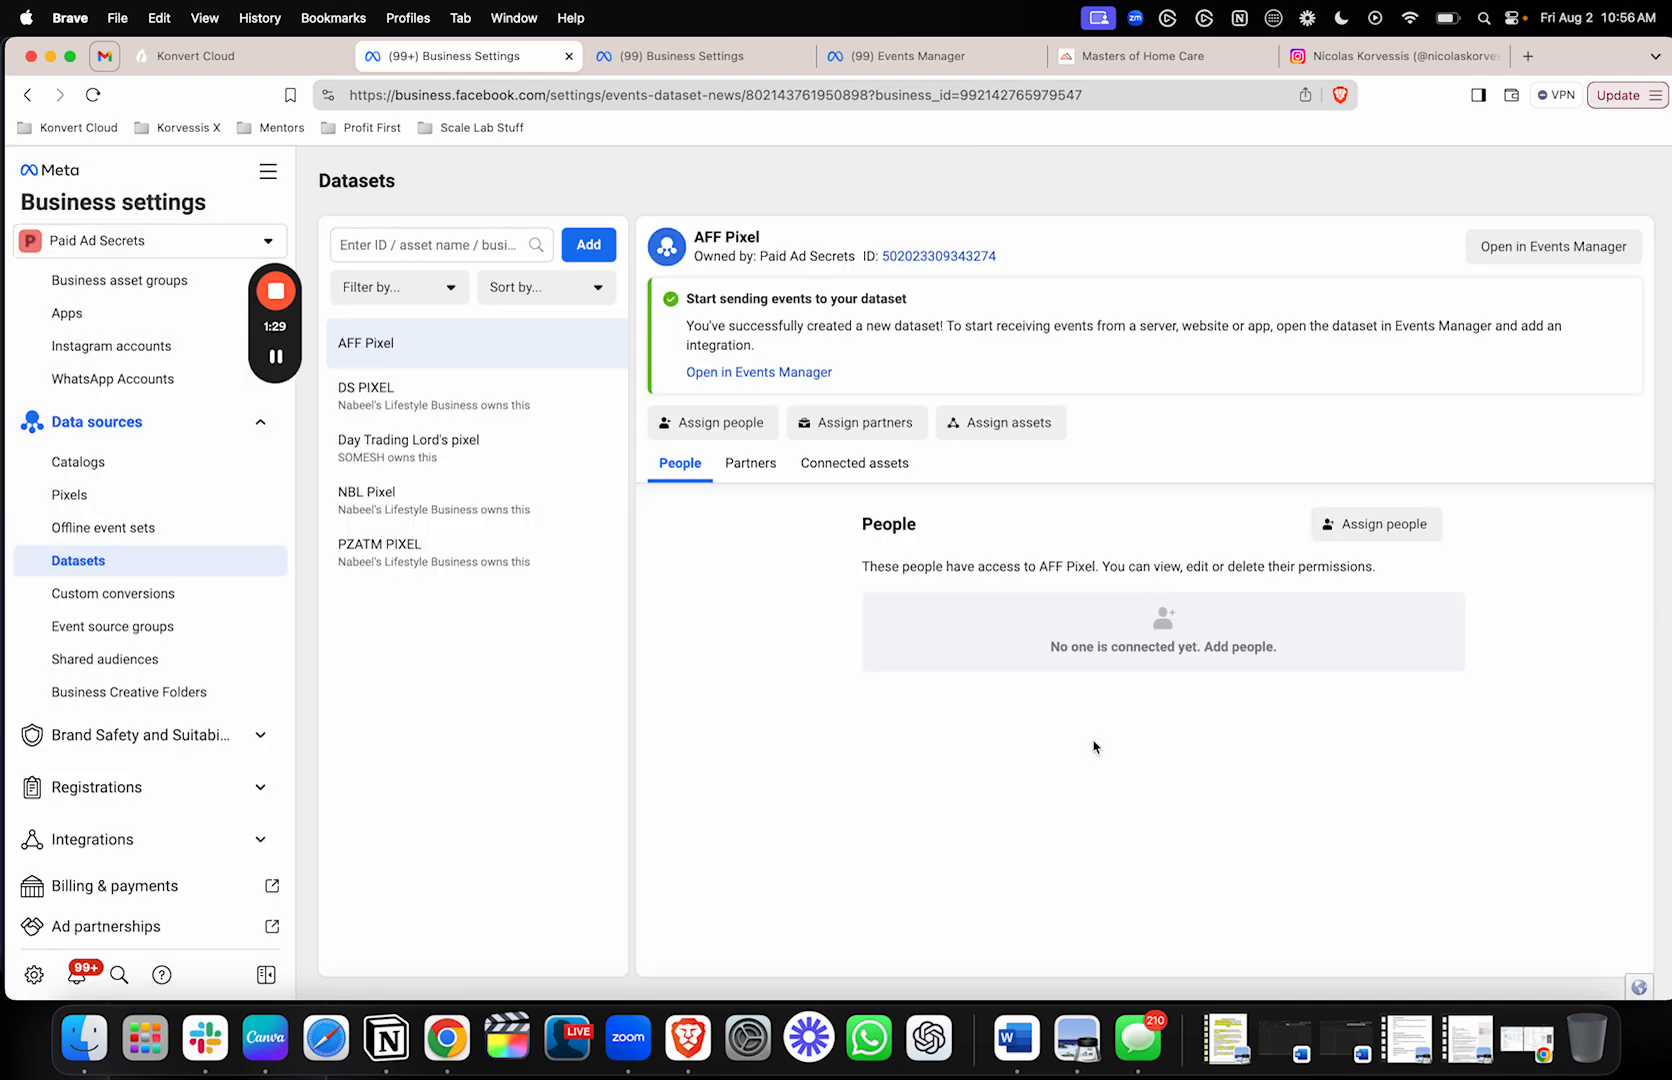
{"action": "mouse_move", "coordinate": [754, 532]}
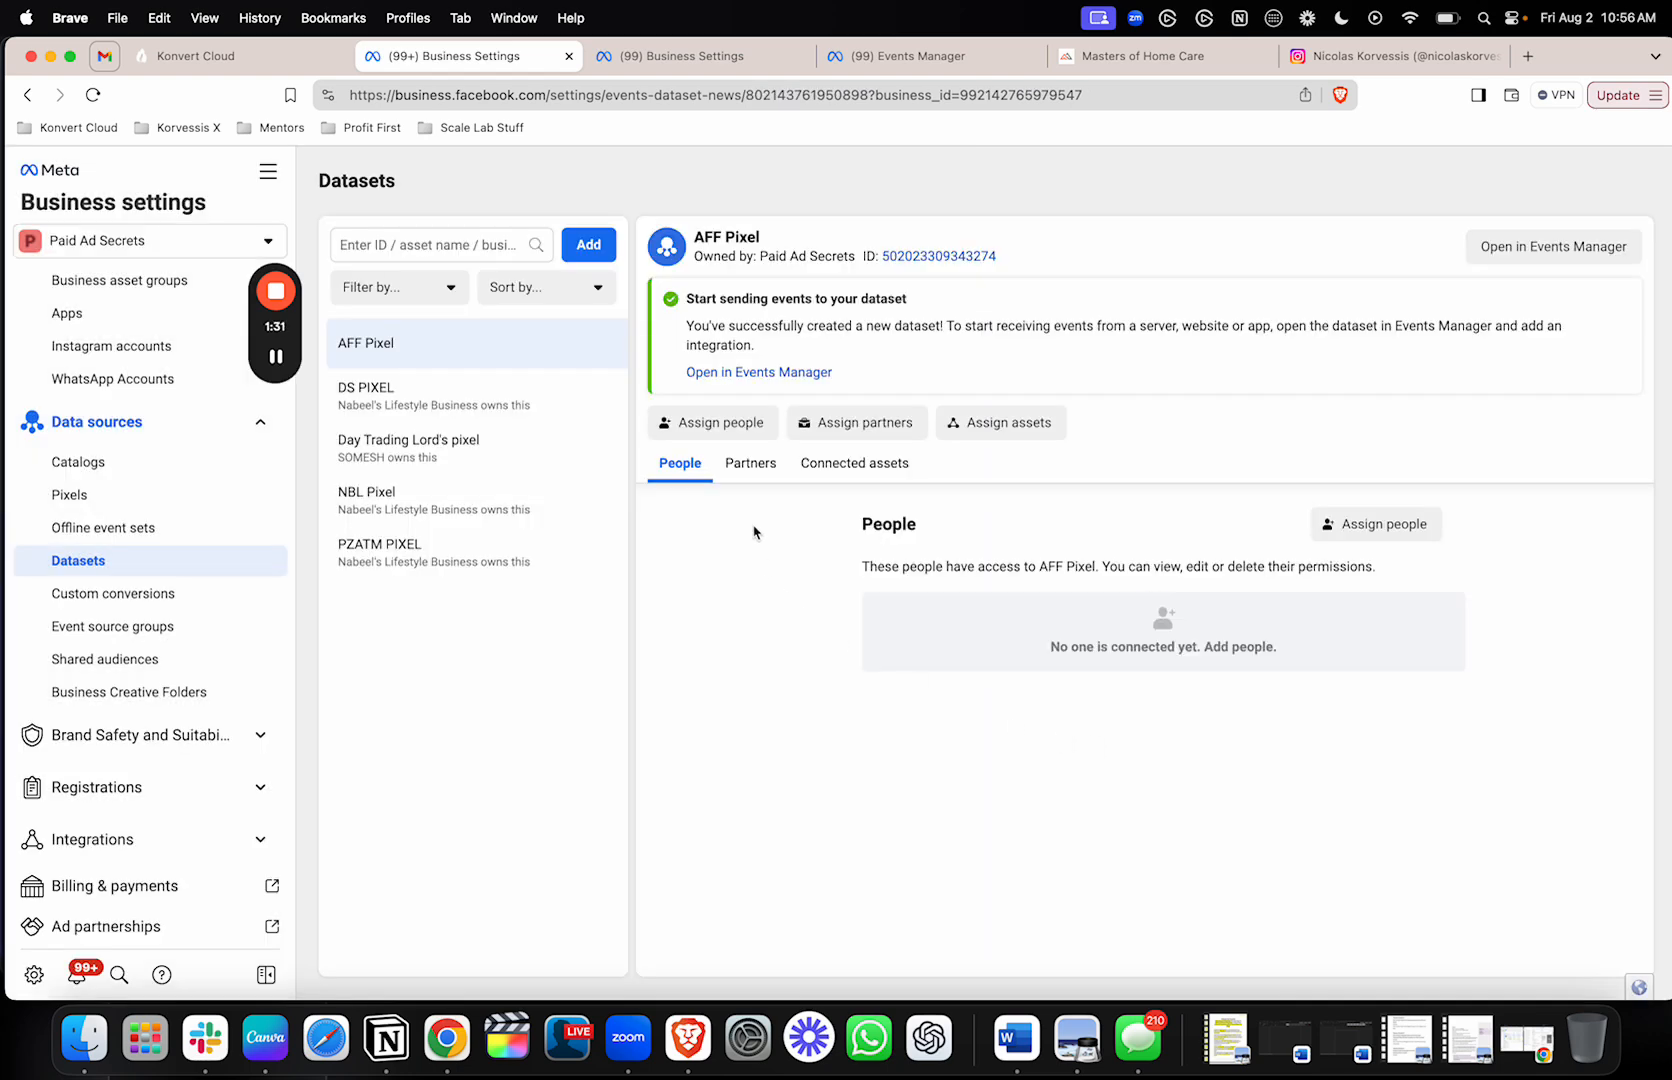
{"action": "left_click", "coordinate": [1376, 523]}
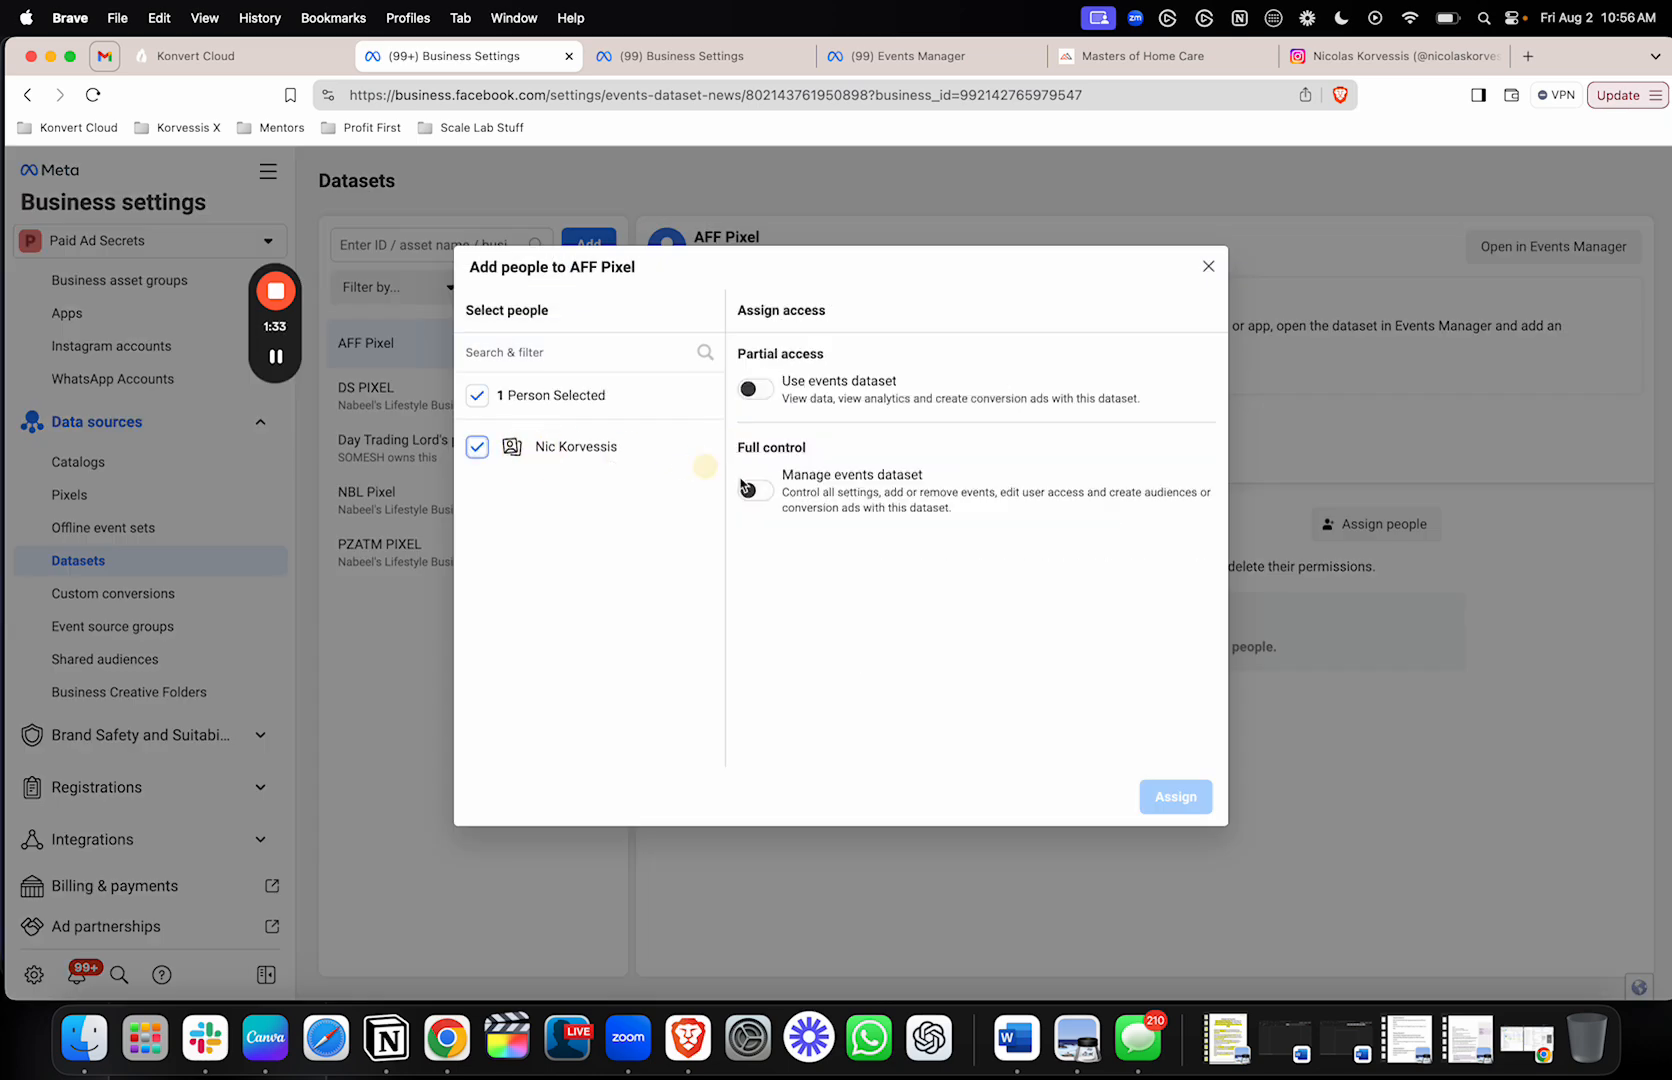
{"action": "left_click", "coordinate": [1174, 796]}
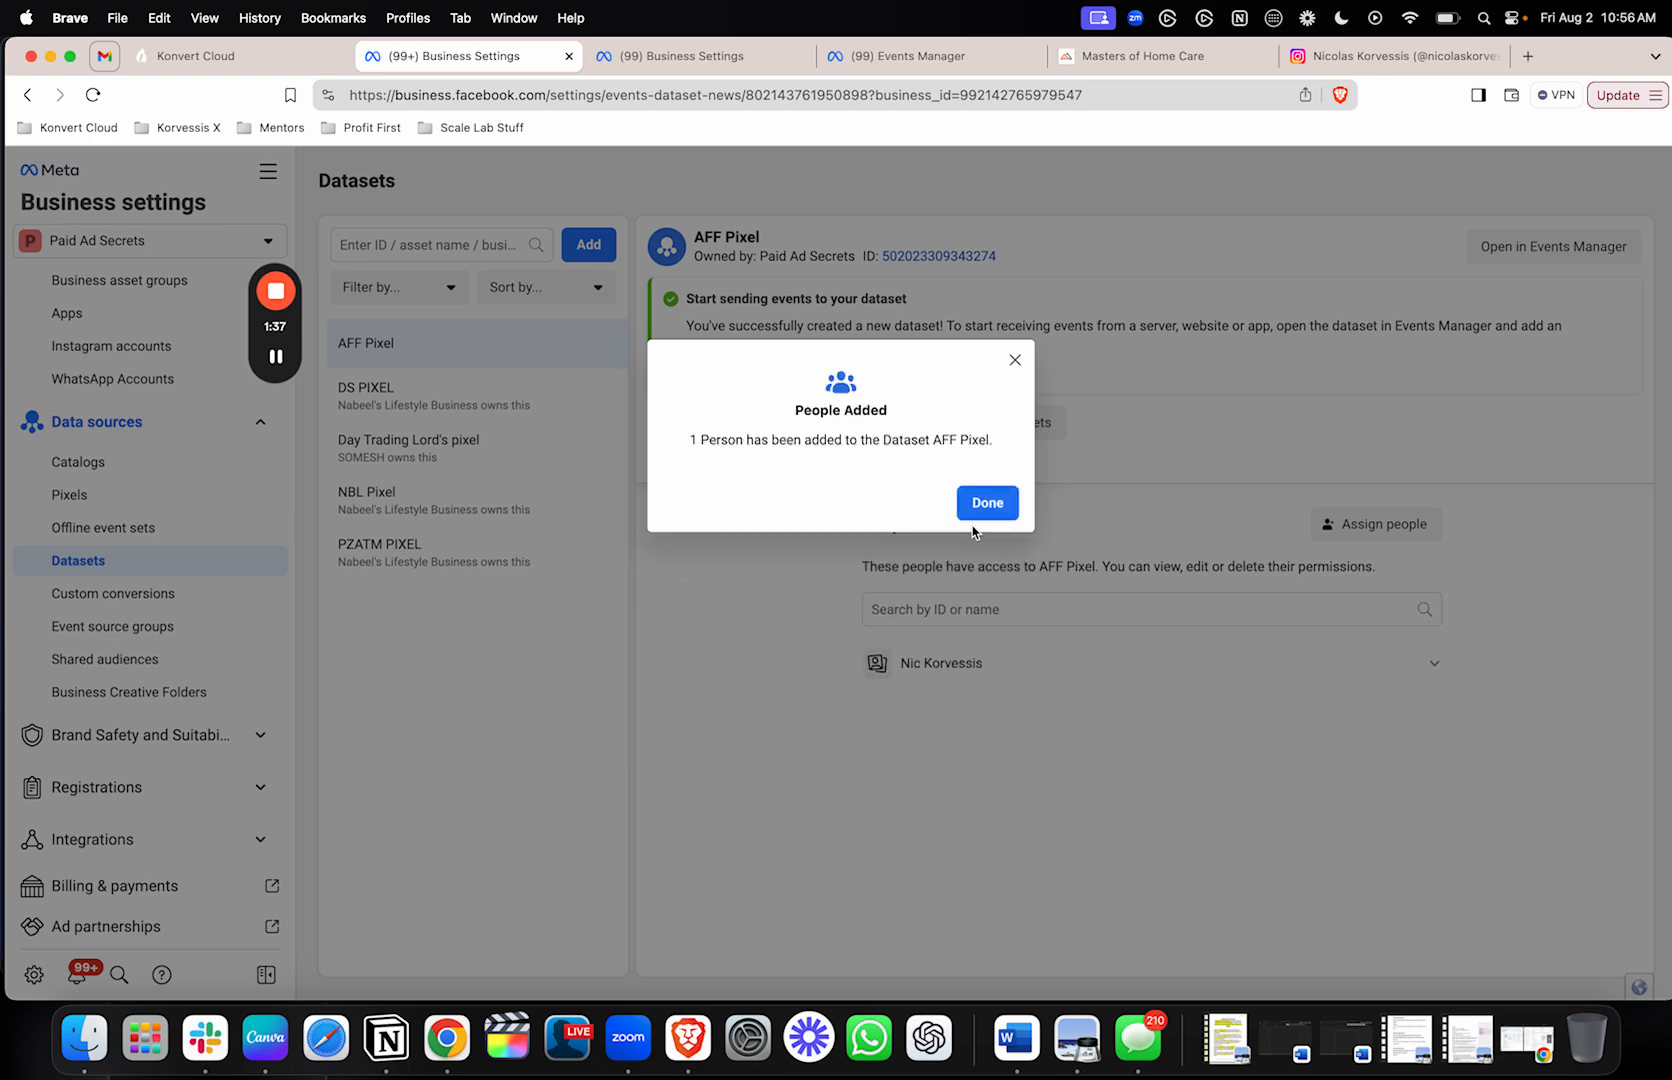
{"action": "left_click", "coordinate": [985, 502]}
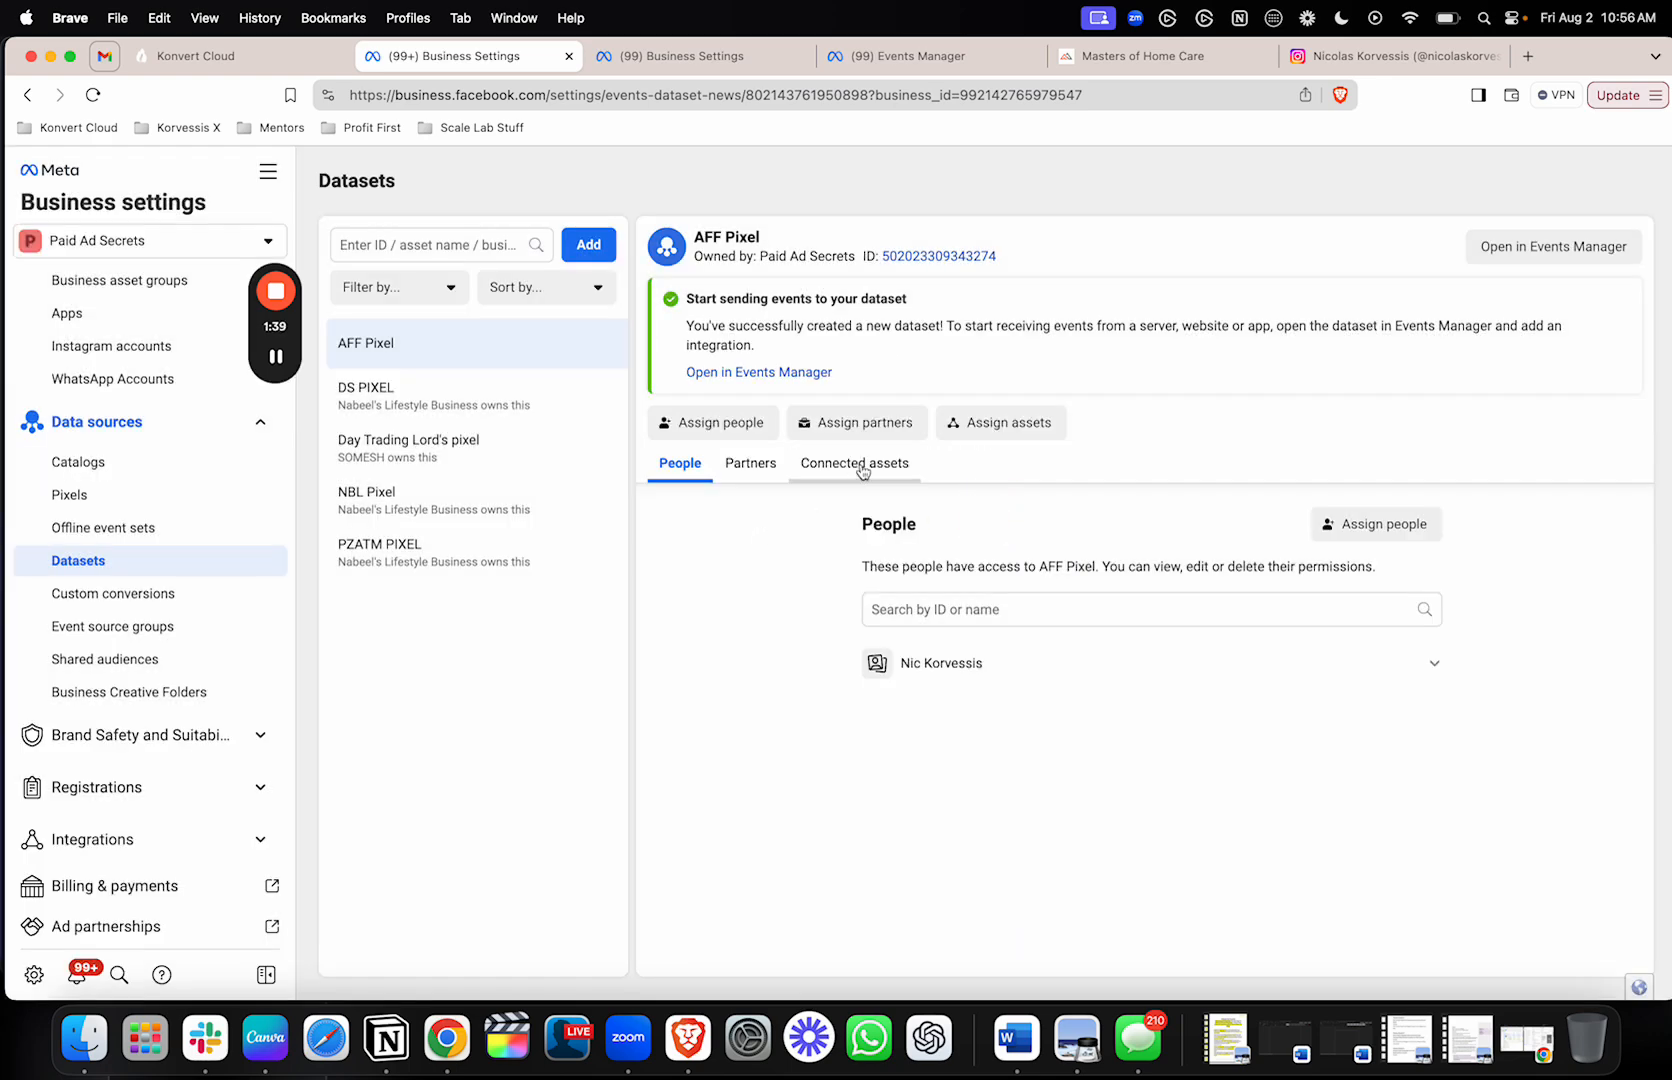
- Connect the SS Biz 1 ad account as an asset of AFF Pixel
{"action": "left_click", "coordinate": [854, 463]}
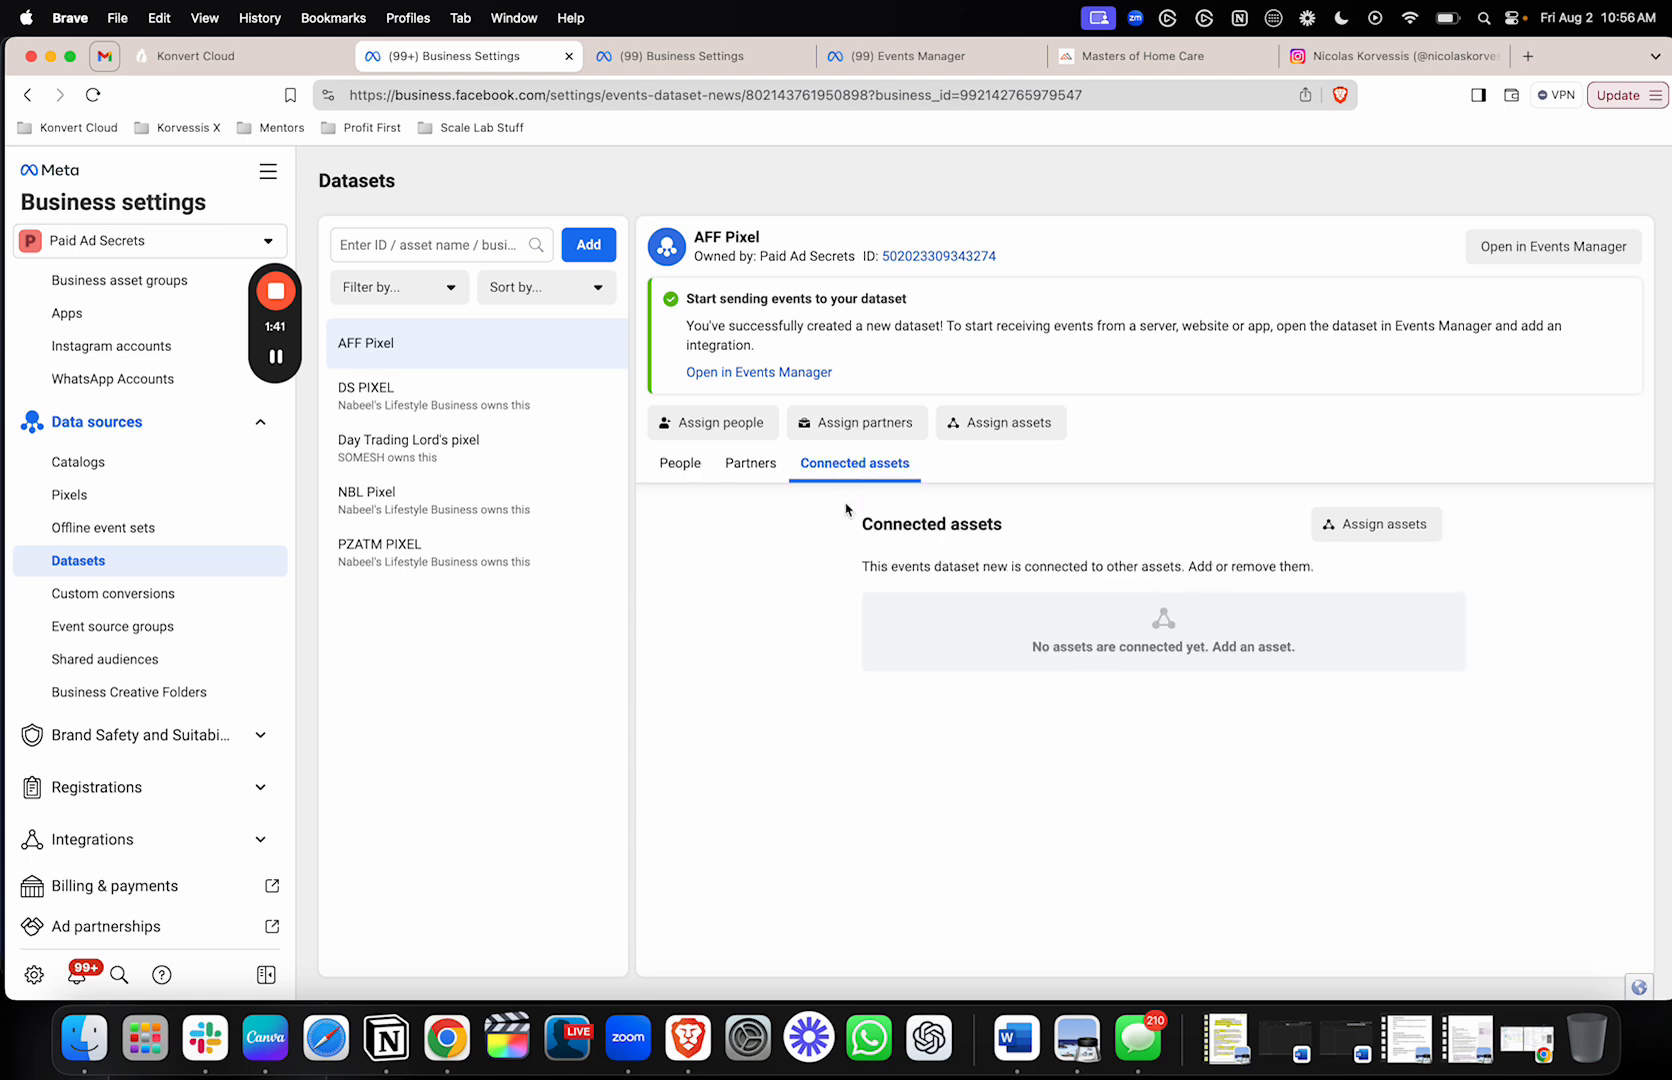
{"action": "mouse_move", "coordinate": [1376, 523]}
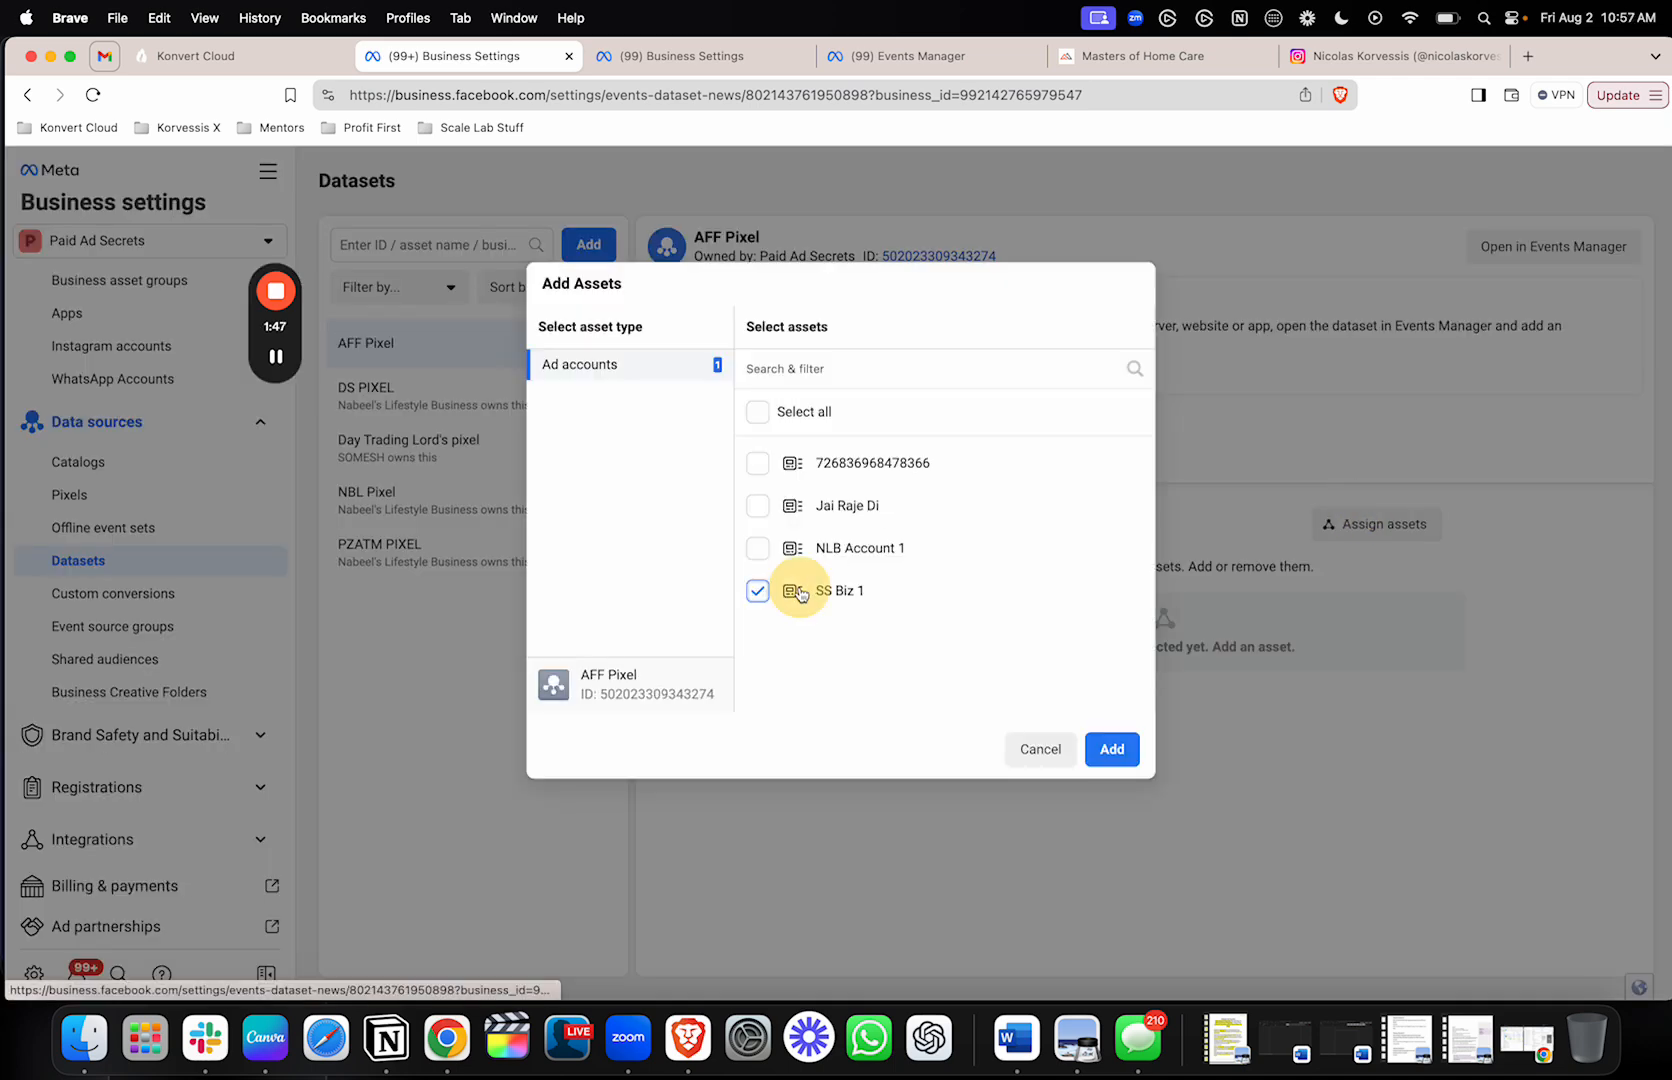
{"action": "left_click", "coordinate": [1110, 749]}
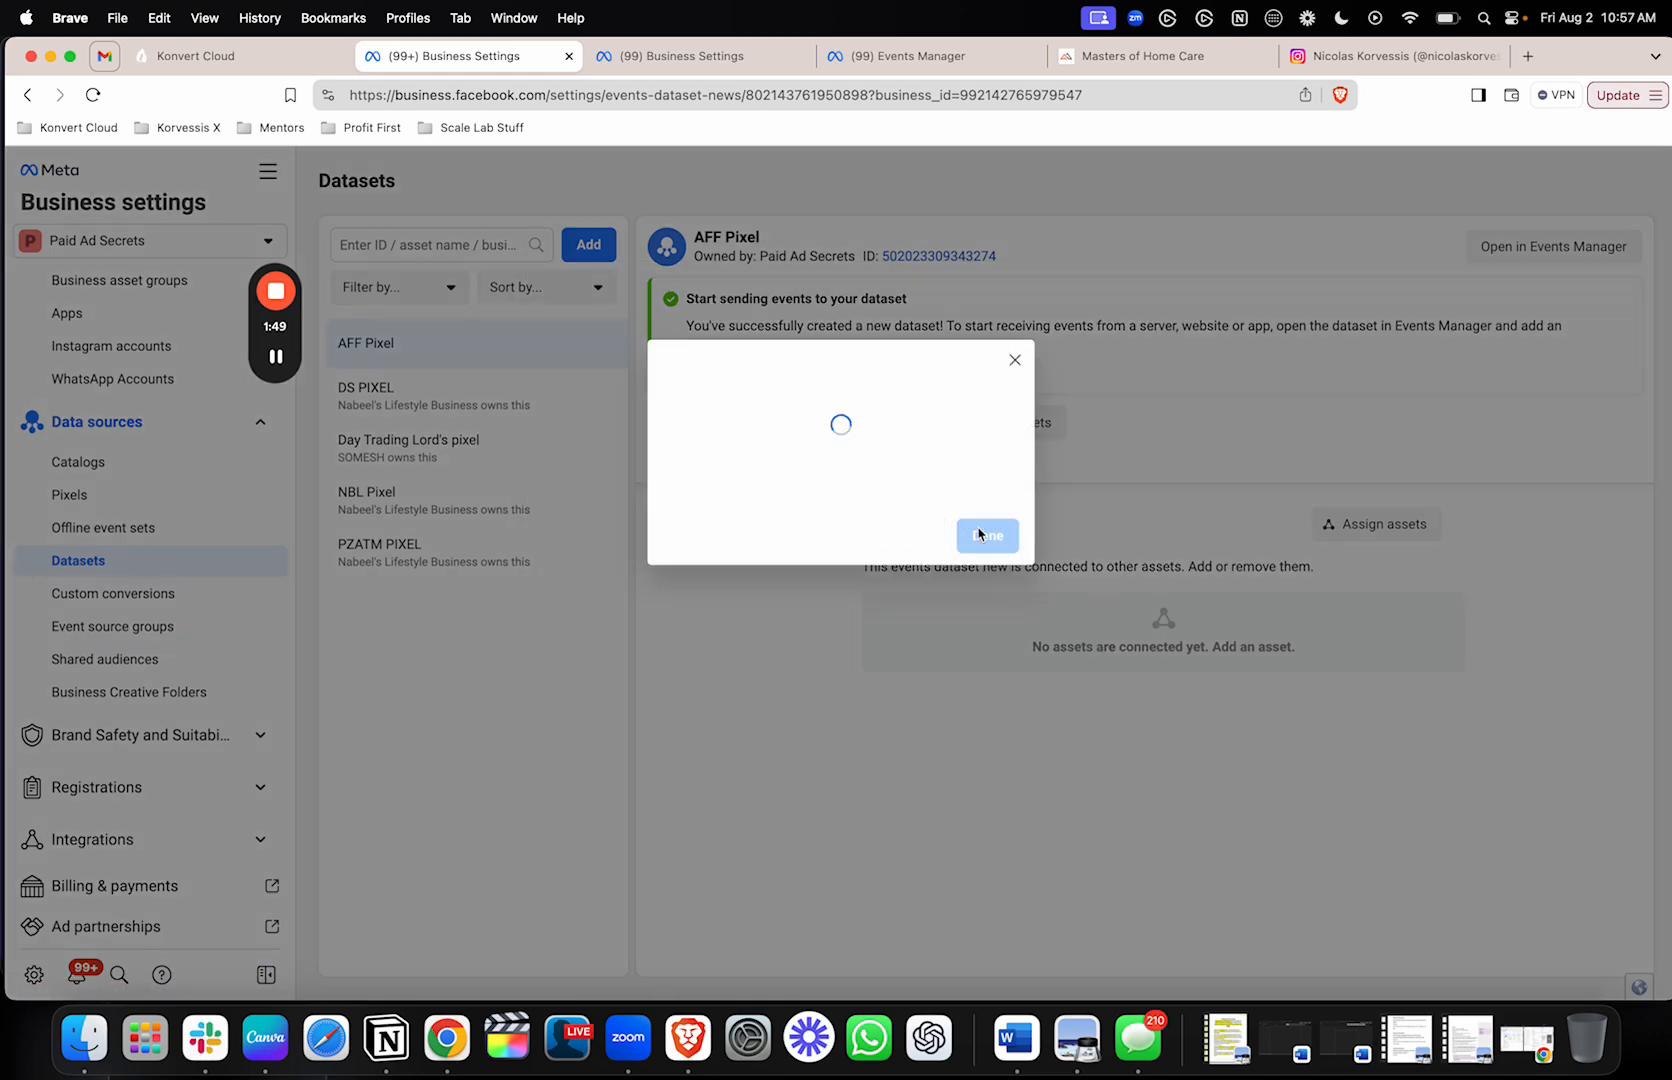
{"action": "left_click", "coordinate": [986, 535]}
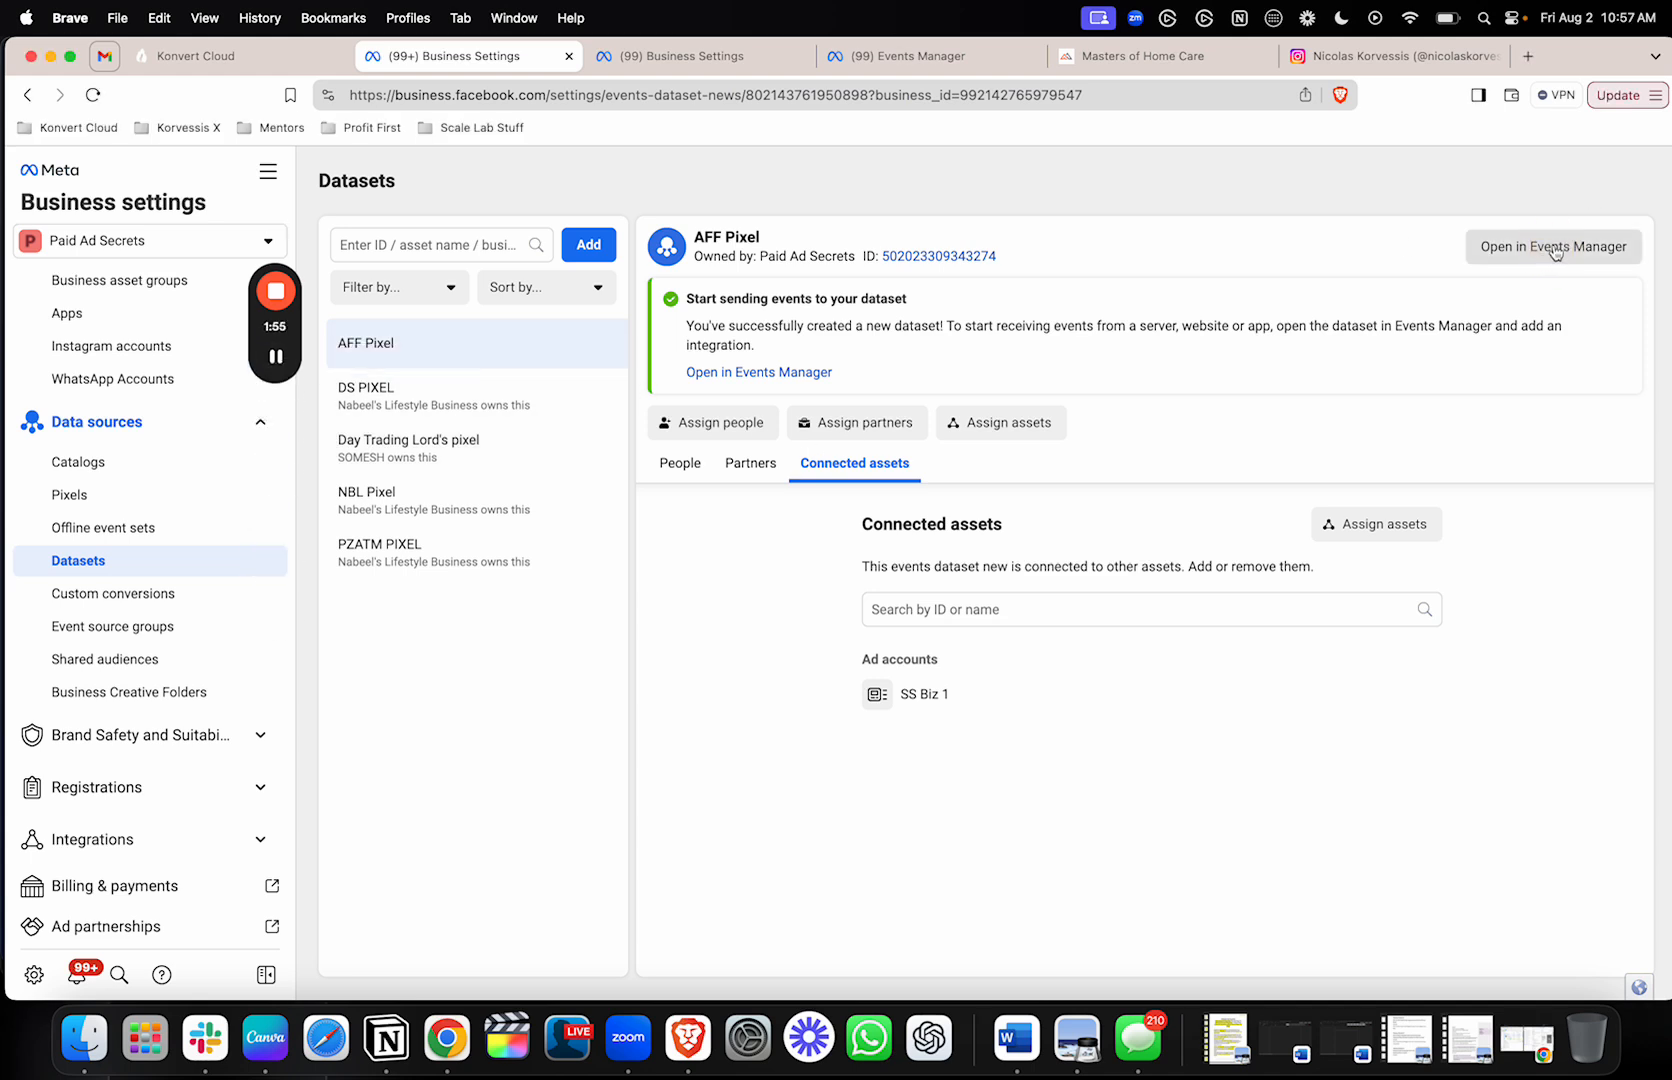
- Open AFF Pixel, start manual Meta Pixel installation, and copy the base code
{"action": "left_click", "coordinate": [1553, 246]}
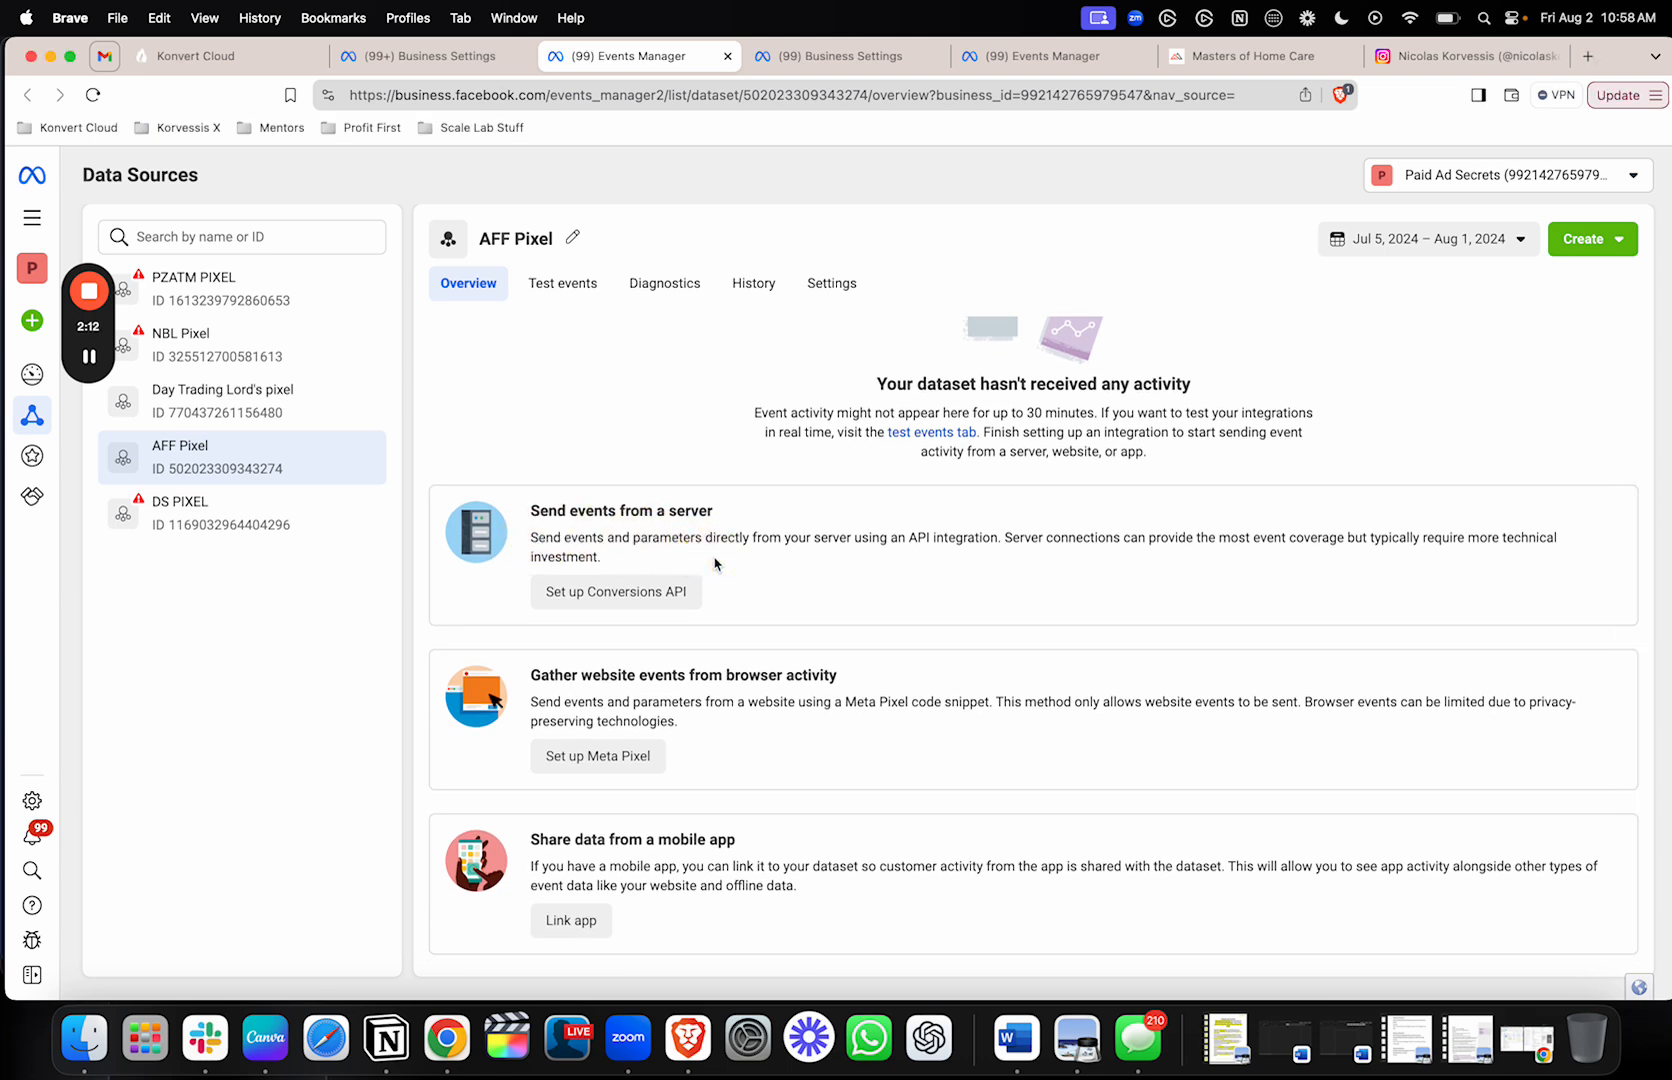
{"action": "mouse_move", "coordinate": [770, 567]}
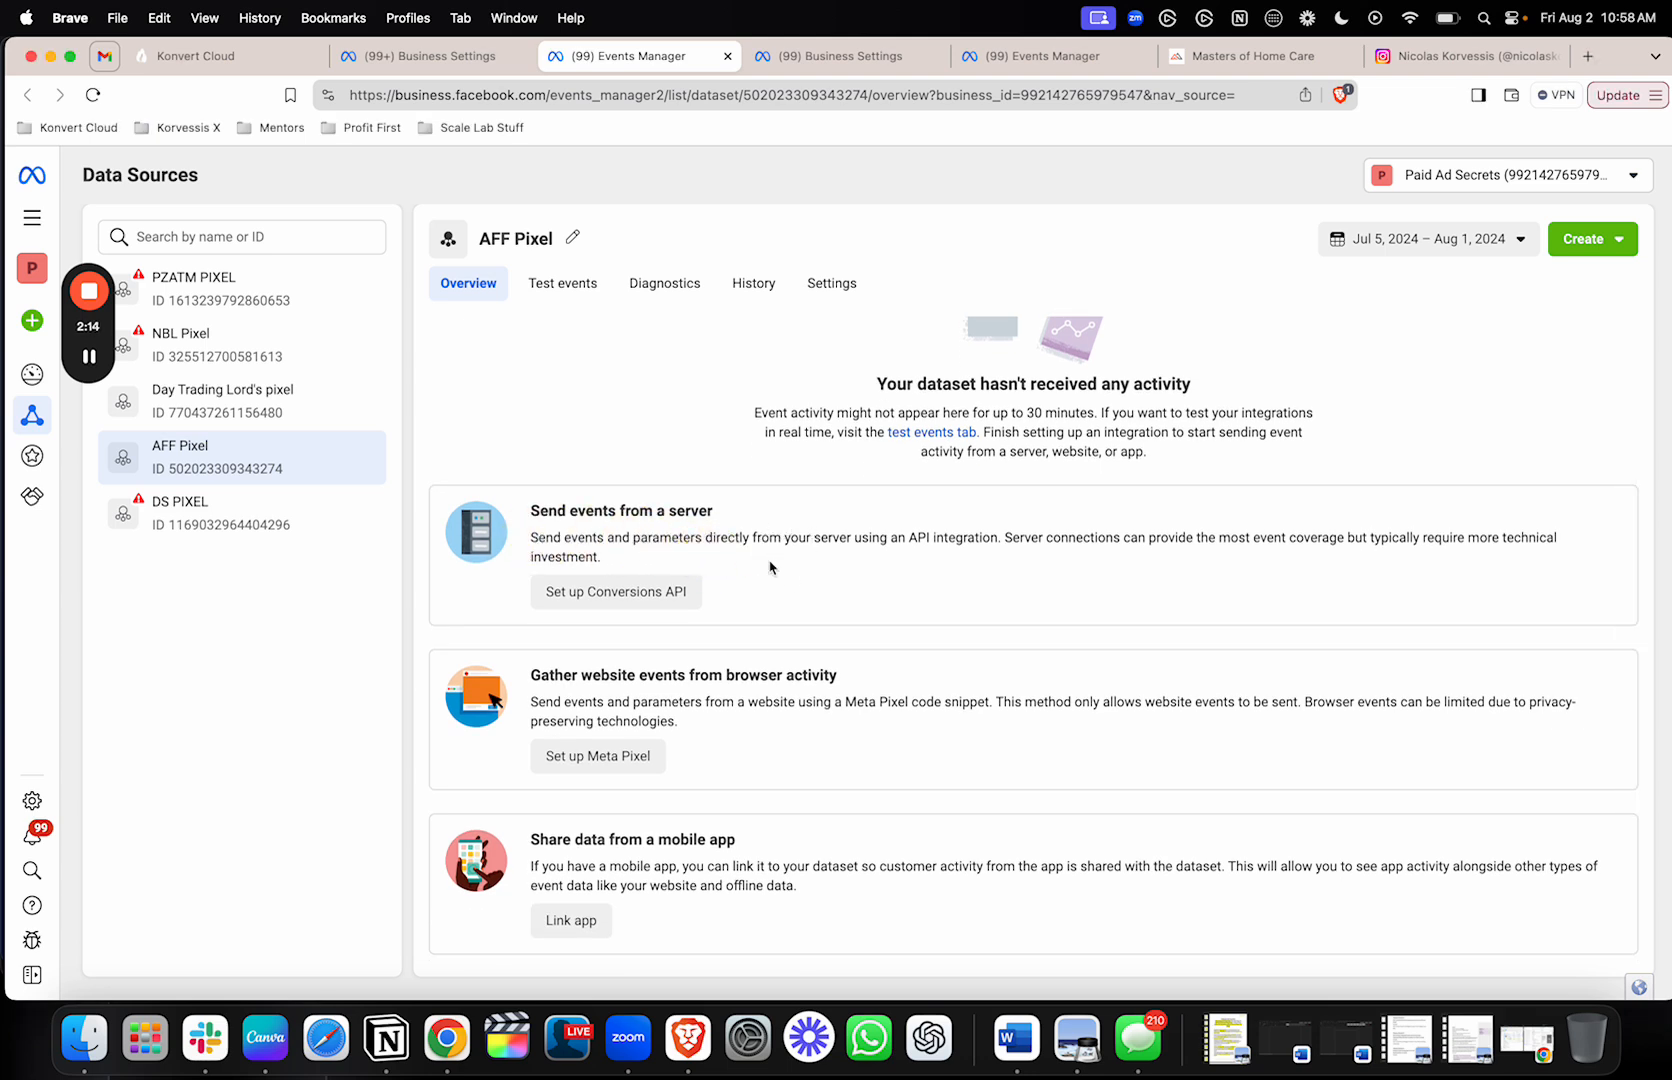
{"action": "scroll", "scroll_direction": "down", "scroll_amount": 3}
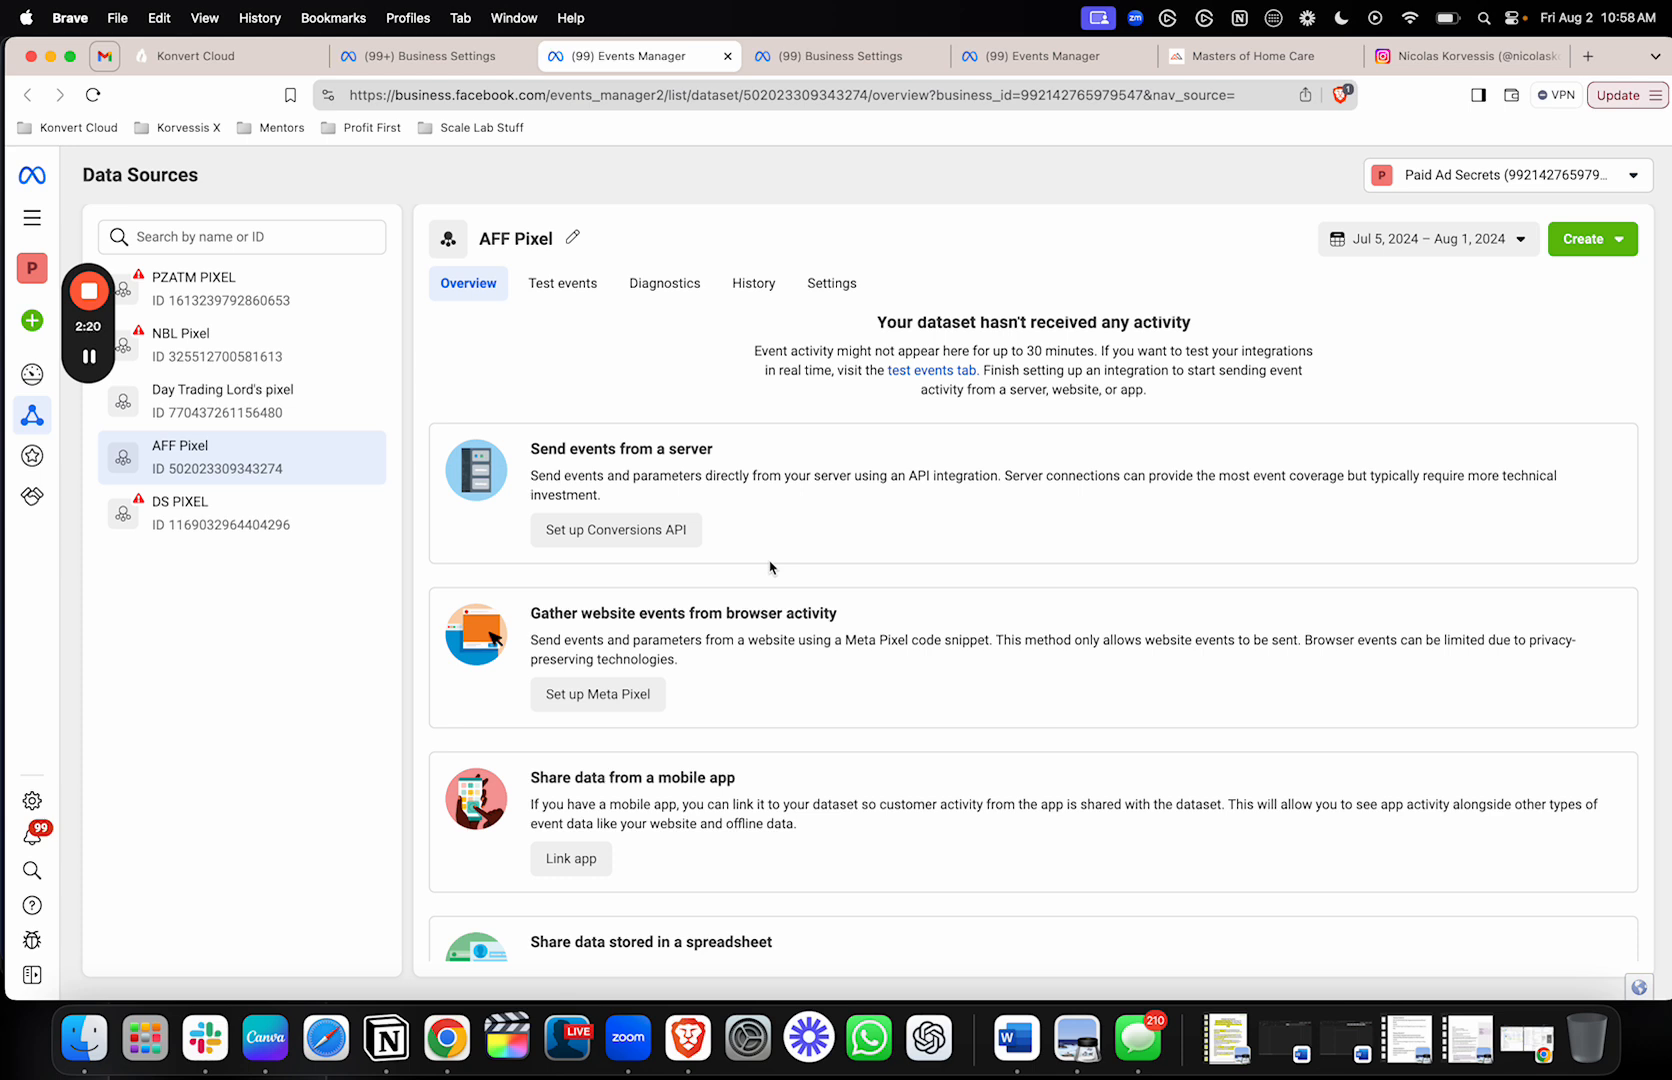
{"action": "mouse_move", "coordinate": [558, 650]}
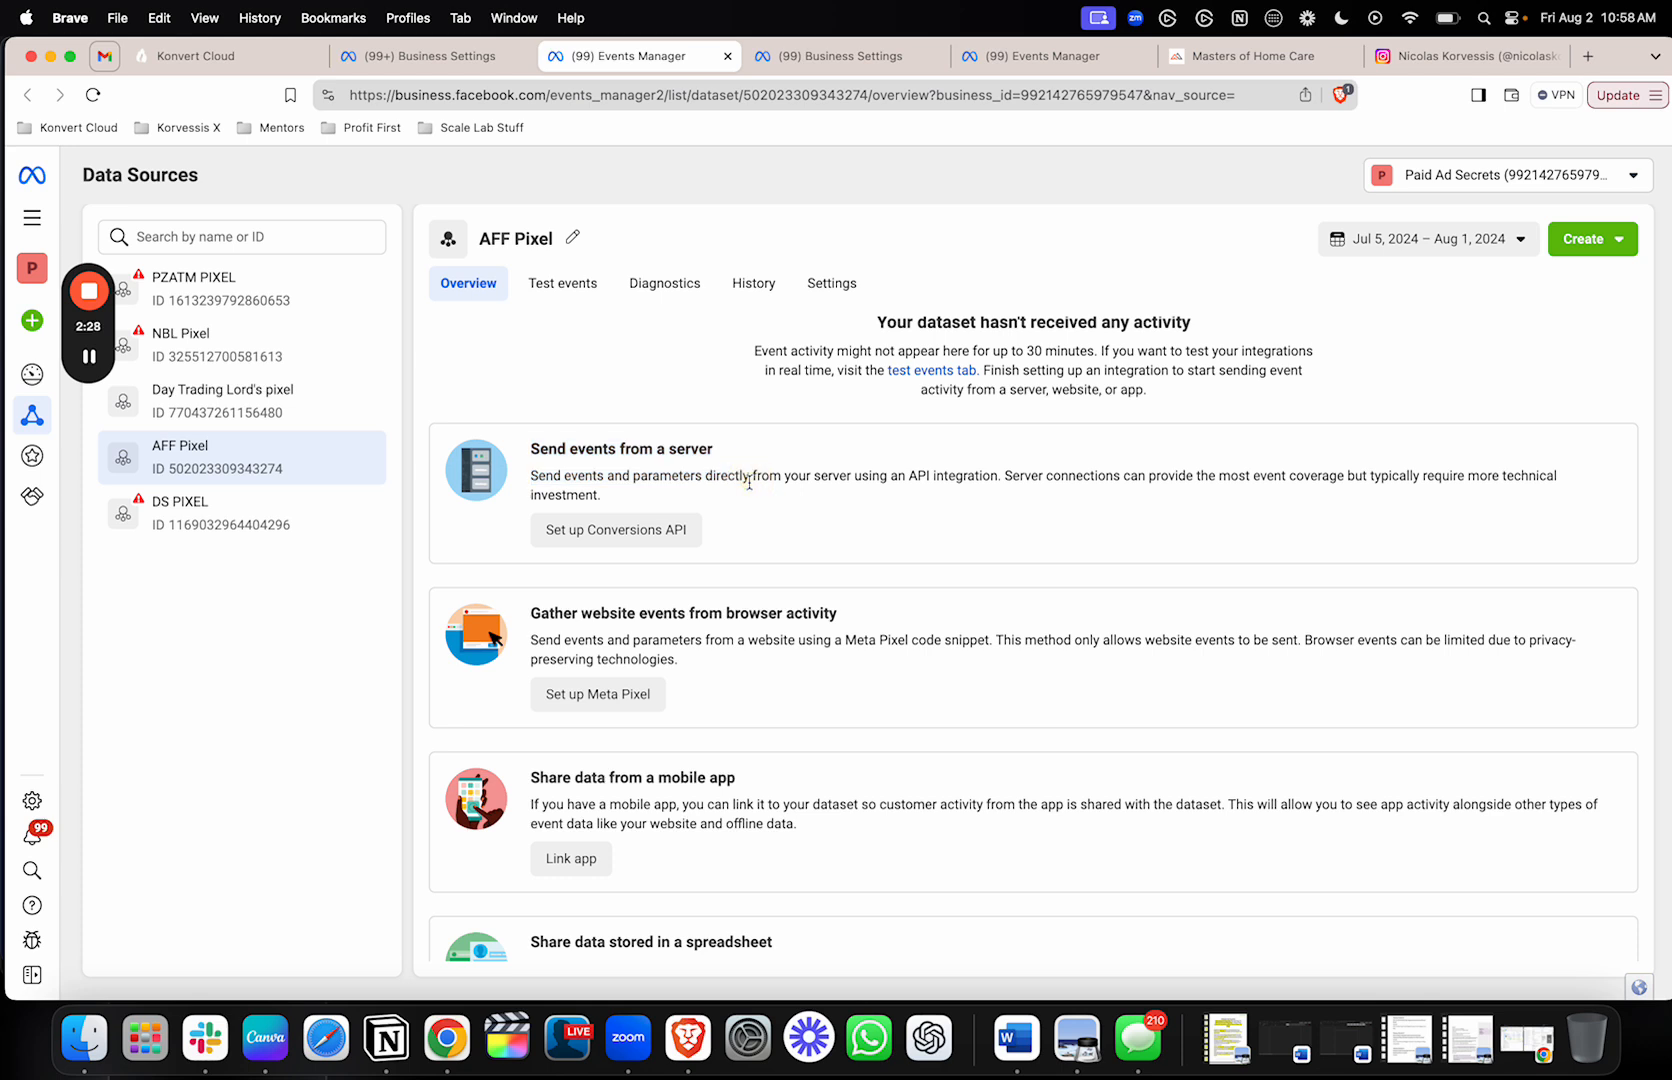
{"action": "mouse_move", "coordinate": [620, 690]}
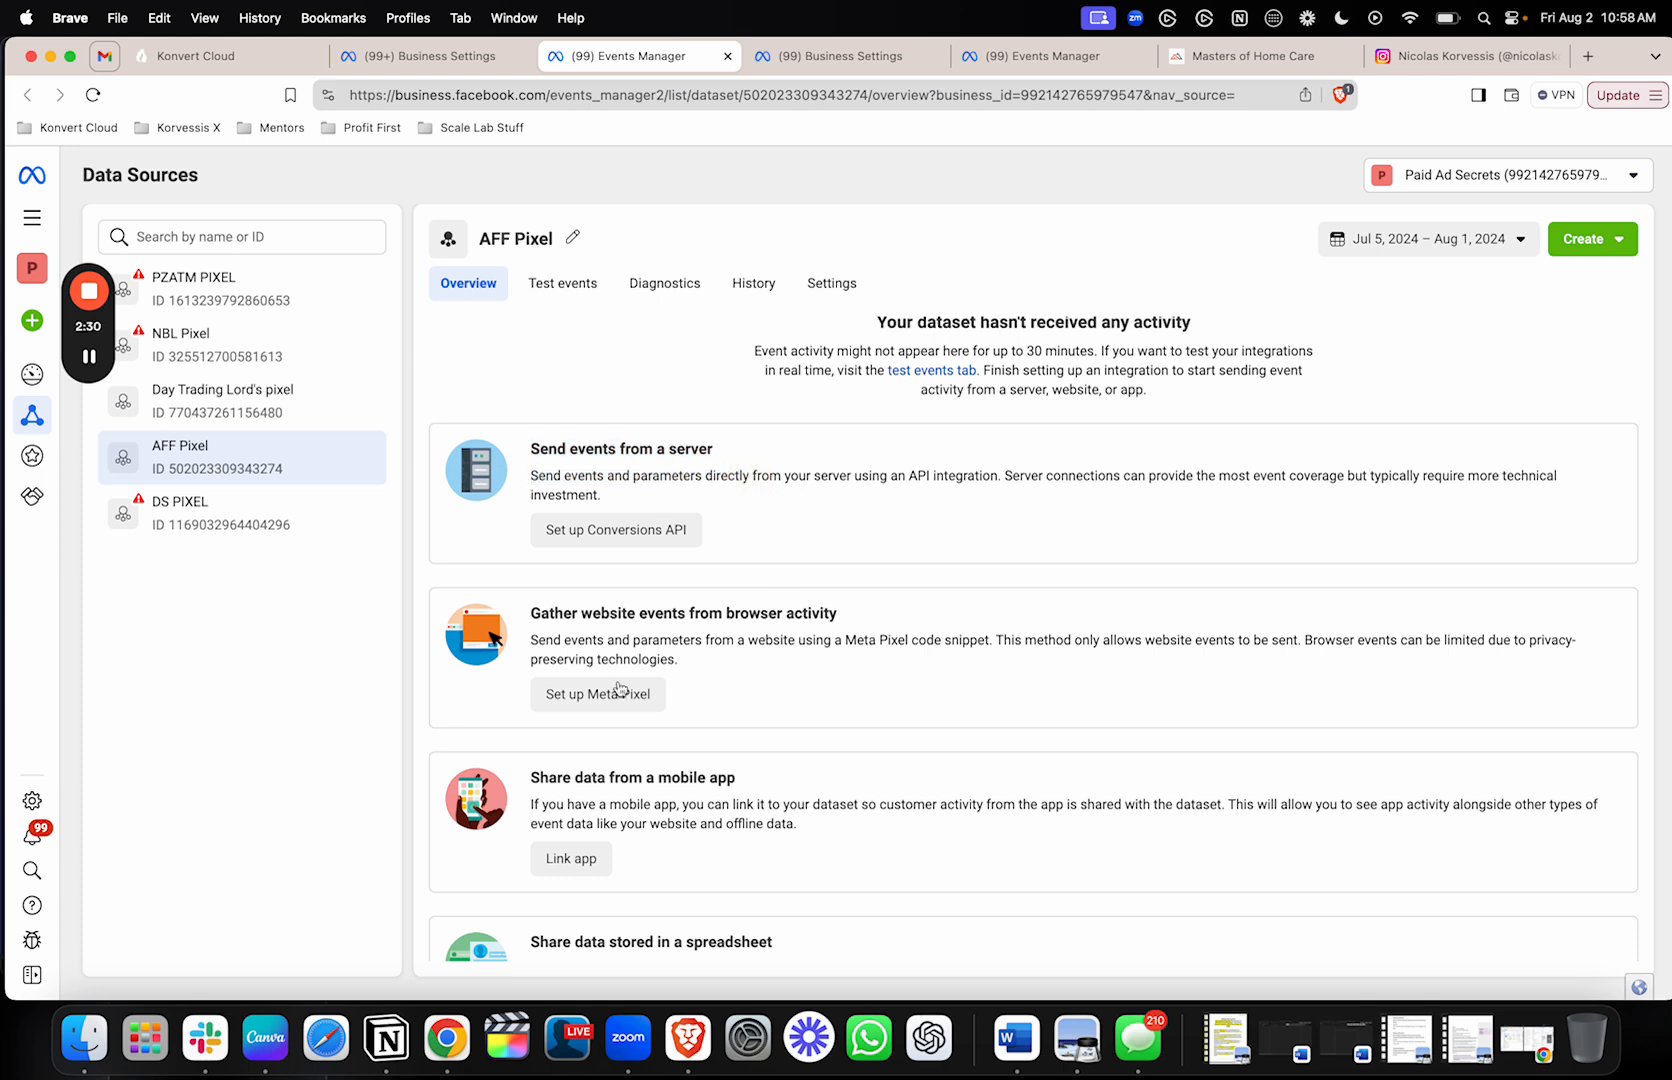
{"action": "mouse_move", "coordinate": [696, 679]}
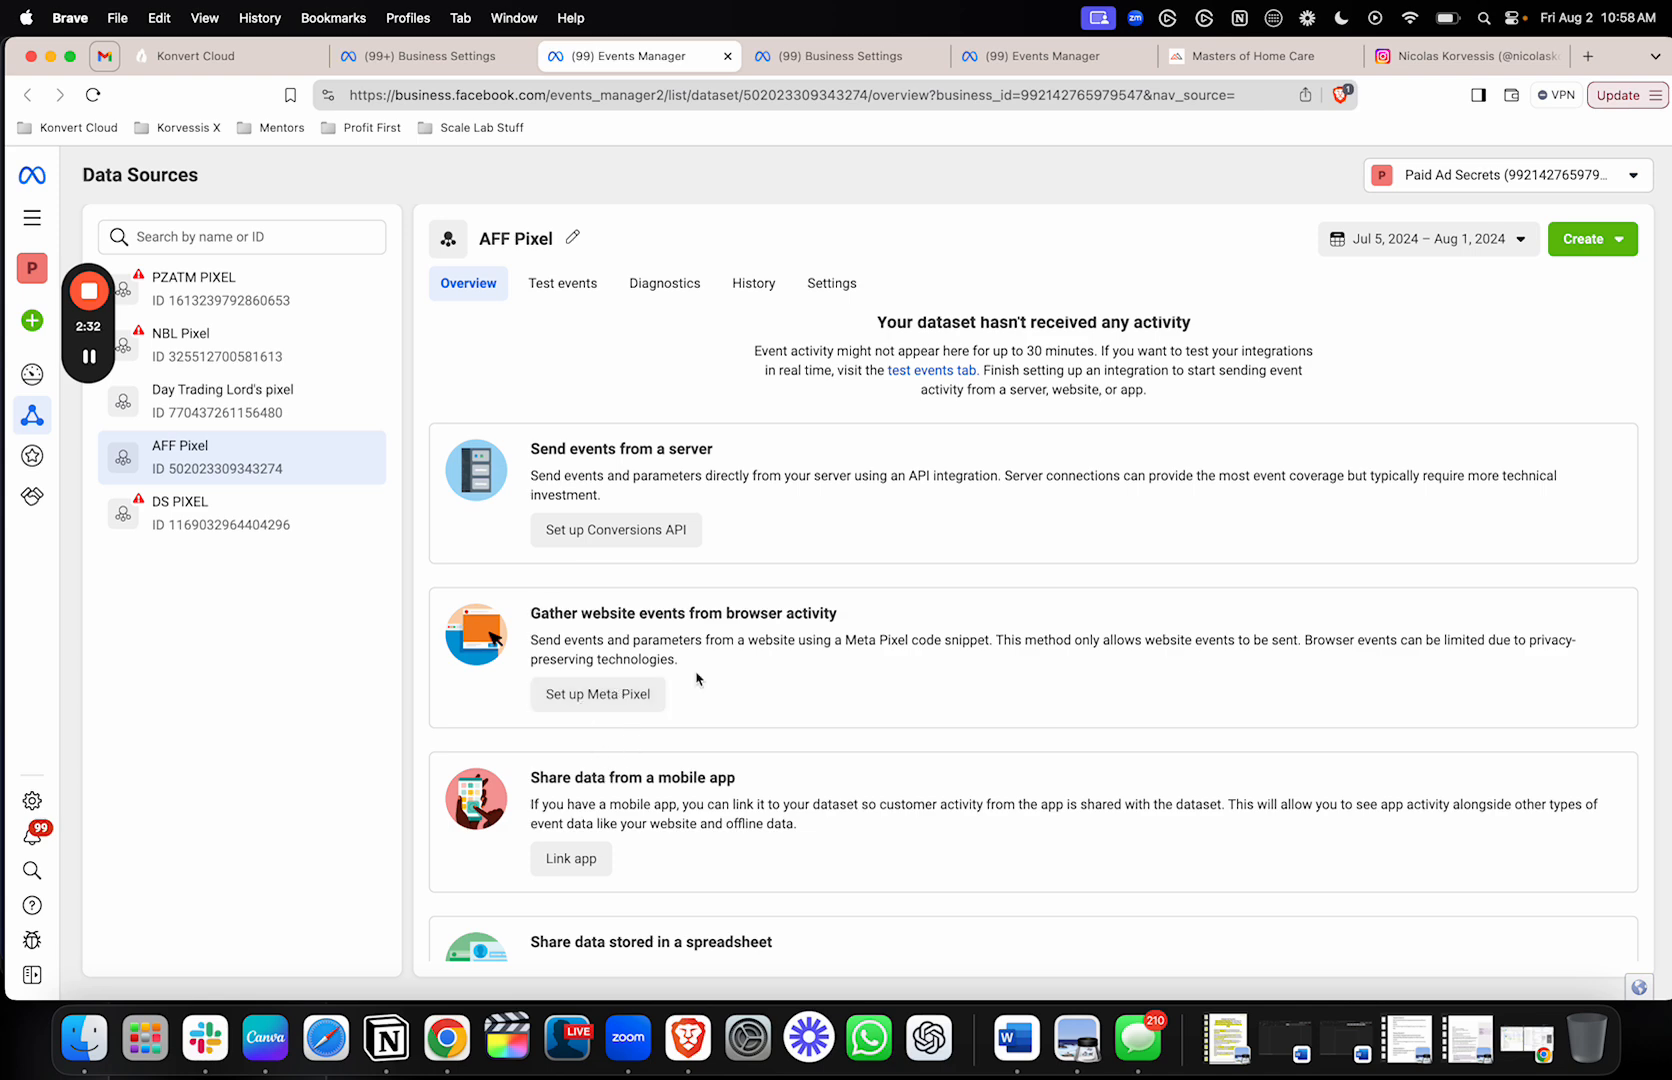
{"action": "left_click", "coordinate": [597, 694]}
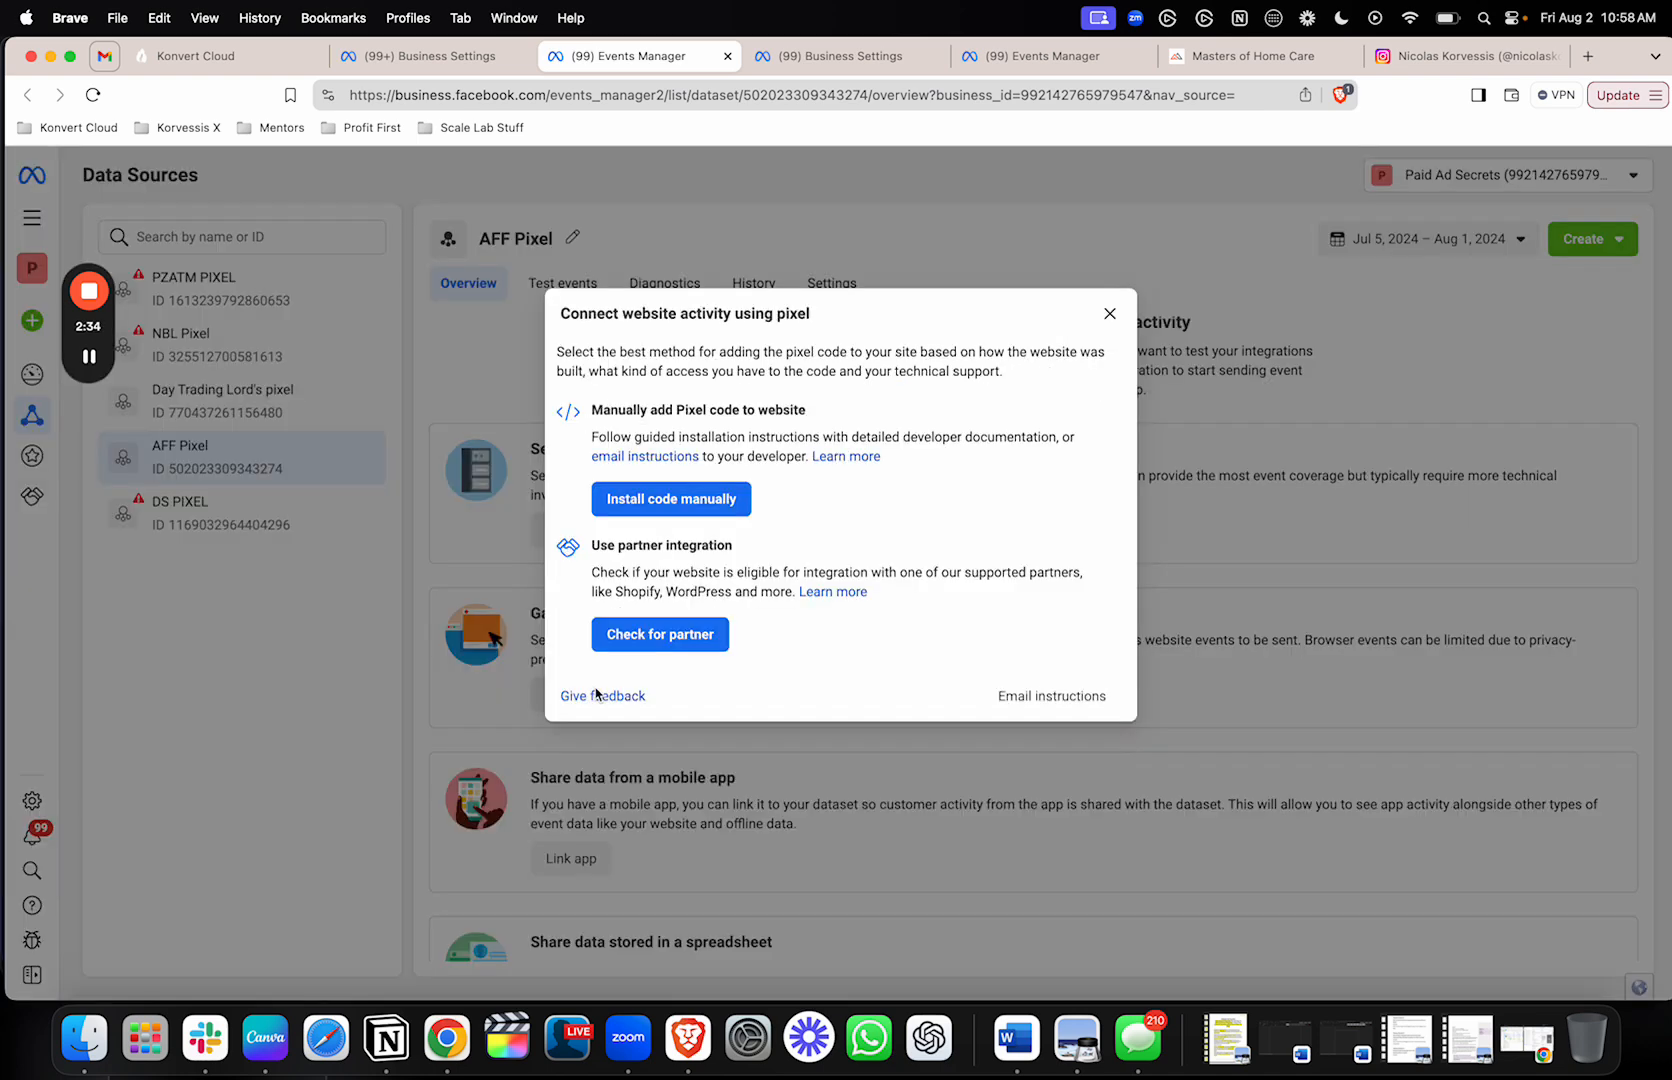
{"action": "left_click", "coordinate": [671, 499]}
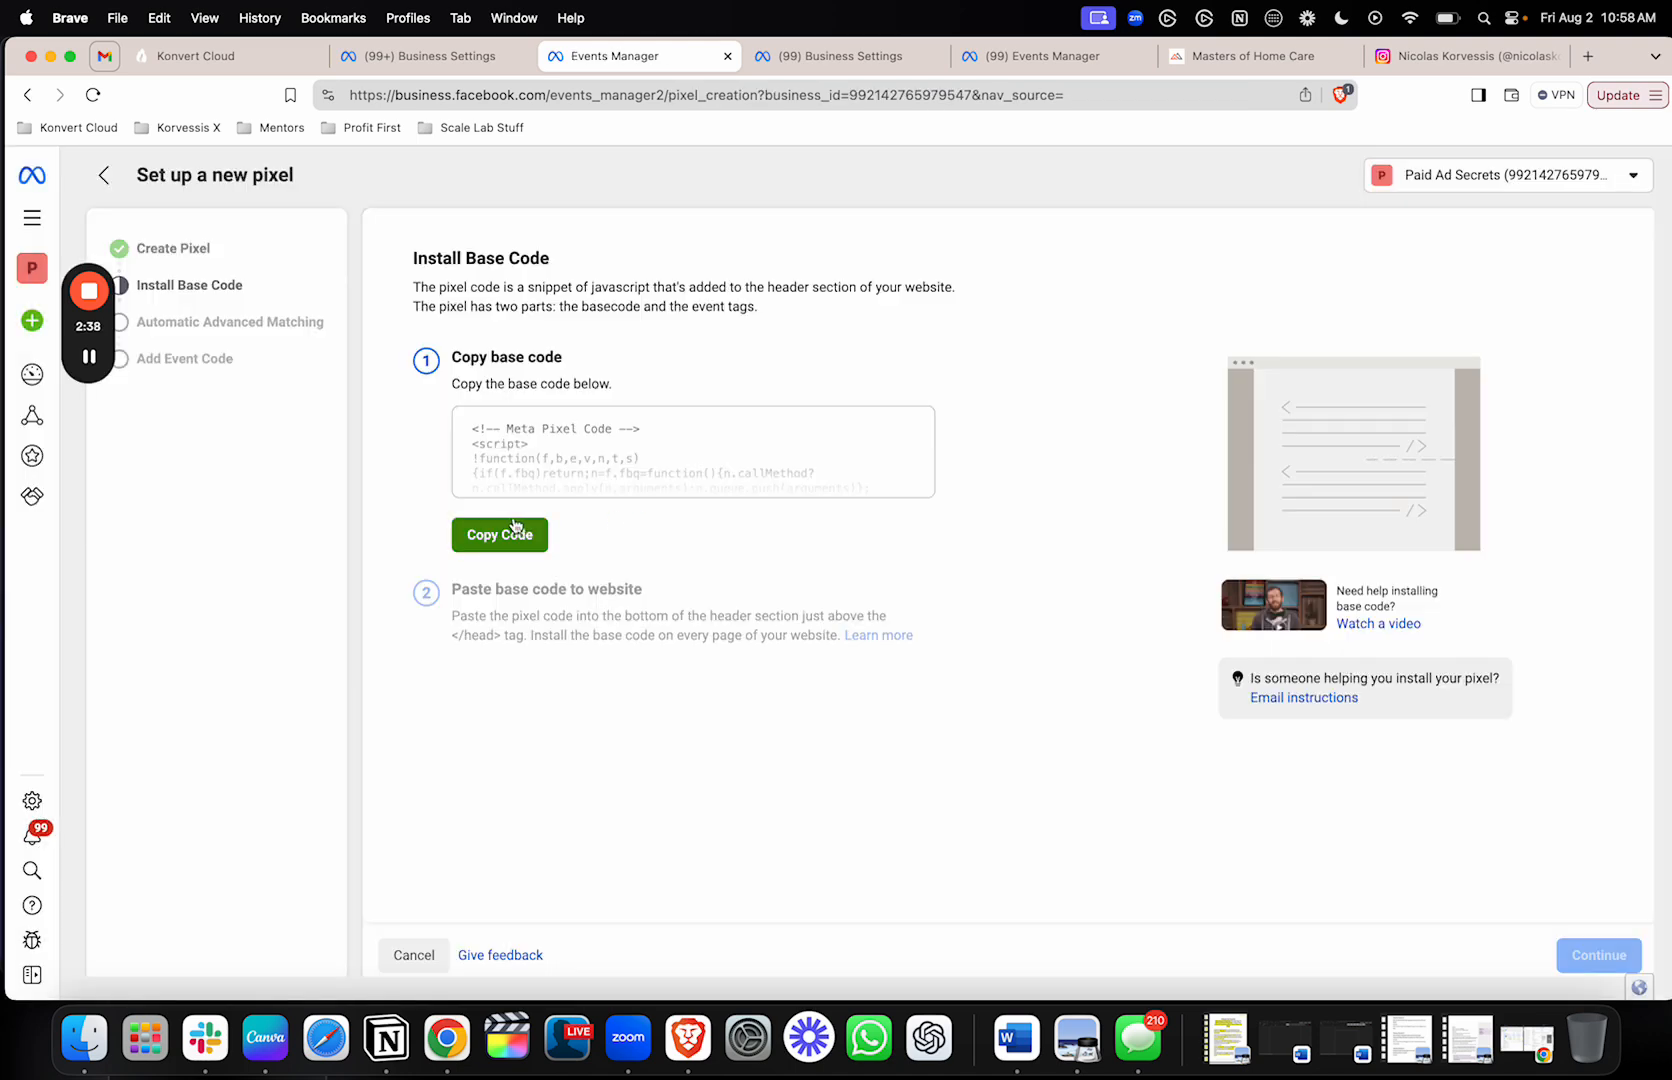
{"action": "left_click", "coordinate": [498, 534]}
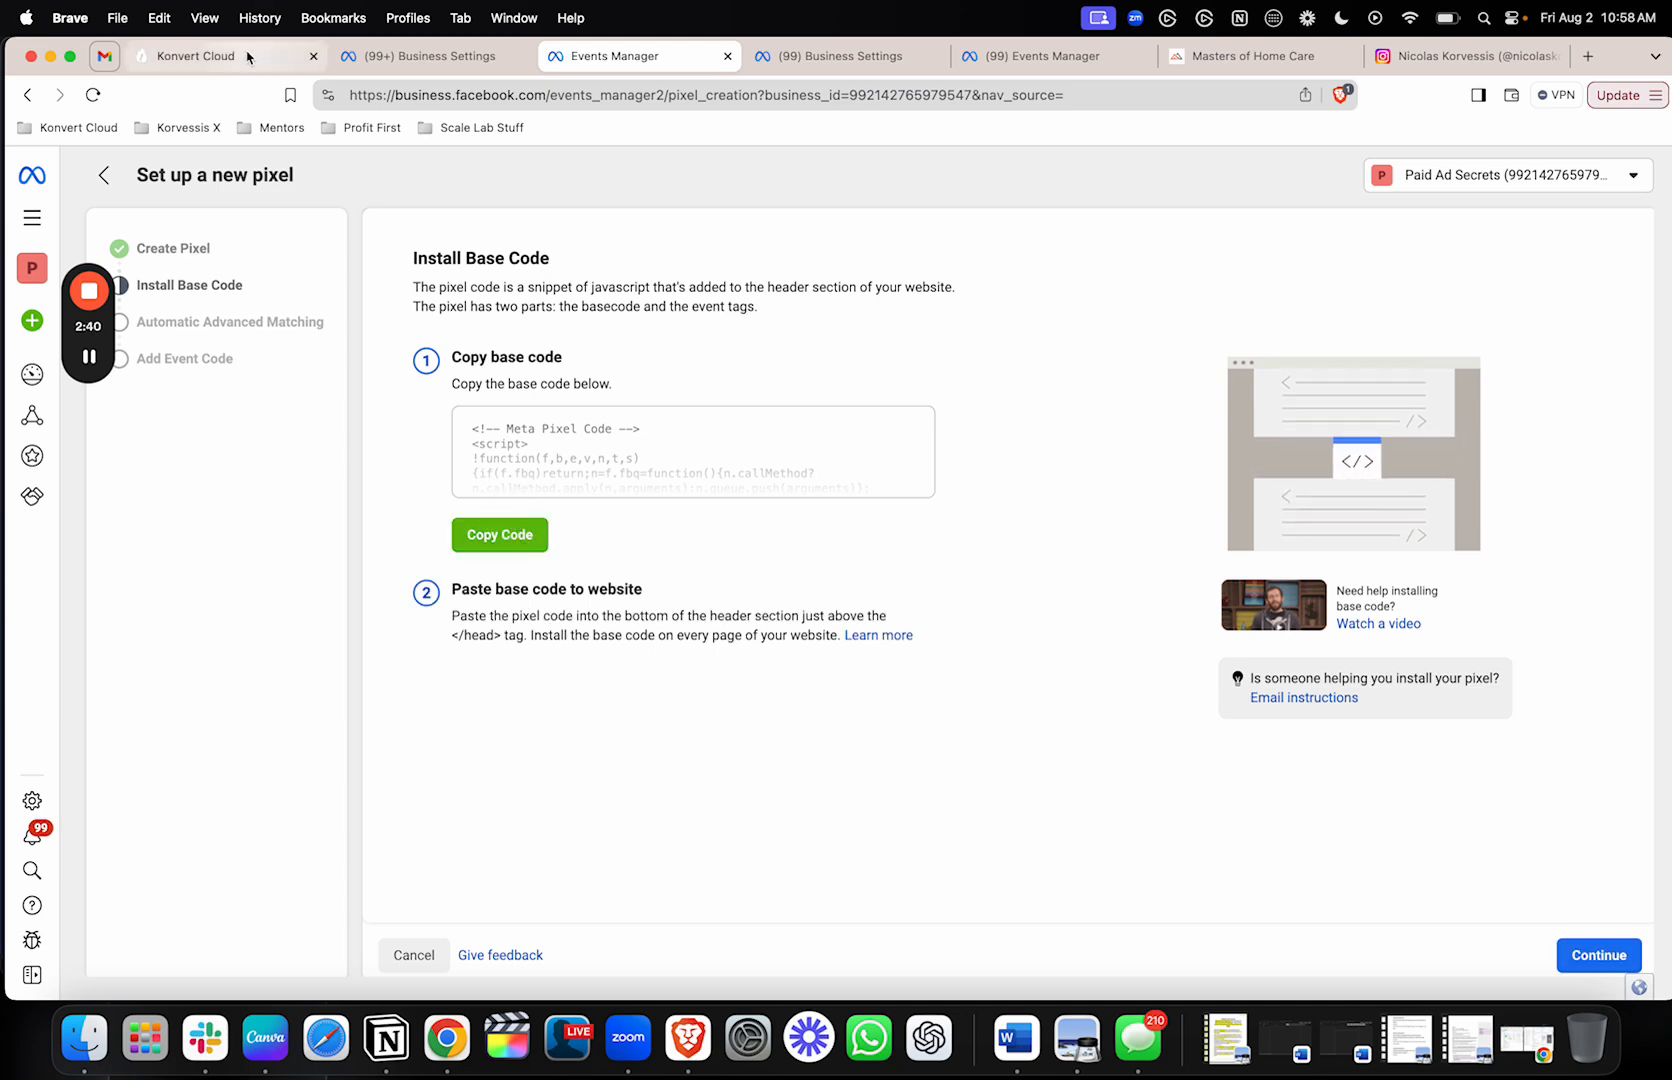
- Paste the pixel base code into Consulting Website Funnel's head tracking code in Konvert Cloud
{"action": "left_click", "coordinate": [213, 55]}
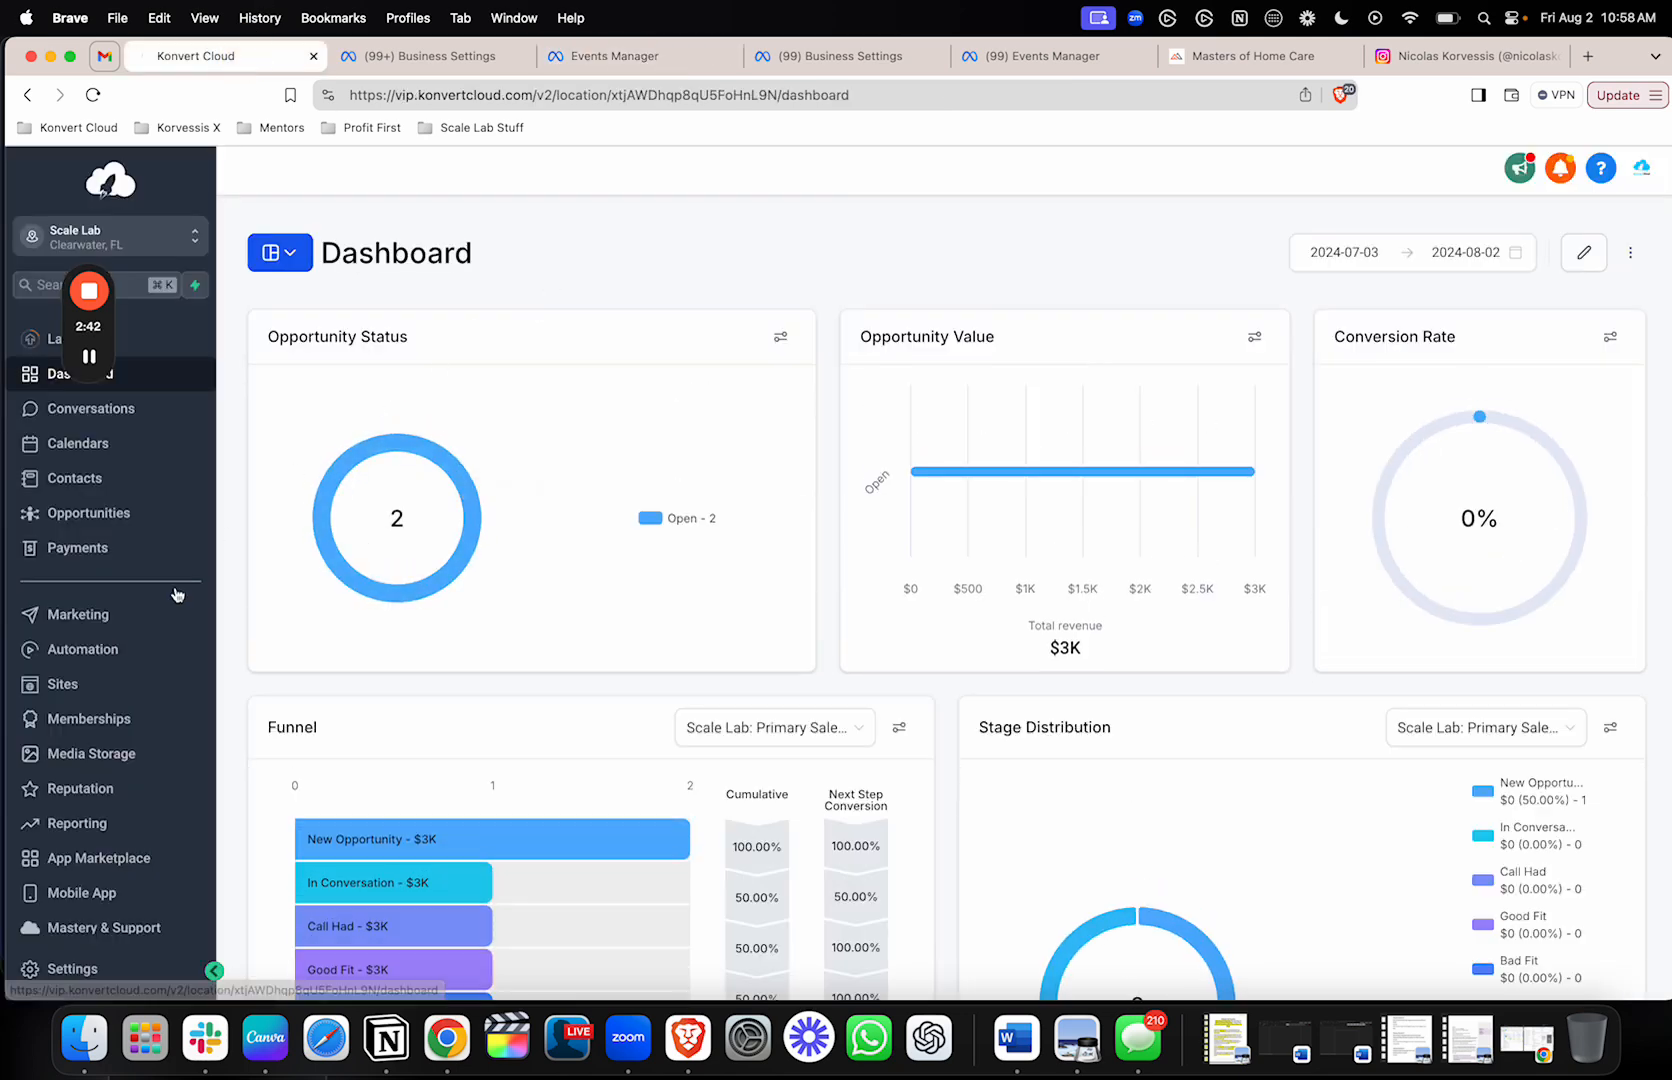
{"action": "left_click", "coordinate": [61, 683]}
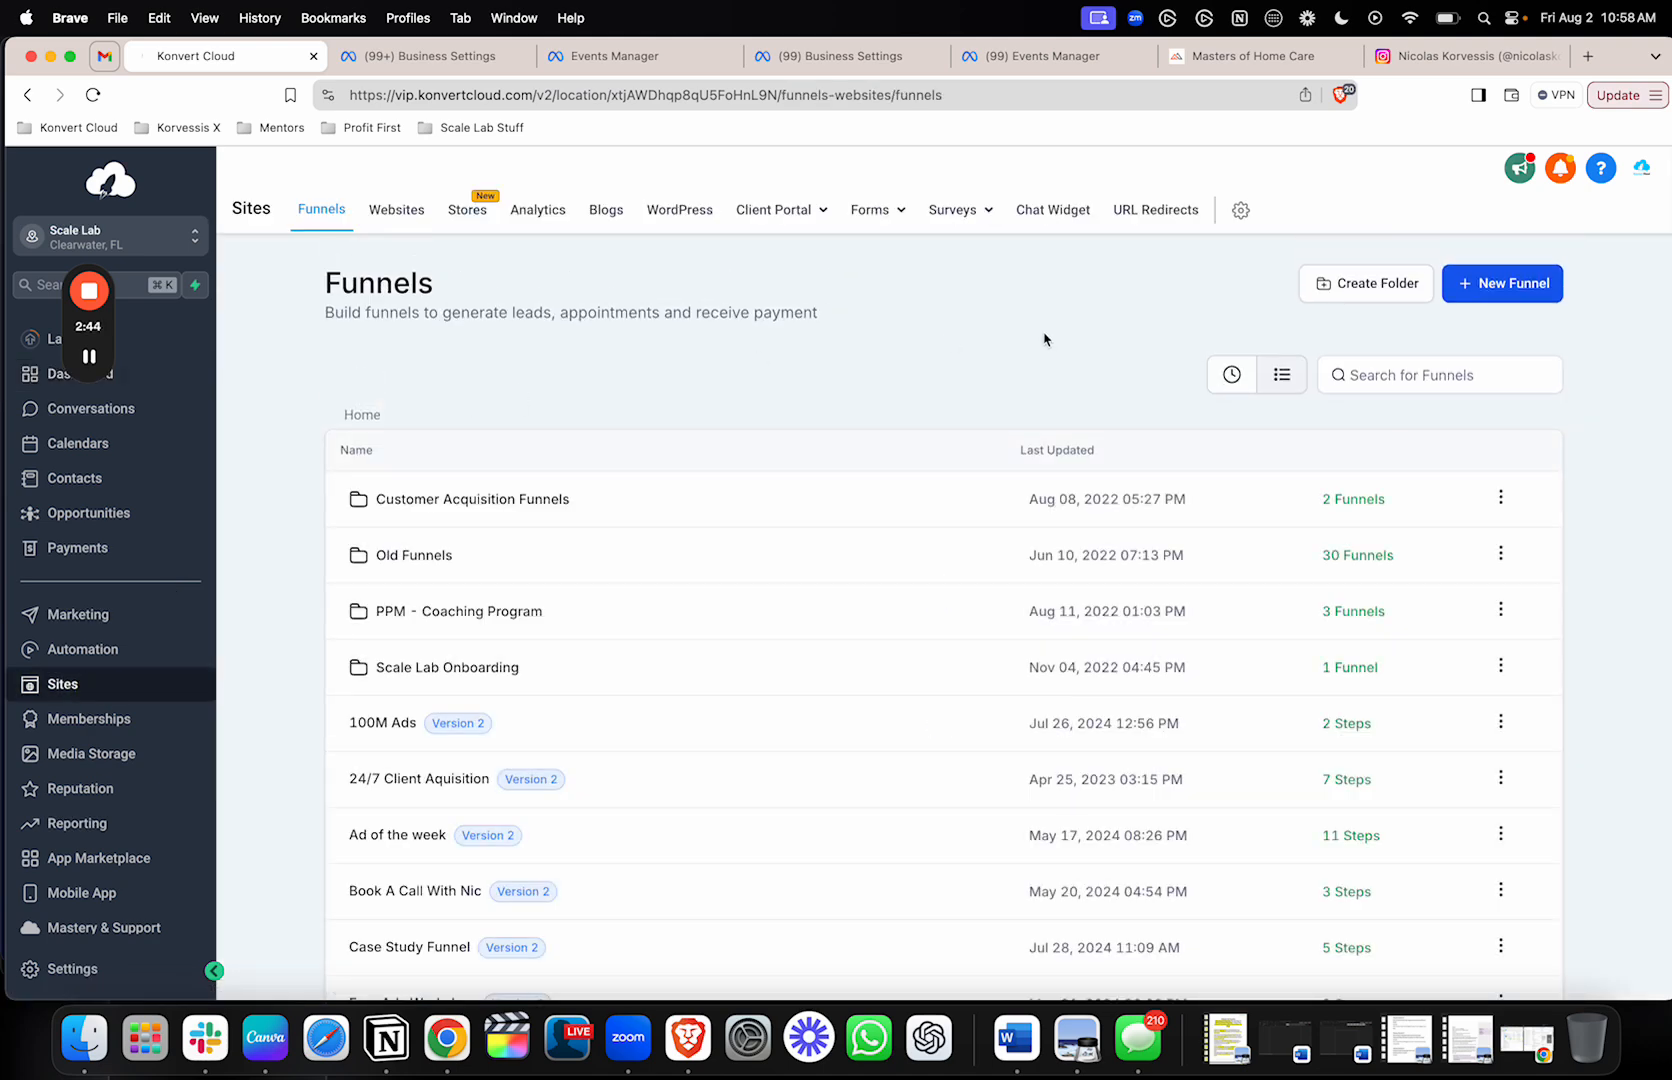
{"action": "left_click", "coordinate": [1232, 374]}
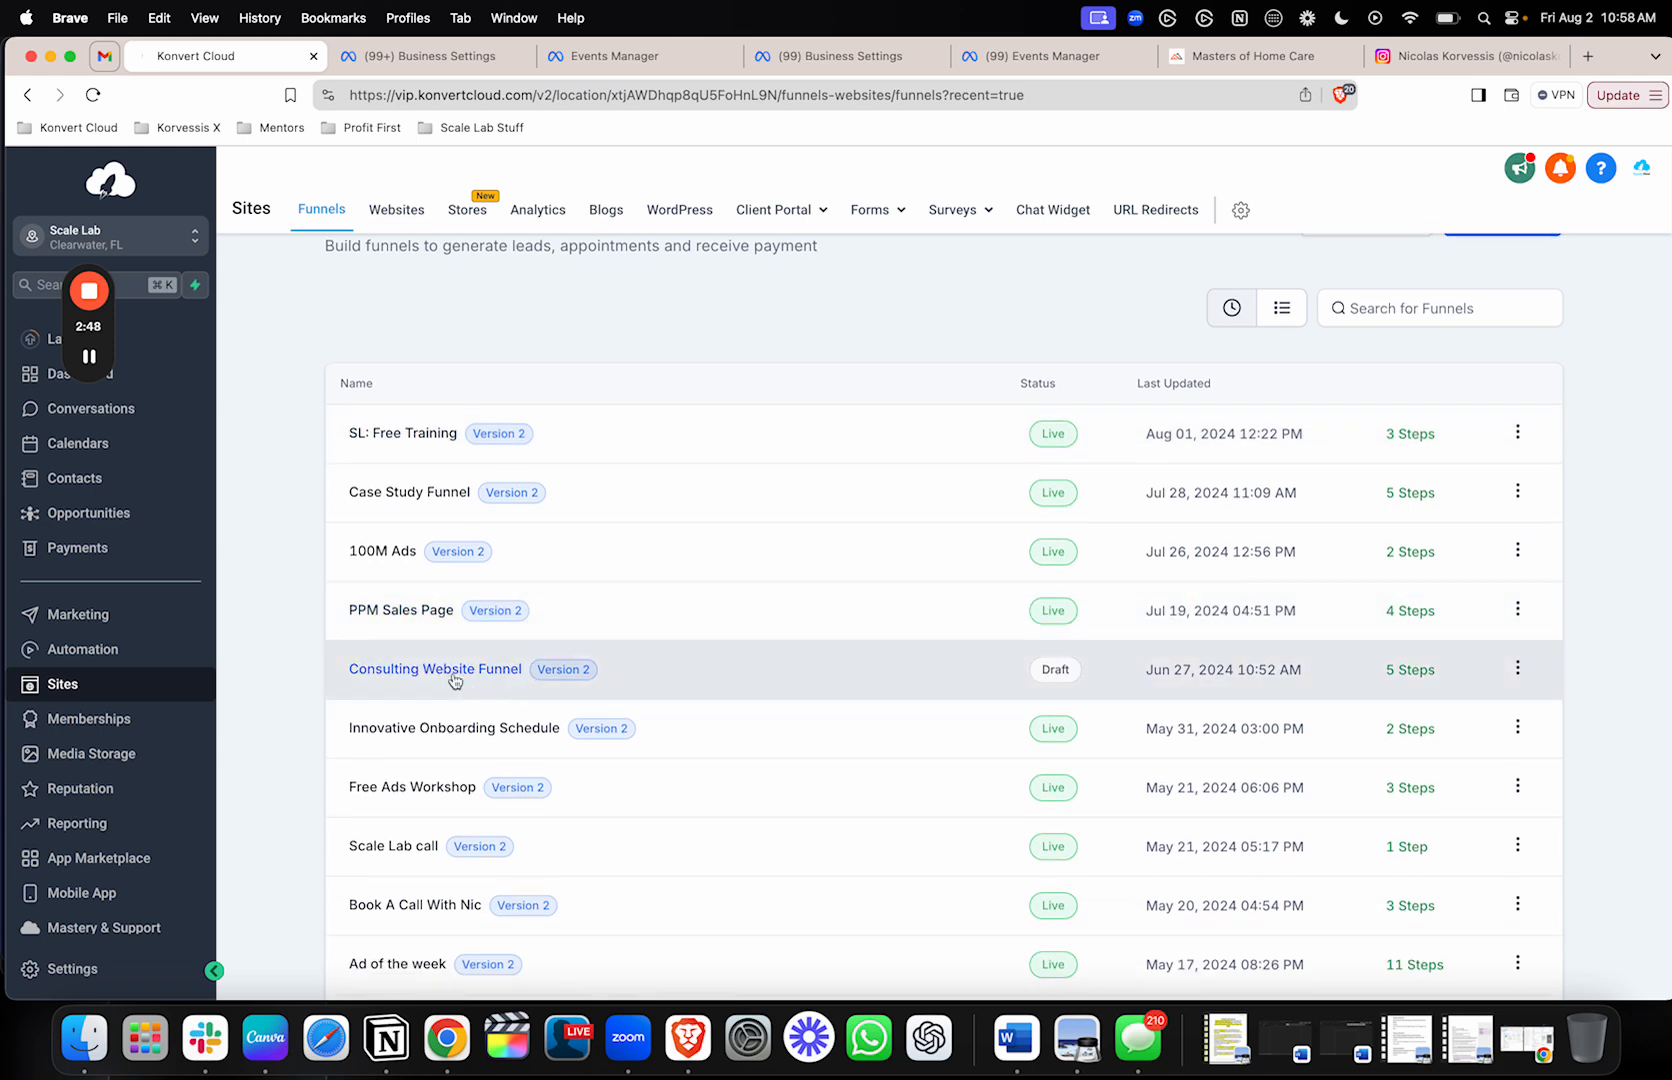
{"action": "left_click", "coordinate": [434, 668]}
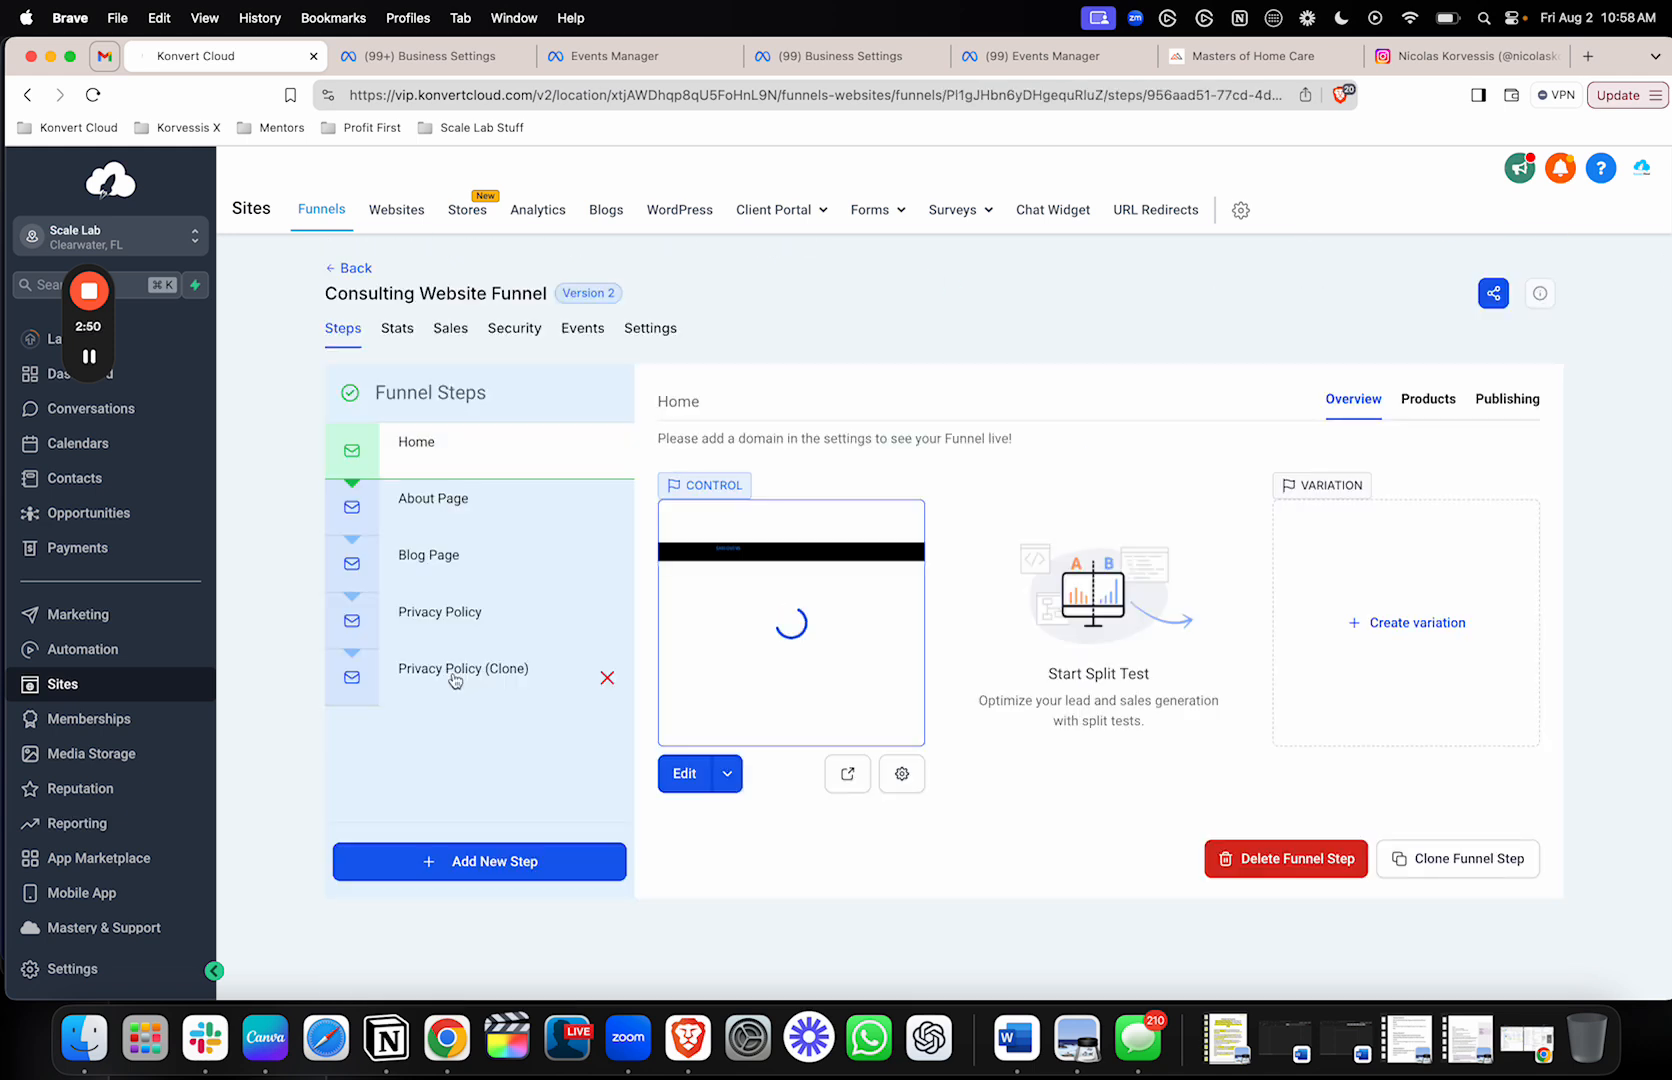
{"action": "left_click", "coordinate": [650, 327]}
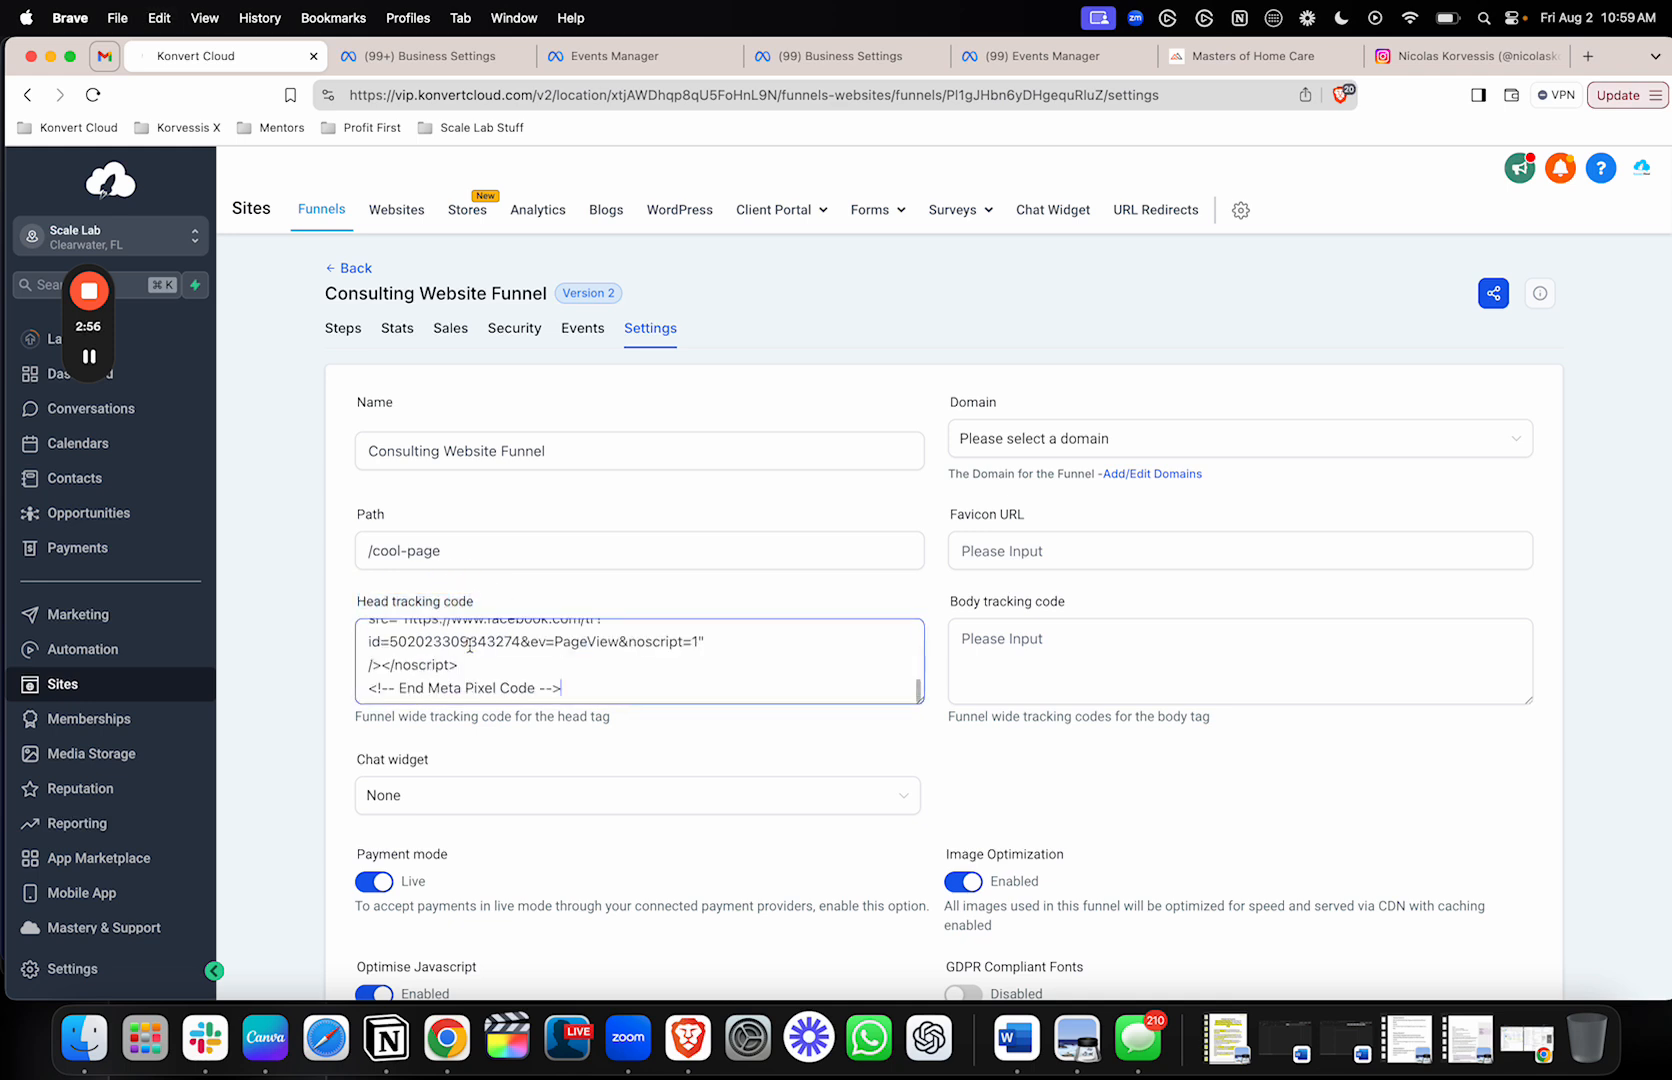
{"action": "mouse_move", "coordinate": [707, 579]}
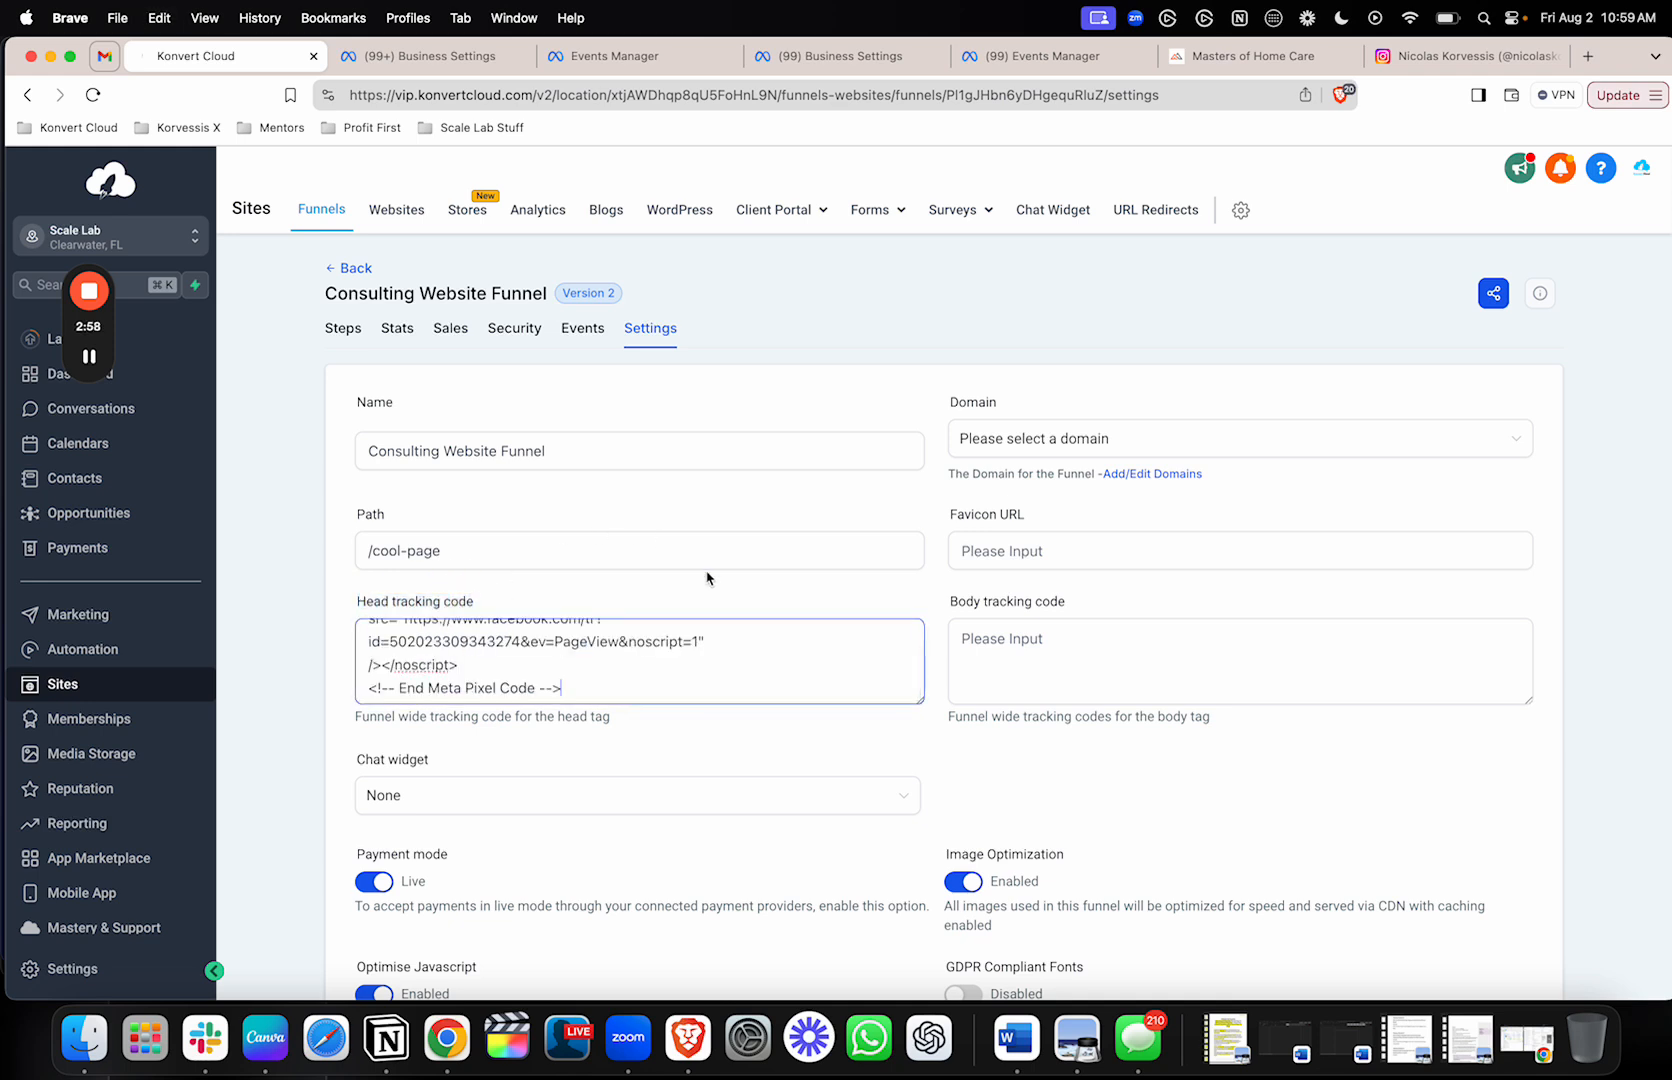
{"action": "scroll", "scroll_direction": "up", "scroll_amount": 3}
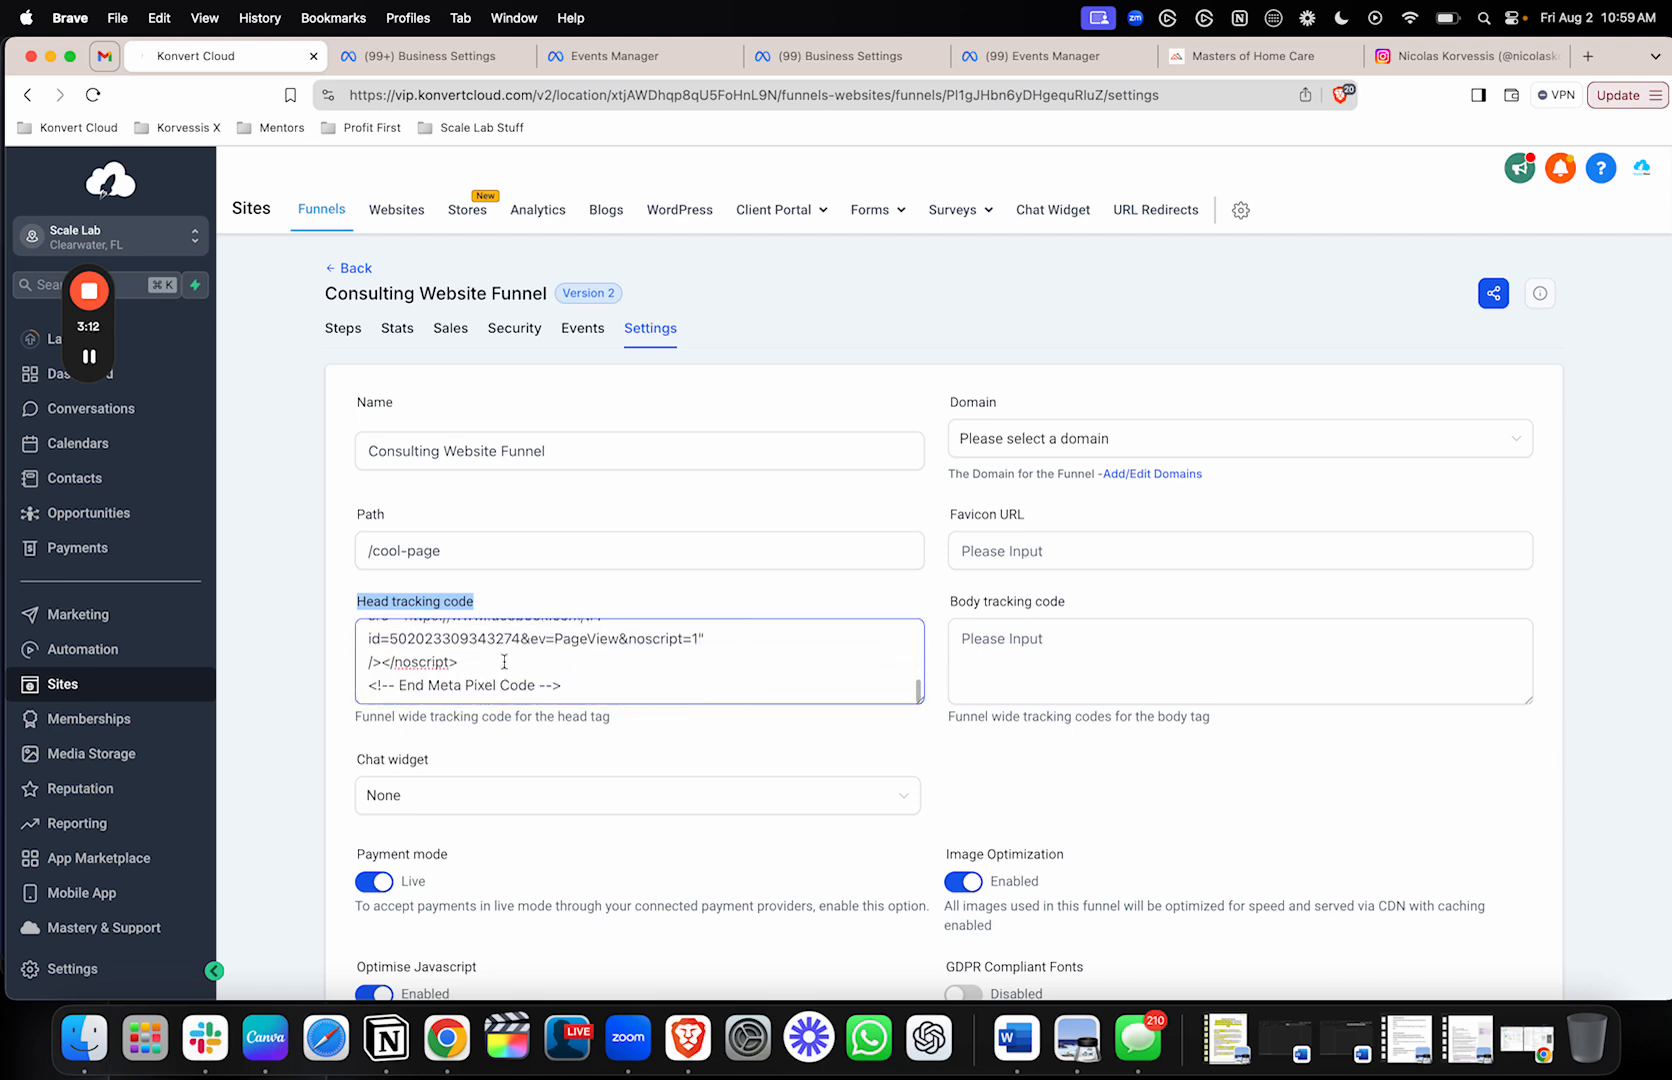
- Pass the base code step, enable Automatic Advanced Matching, and launch the Event Setup Tool
{"action": "left_click", "coordinate": [608, 55]}
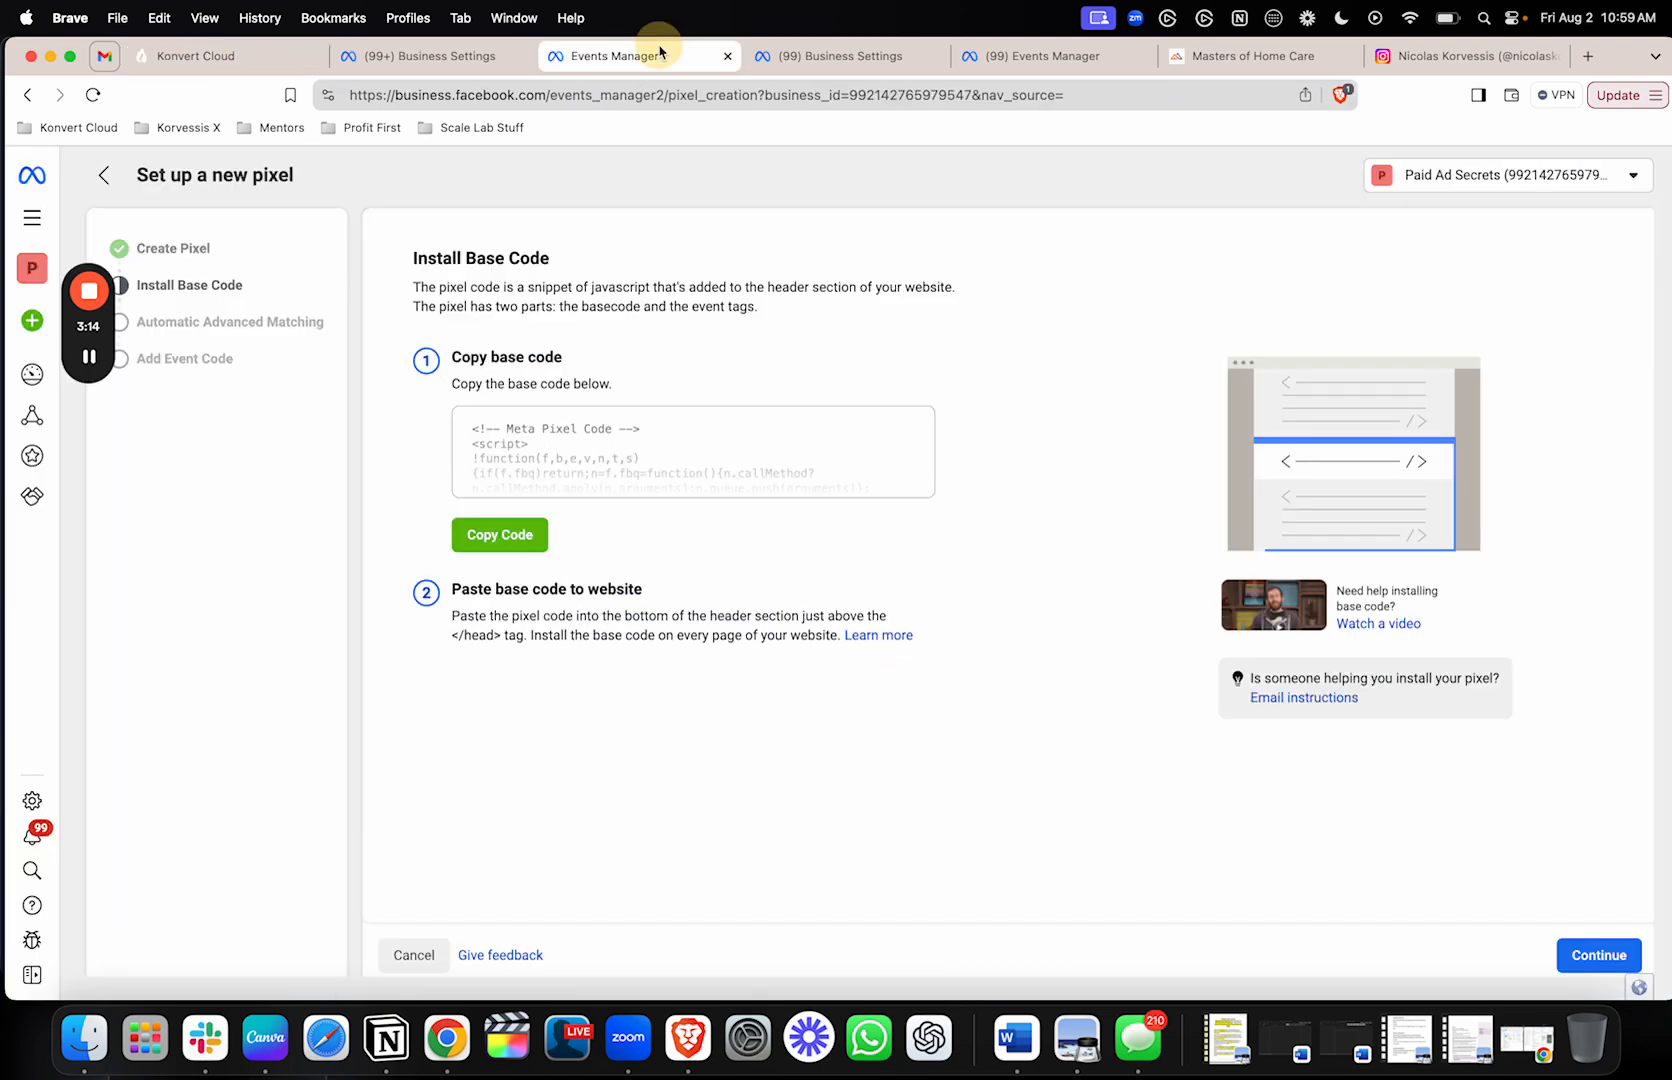
{"action": "mouse_move", "coordinate": [893, 321]}
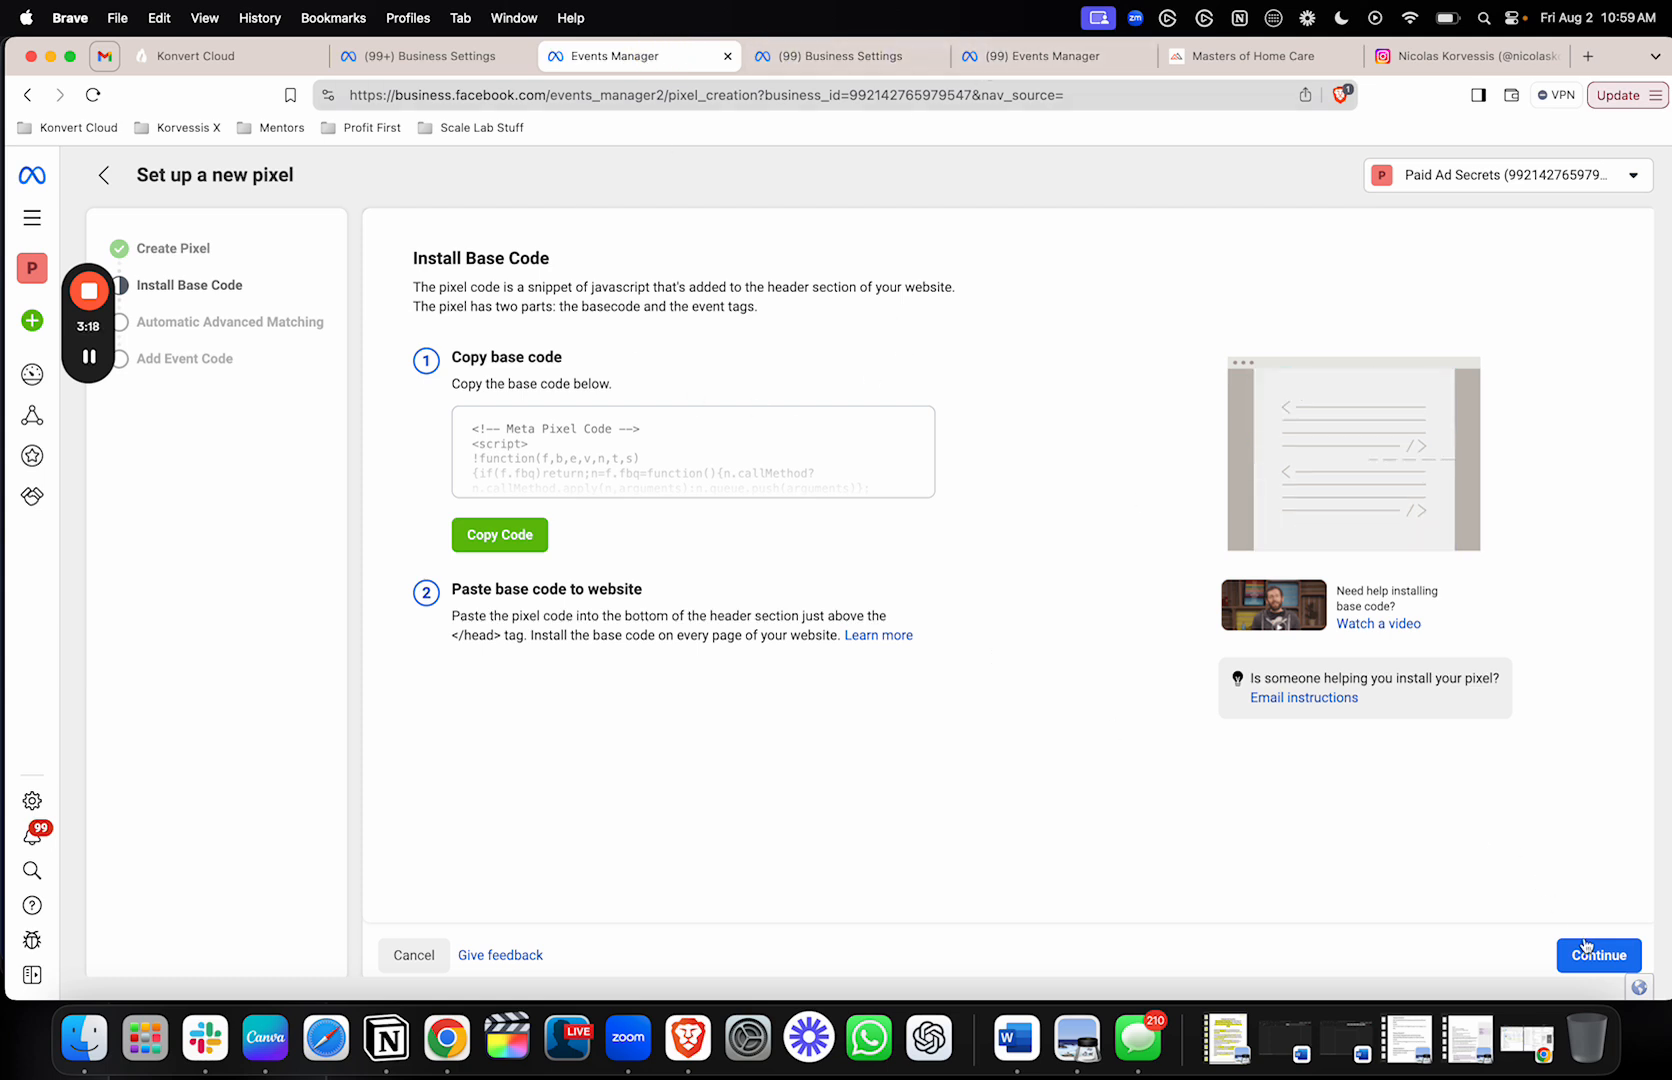
{"action": "left_click", "coordinate": [1598, 954]}
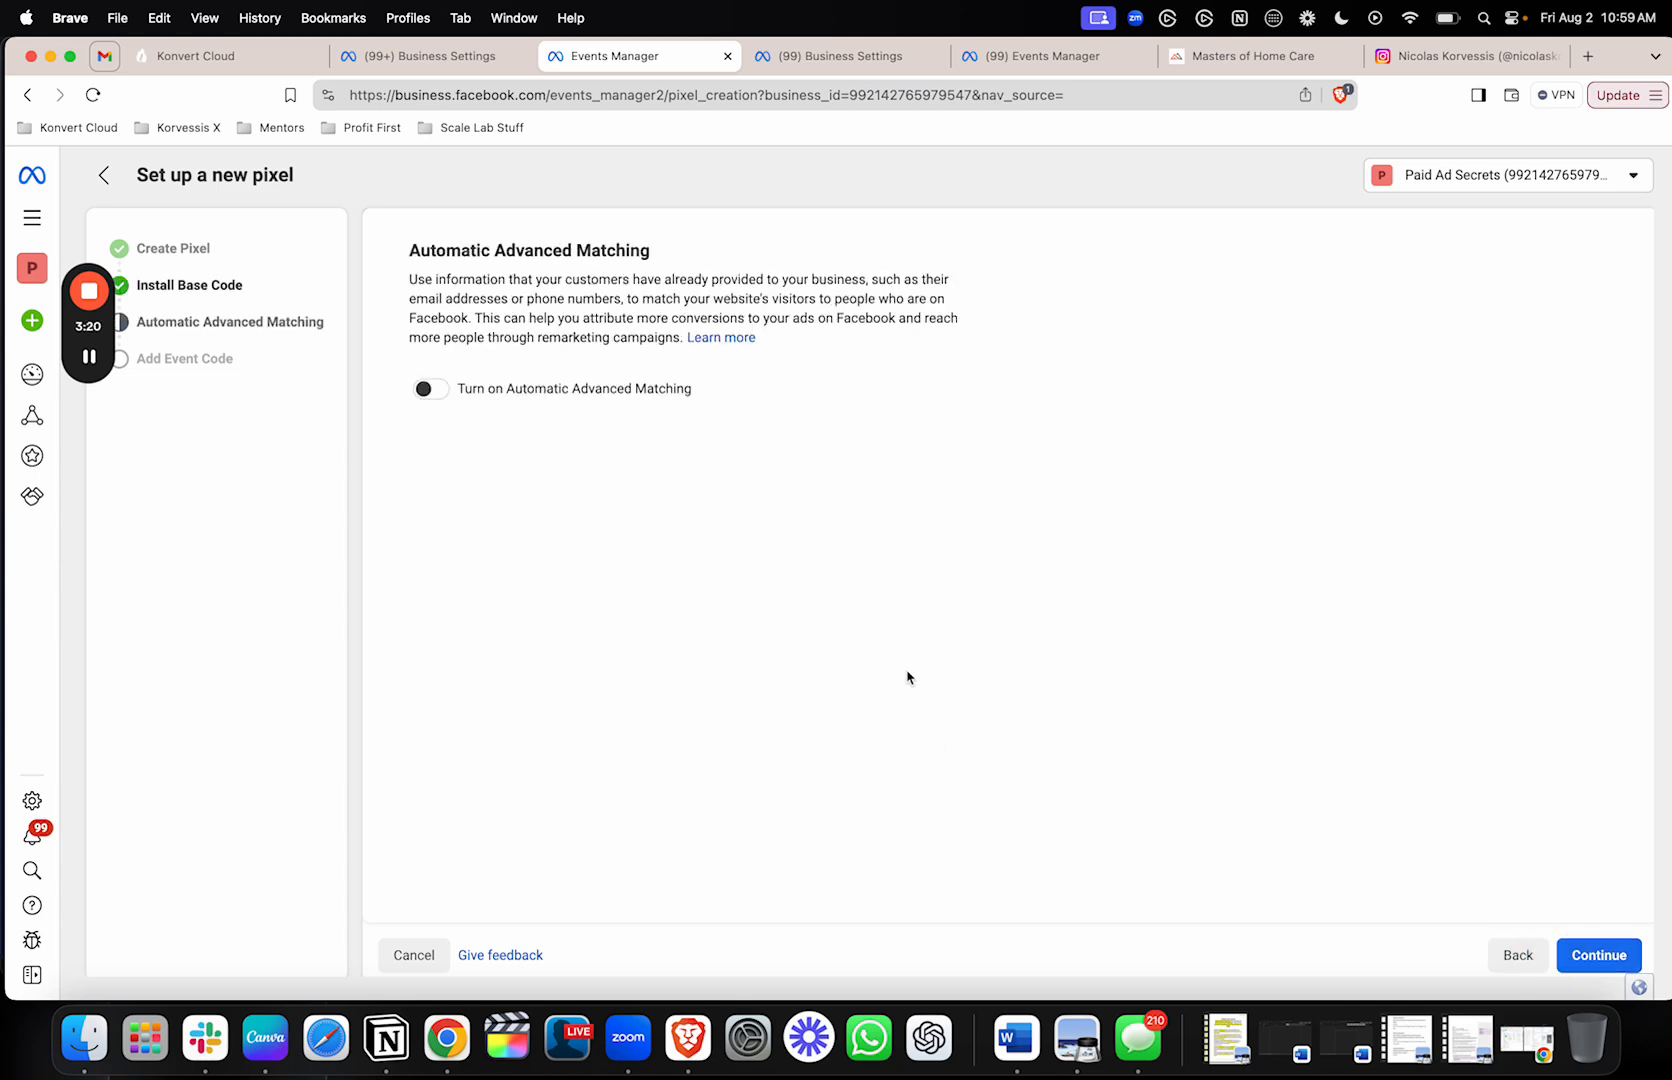
{"action": "left_click", "coordinate": [431, 388]}
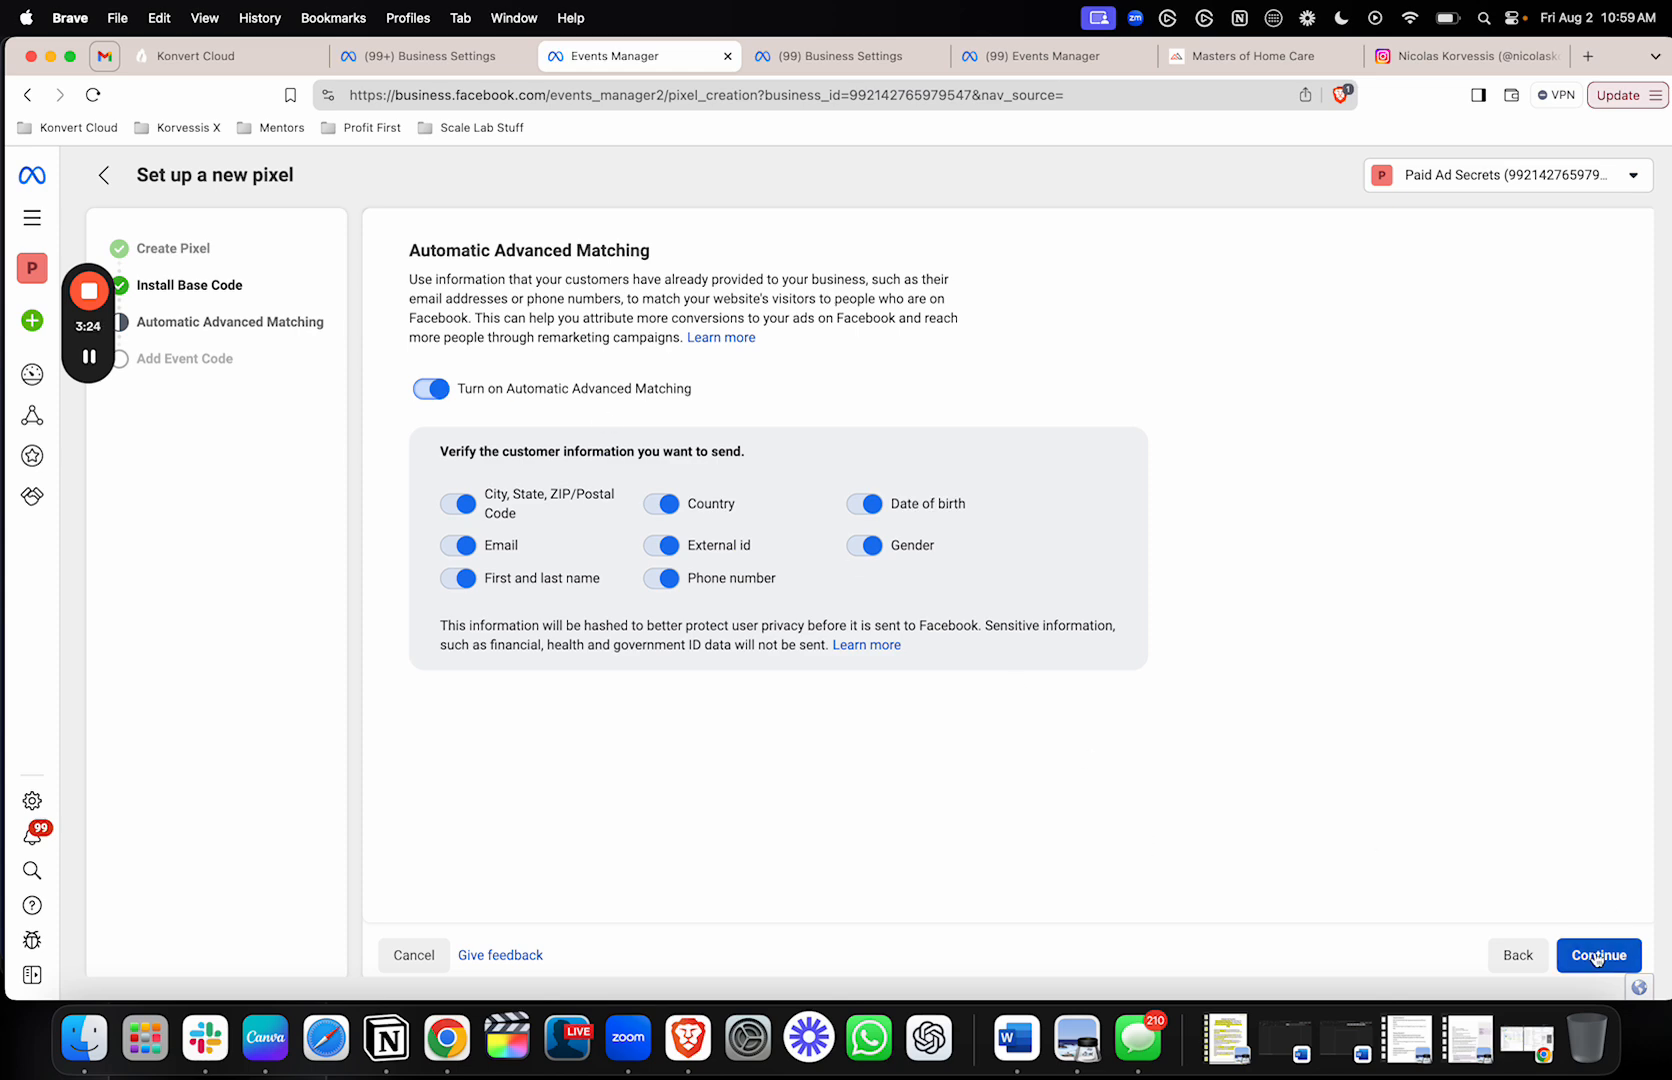
{"action": "left_click", "coordinate": [1596, 954]}
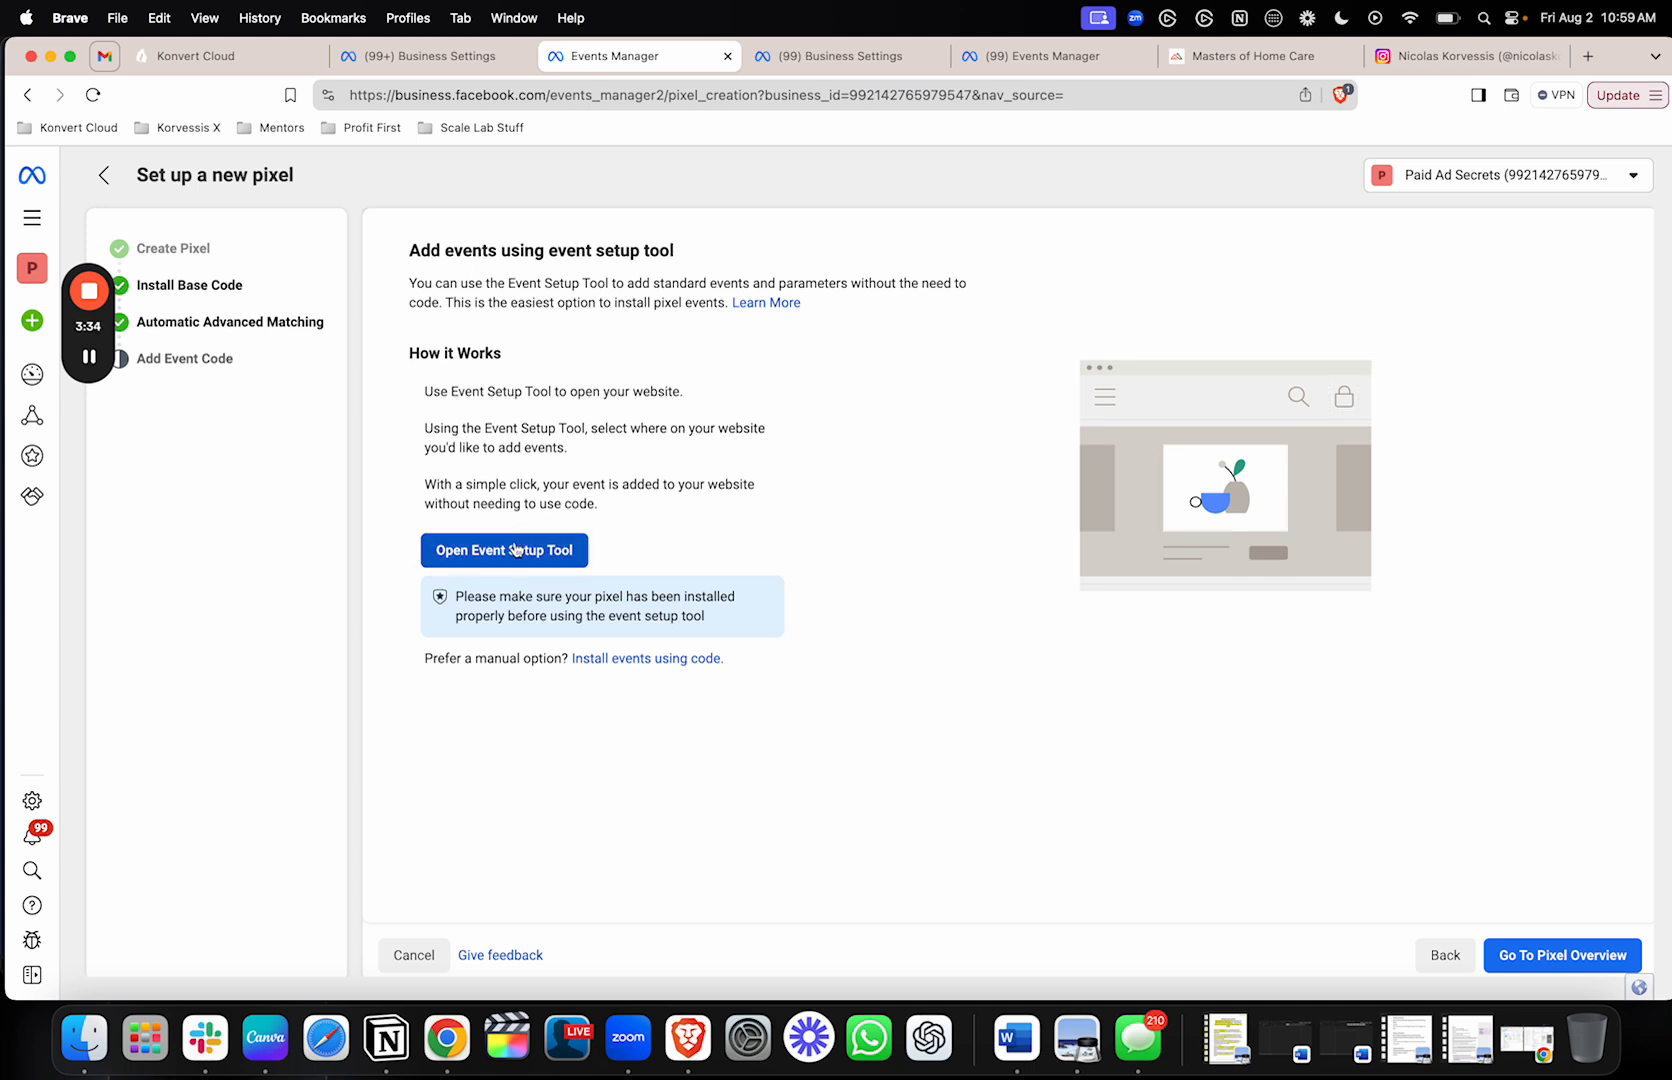
{"action": "left_click", "coordinate": [503, 550]}
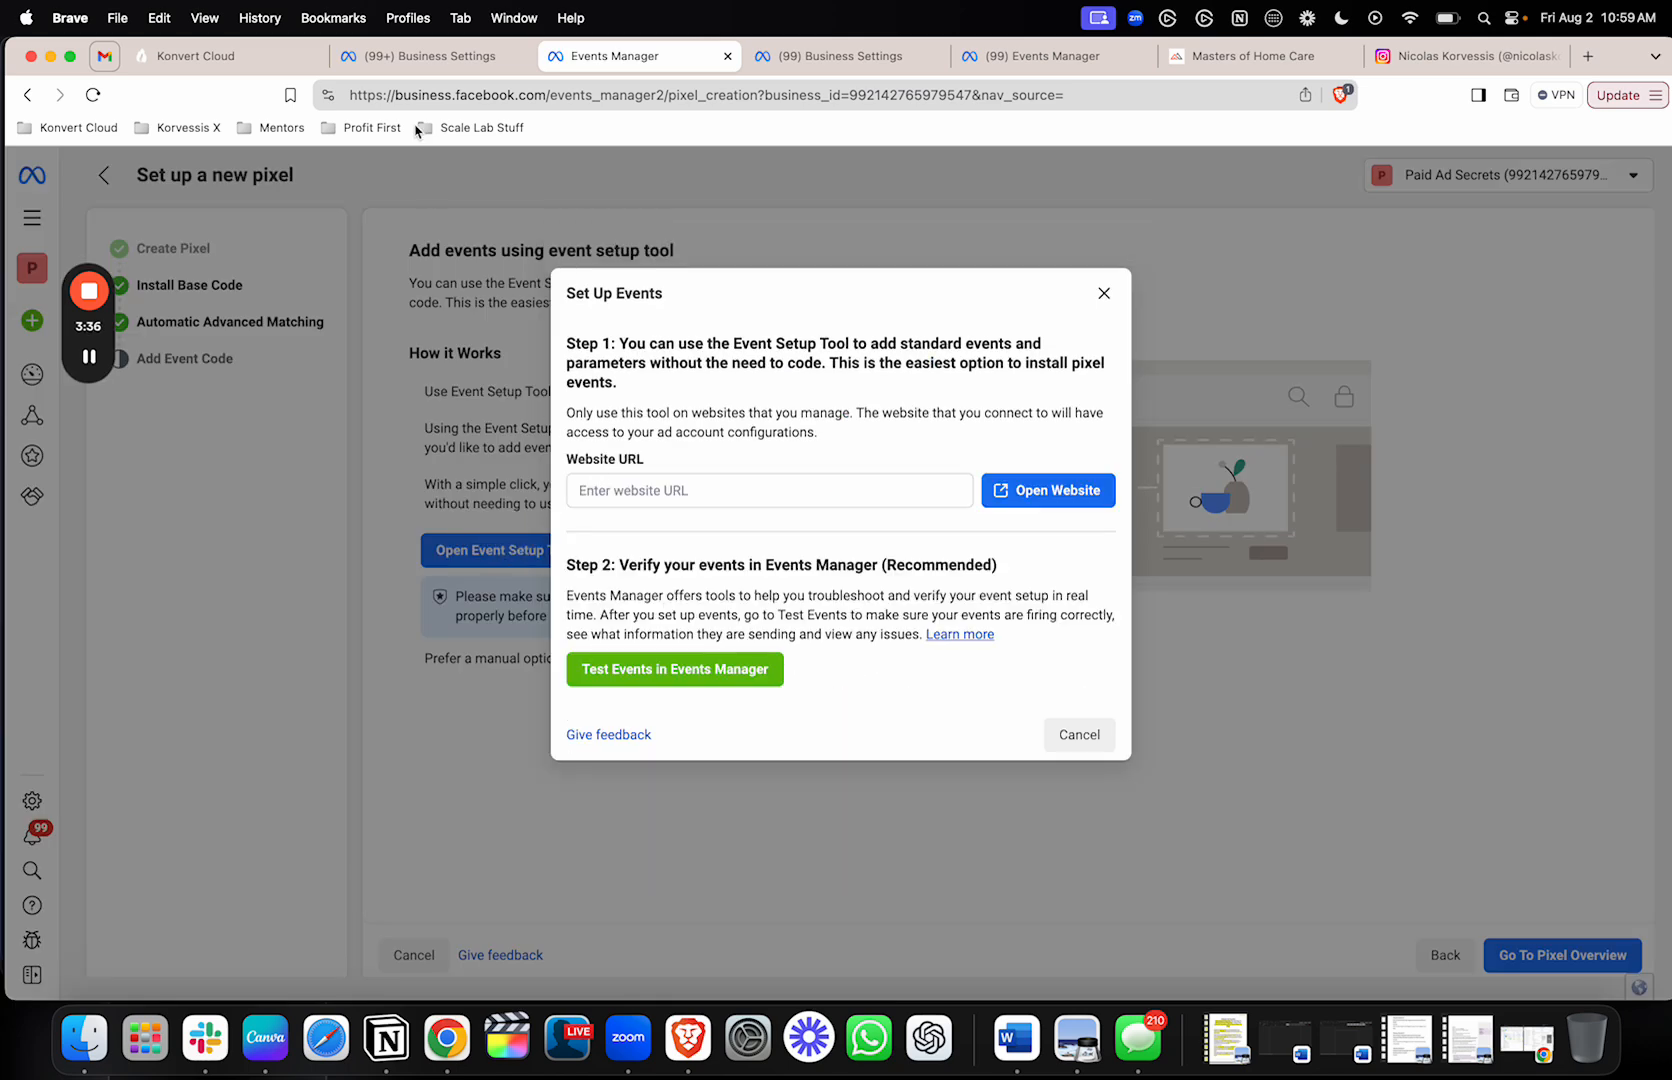
{"action": "left_click", "coordinate": [197, 55]}
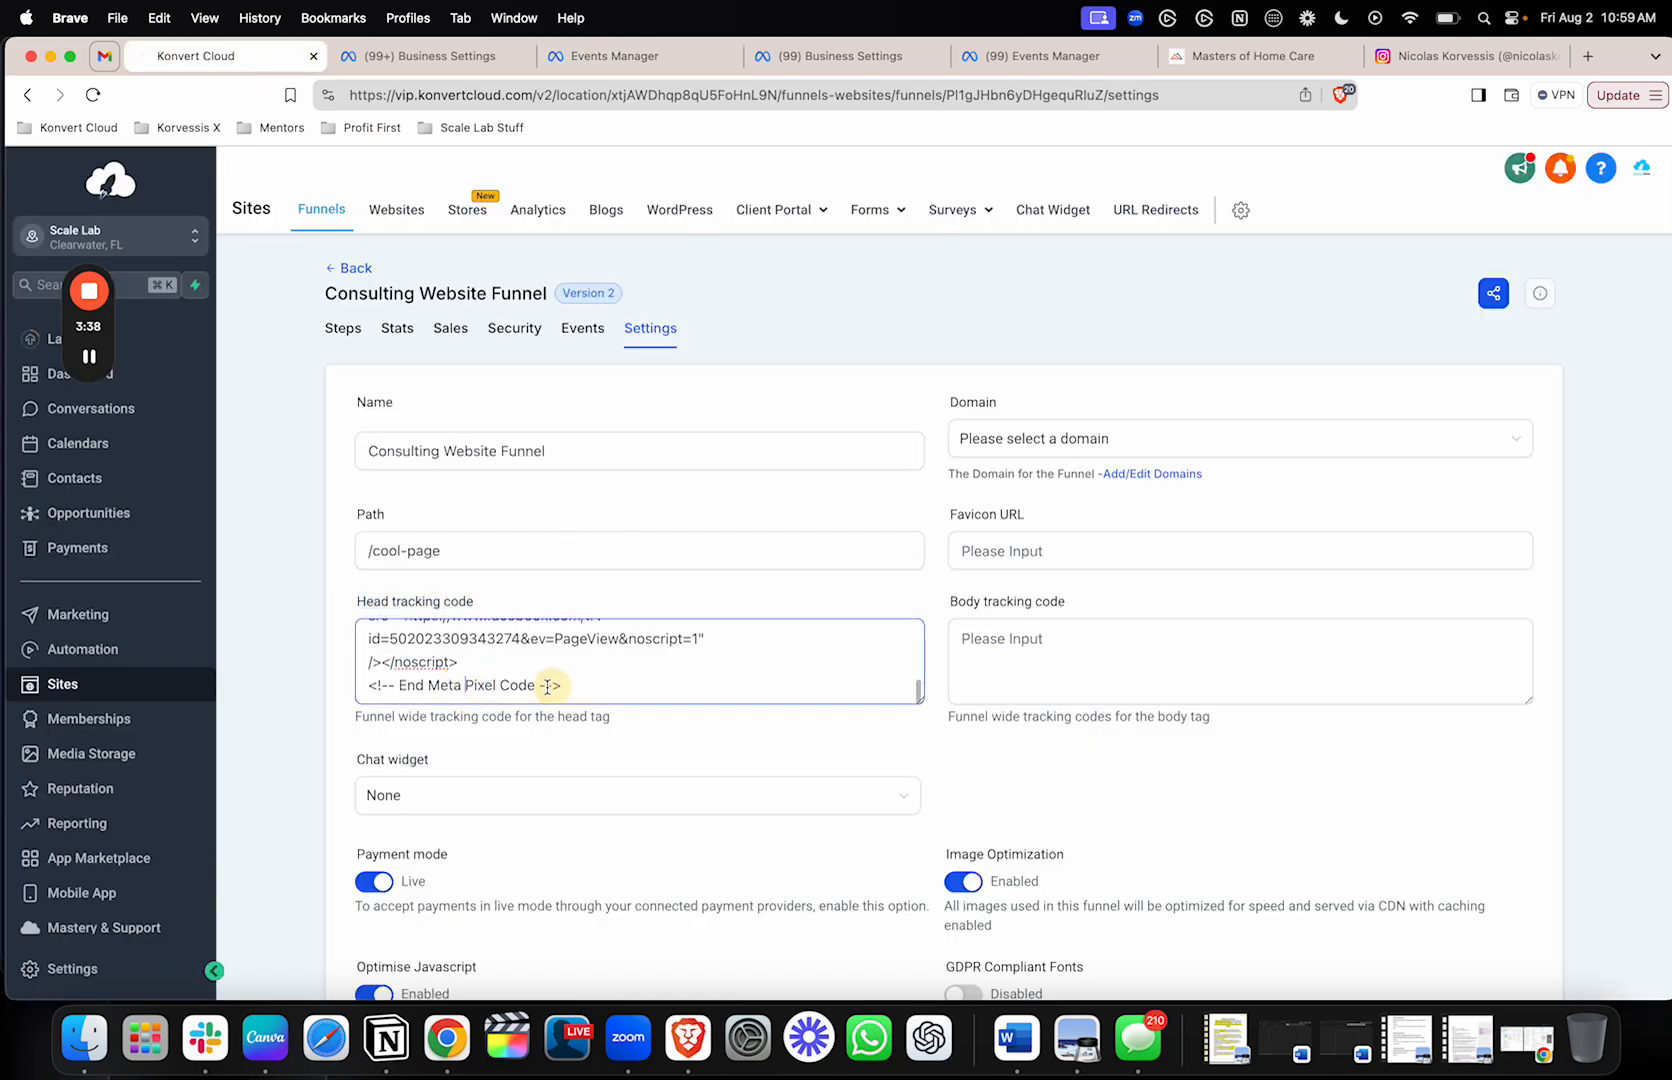
{"action": "scroll", "scroll_direction": "down", "scroll_amount": 3}
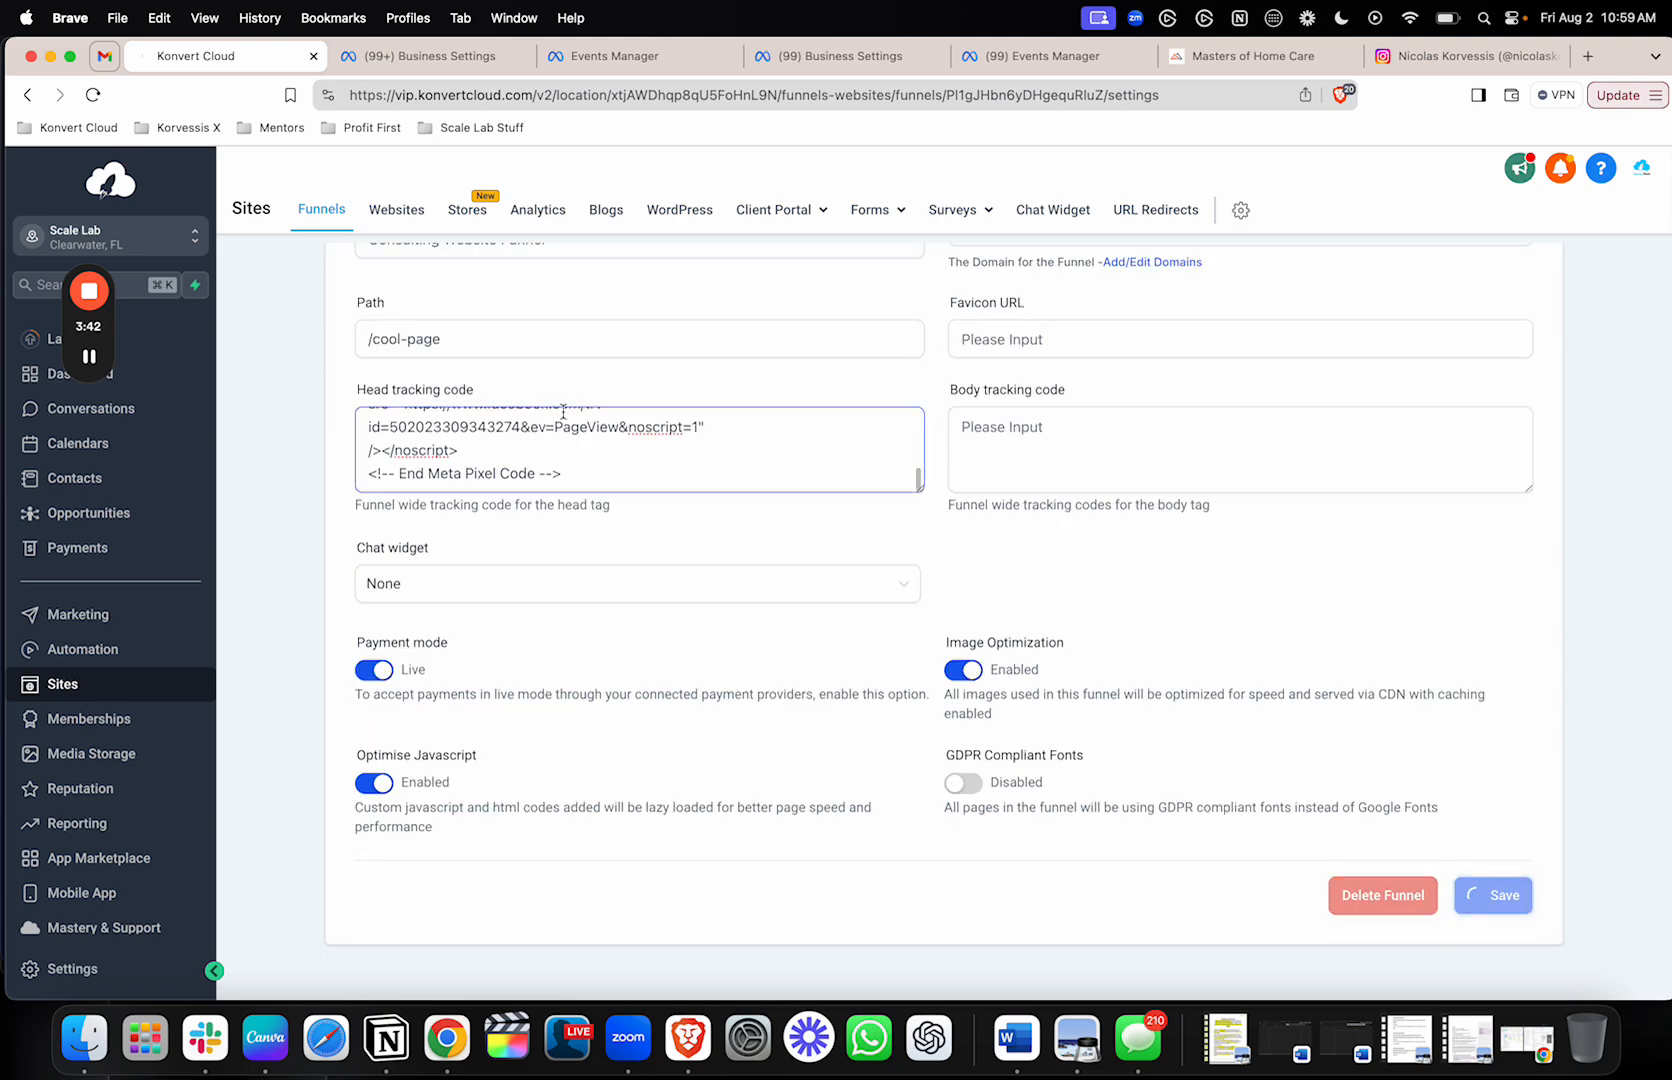
{"action": "left_click", "coordinate": [343, 328]}
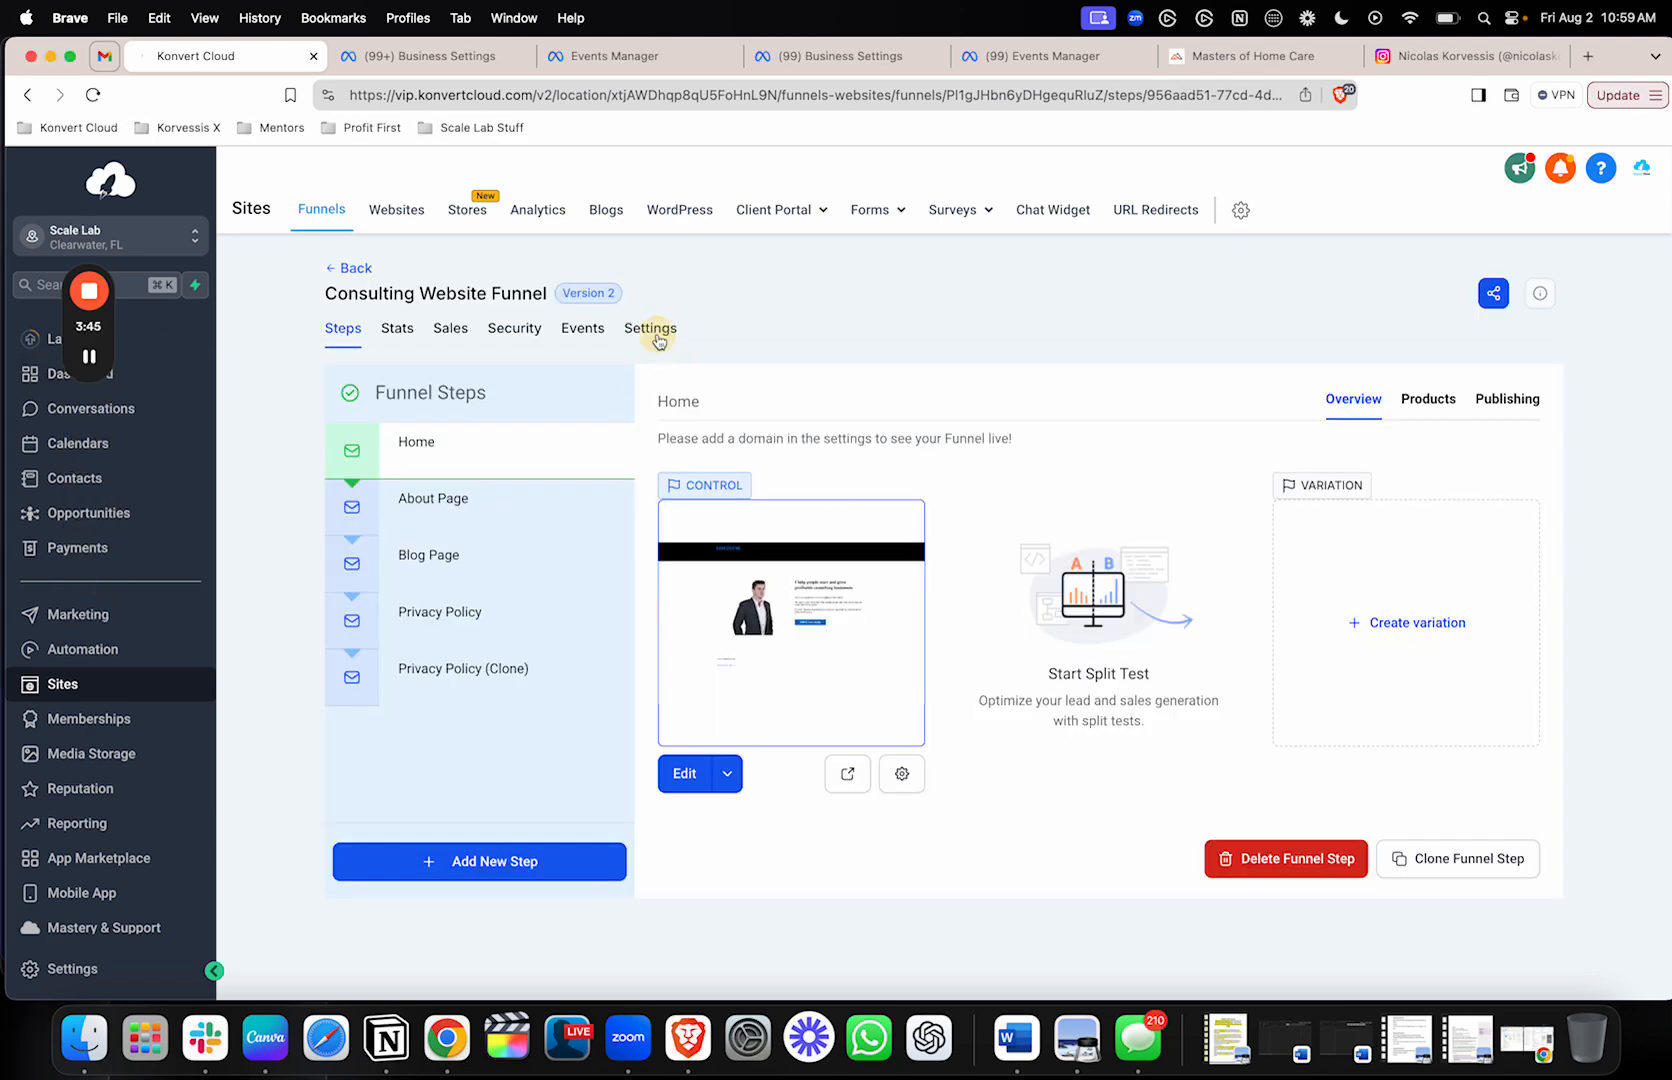
{"action": "left_click", "coordinate": [649, 327]}
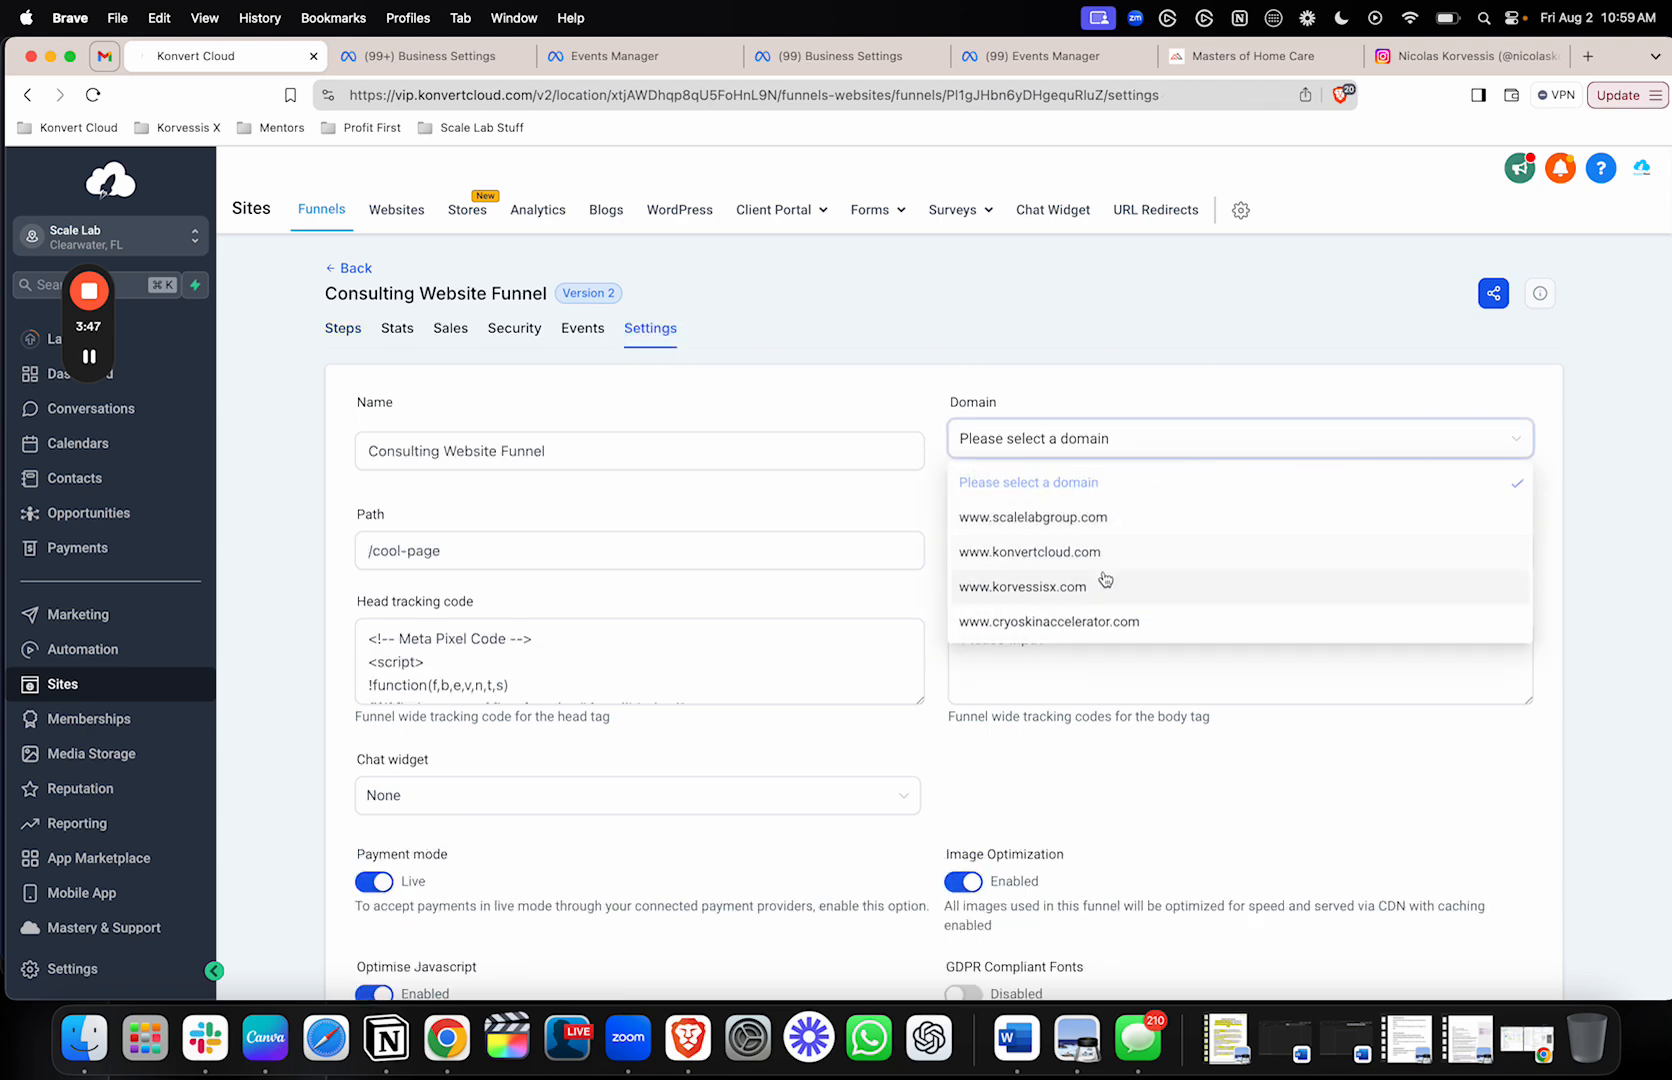
{"action": "left_click", "coordinate": [1022, 586]}
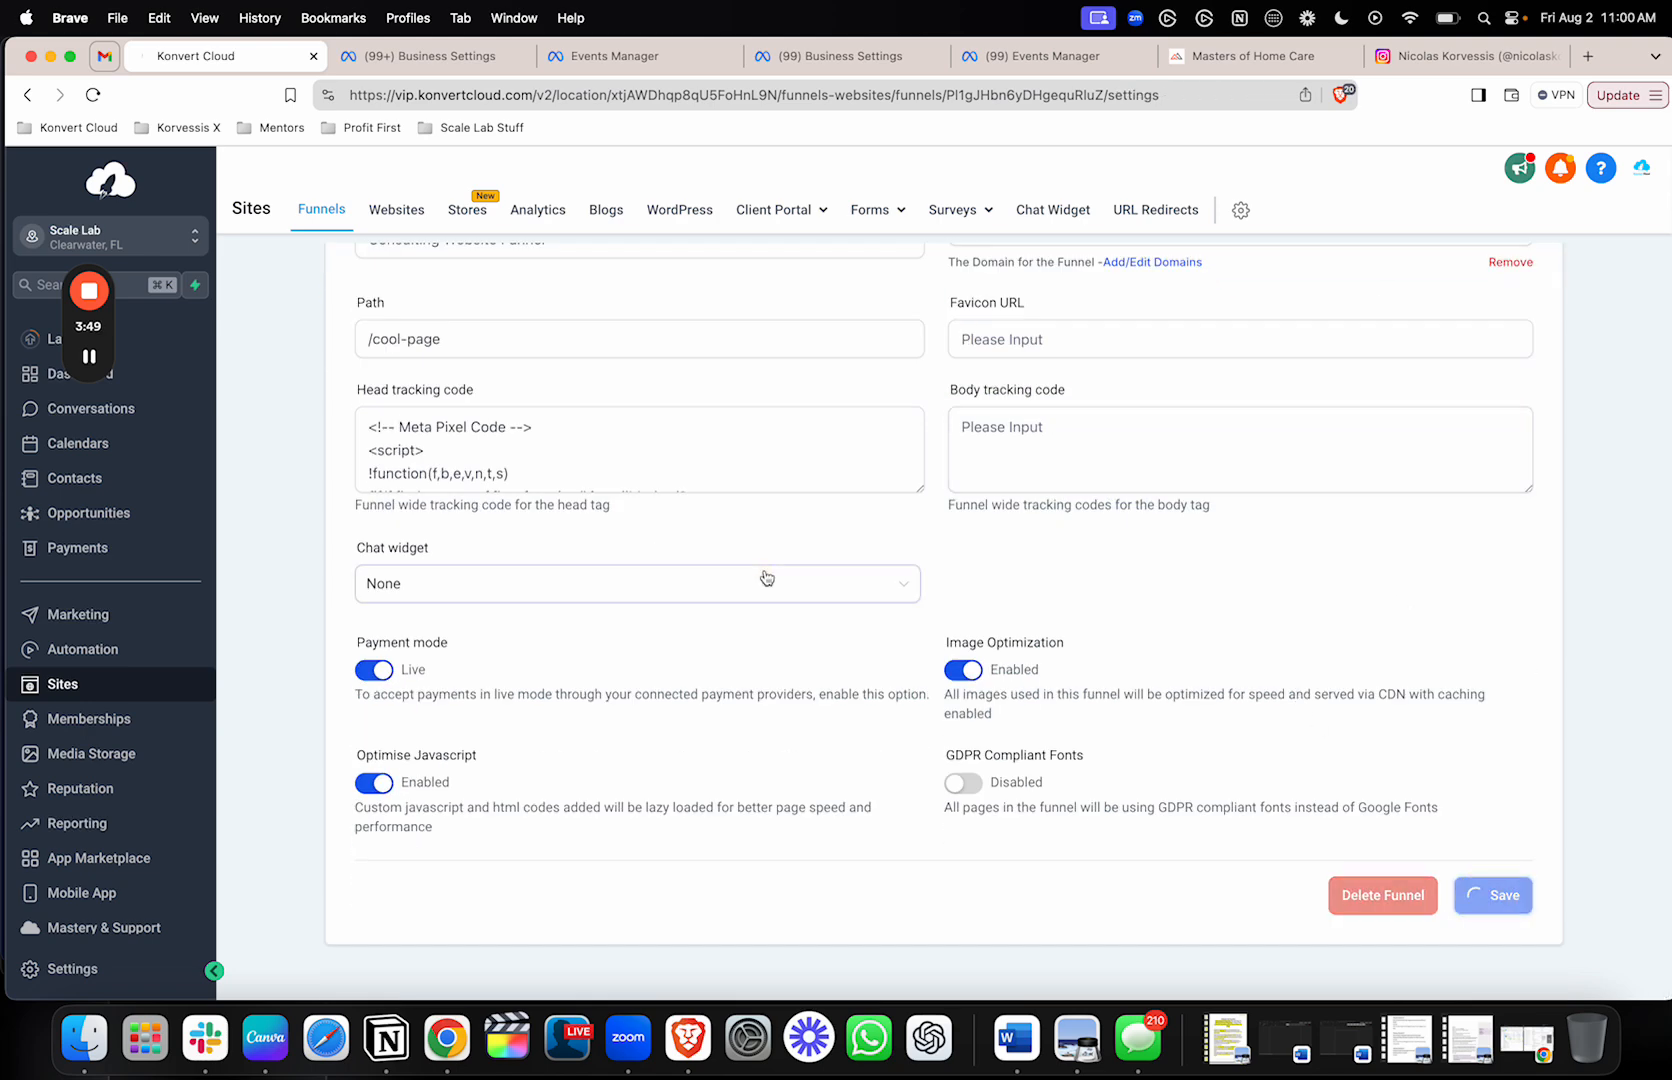
{"action": "scroll", "scroll_direction": "up", "scroll_amount": 3}
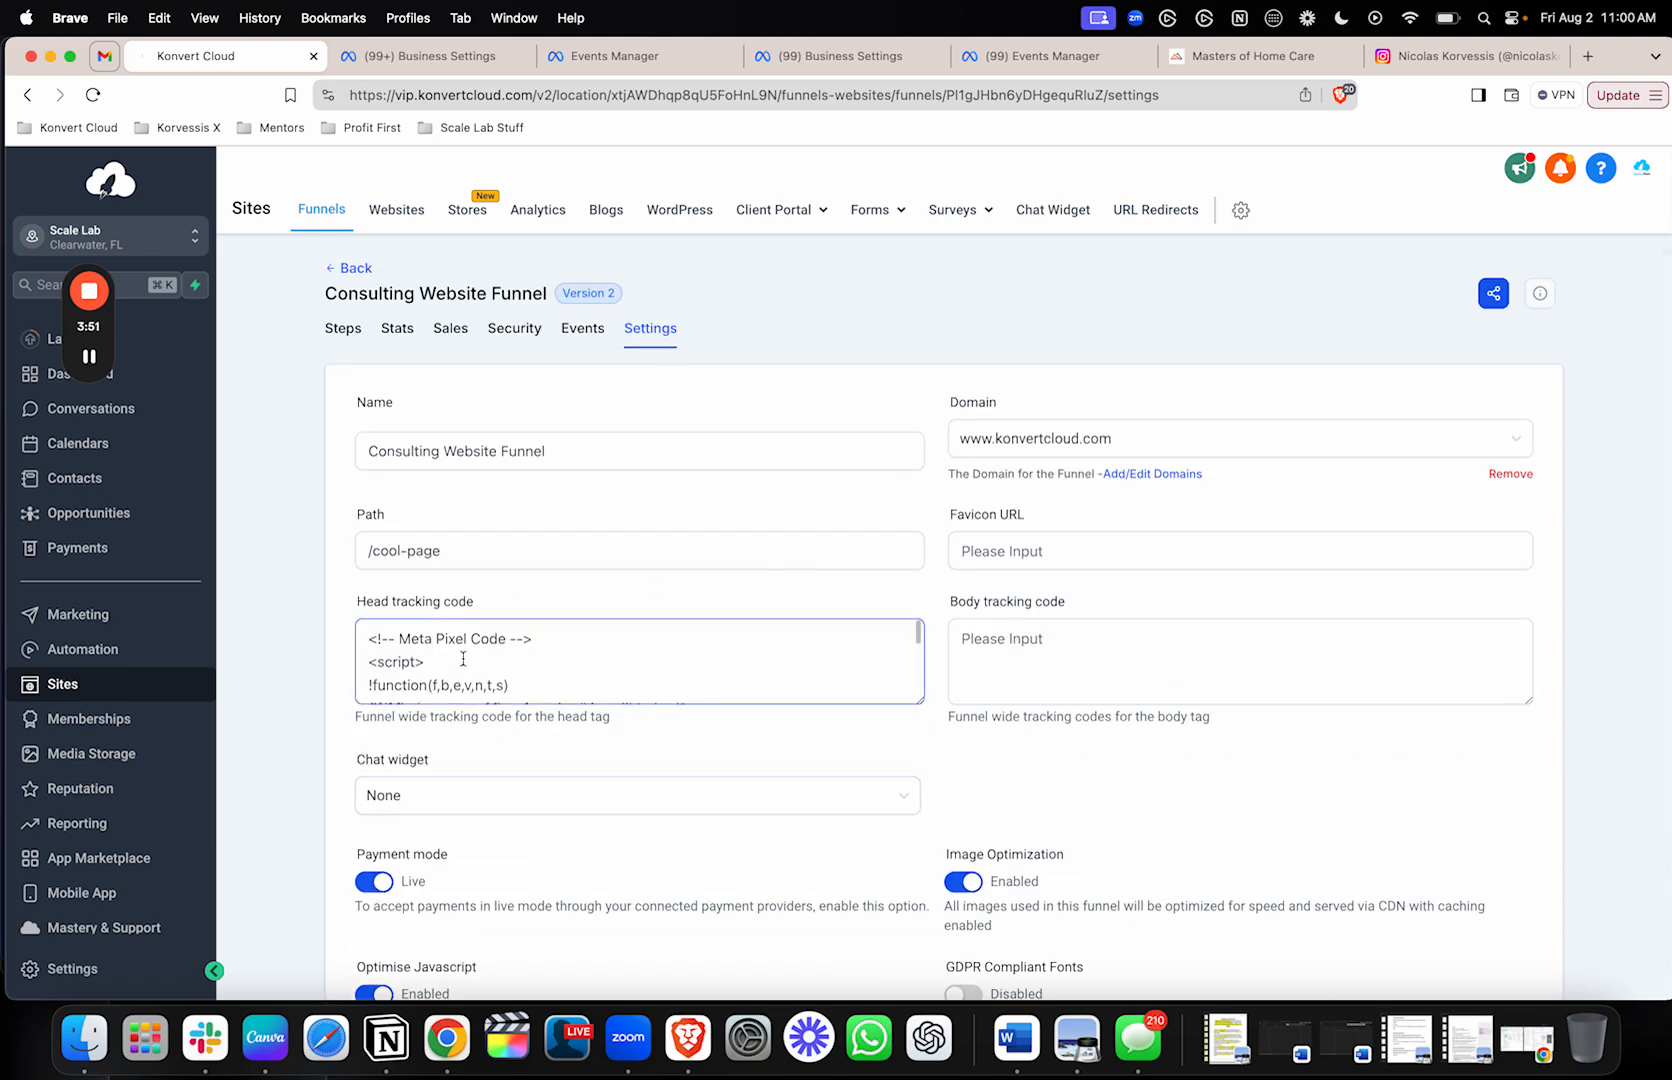
{"action": "scroll", "scroll_direction": "down", "scroll_amount": 3}
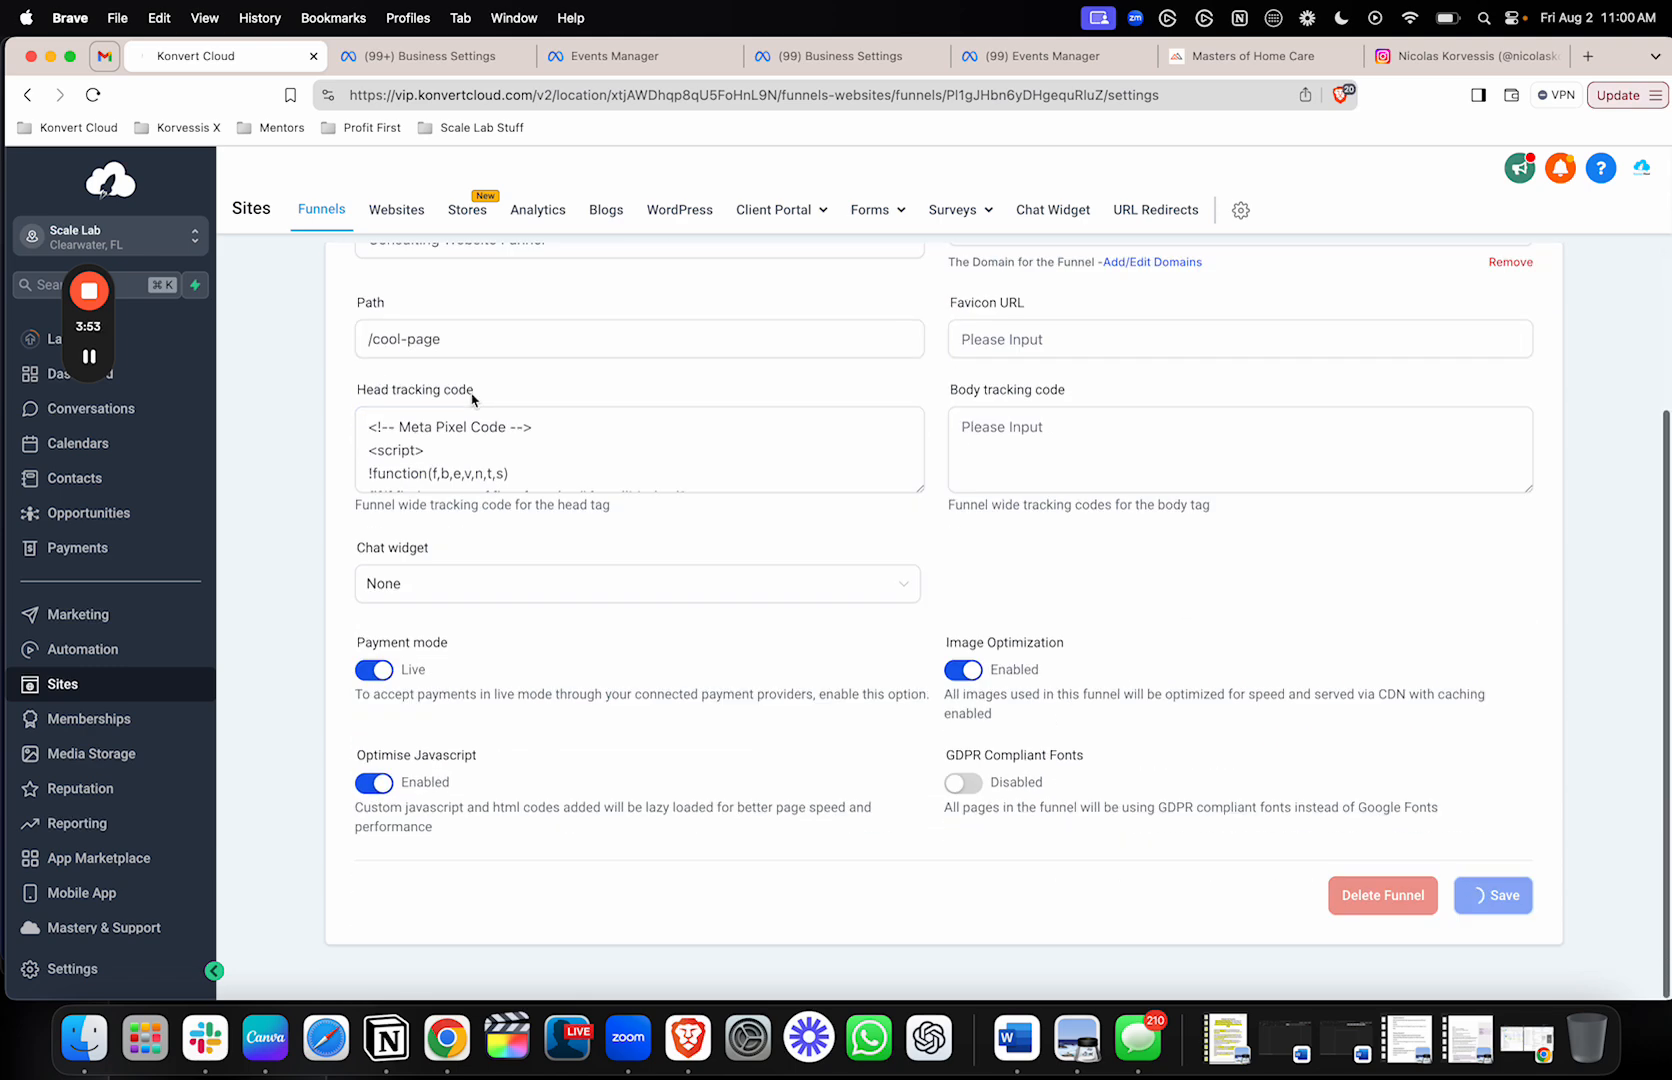
{"action": "left_click", "coordinate": [343, 327]}
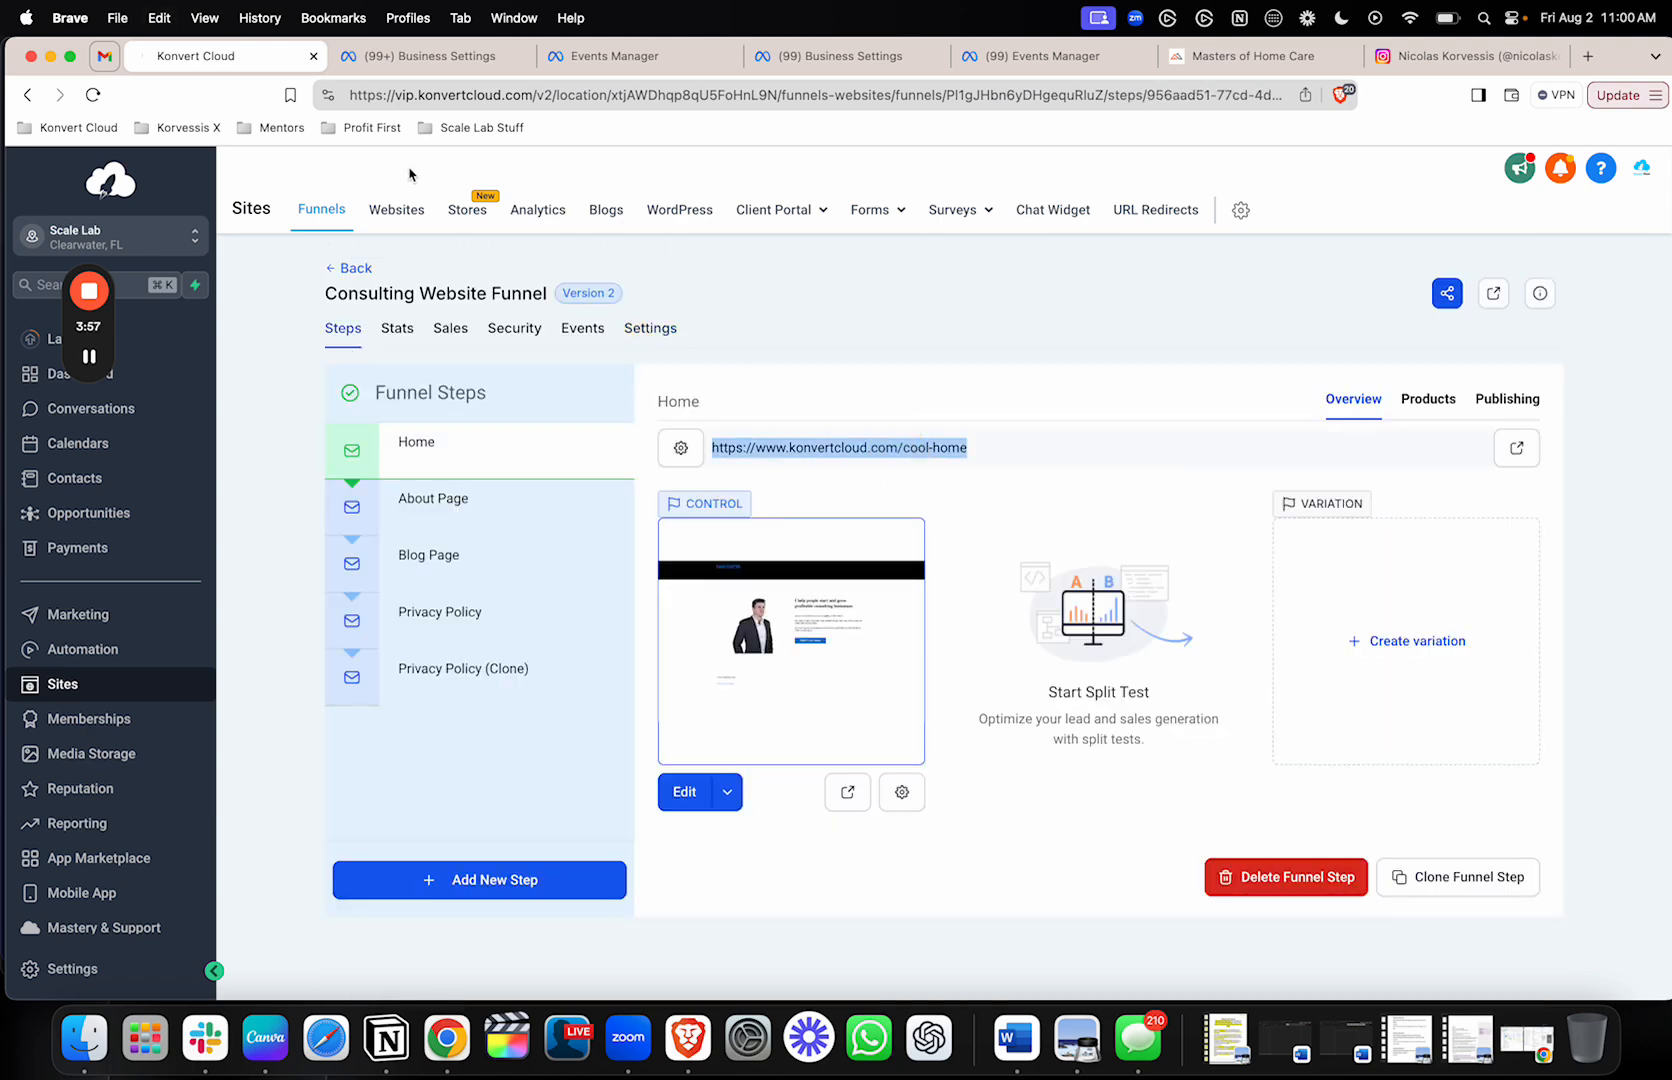
{"action": "left_click", "coordinate": [634, 55]}
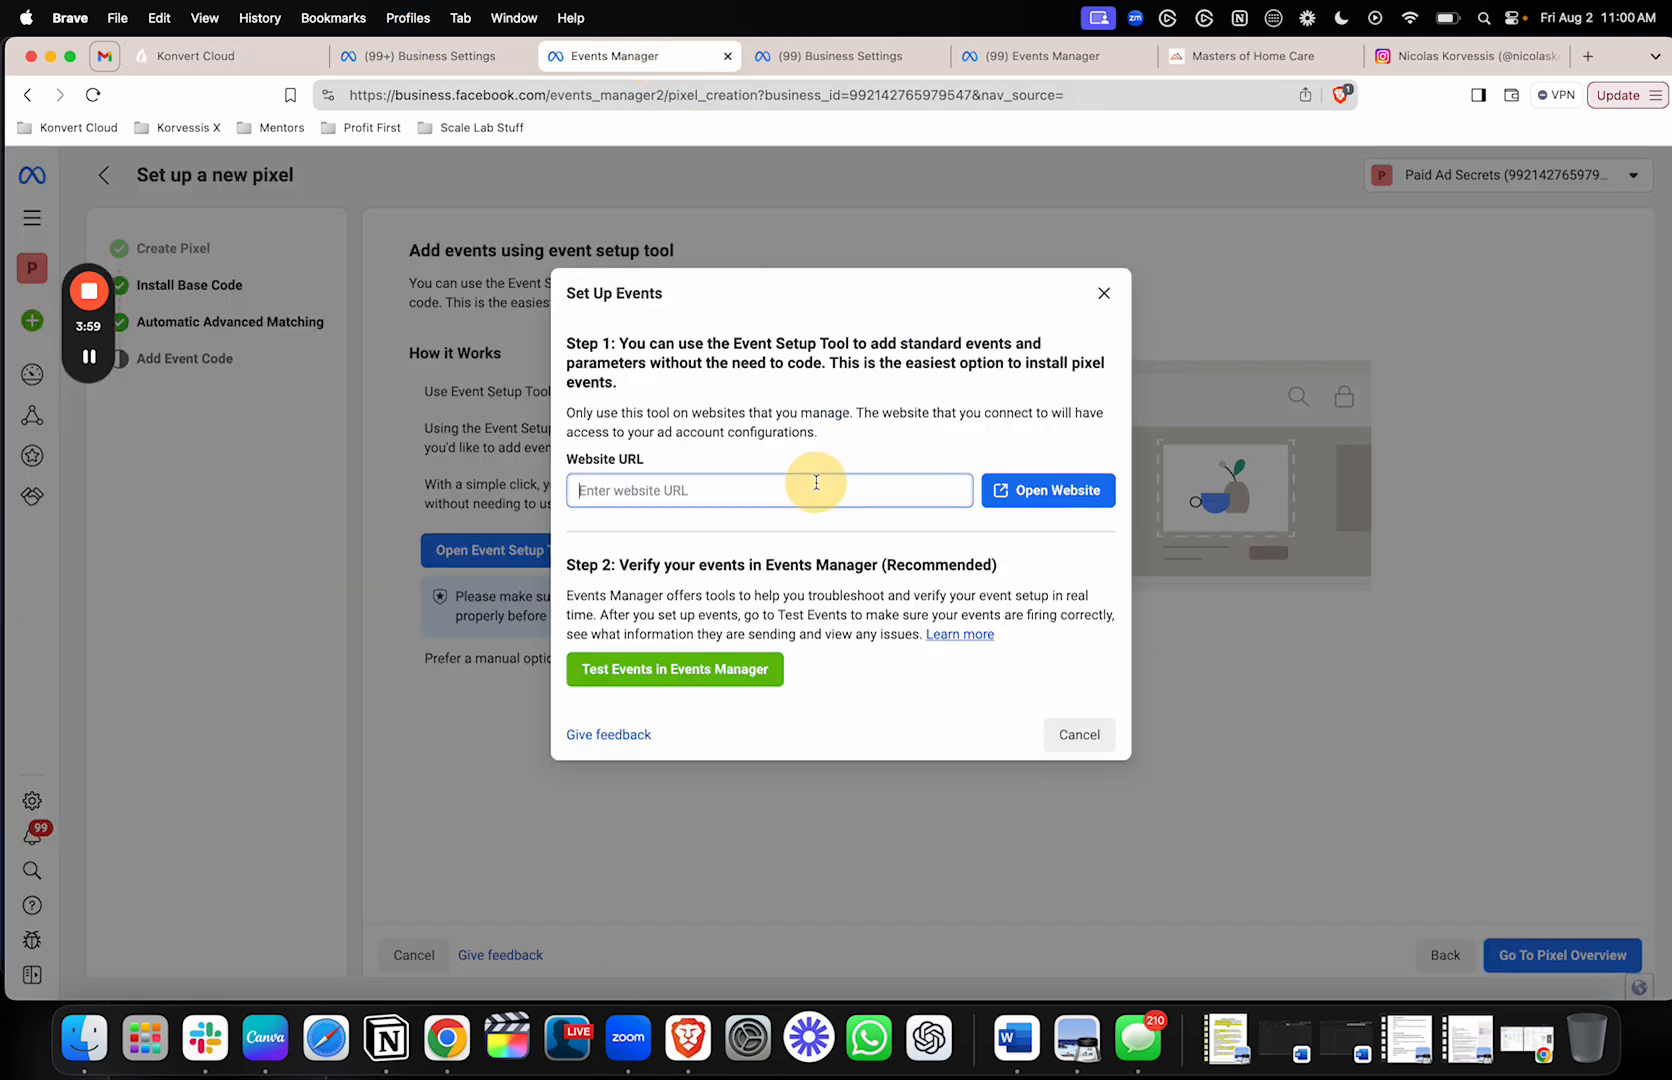
{"action": "type", "text": "https://www.konvertcloud.com/cool-home"}
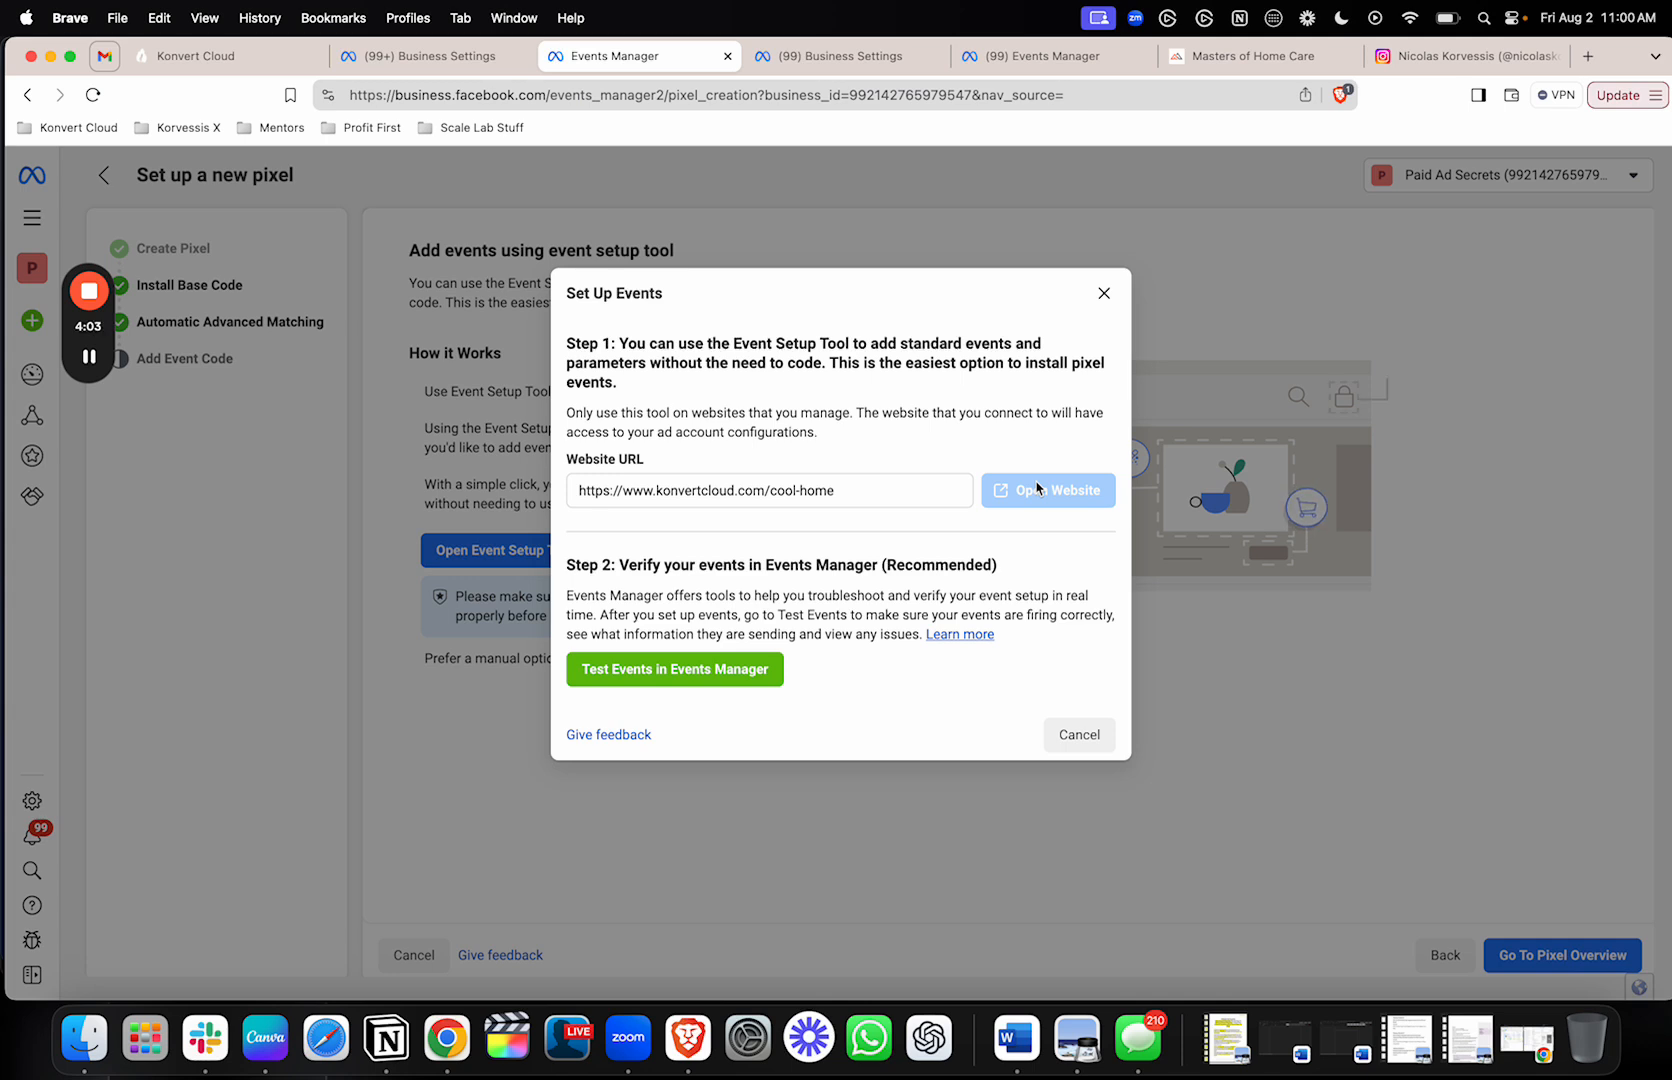
{"action": "left_click", "coordinate": [1047, 489]}
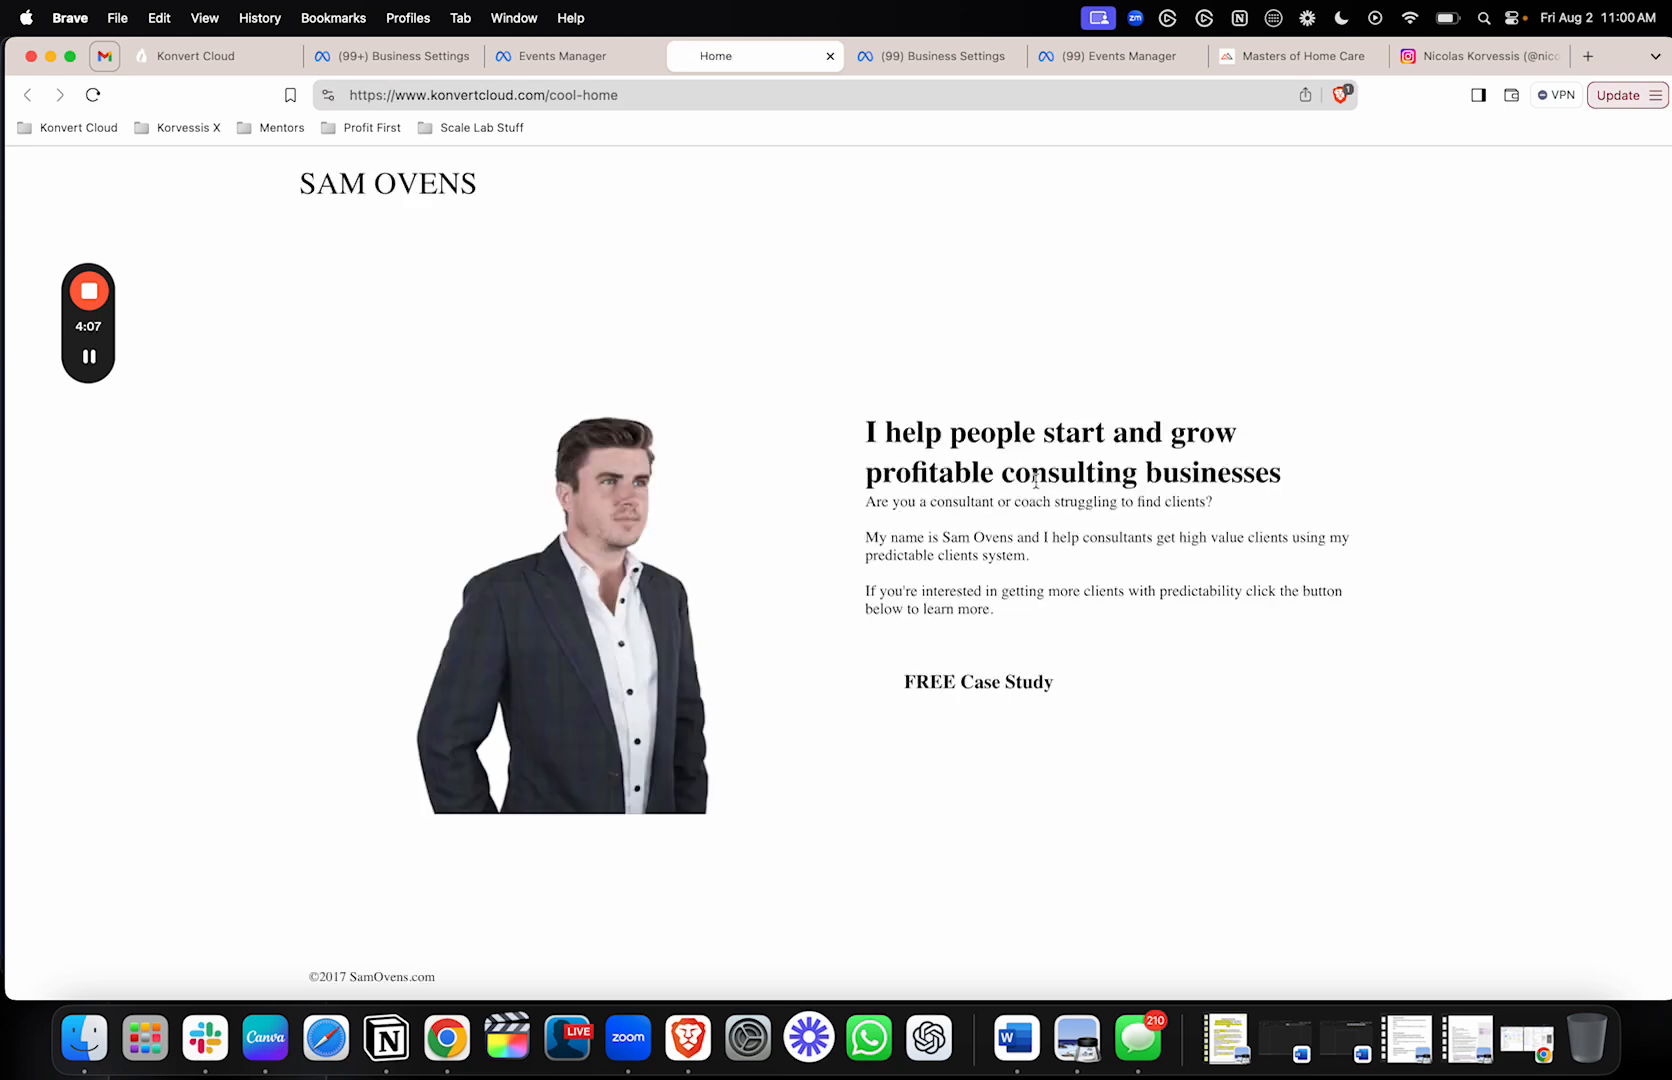
{"action": "mouse_move", "coordinate": [512, 280]}
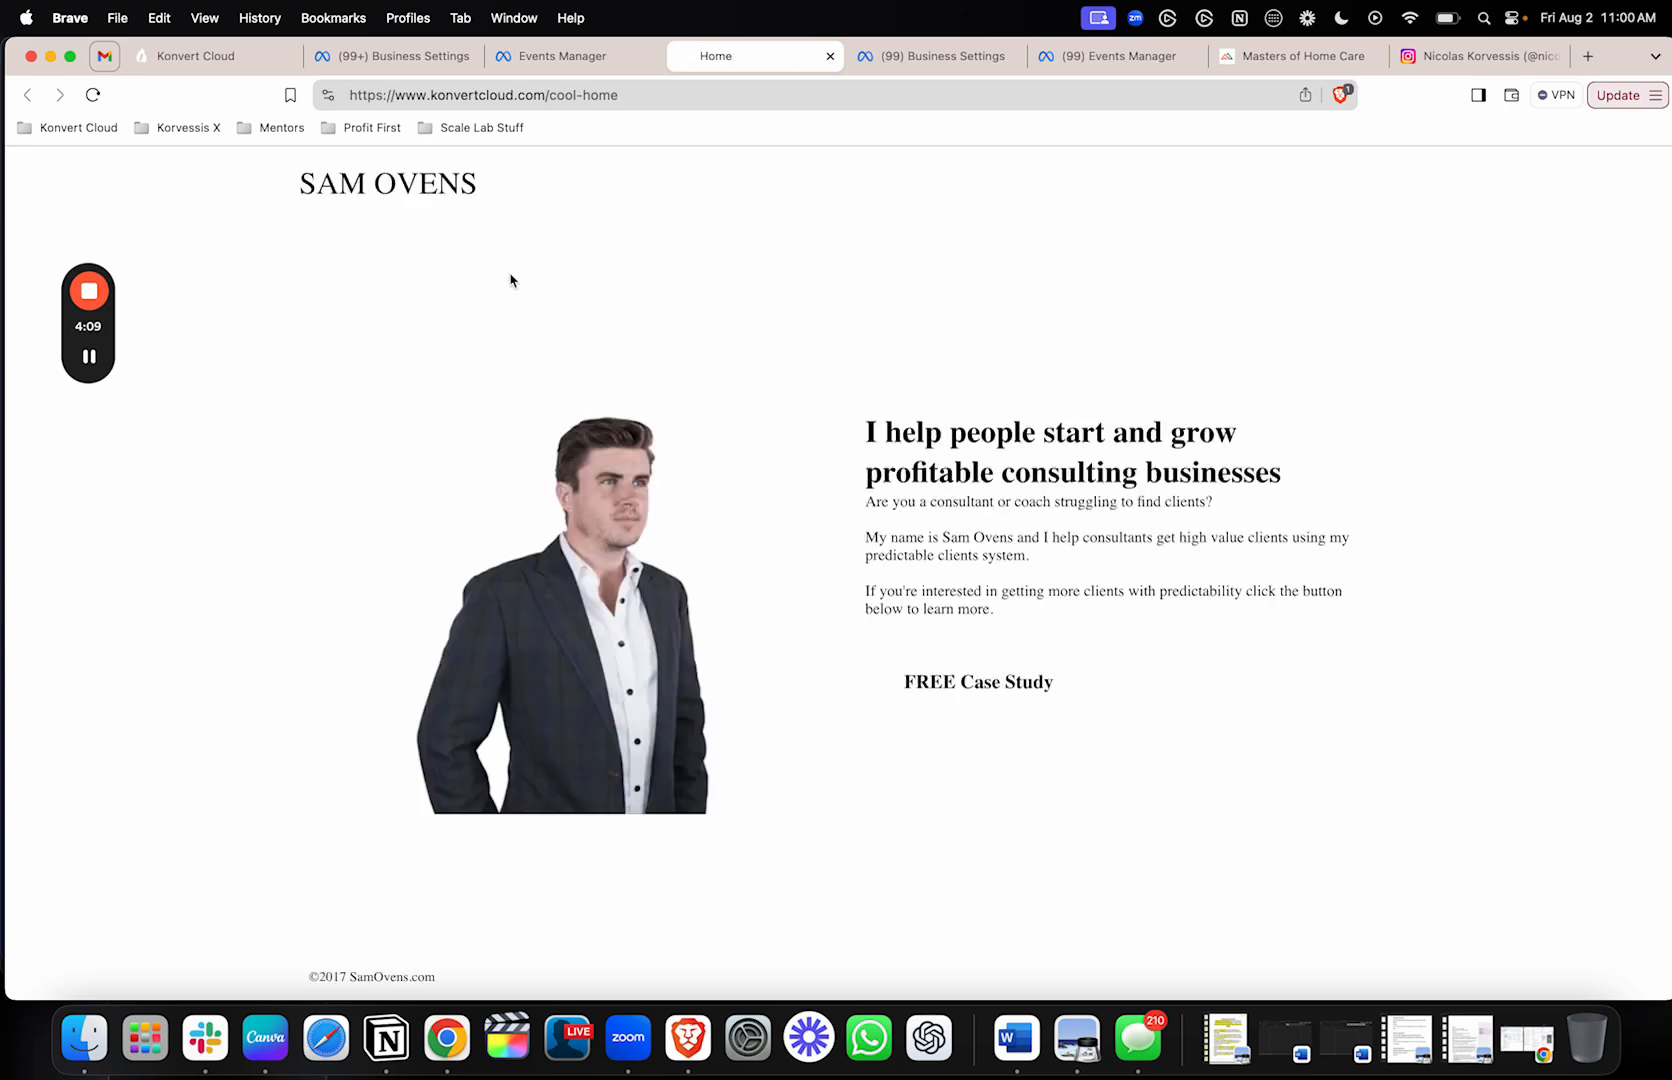
{"action": "mouse_move", "coordinate": [375, 326]}
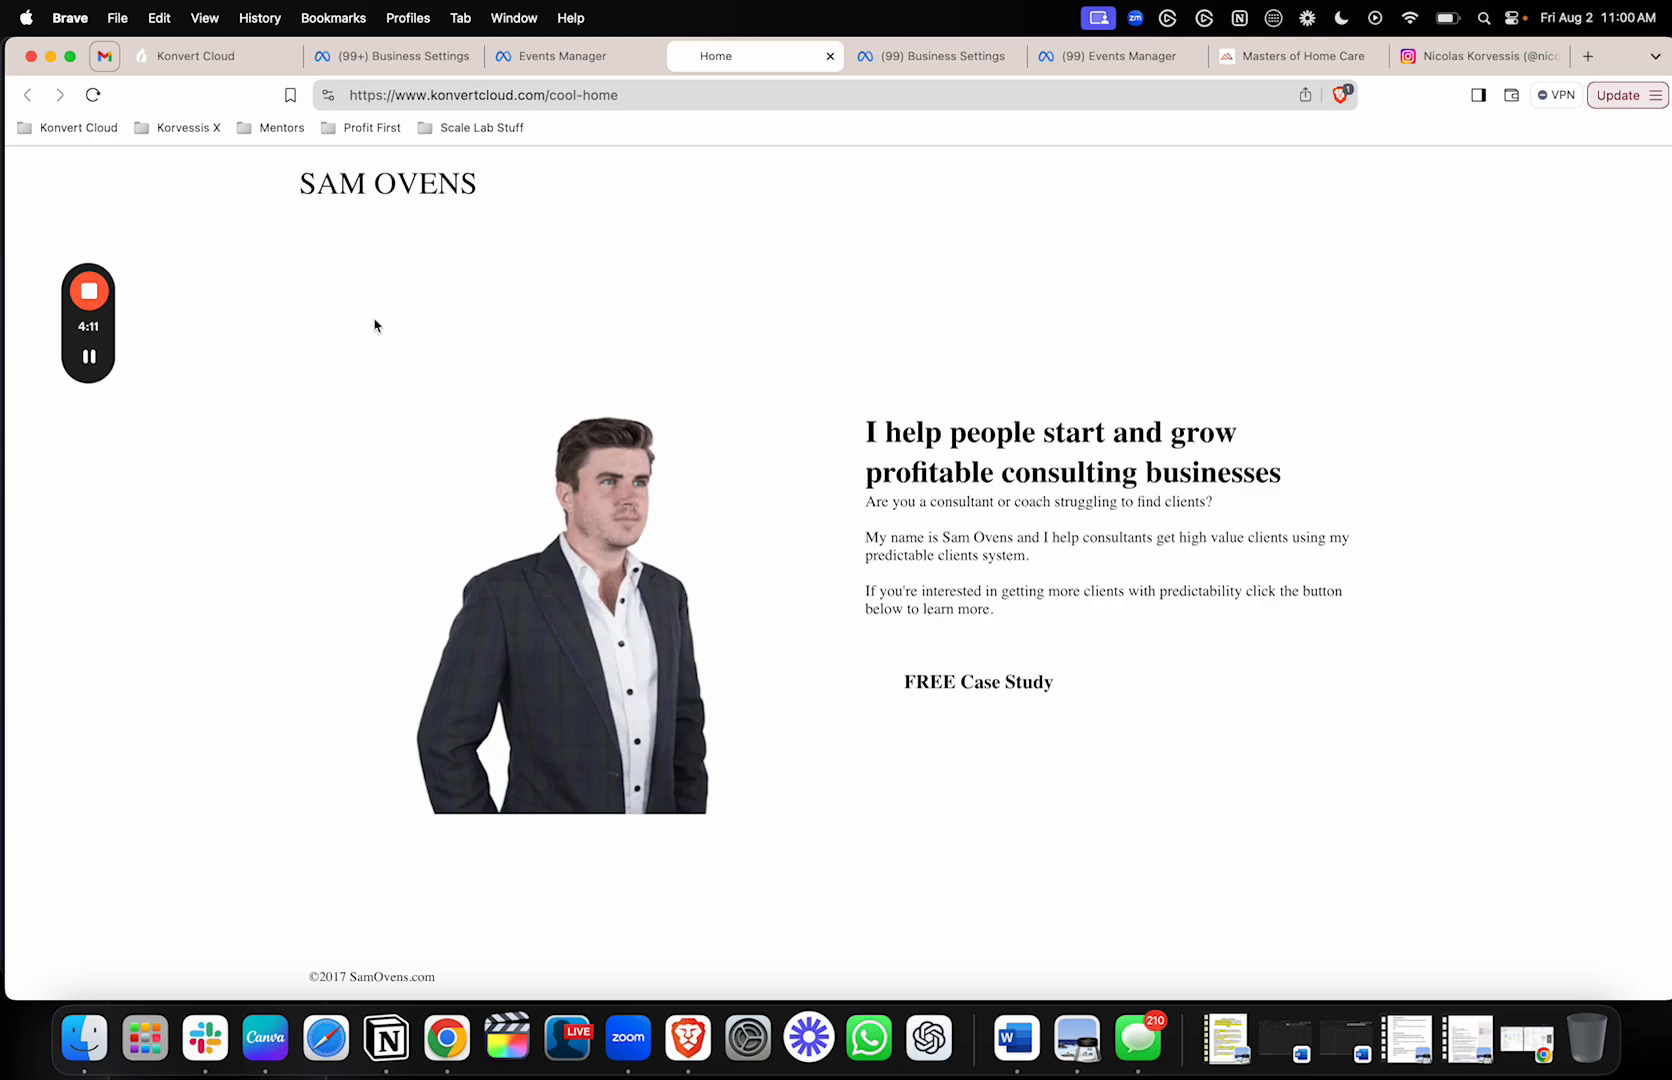
{"action": "left_click", "coordinate": [574, 55]}
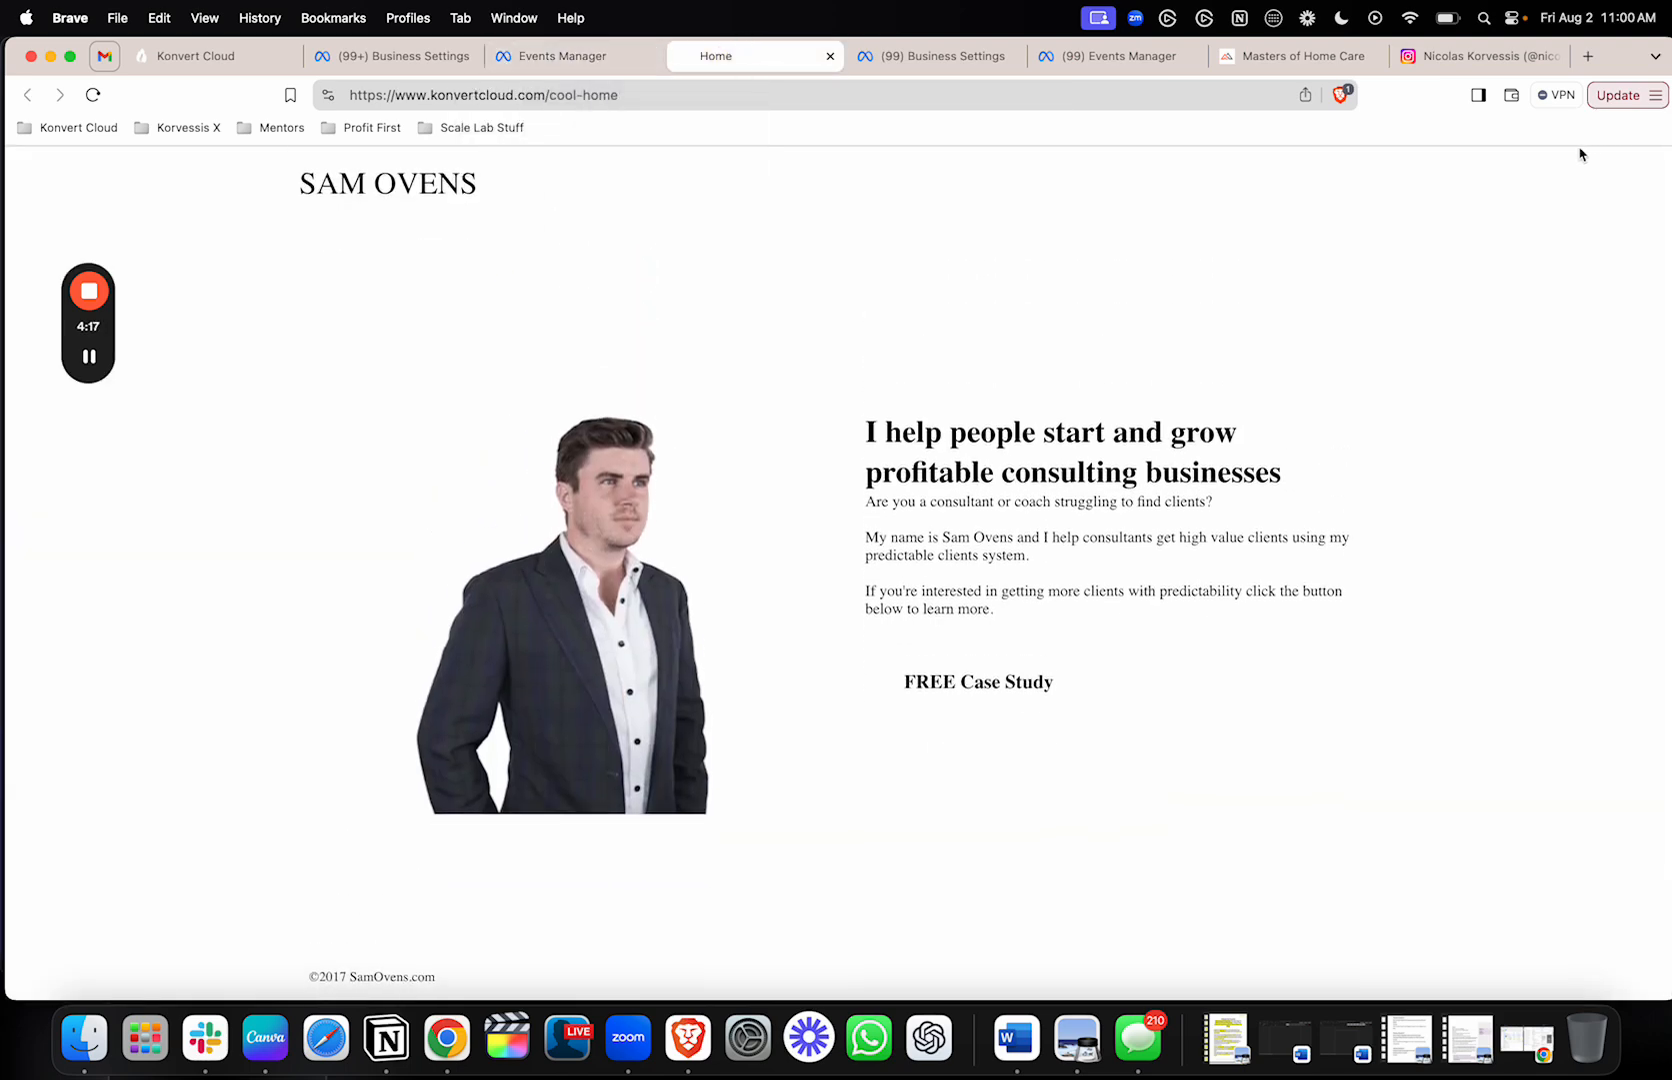
{"action": "left_click", "coordinate": [560, 55]}
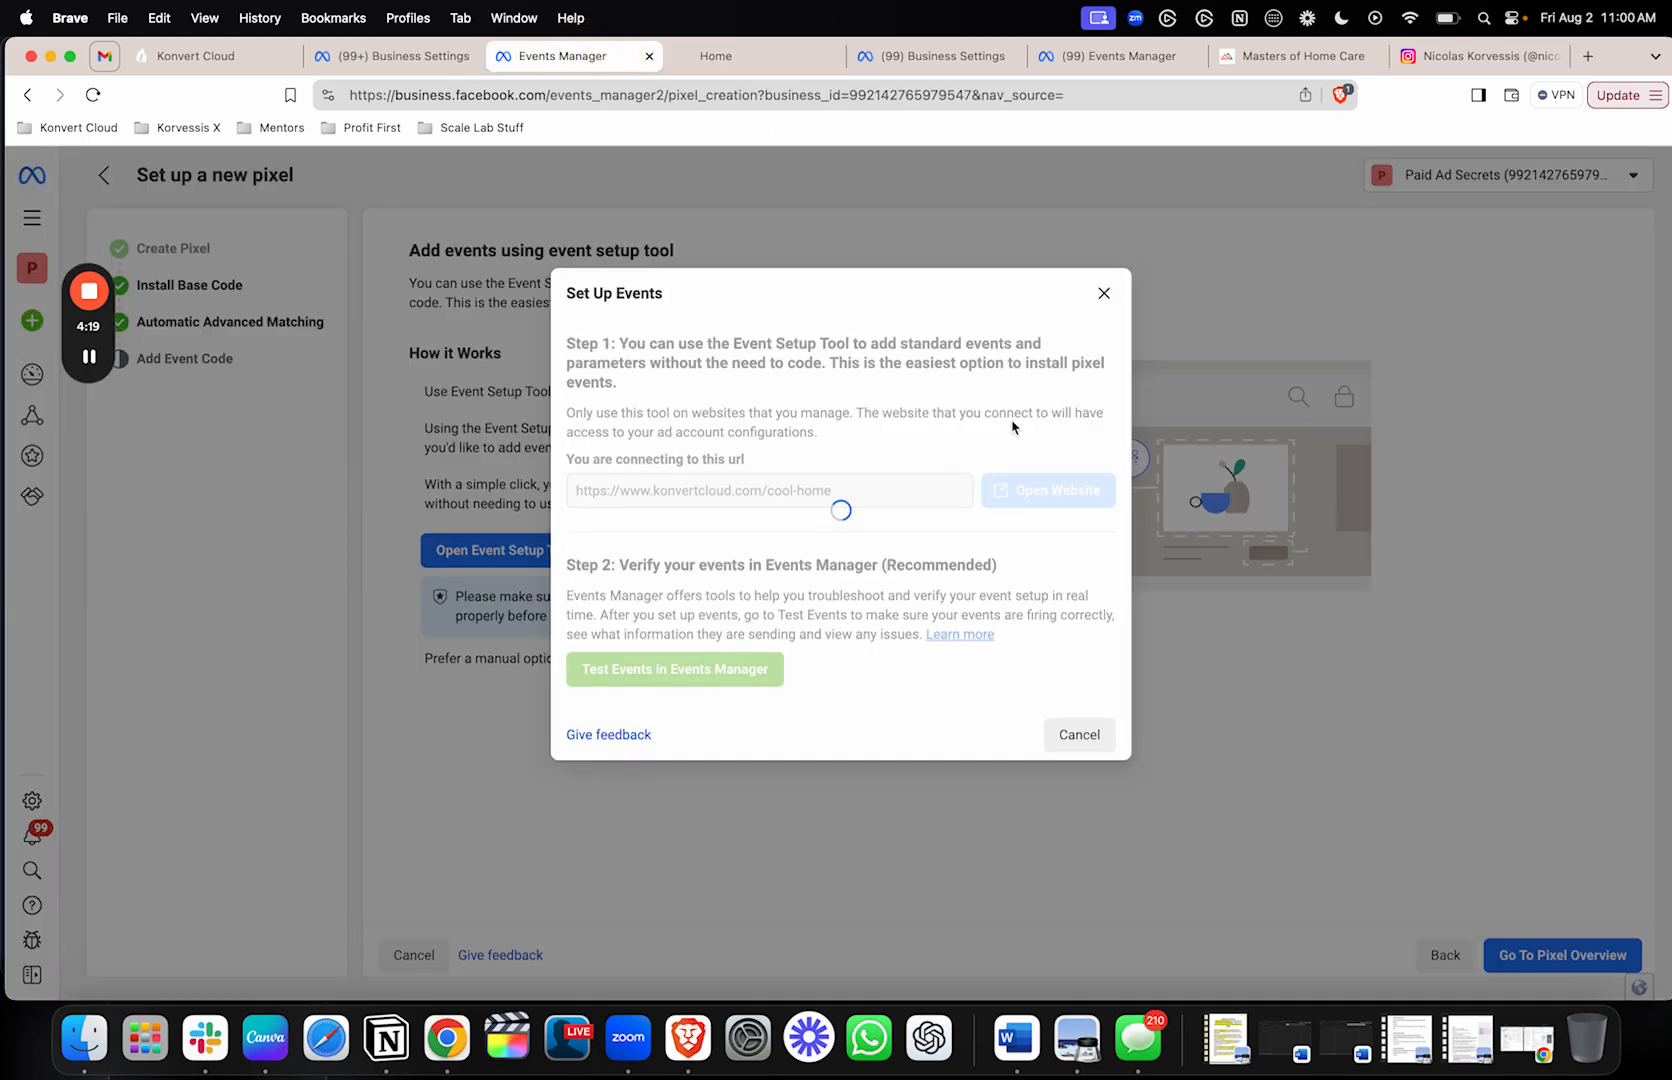
{"action": "mouse_move", "coordinate": [1098, 319]}
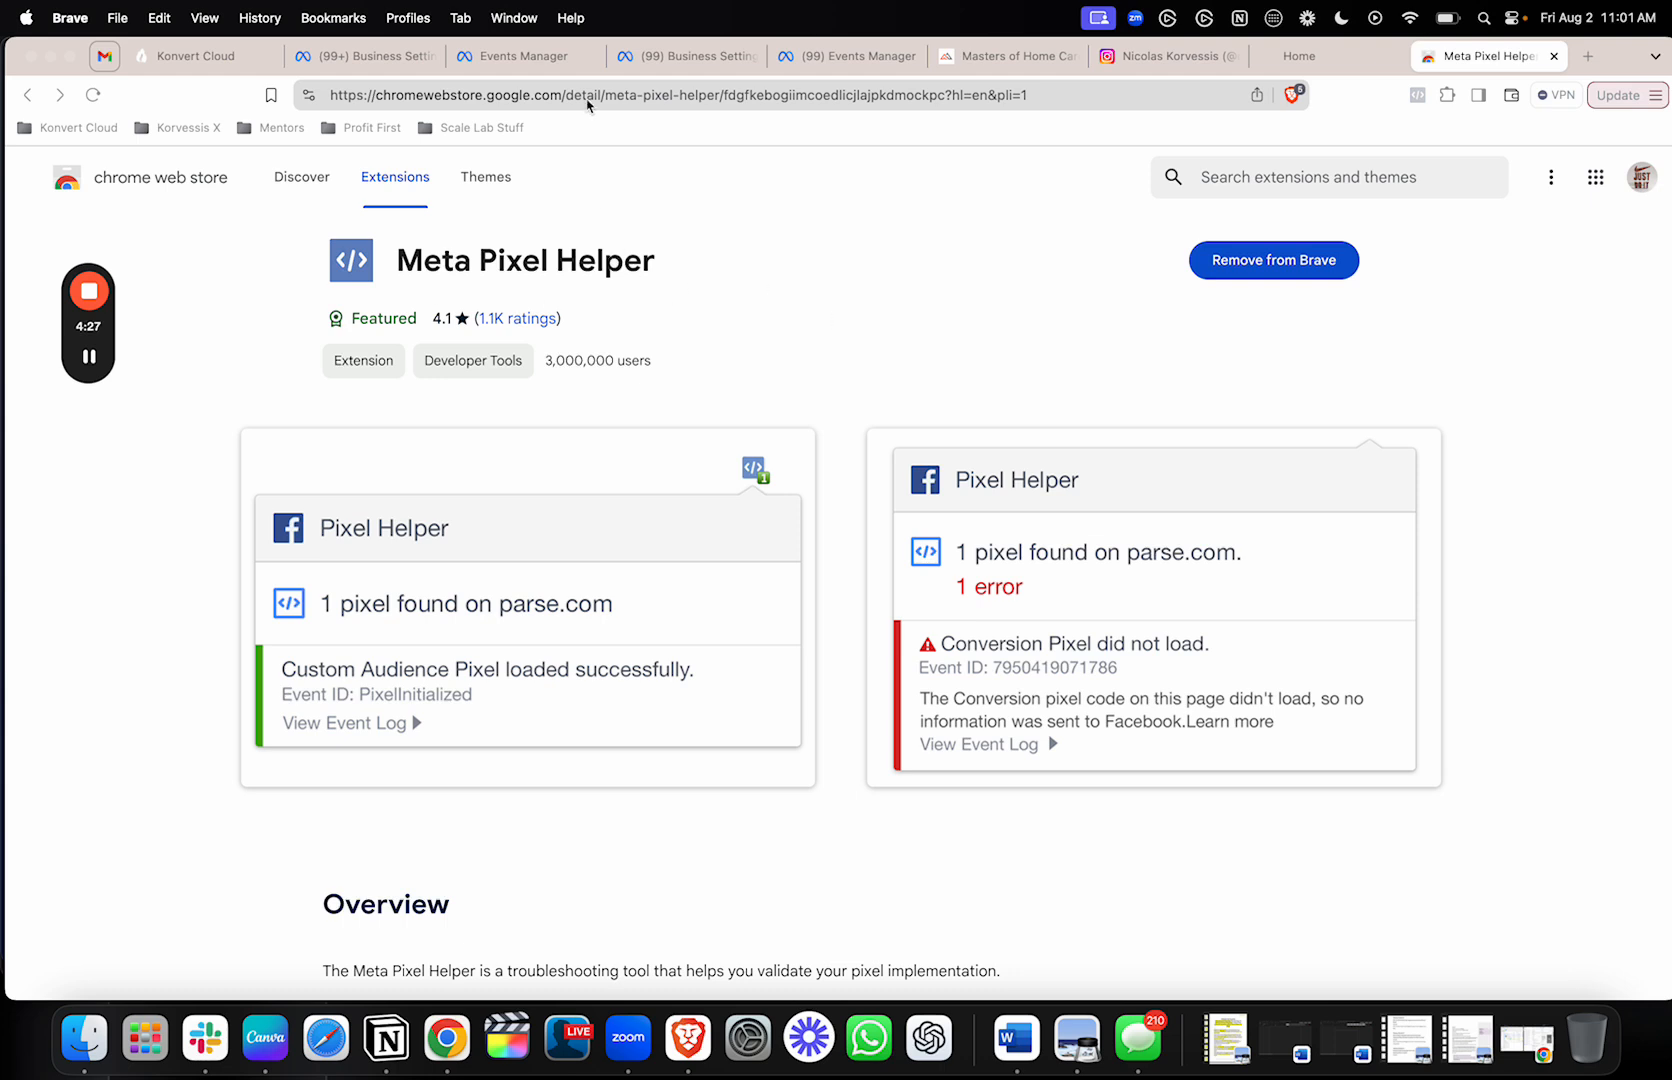
{"action": "mouse_move", "coordinate": [640, 202]}
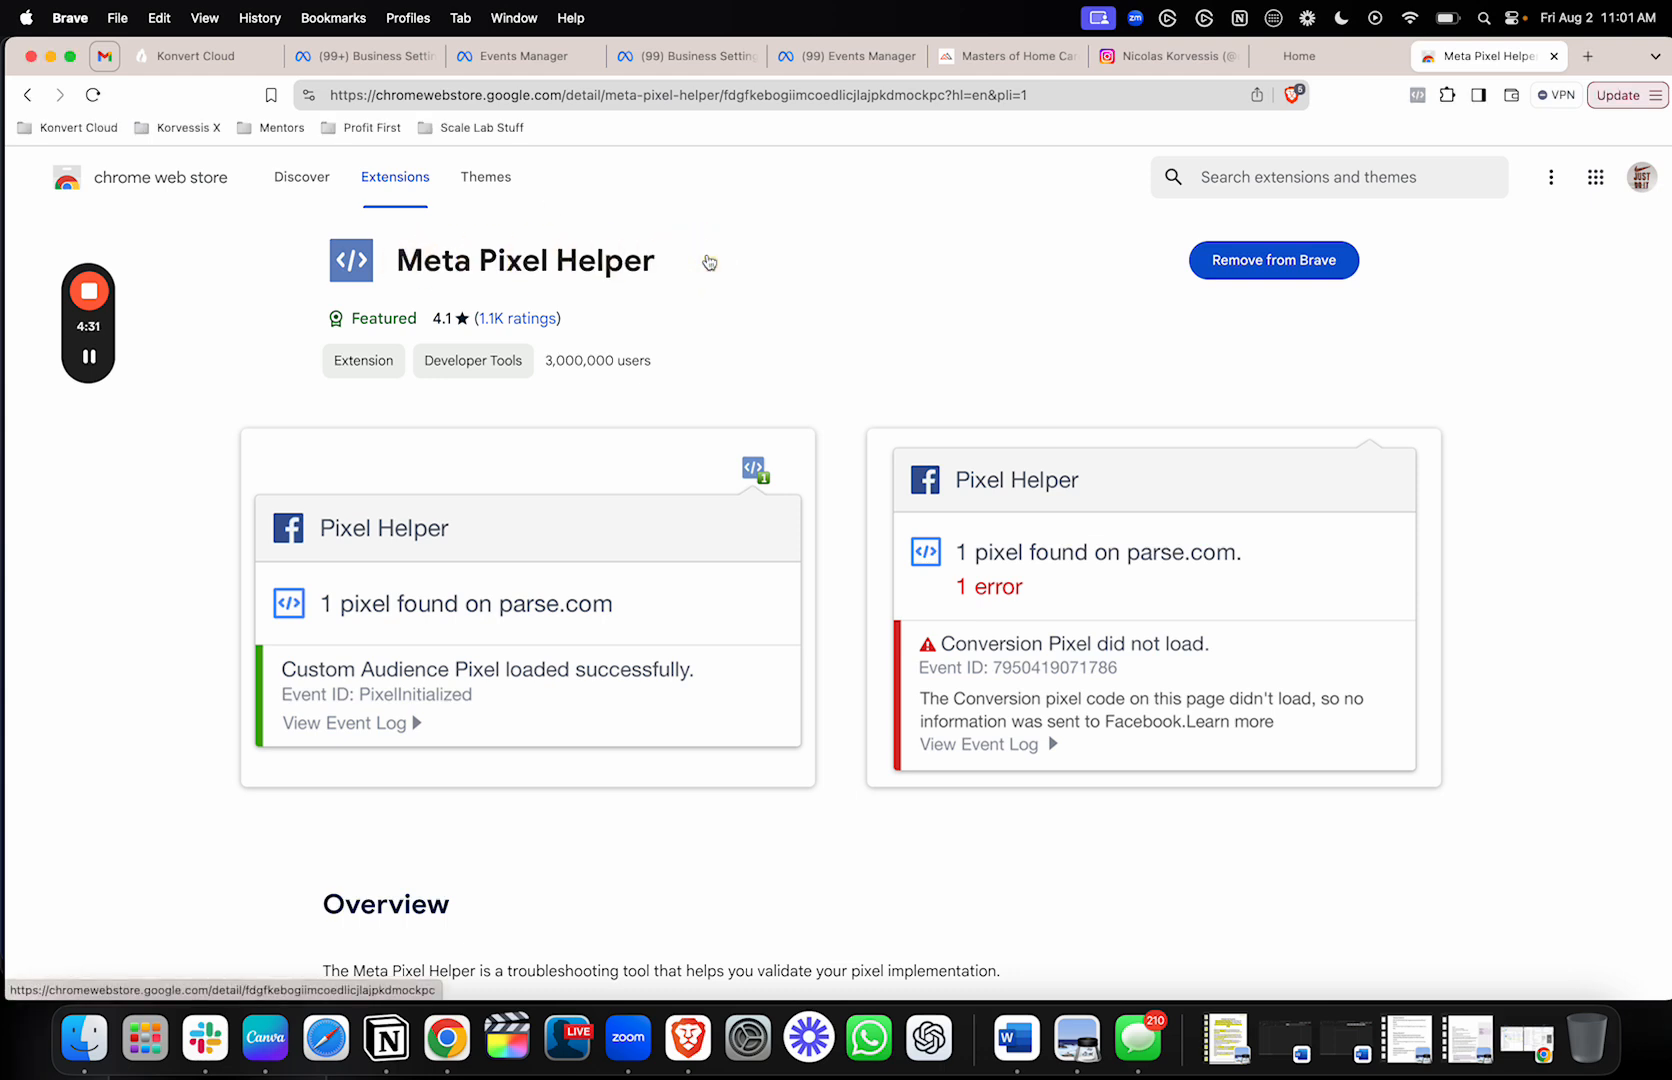
- Check Meta Pixel Helper on the store page and the cool-home funnel page
{"action": "left_click", "coordinate": [1416, 95]}
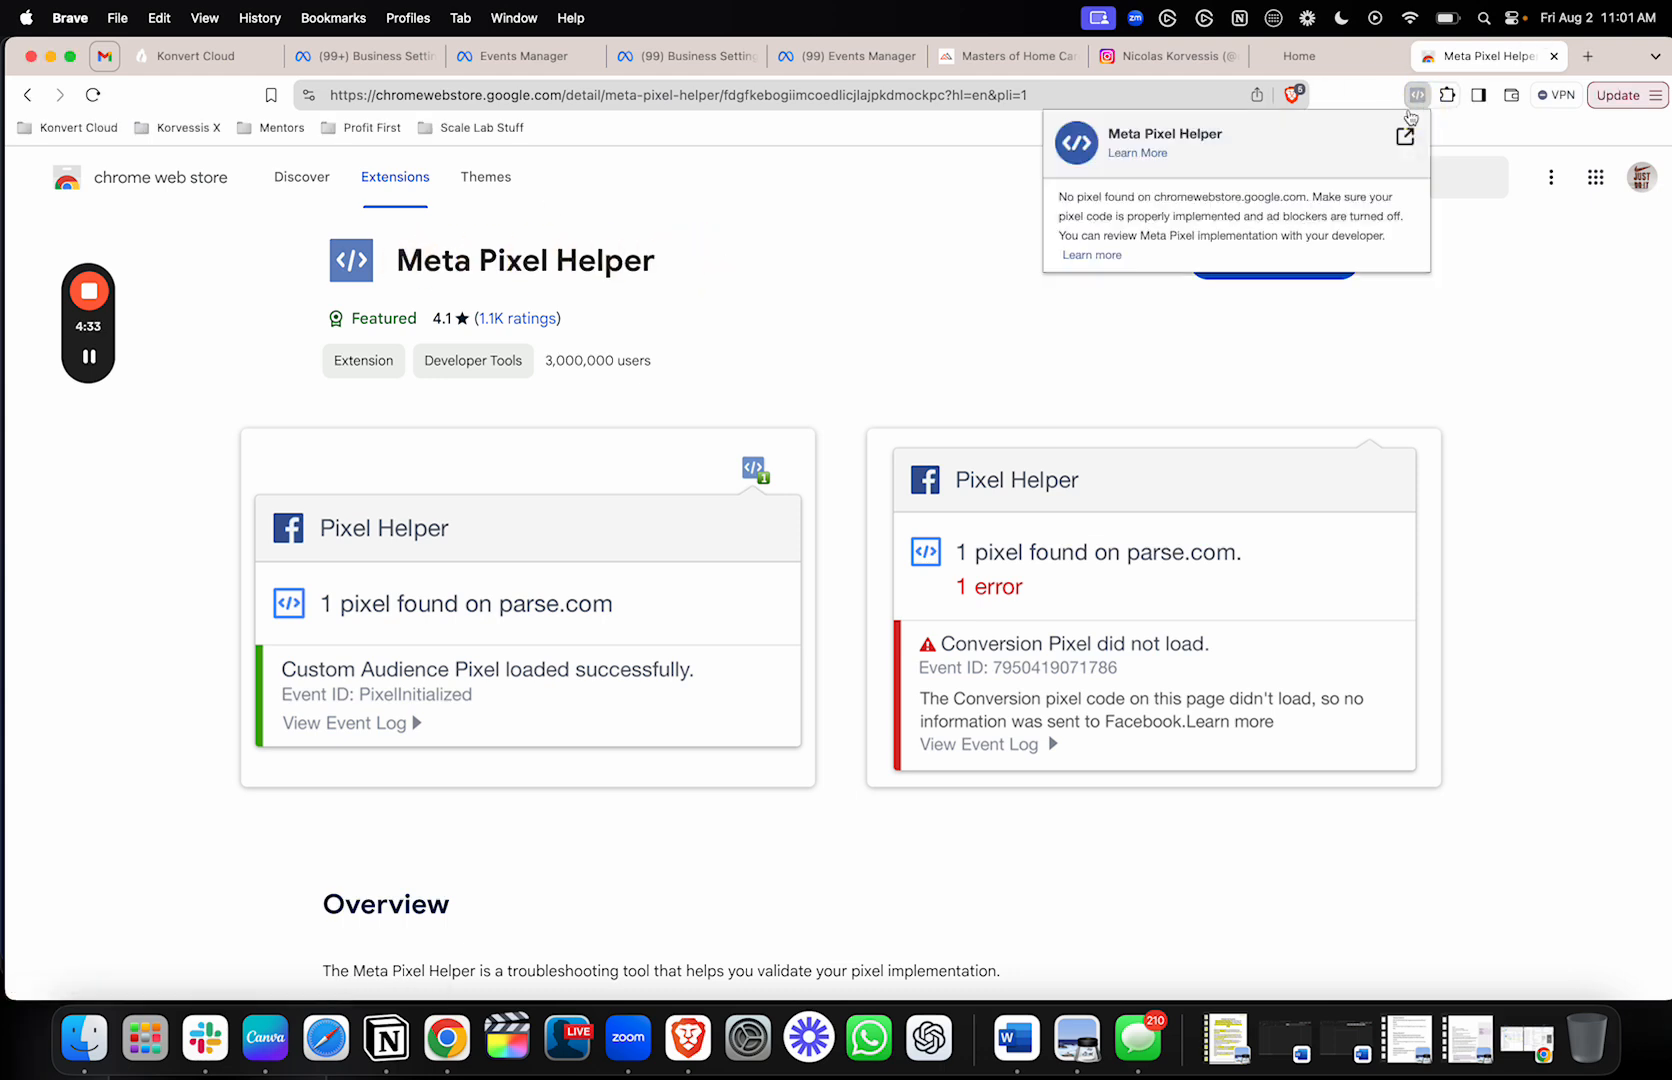
{"action": "left_click", "coordinate": [1299, 55]}
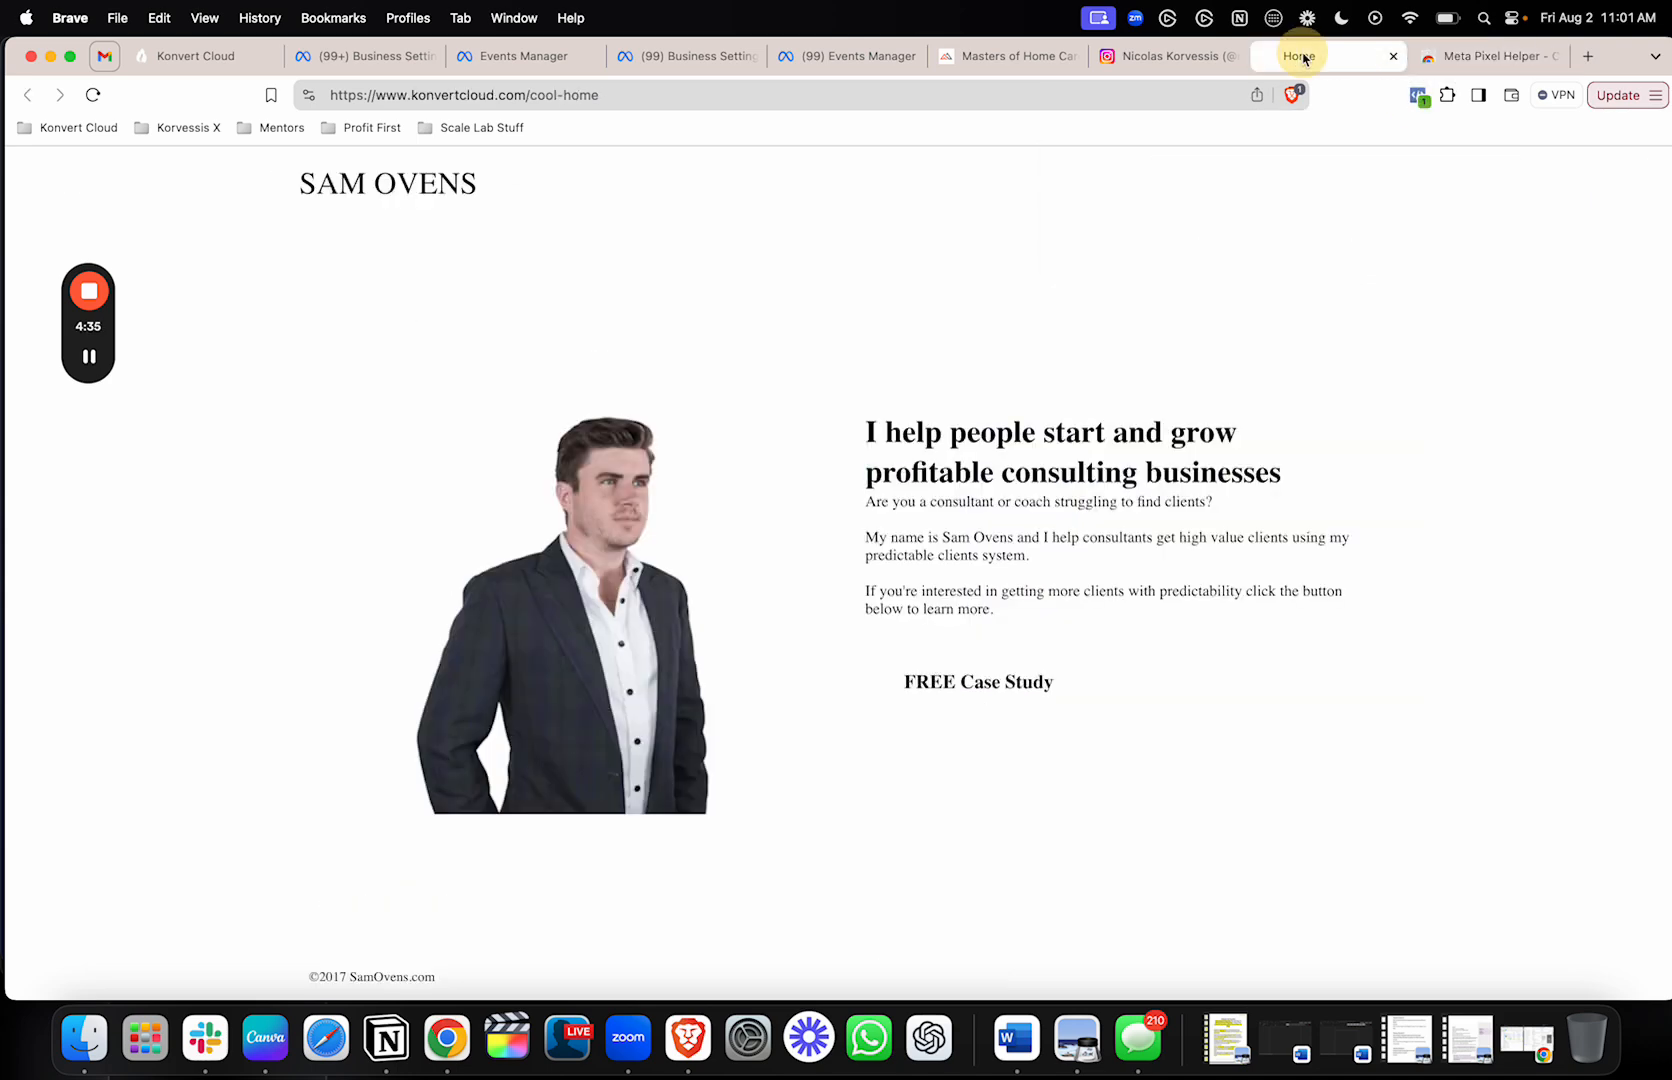
{"action": "left_click", "coordinate": [1417, 95]}
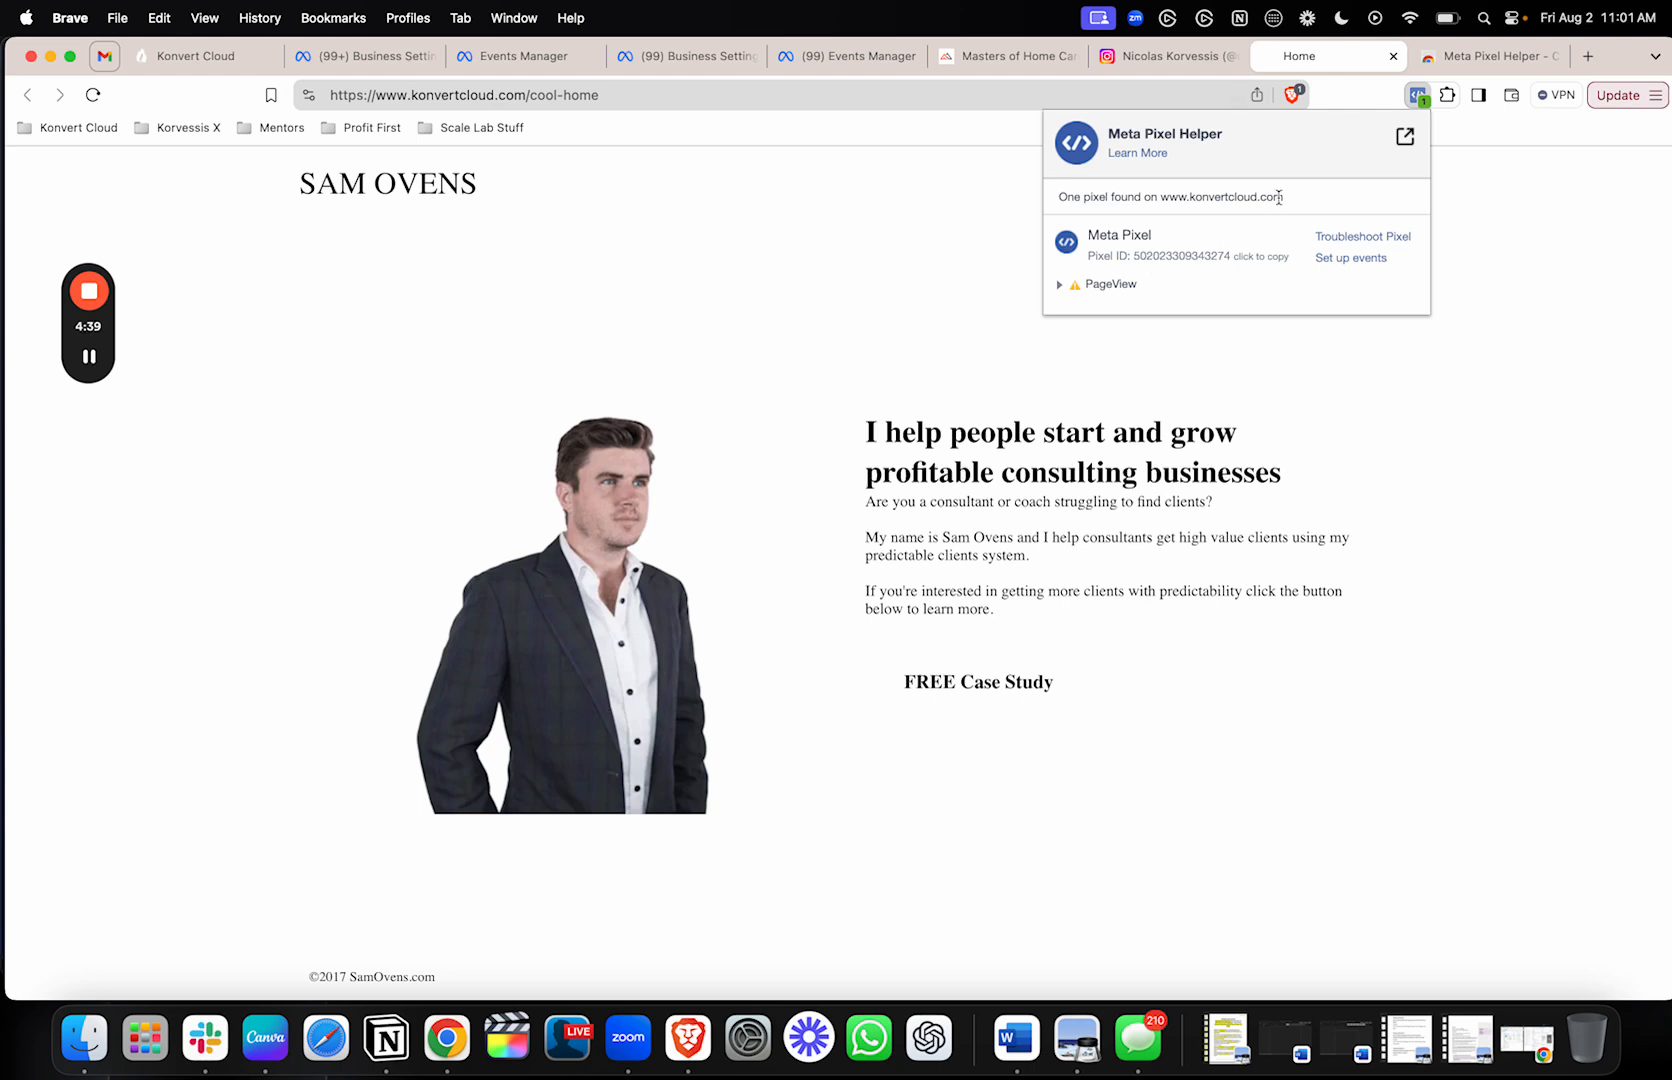
{"action": "mouse_move", "coordinate": [1268, 249]}
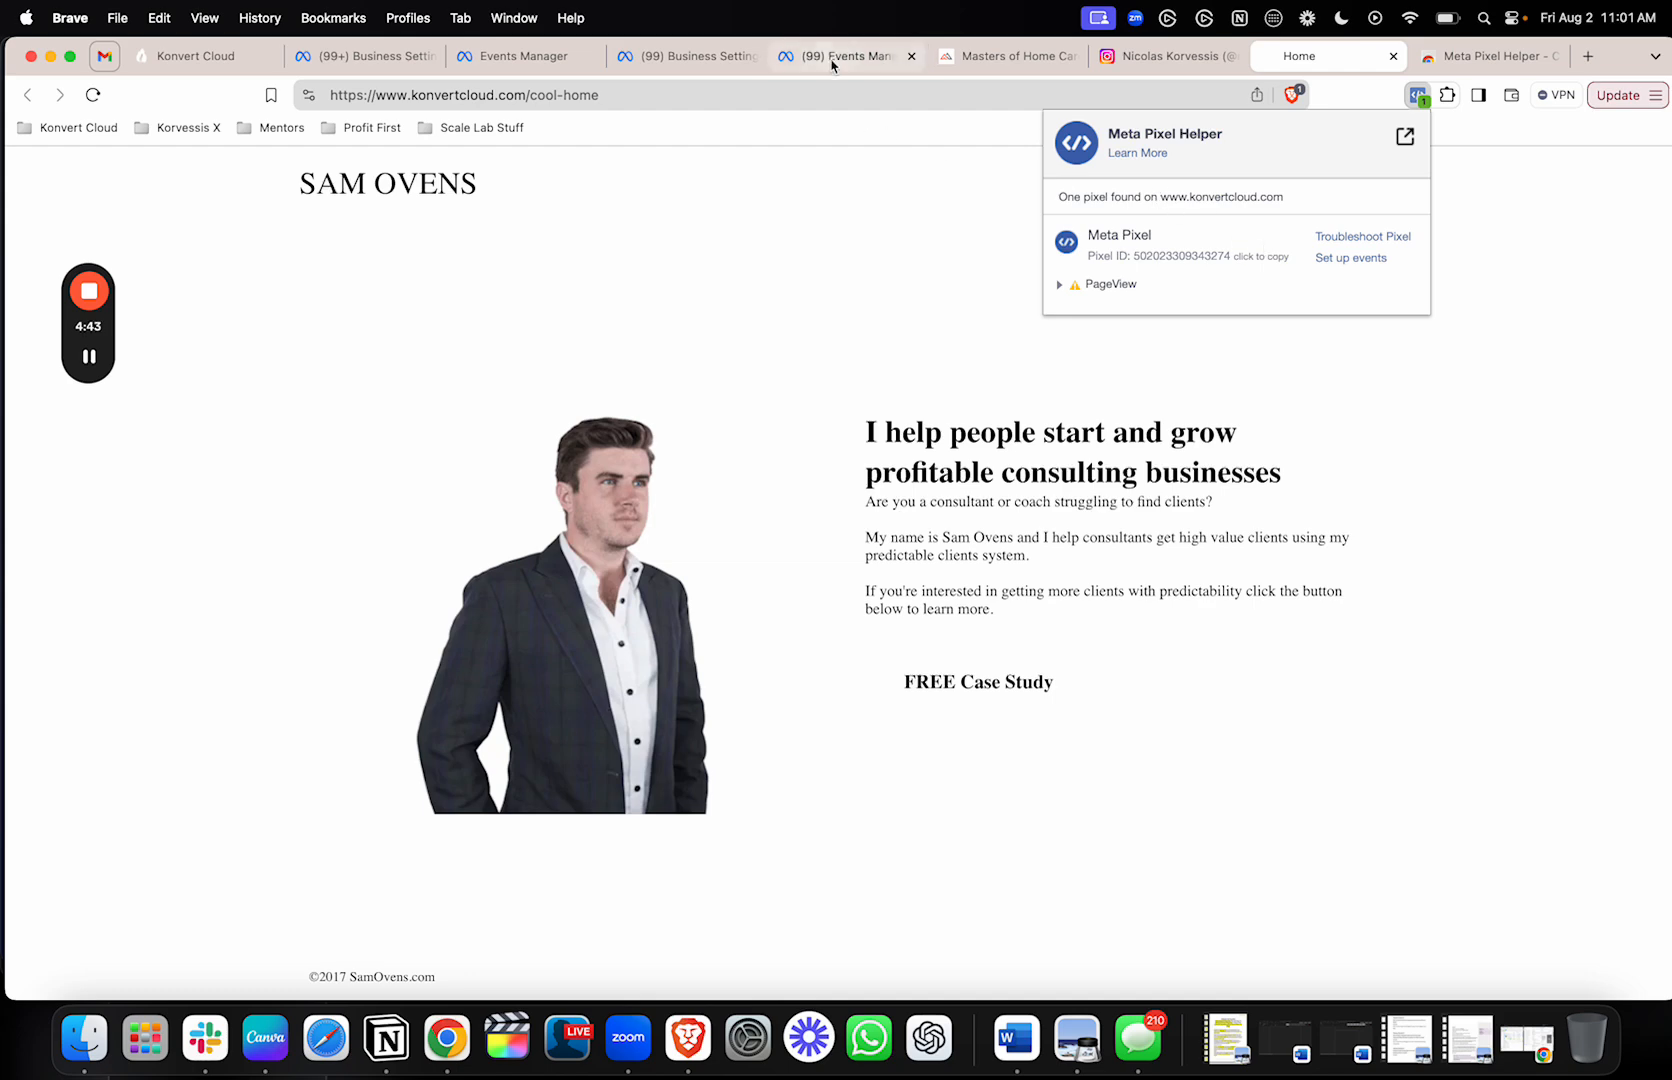
- Glance at the business people page, revisit the funnel Home page, then return to Events Manager
{"action": "left_click", "coordinate": [682, 55]}
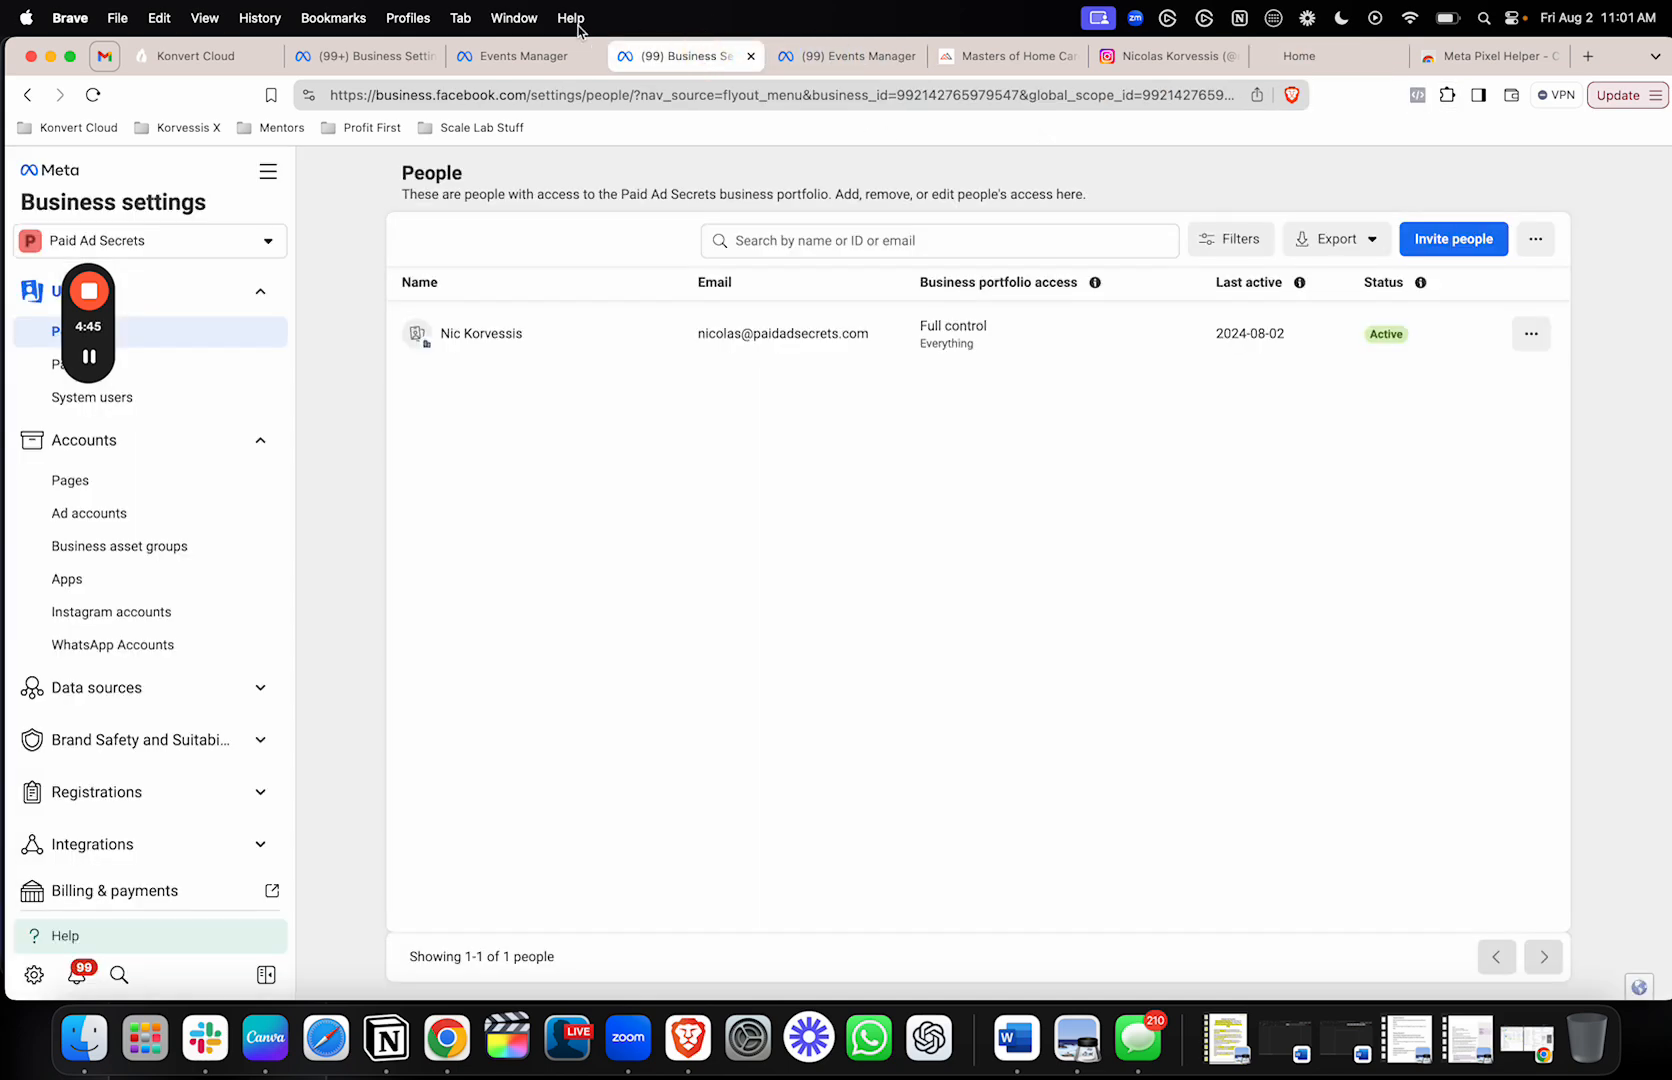
{"action": "left_click", "coordinate": [629, 55]}
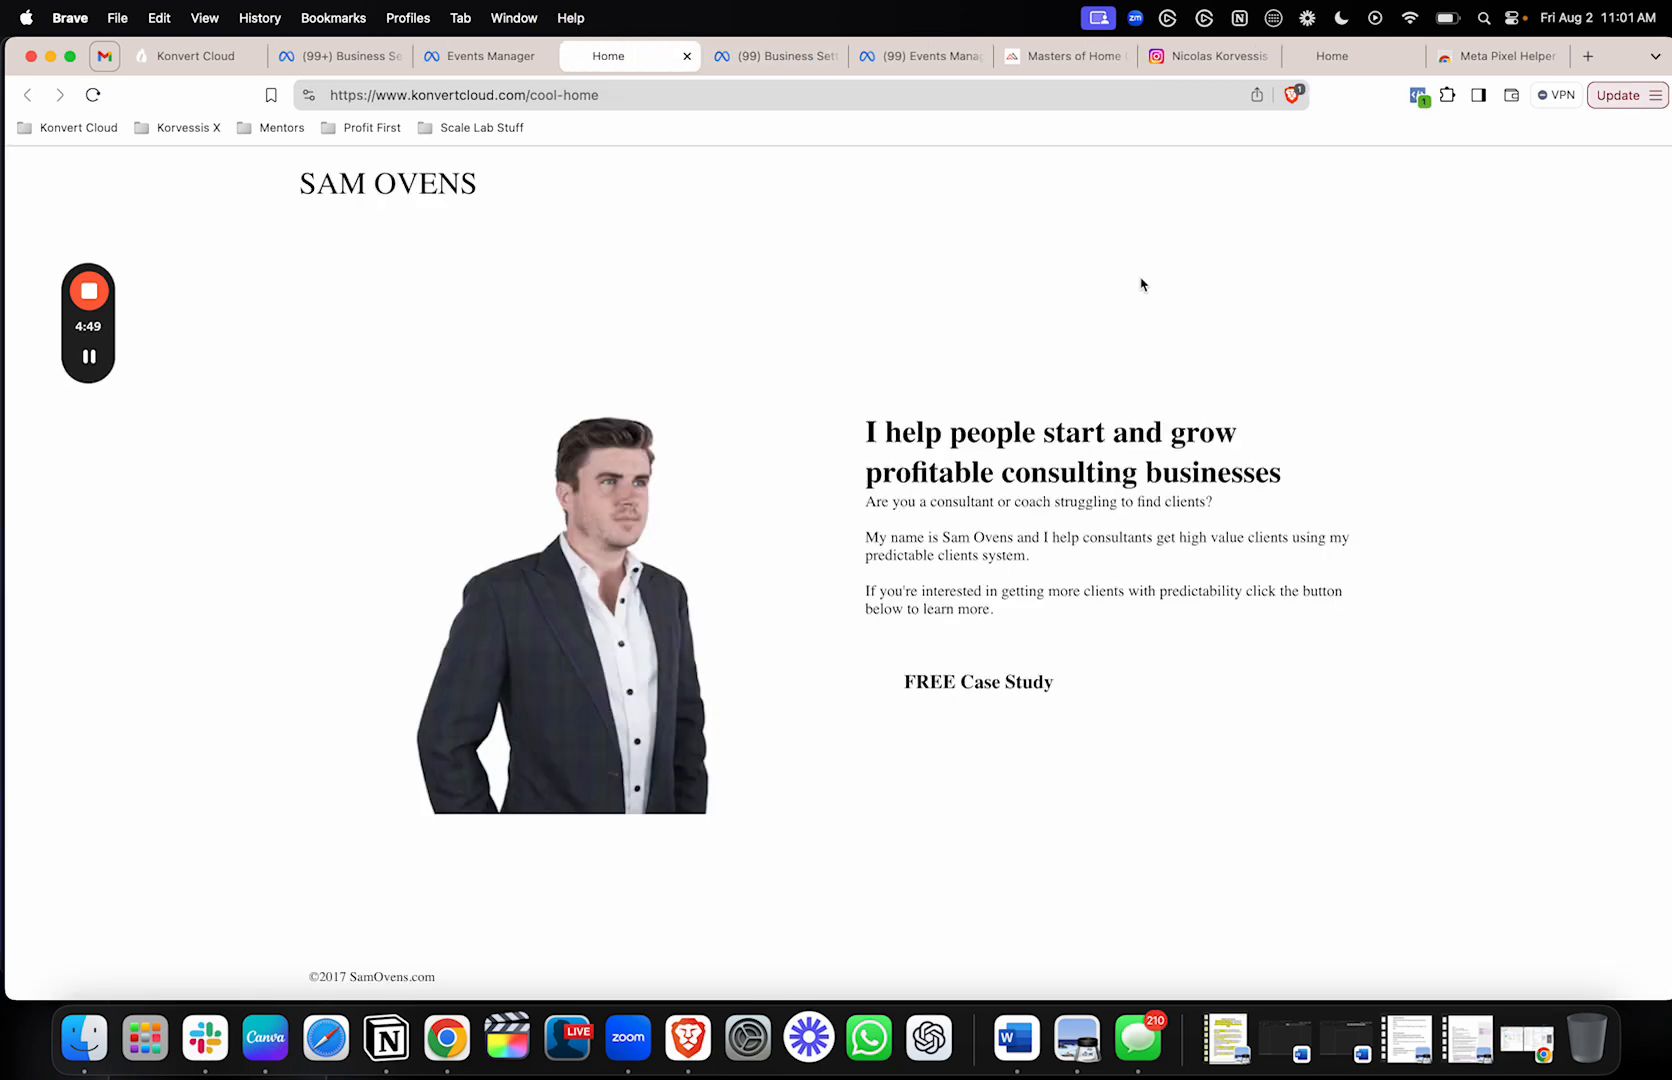
{"action": "scroll", "scroll_direction": "down", "scroll_amount": 3}
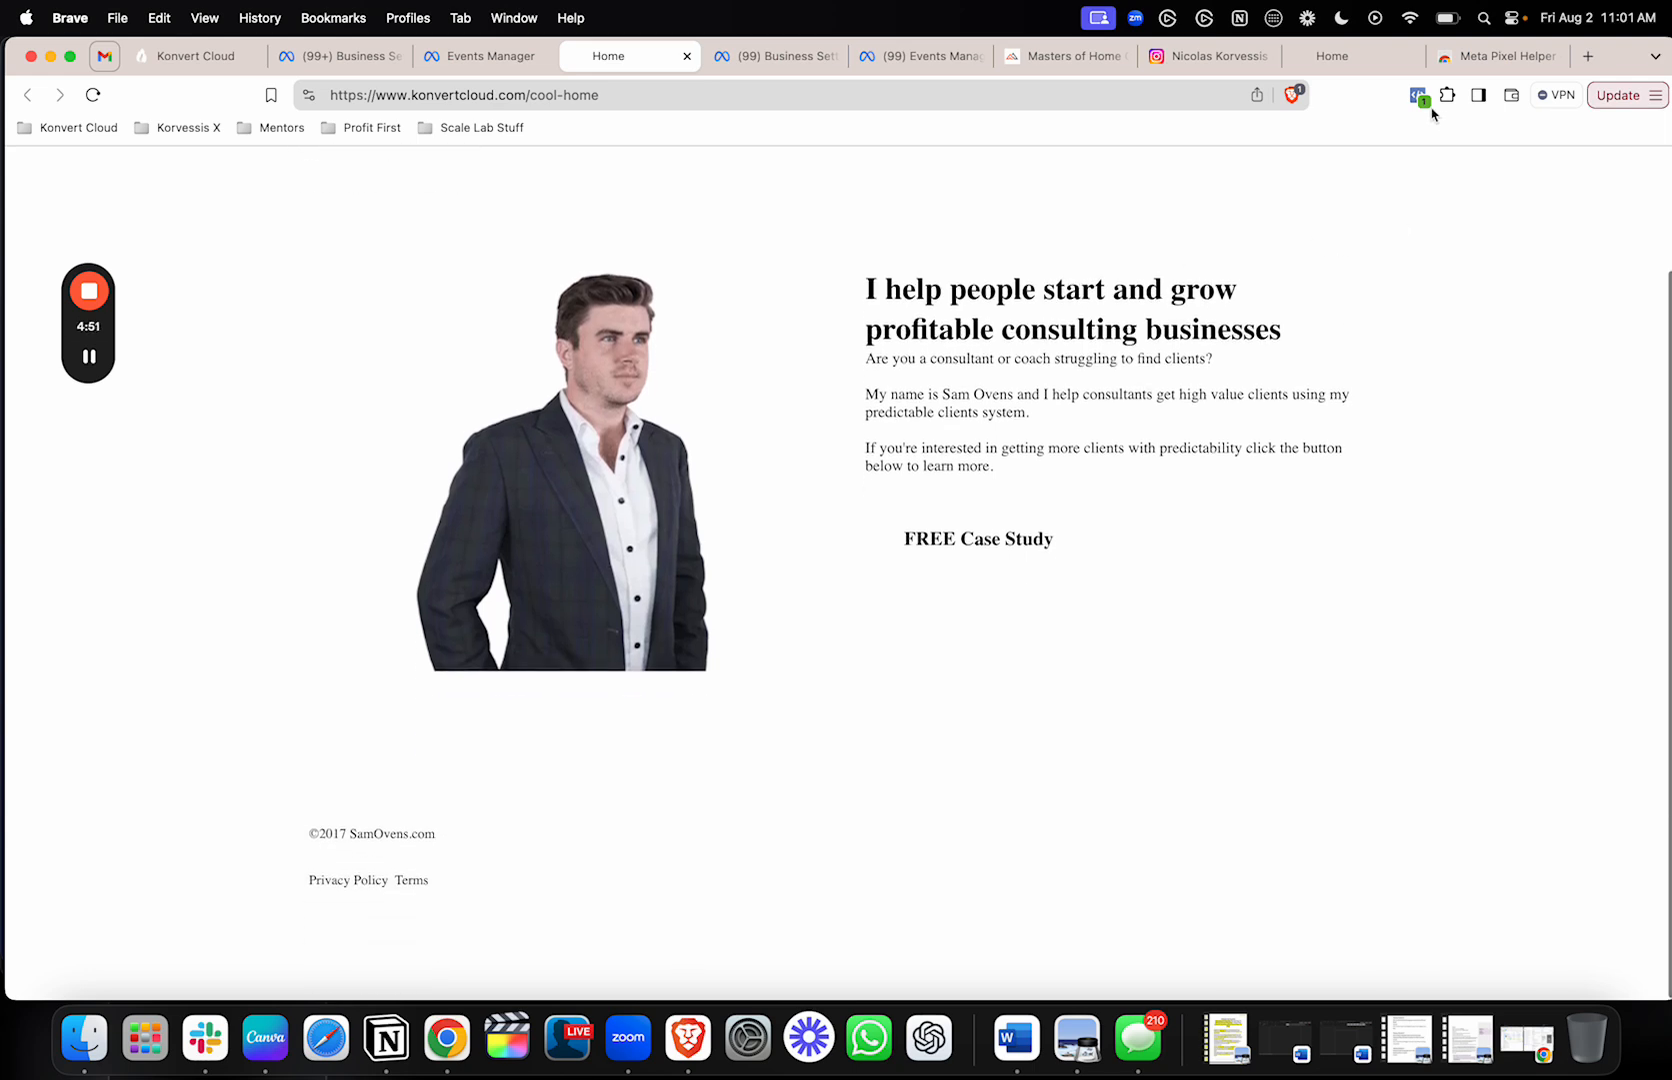
{"action": "mouse_move", "coordinate": [1047, 160]}
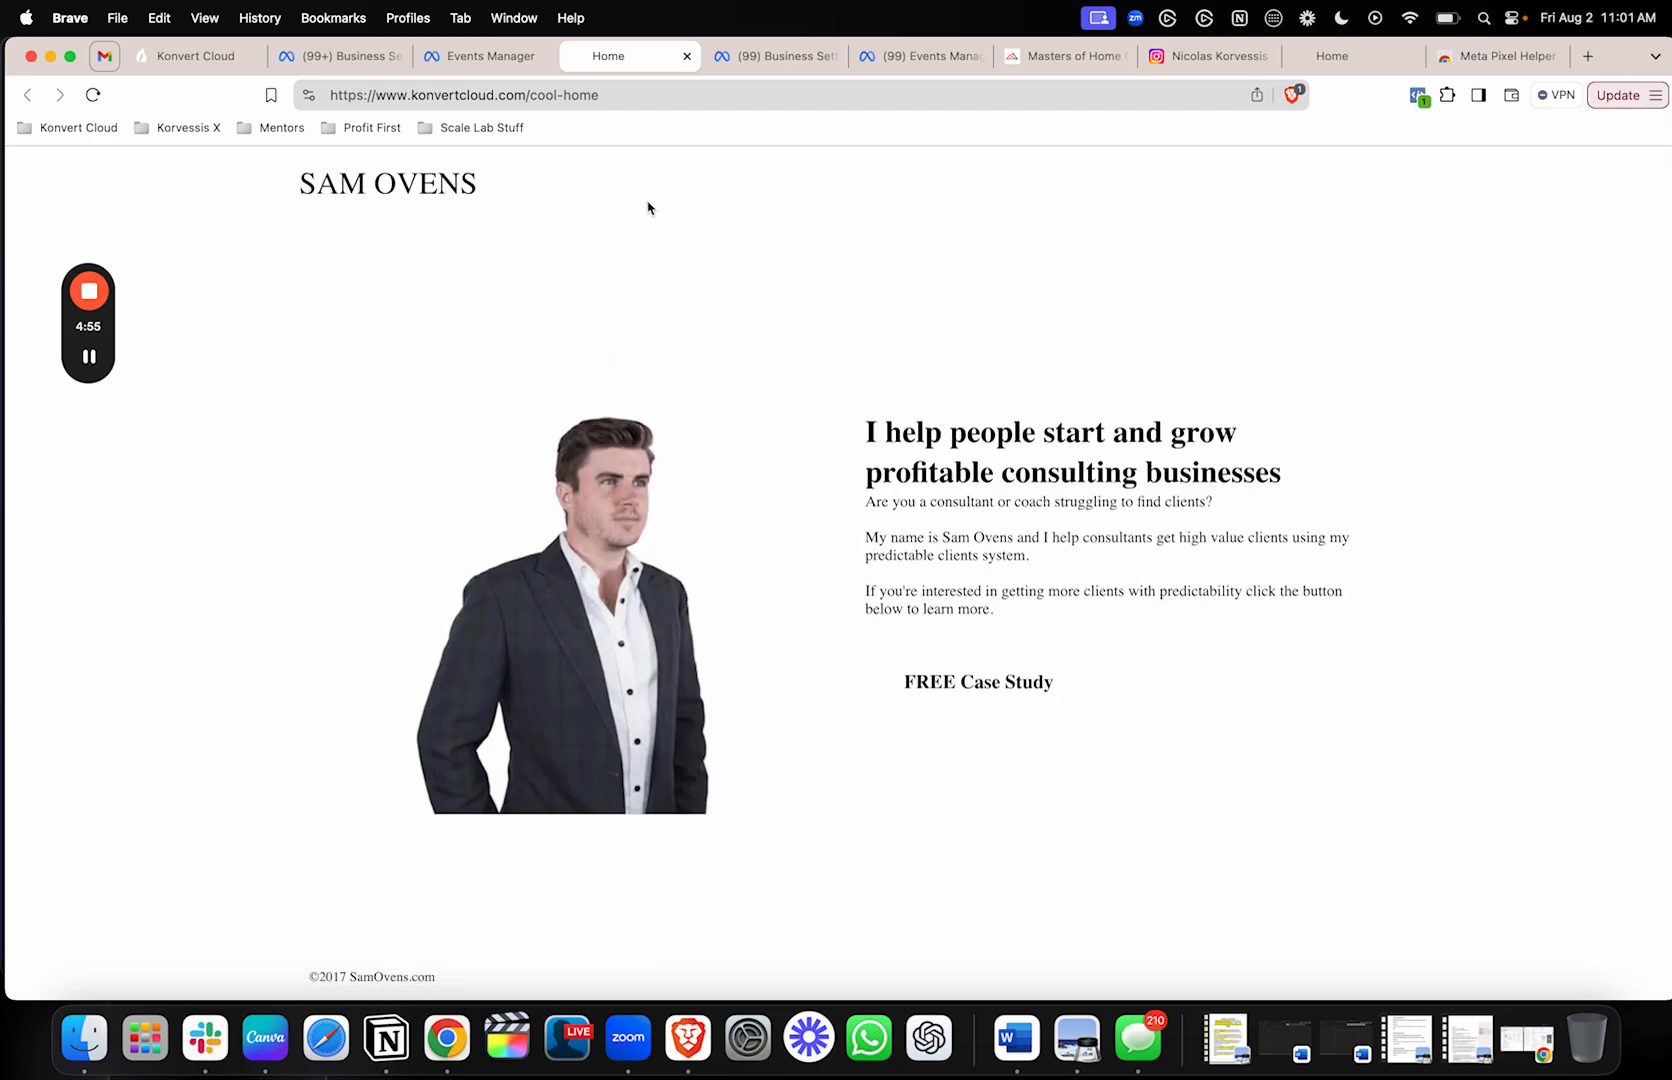
{"action": "left_click", "coordinate": [484, 55]}
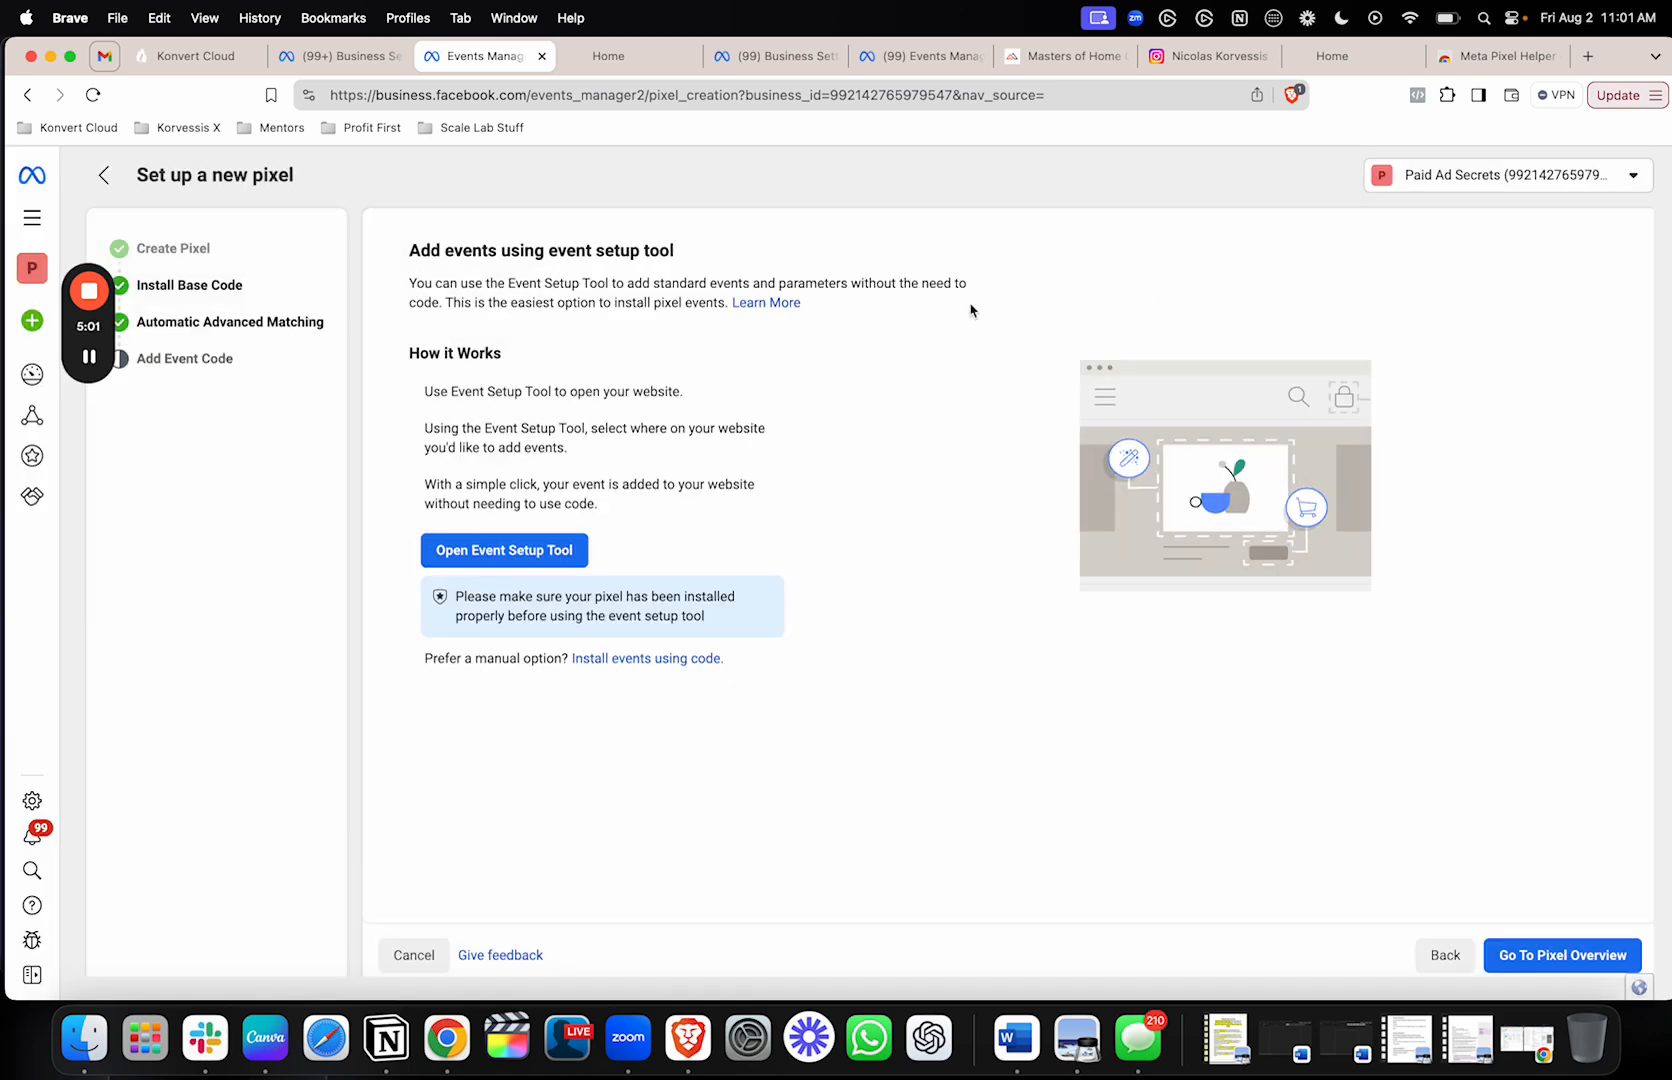
- Close the Set Up Events dialog and go to the new pixel's overview
{"action": "left_click", "coordinate": [89, 358]}
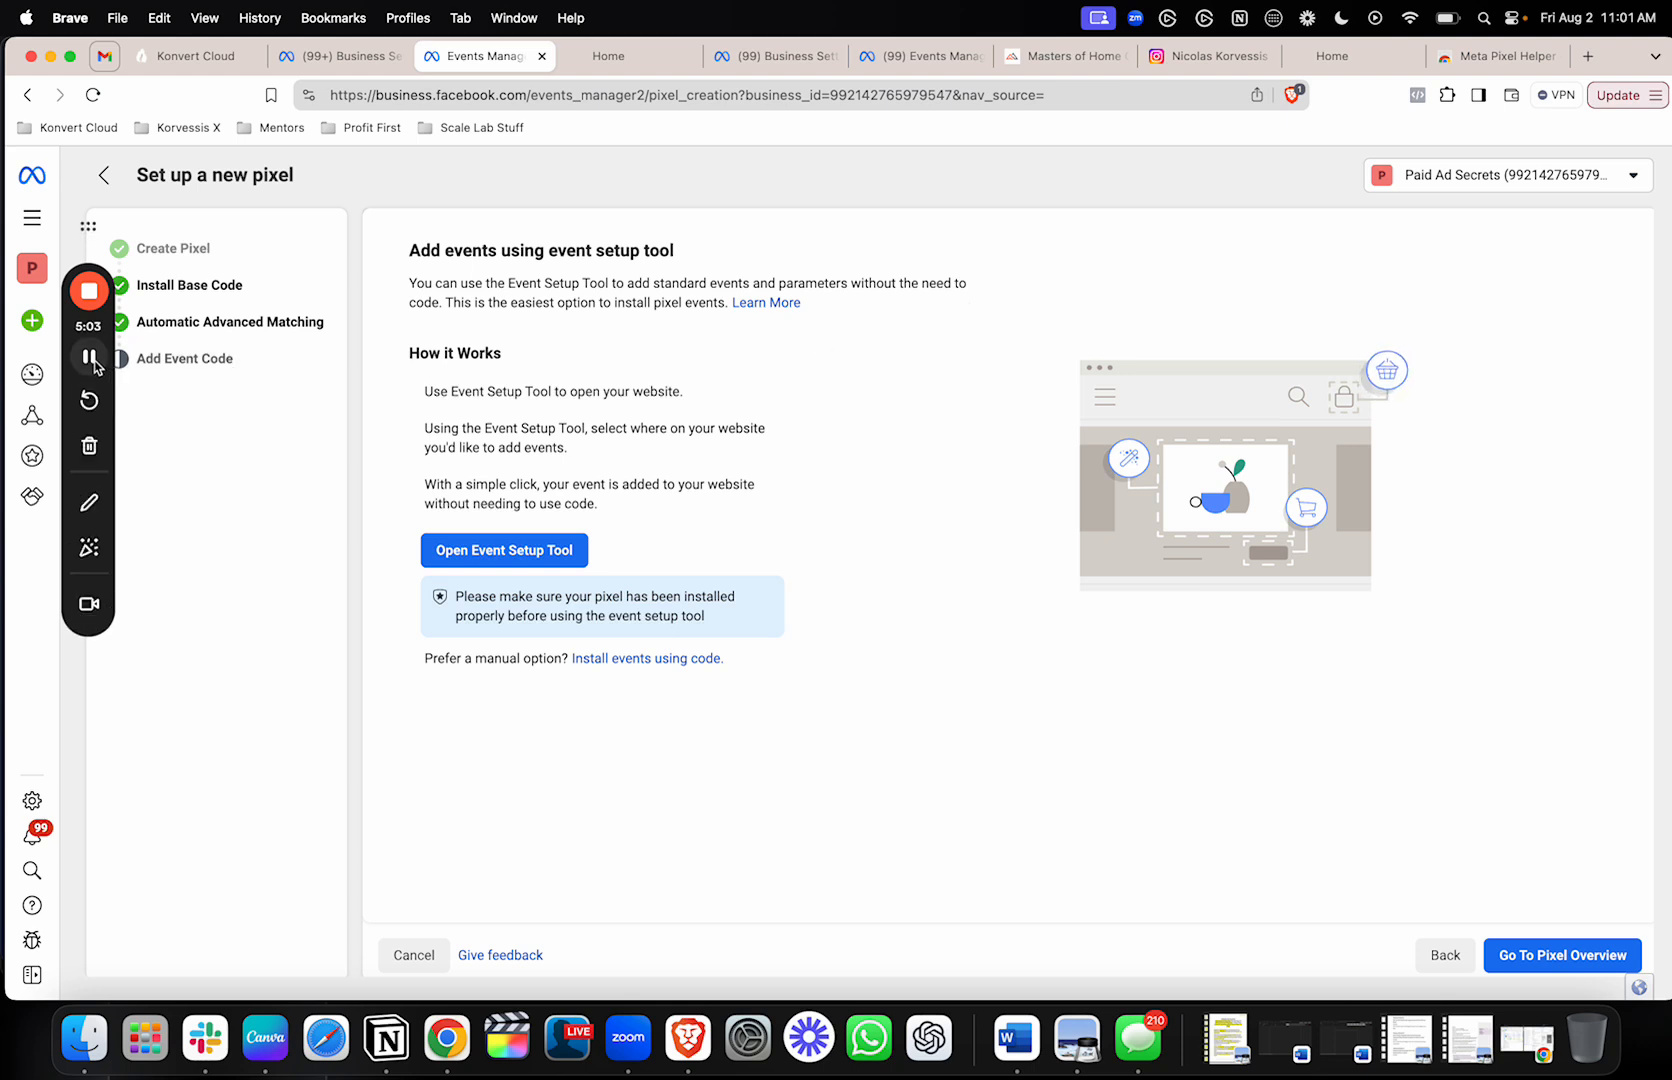
{"action": "left_click", "coordinate": [1560, 955]}
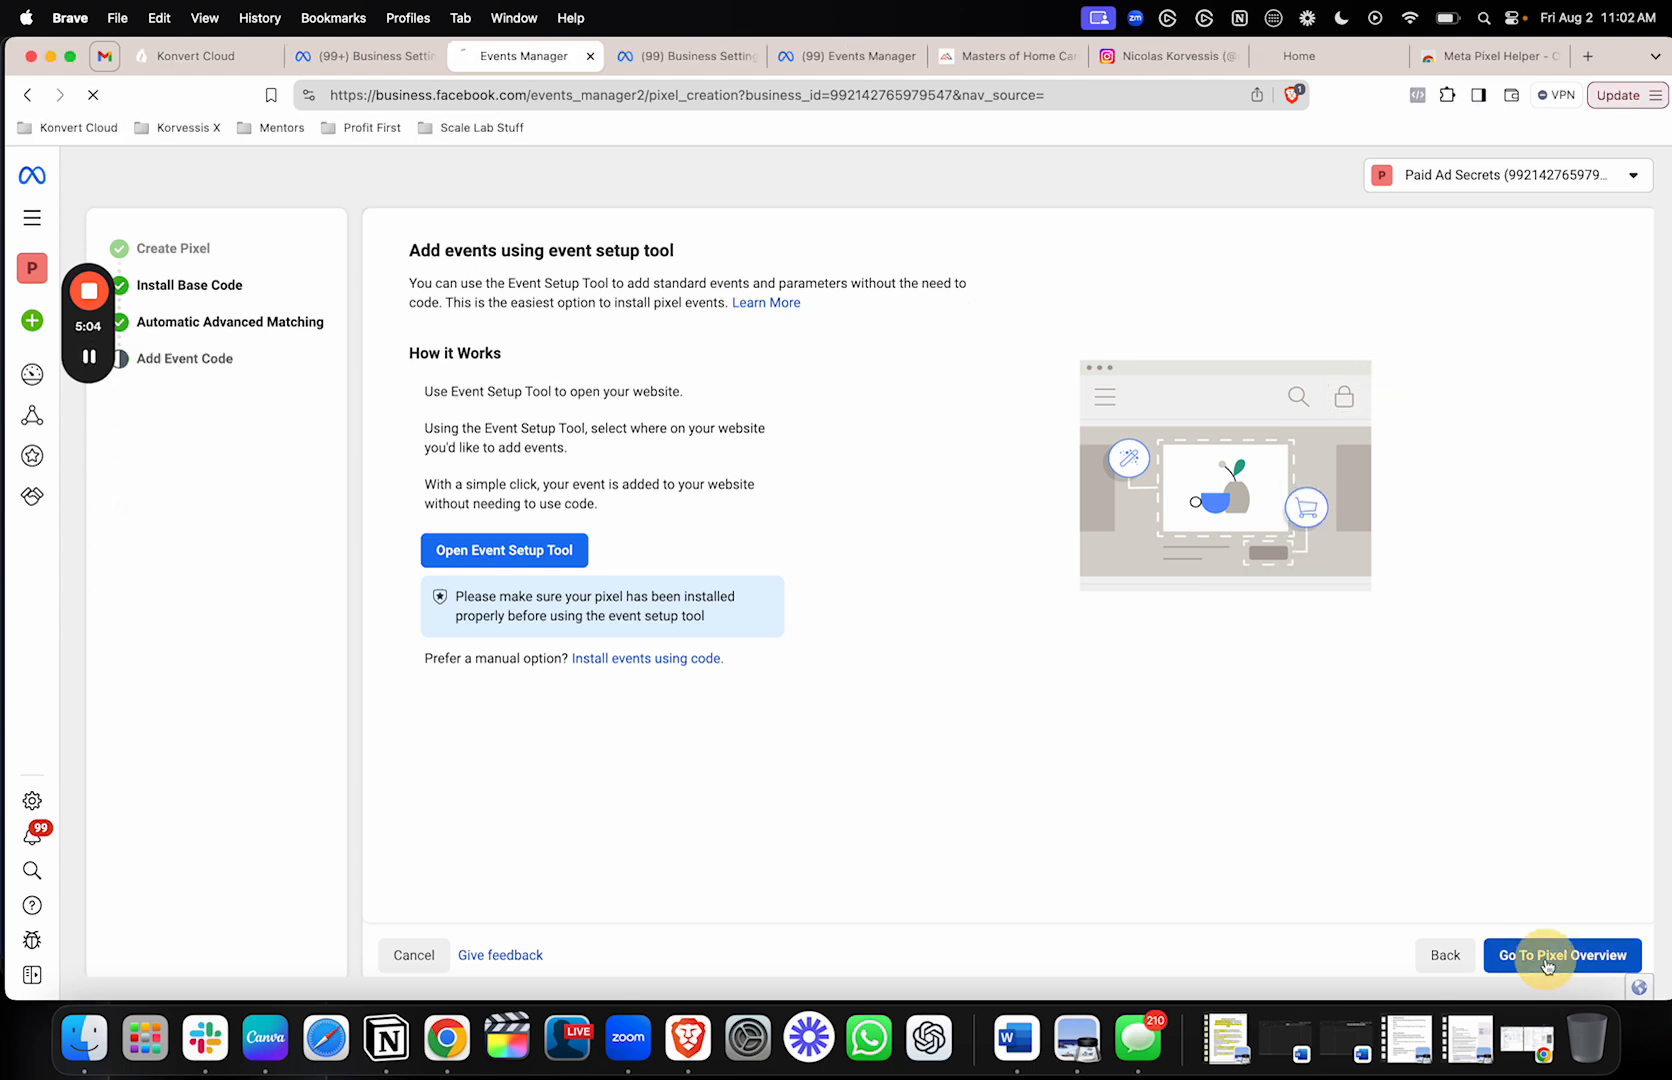
{"action": "left_click", "coordinate": [1561, 955]}
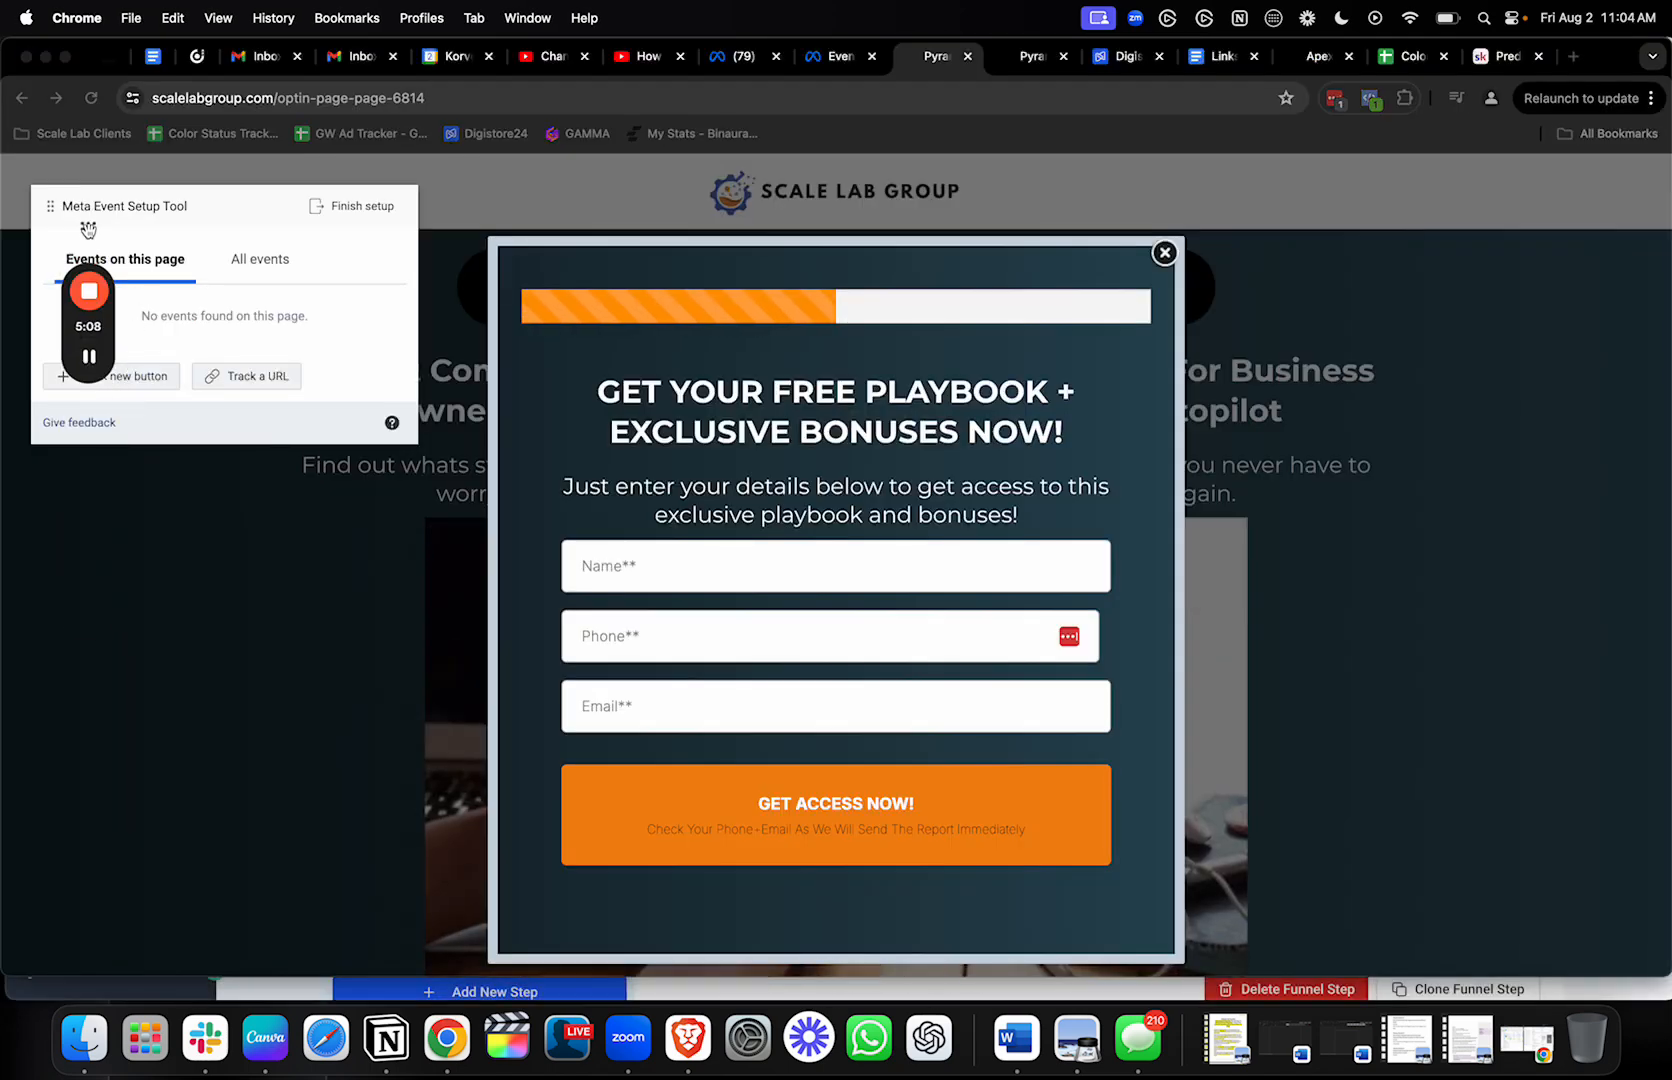
- Start a Track a URL event using 'URL contains' for the opt-in page address
{"action": "left_click", "coordinate": [1164, 253]}
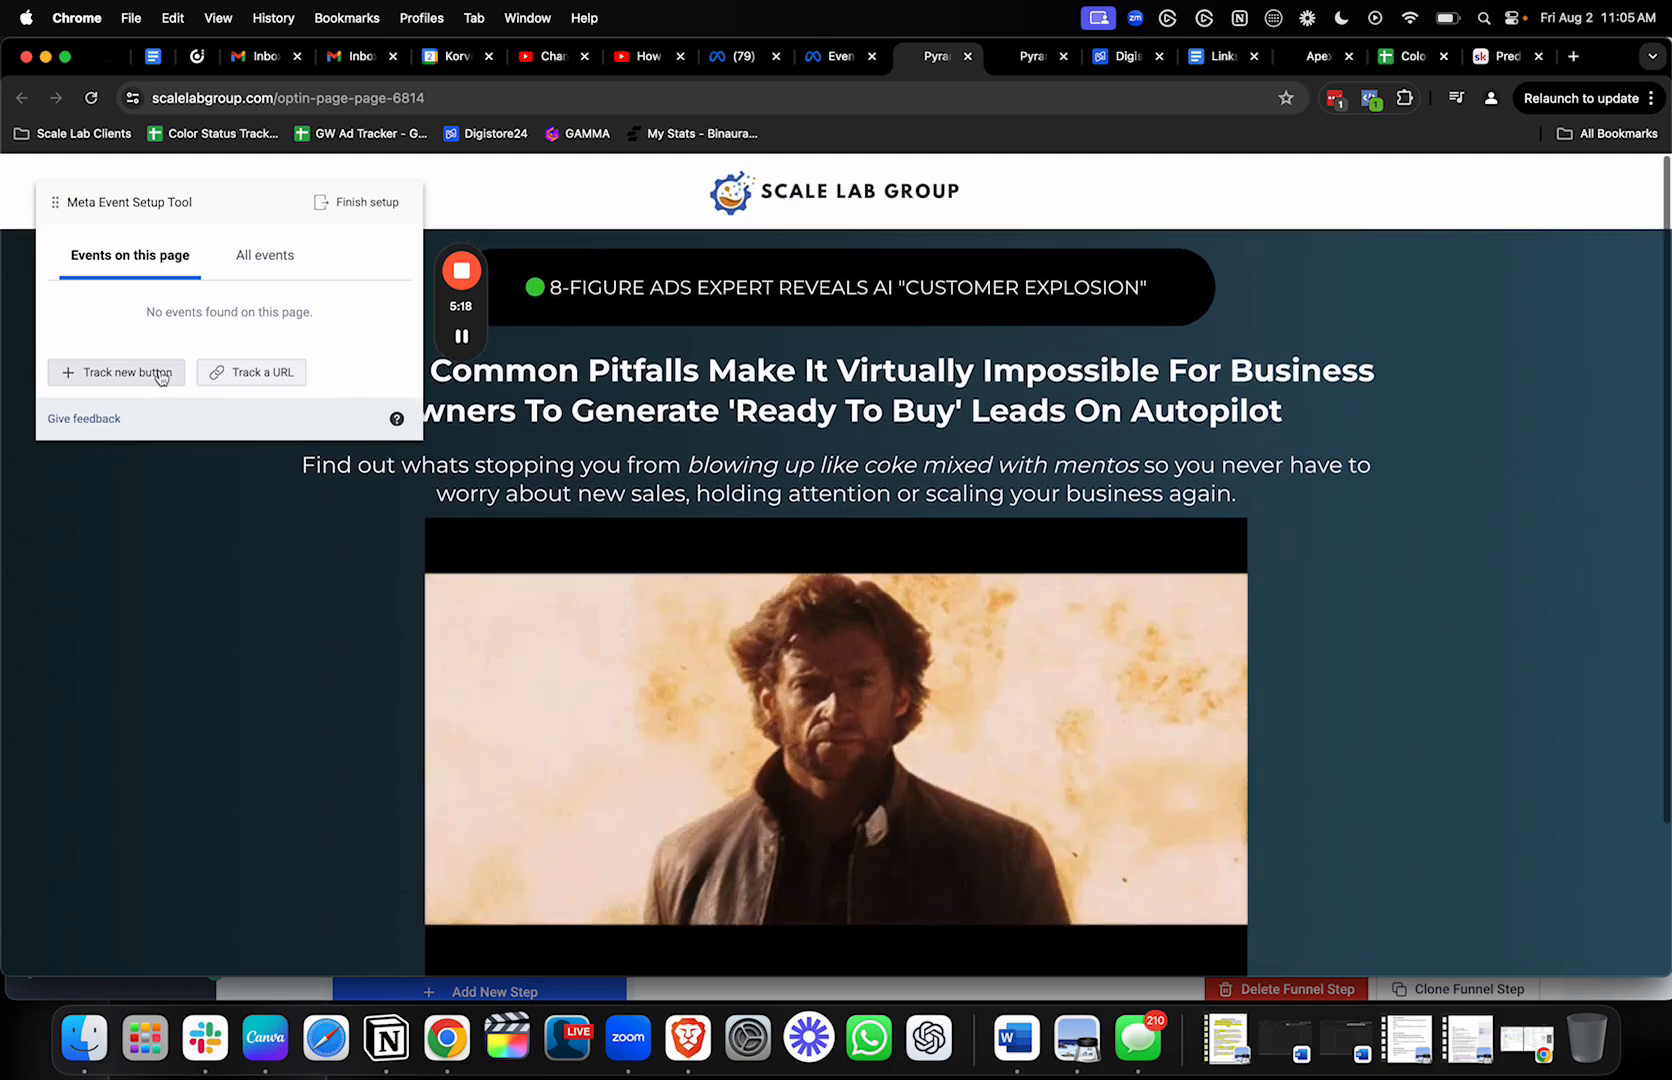
{"action": "scroll", "scroll_direction": "down", "scroll_amount": 3}
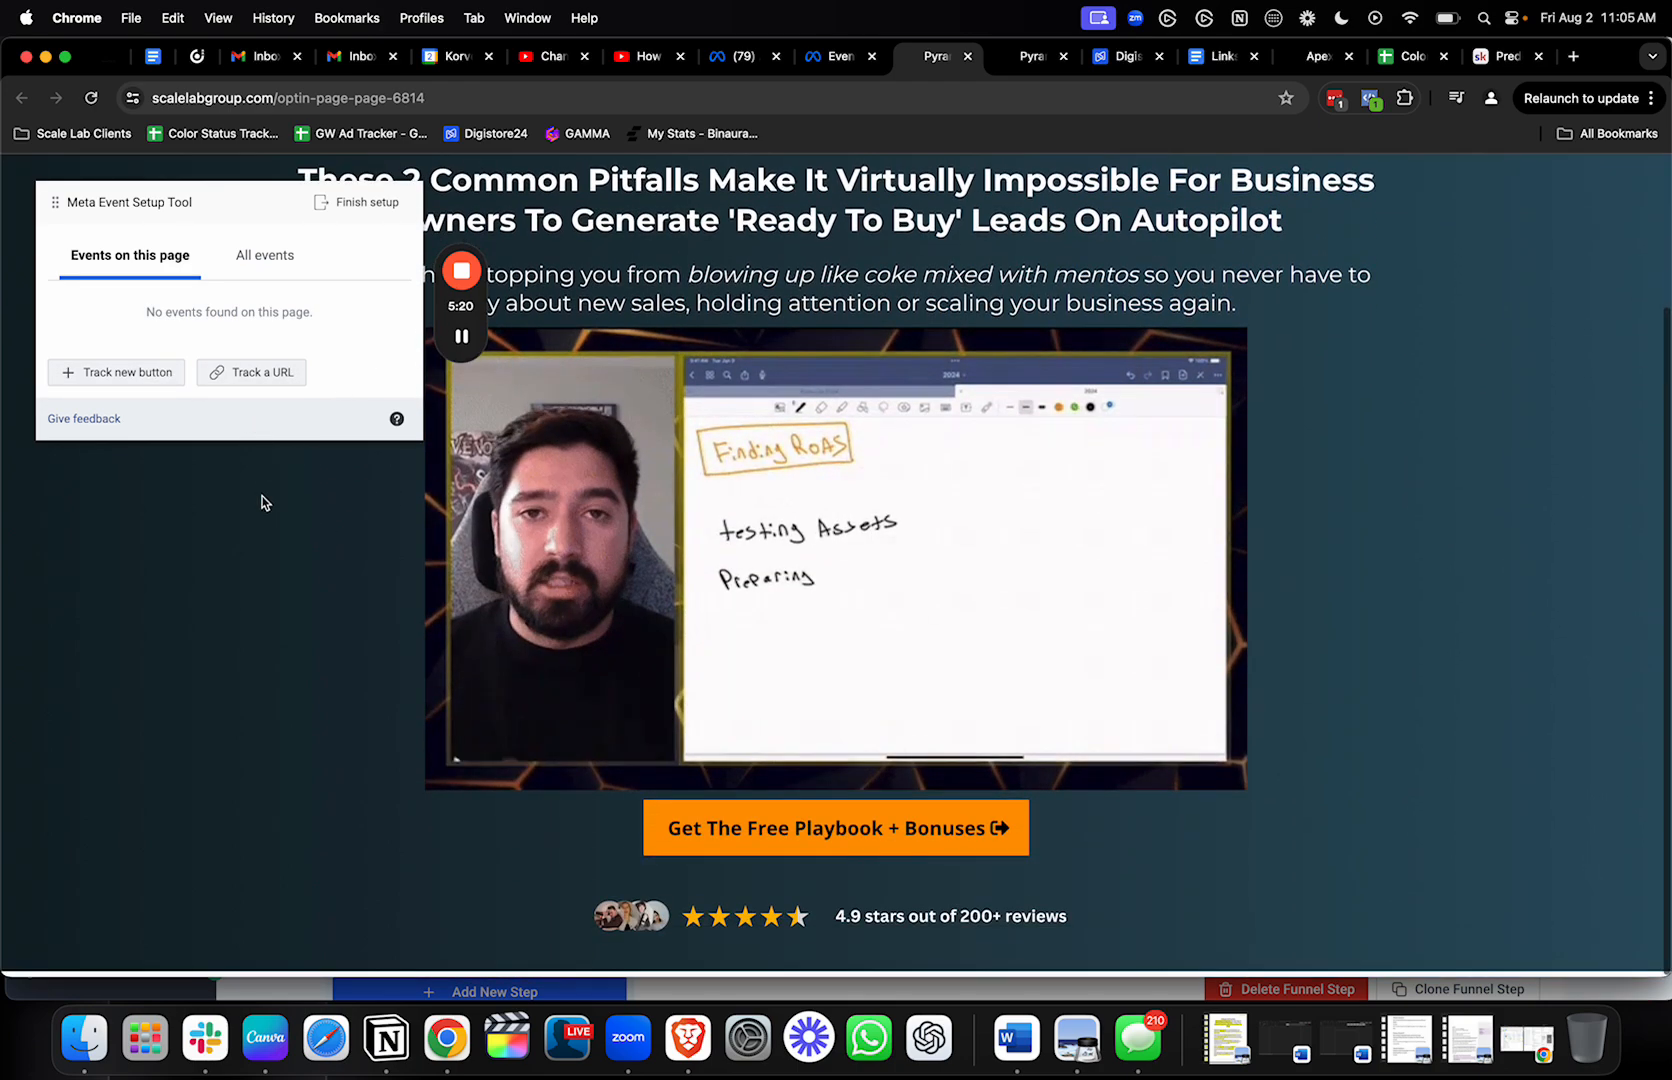
{"action": "left_click", "coordinate": [835, 827]}
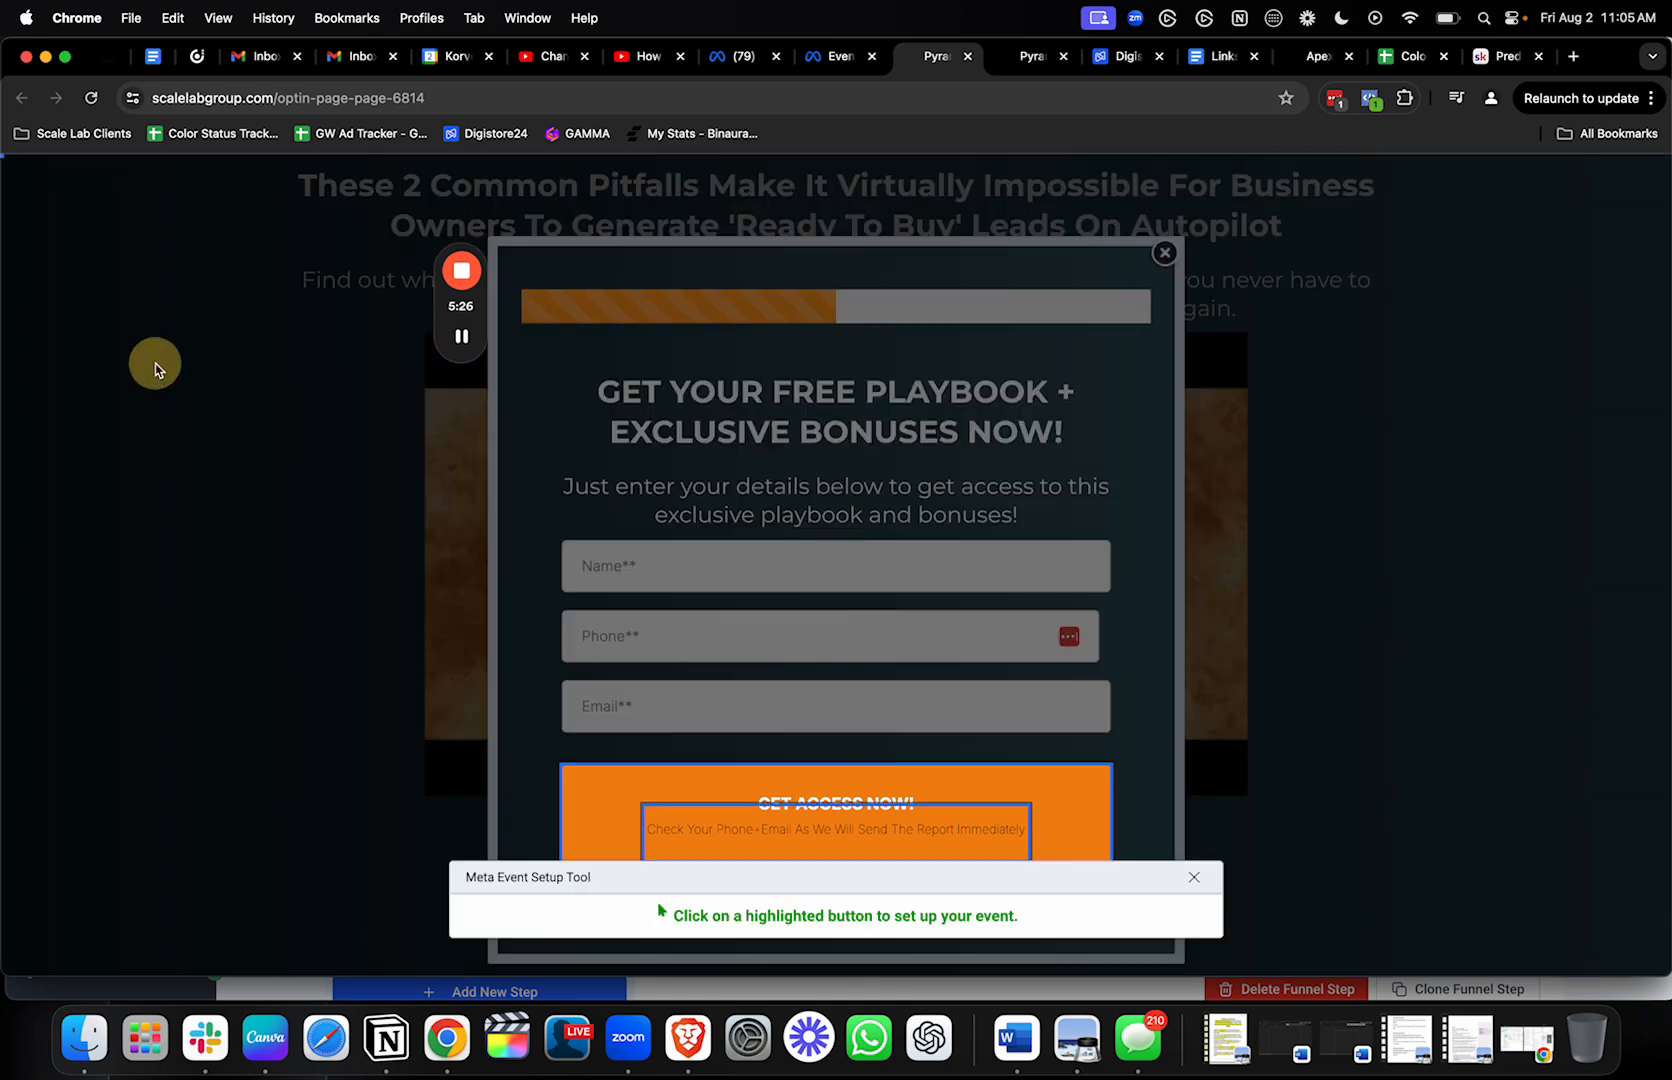
{"action": "mouse_move", "coordinate": [1025, 921]}
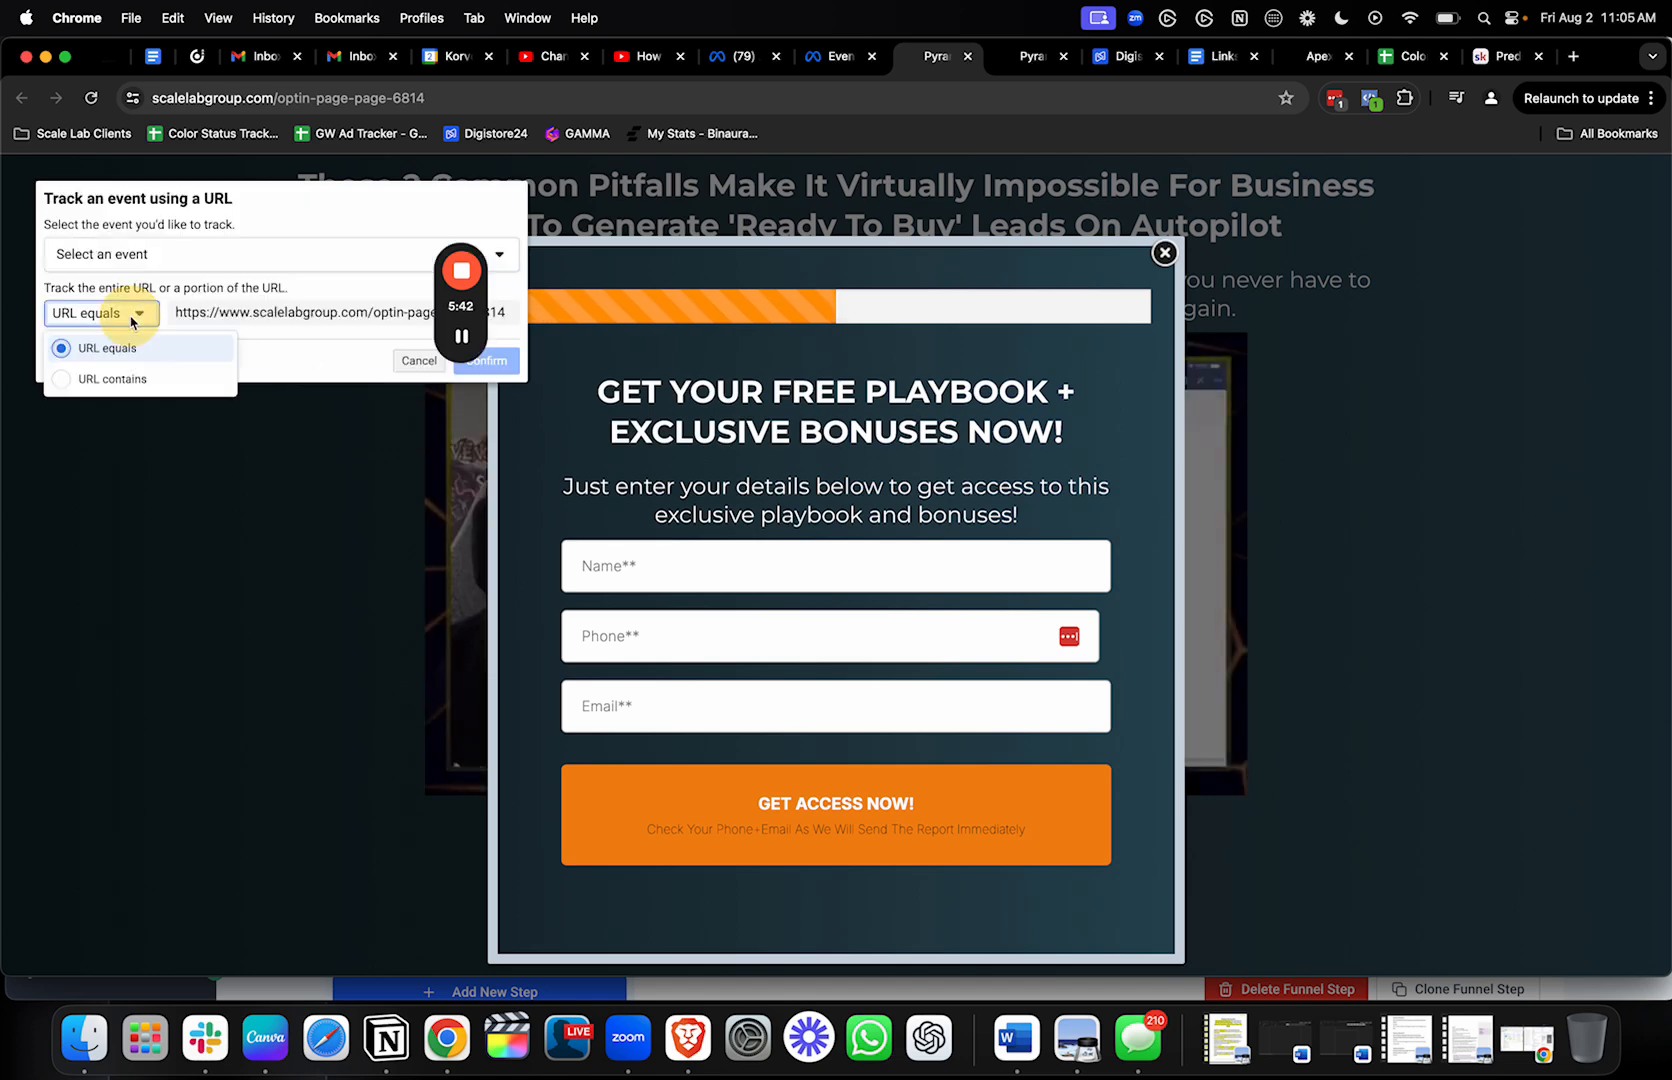
{"action": "left_click", "coordinate": [110, 378]}
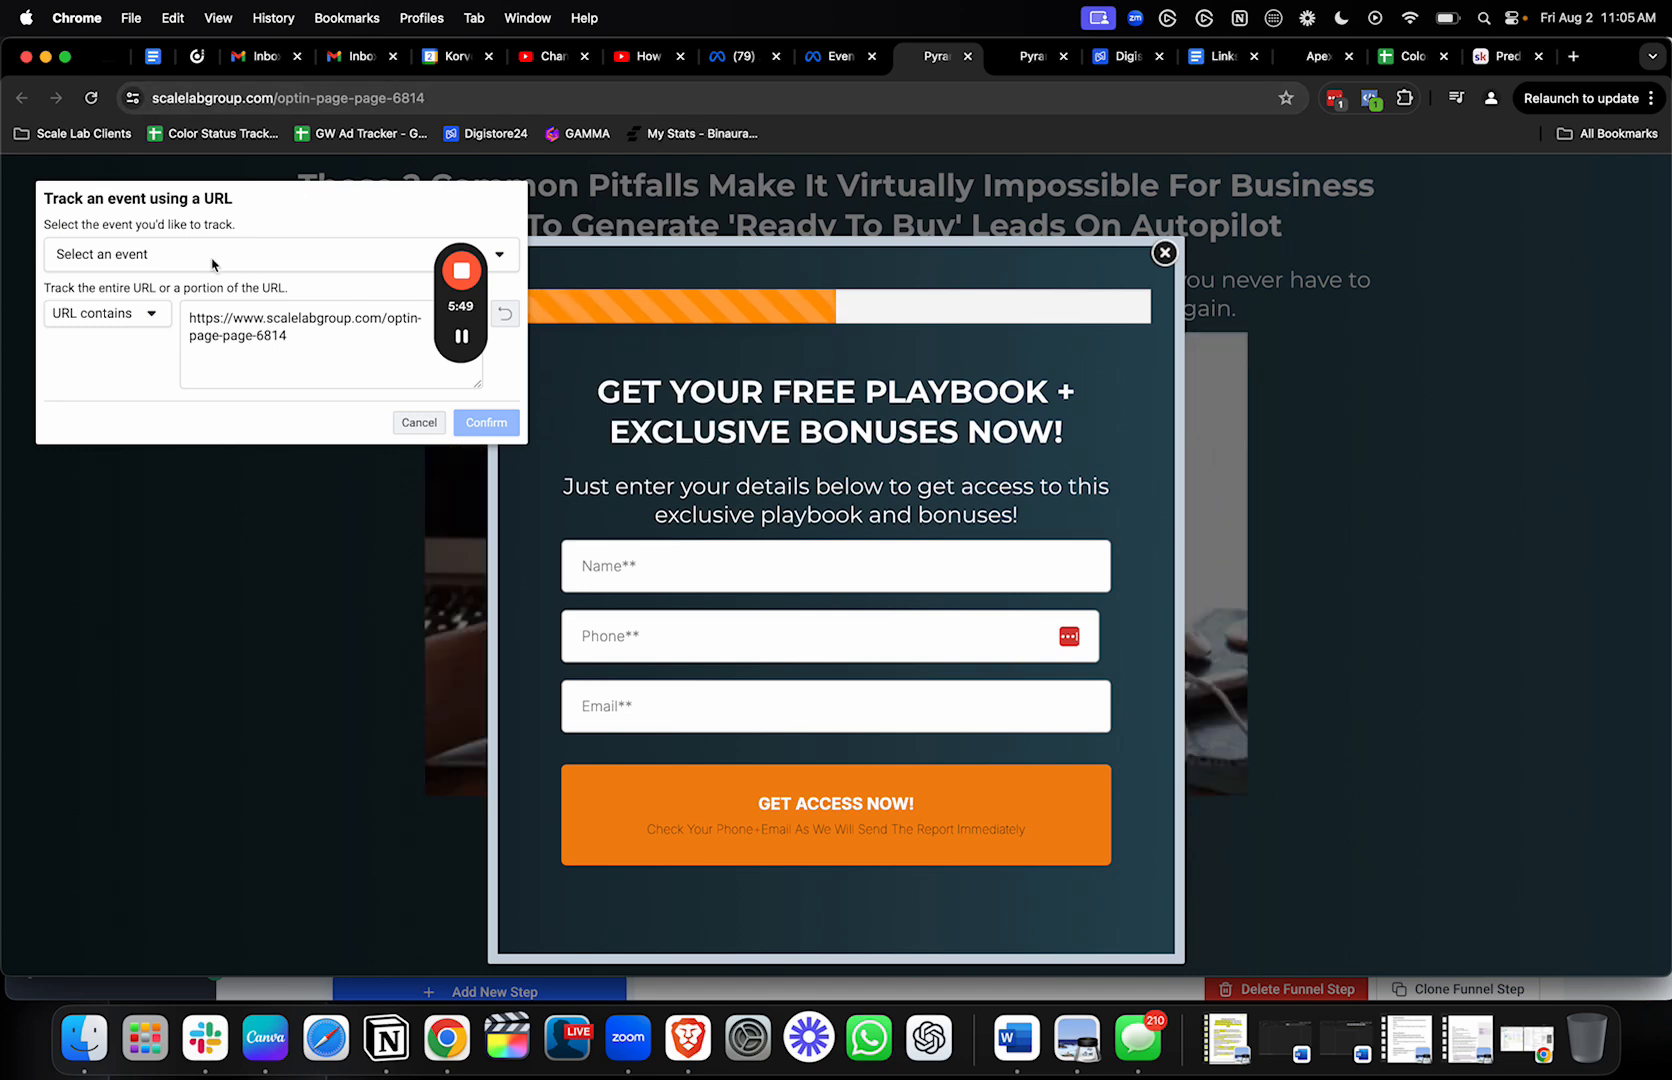
{"action": "left_click", "coordinate": [272, 254]}
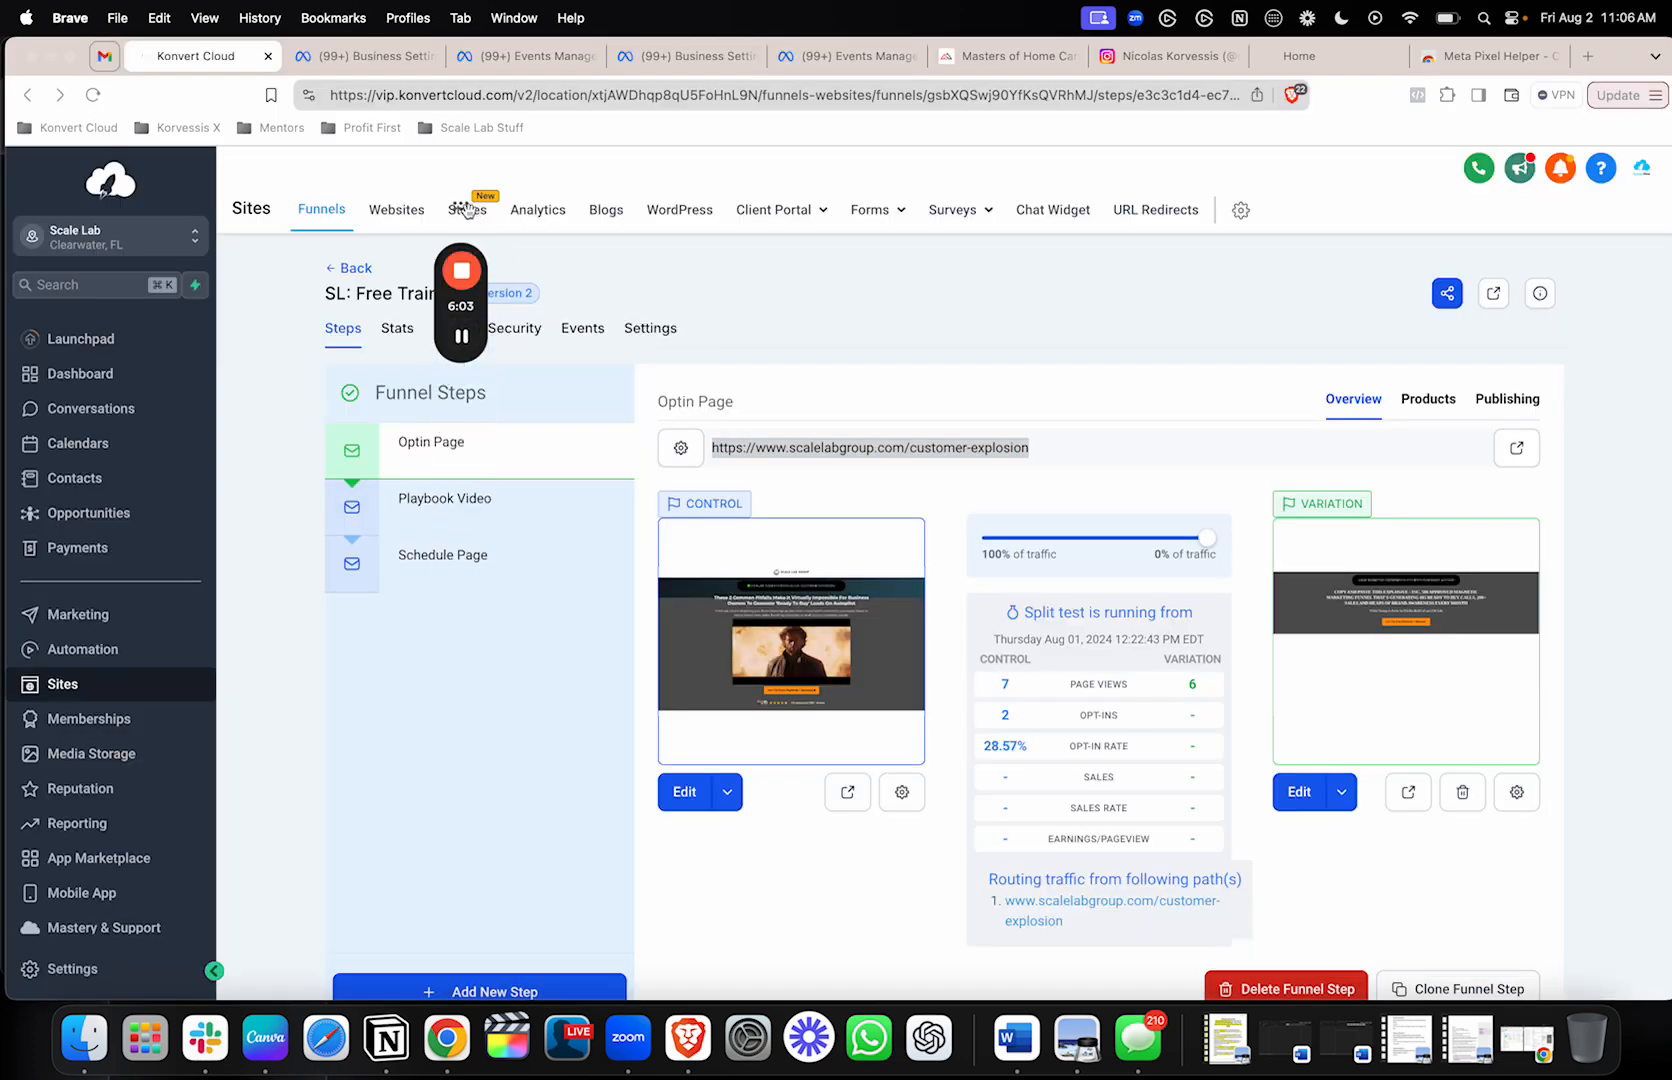
{"action": "mouse_move", "coordinate": [784, 313]}
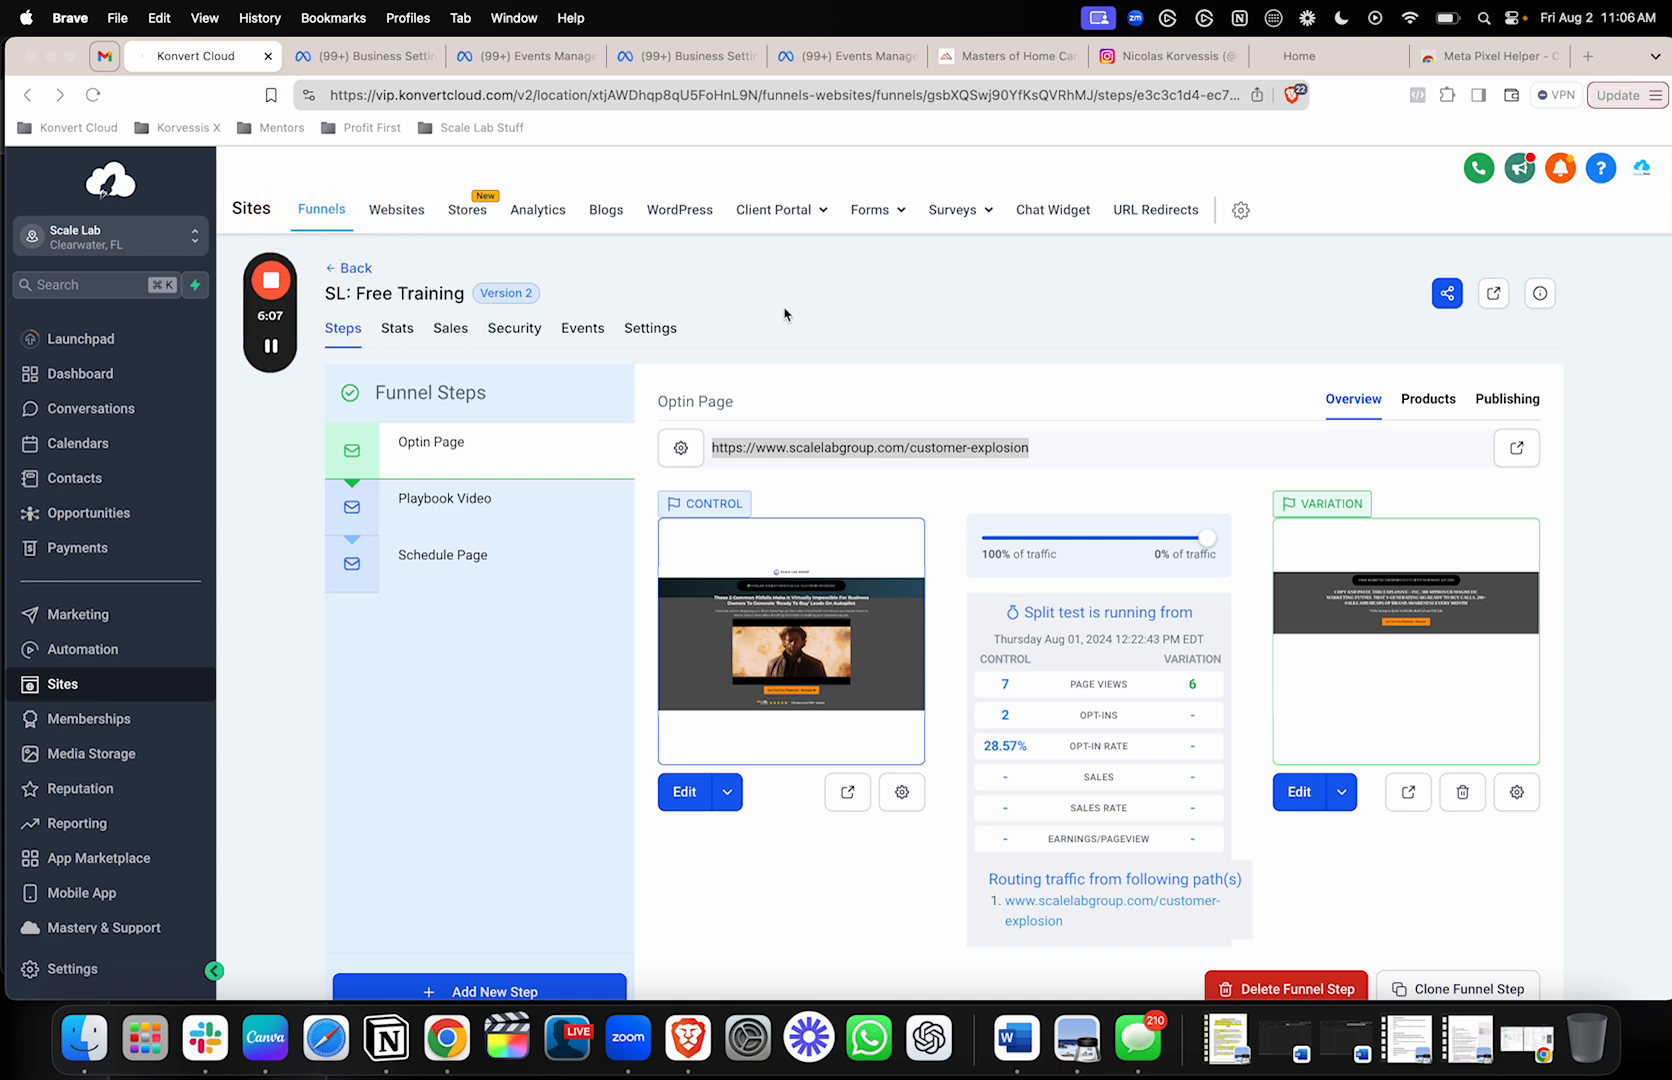
{"action": "mouse_move", "coordinate": [192, 587]}
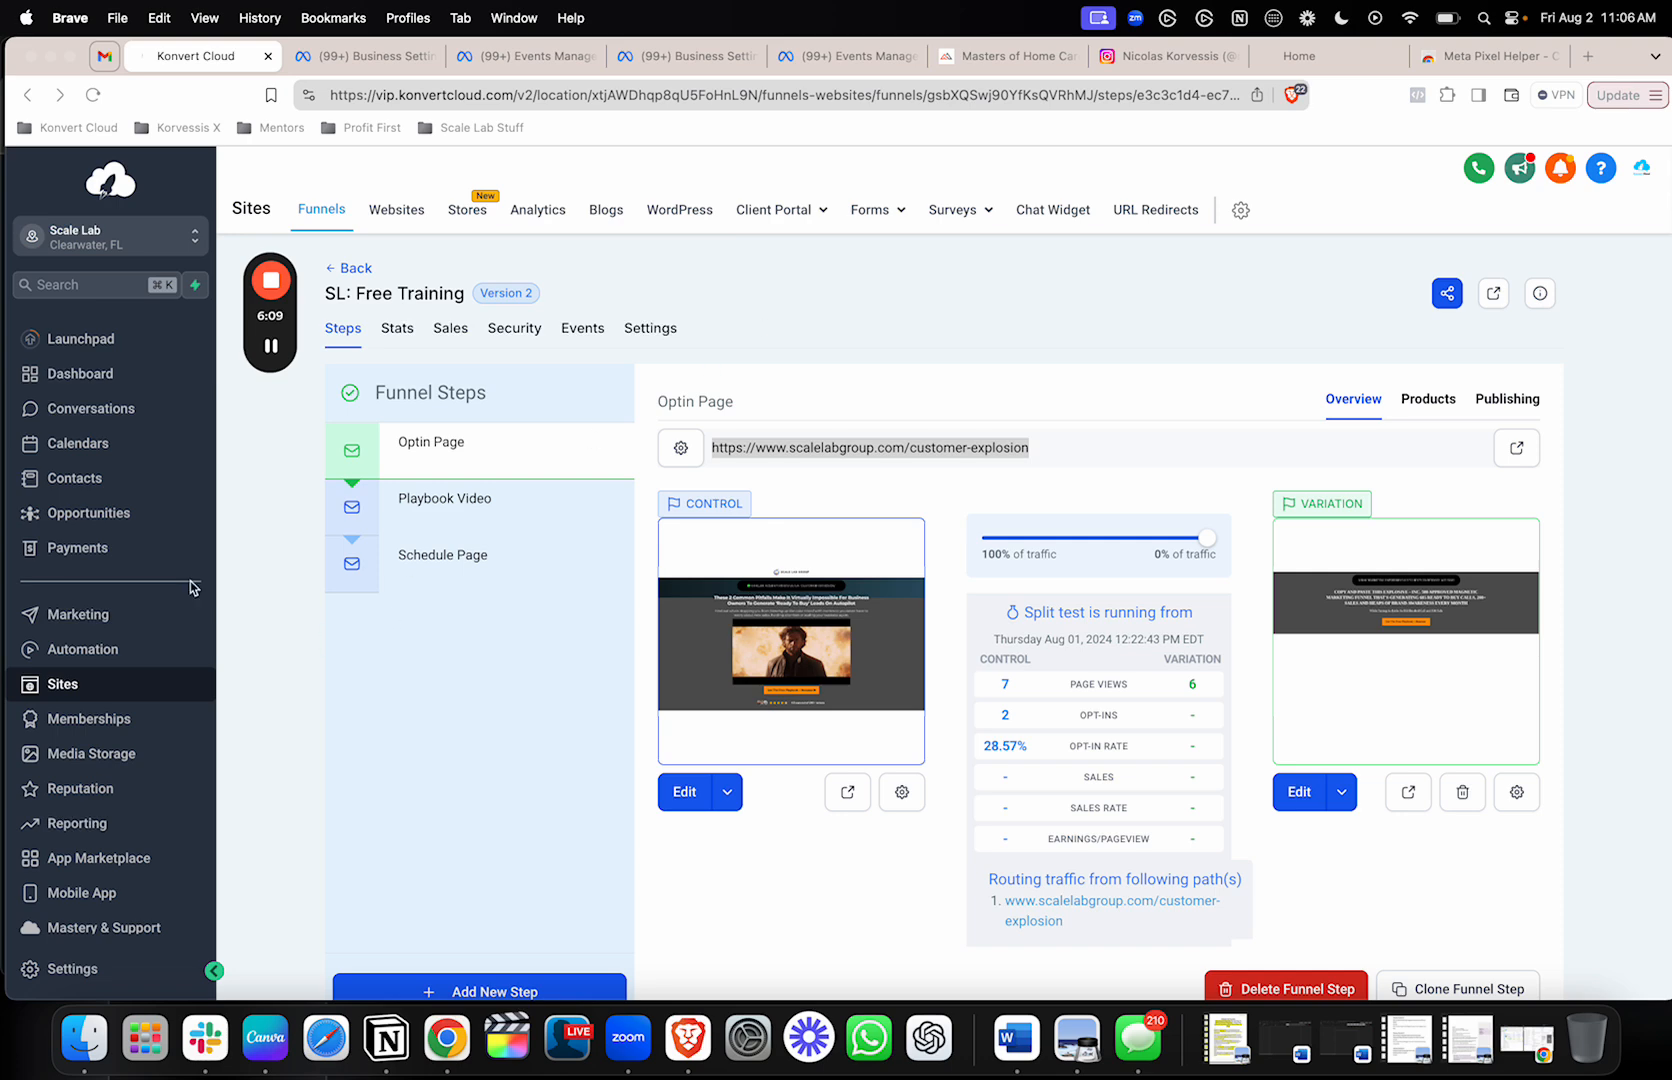
- Open AFF Pixel's Settings tab and review its dataset ID and Conversions API options
{"action": "left_click", "coordinate": [524, 55]}
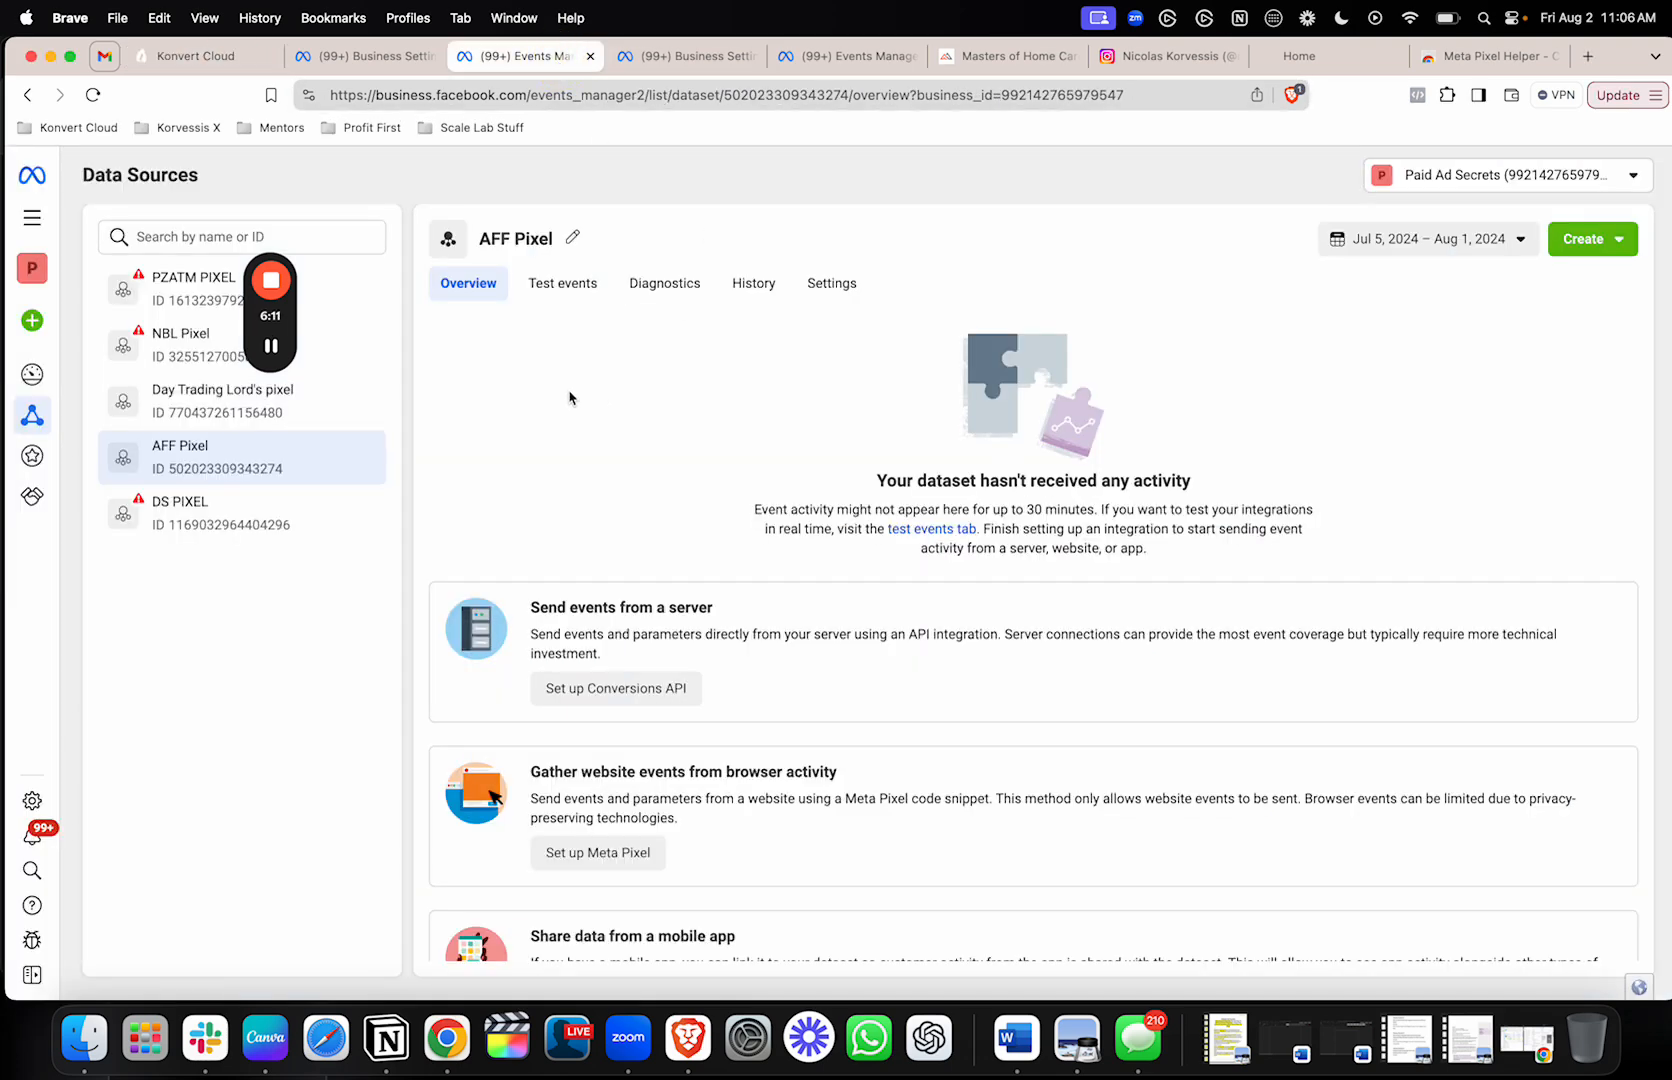
{"action": "left_click", "coordinate": [831, 283]}
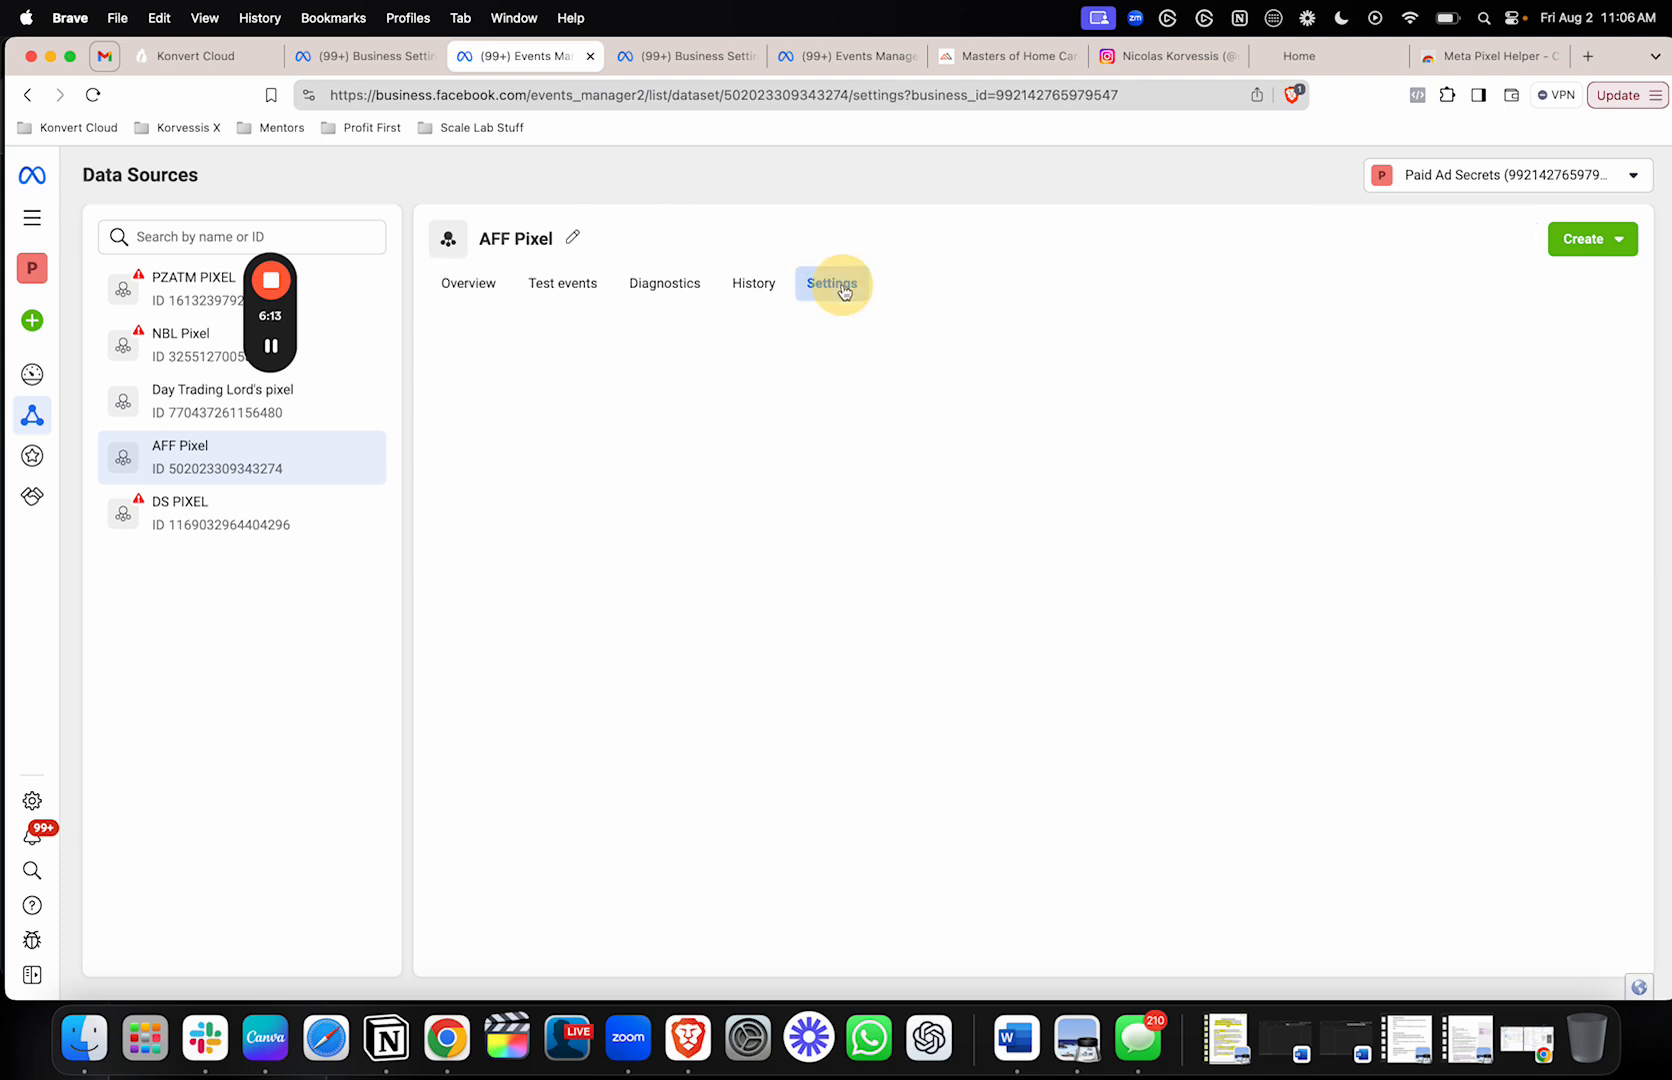
{"action": "left_click", "coordinate": [832, 284]}
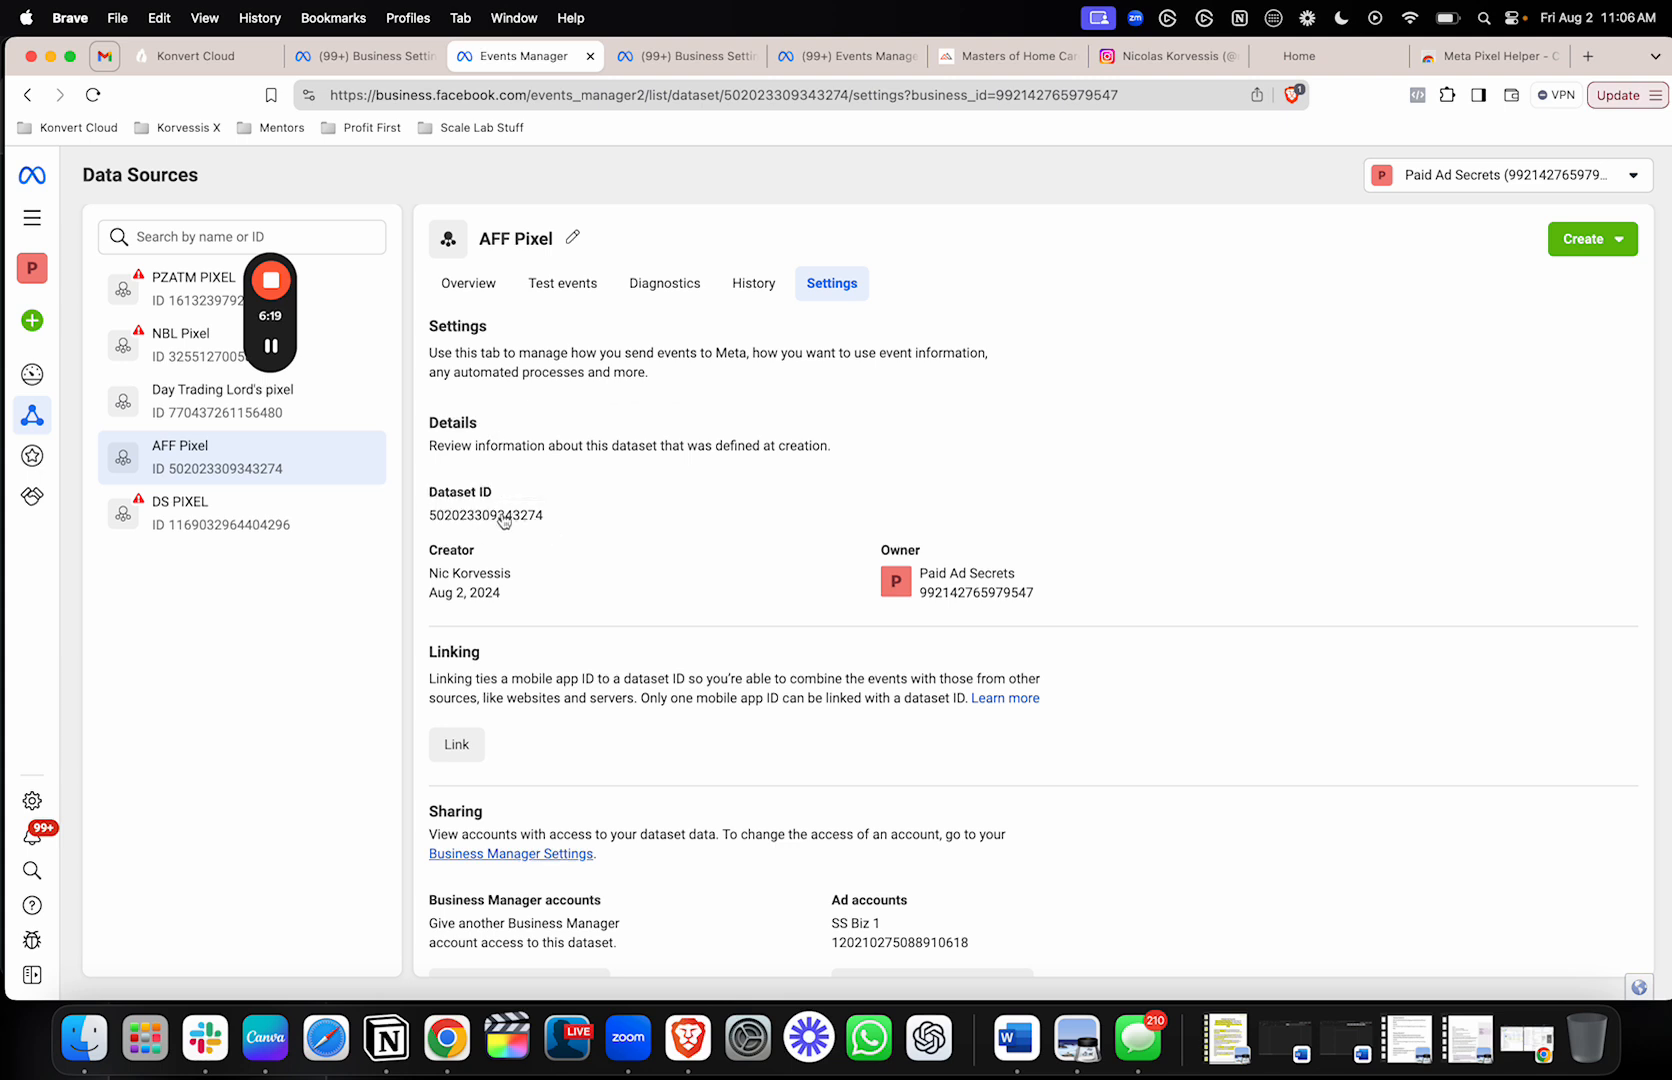
{"action": "scroll", "scroll_direction": "down", "scroll_amount": 3}
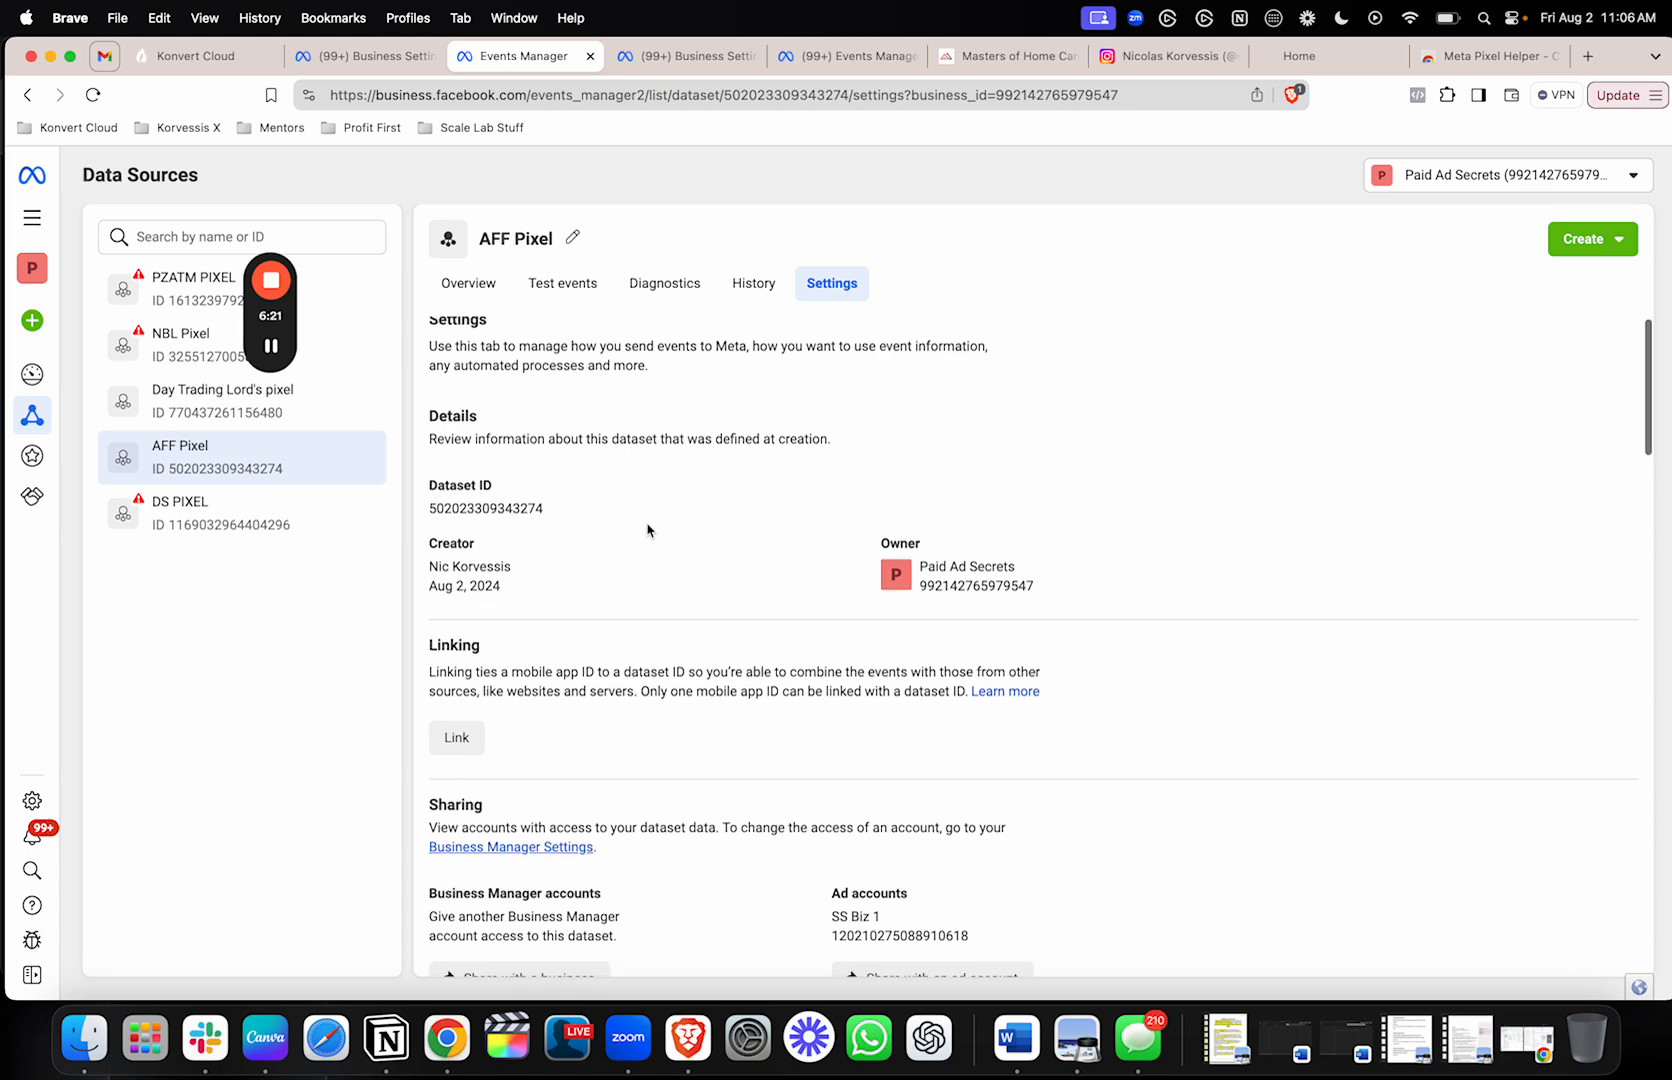
{"action": "scroll", "scroll_direction": "down", "scroll_amount": 3}
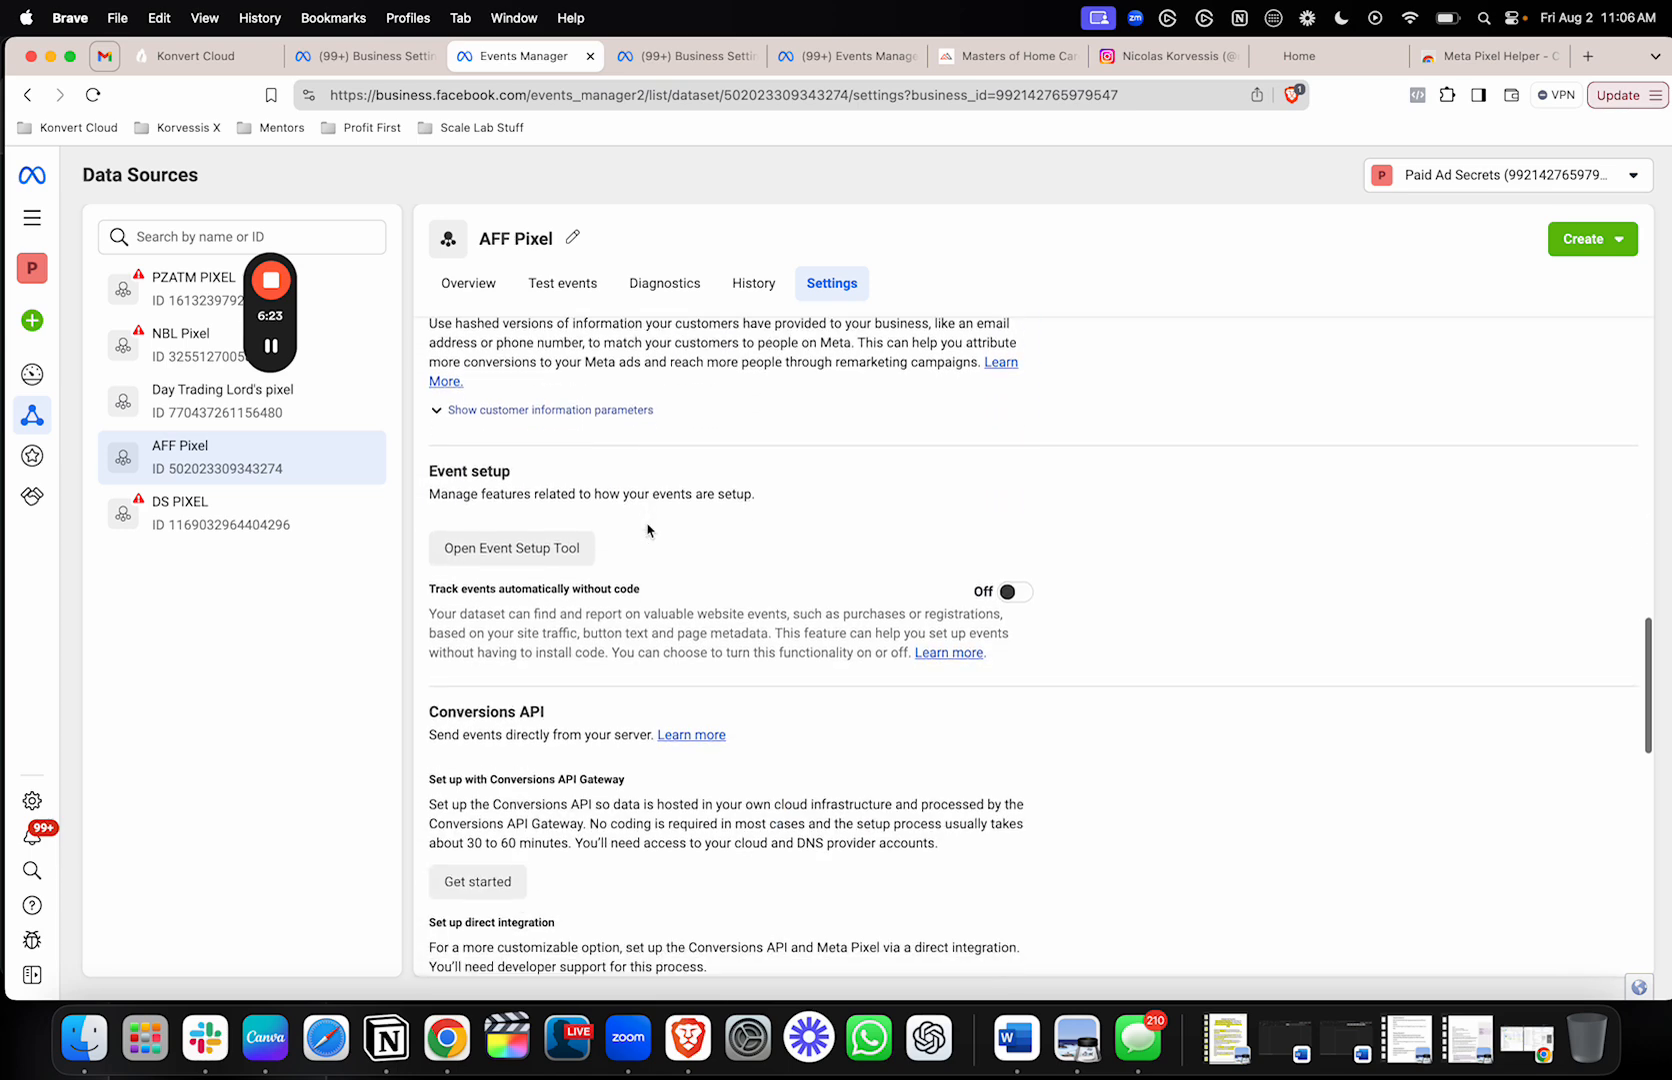
{"action": "scroll", "scroll_direction": "down", "scroll_amount": 3}
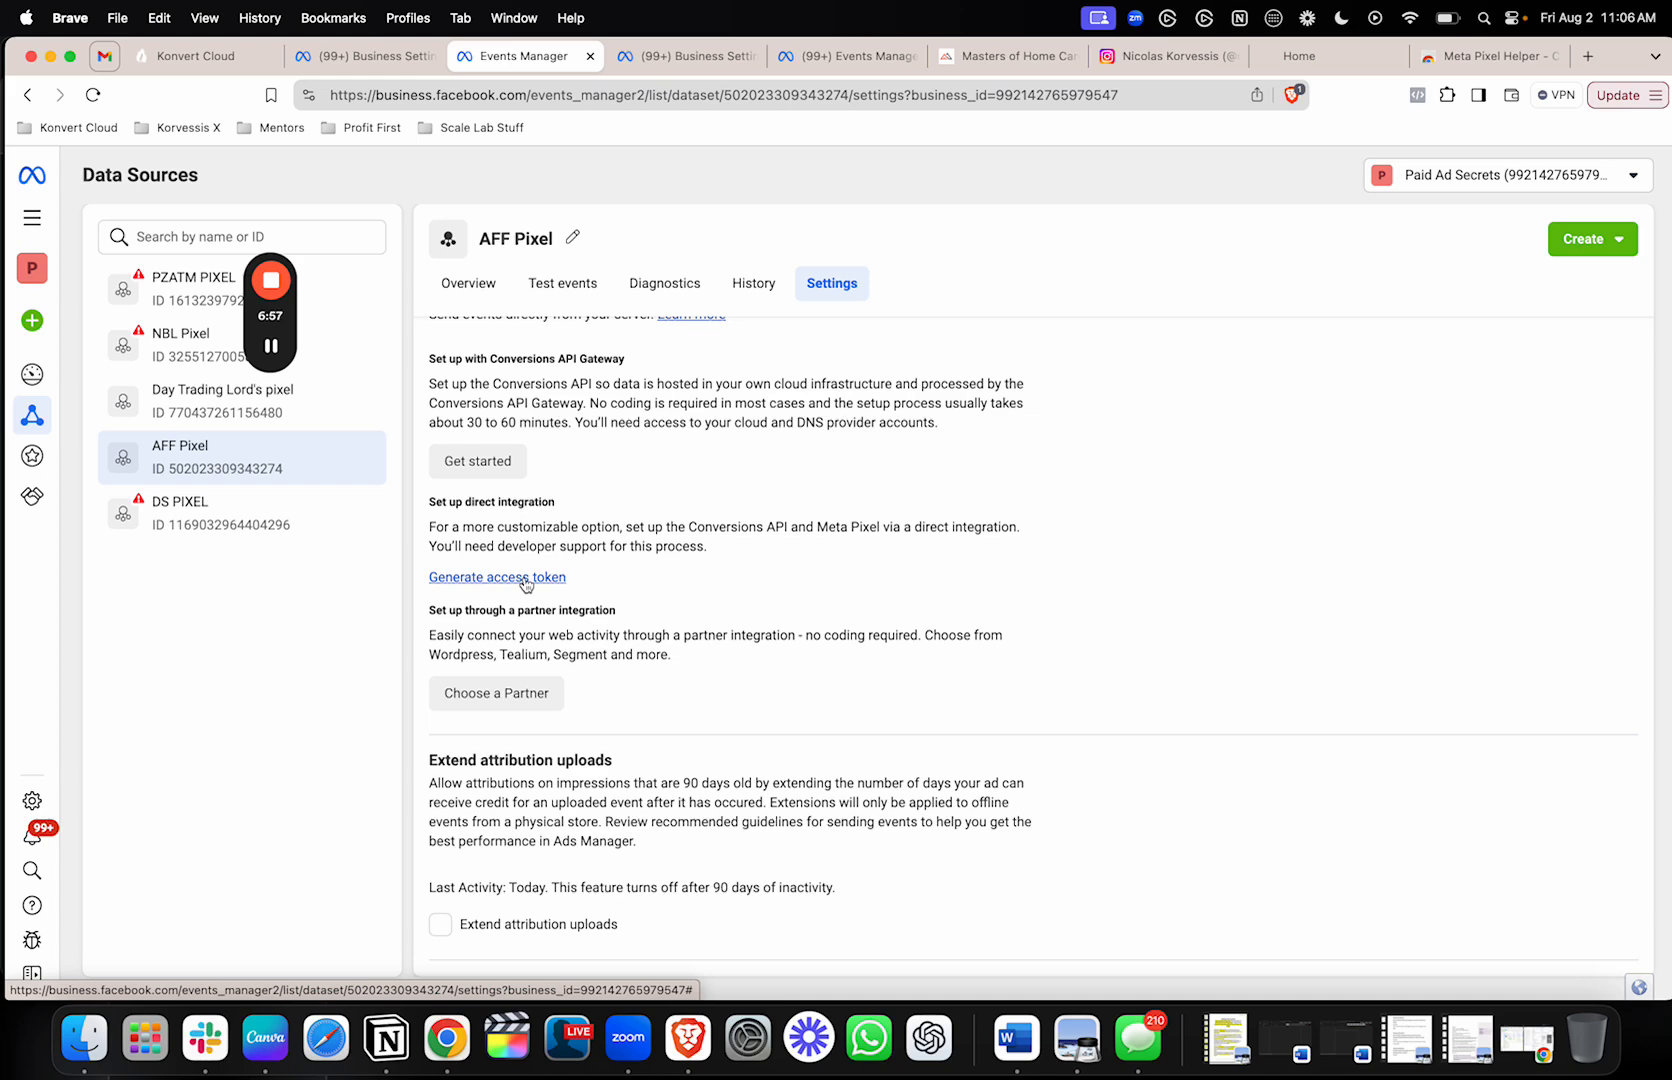
{"action": "scroll", "scroll_direction": "up", "scroll_amount": 3}
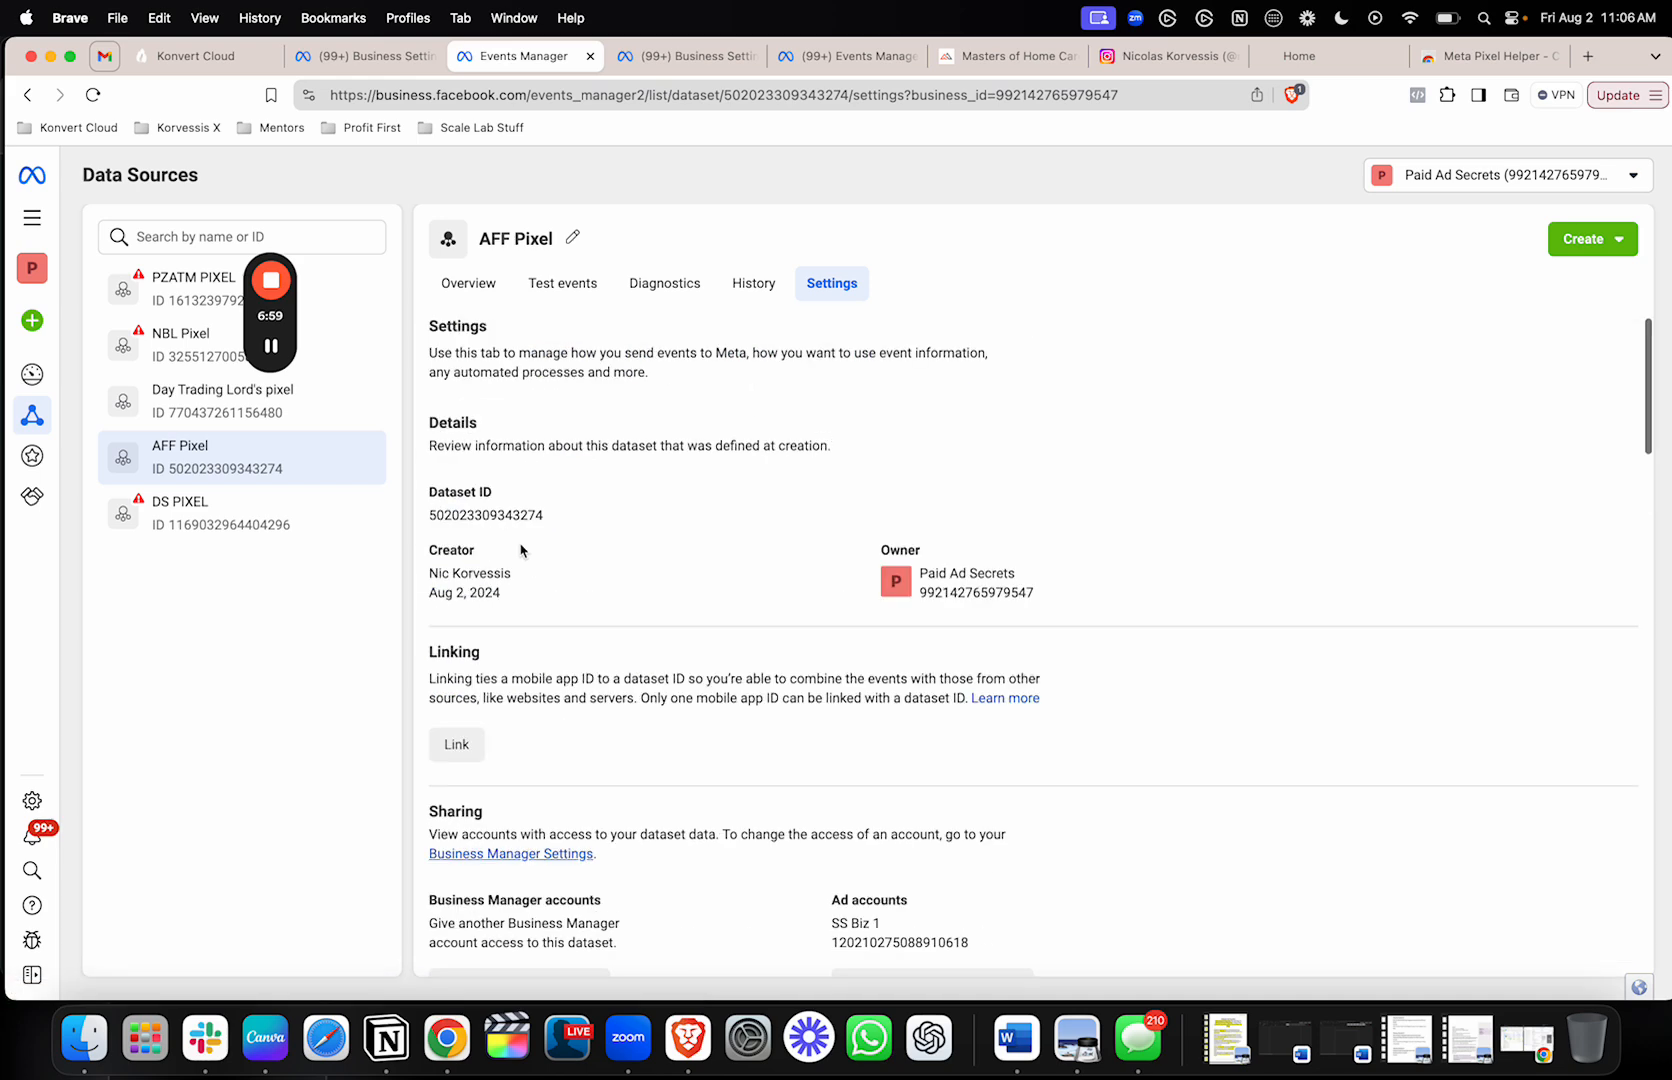
- In Konvert Cloud Automation, create a workflow using Start from Scratch
{"action": "left_click", "coordinate": [192, 55]}
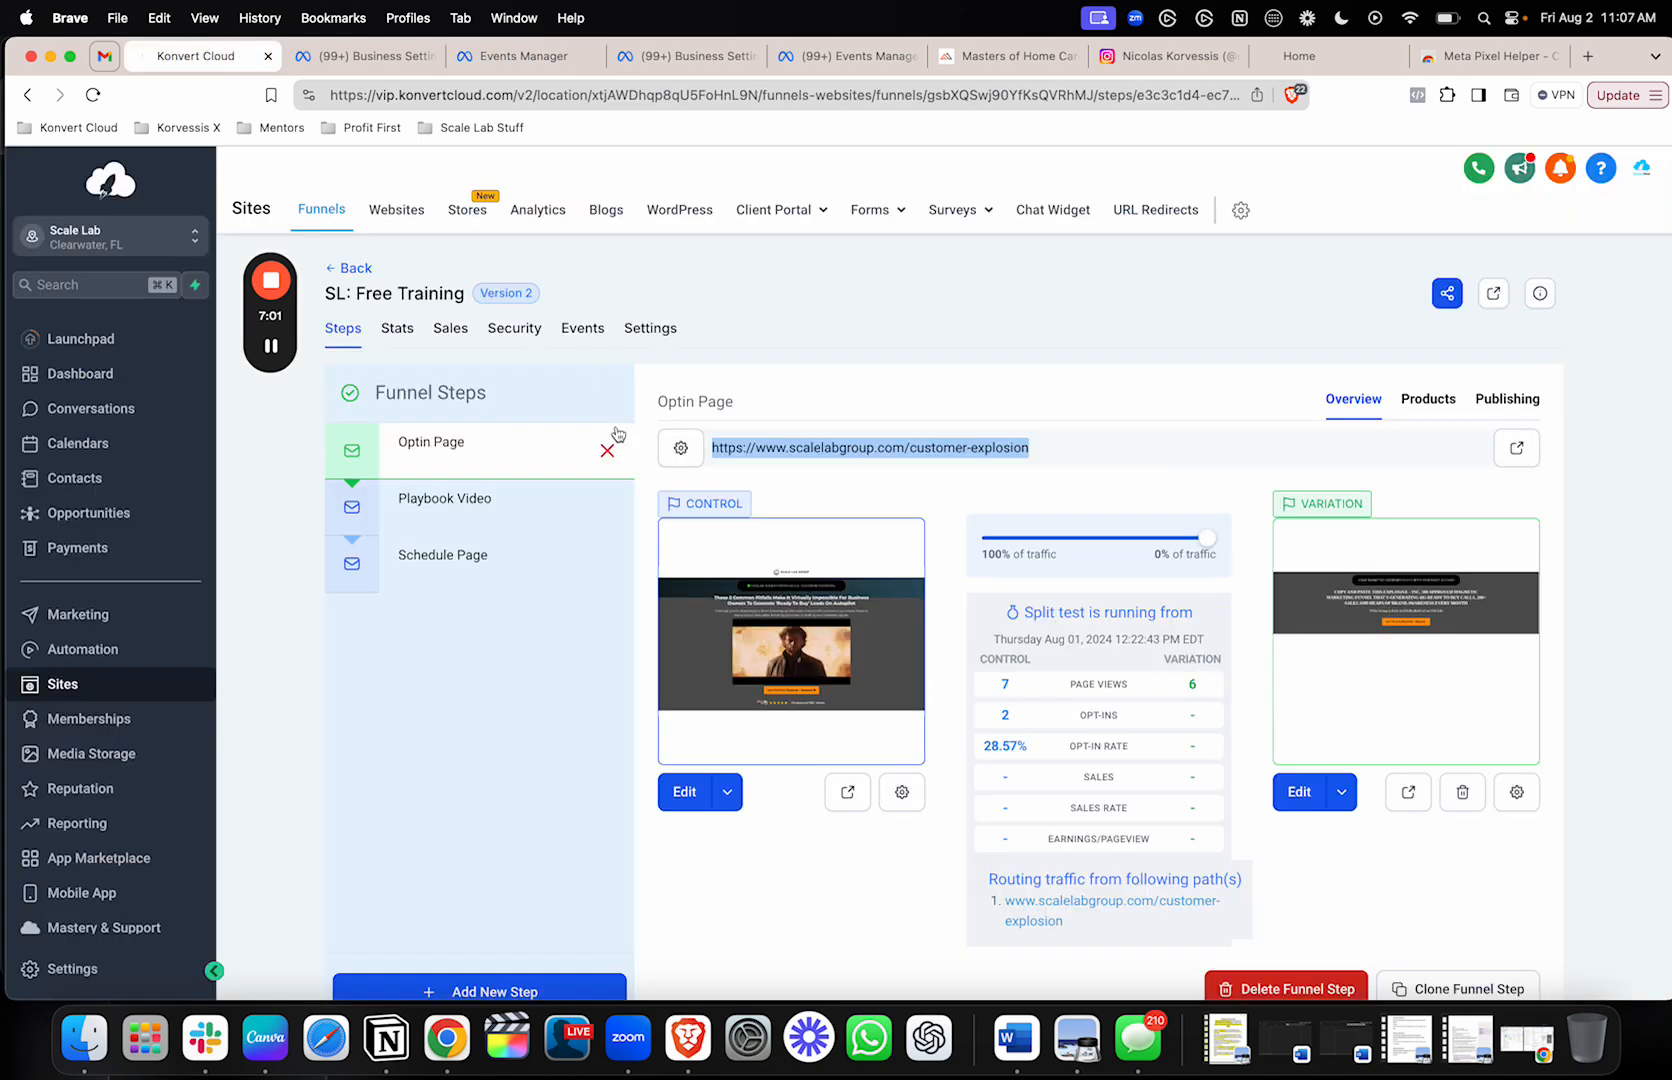
{"action": "mouse_move", "coordinate": [90, 513]}
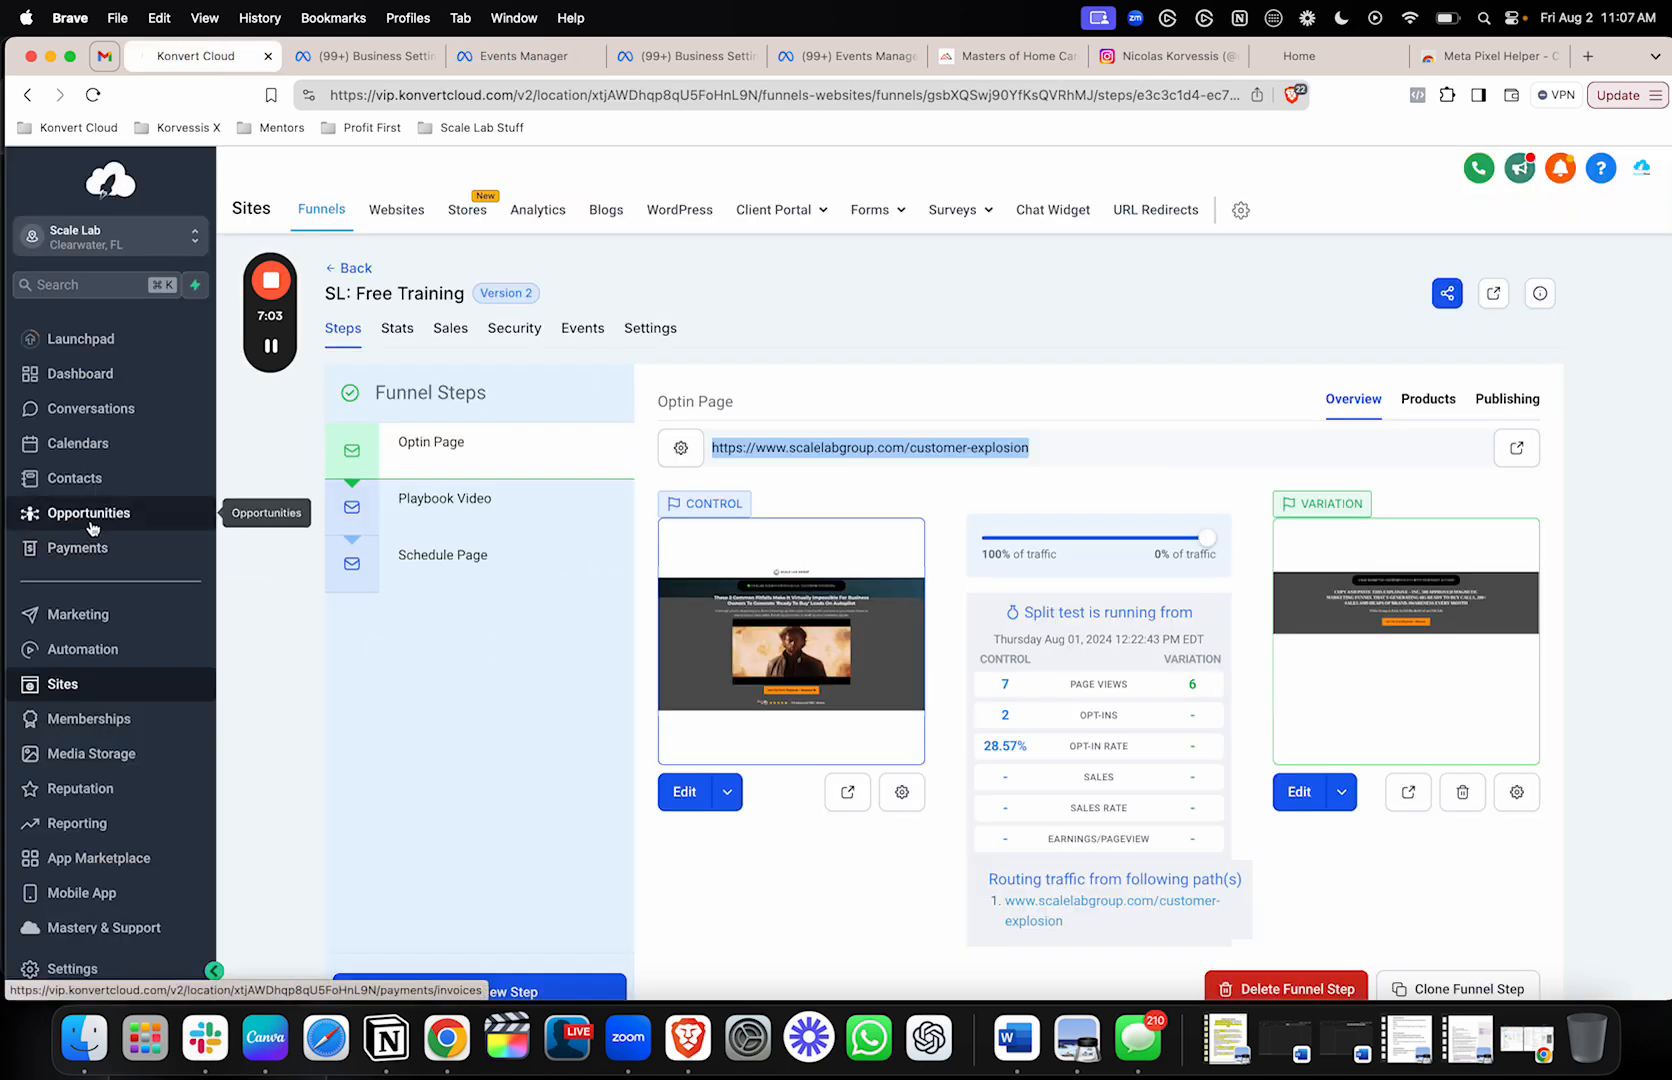
{"action": "left_click", "coordinate": [82, 649]}
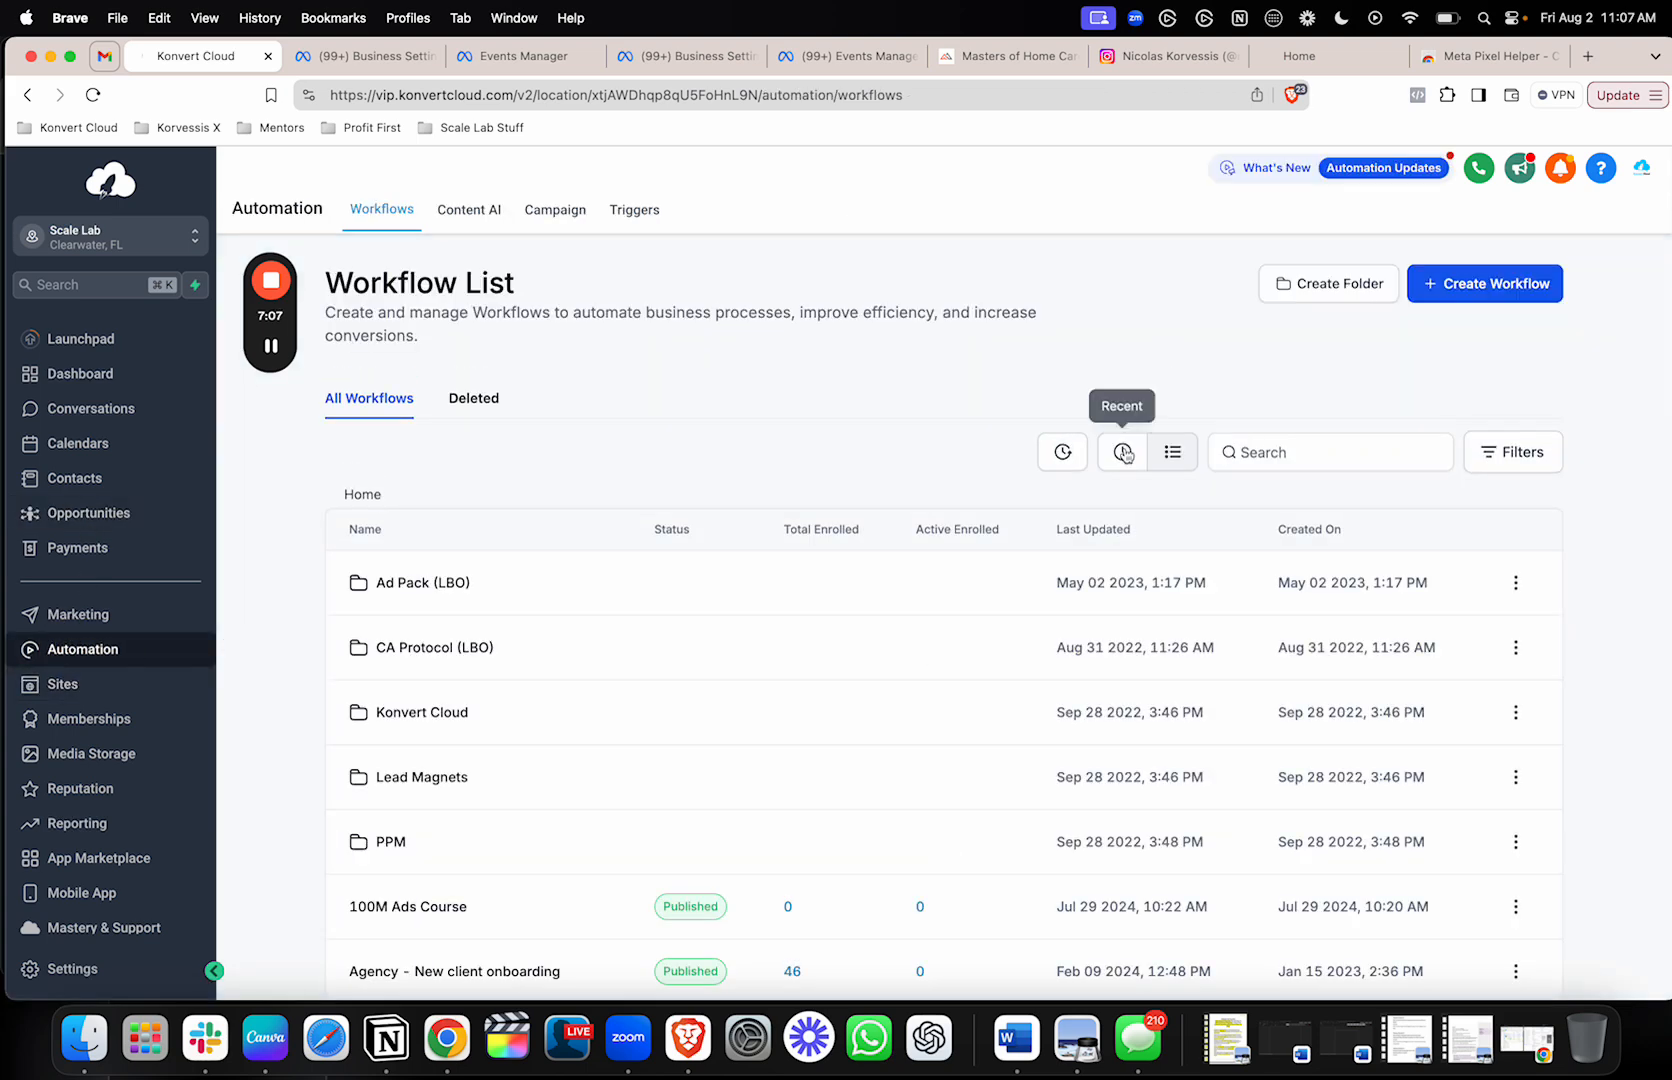
{"action": "left_click", "coordinate": [1483, 283]}
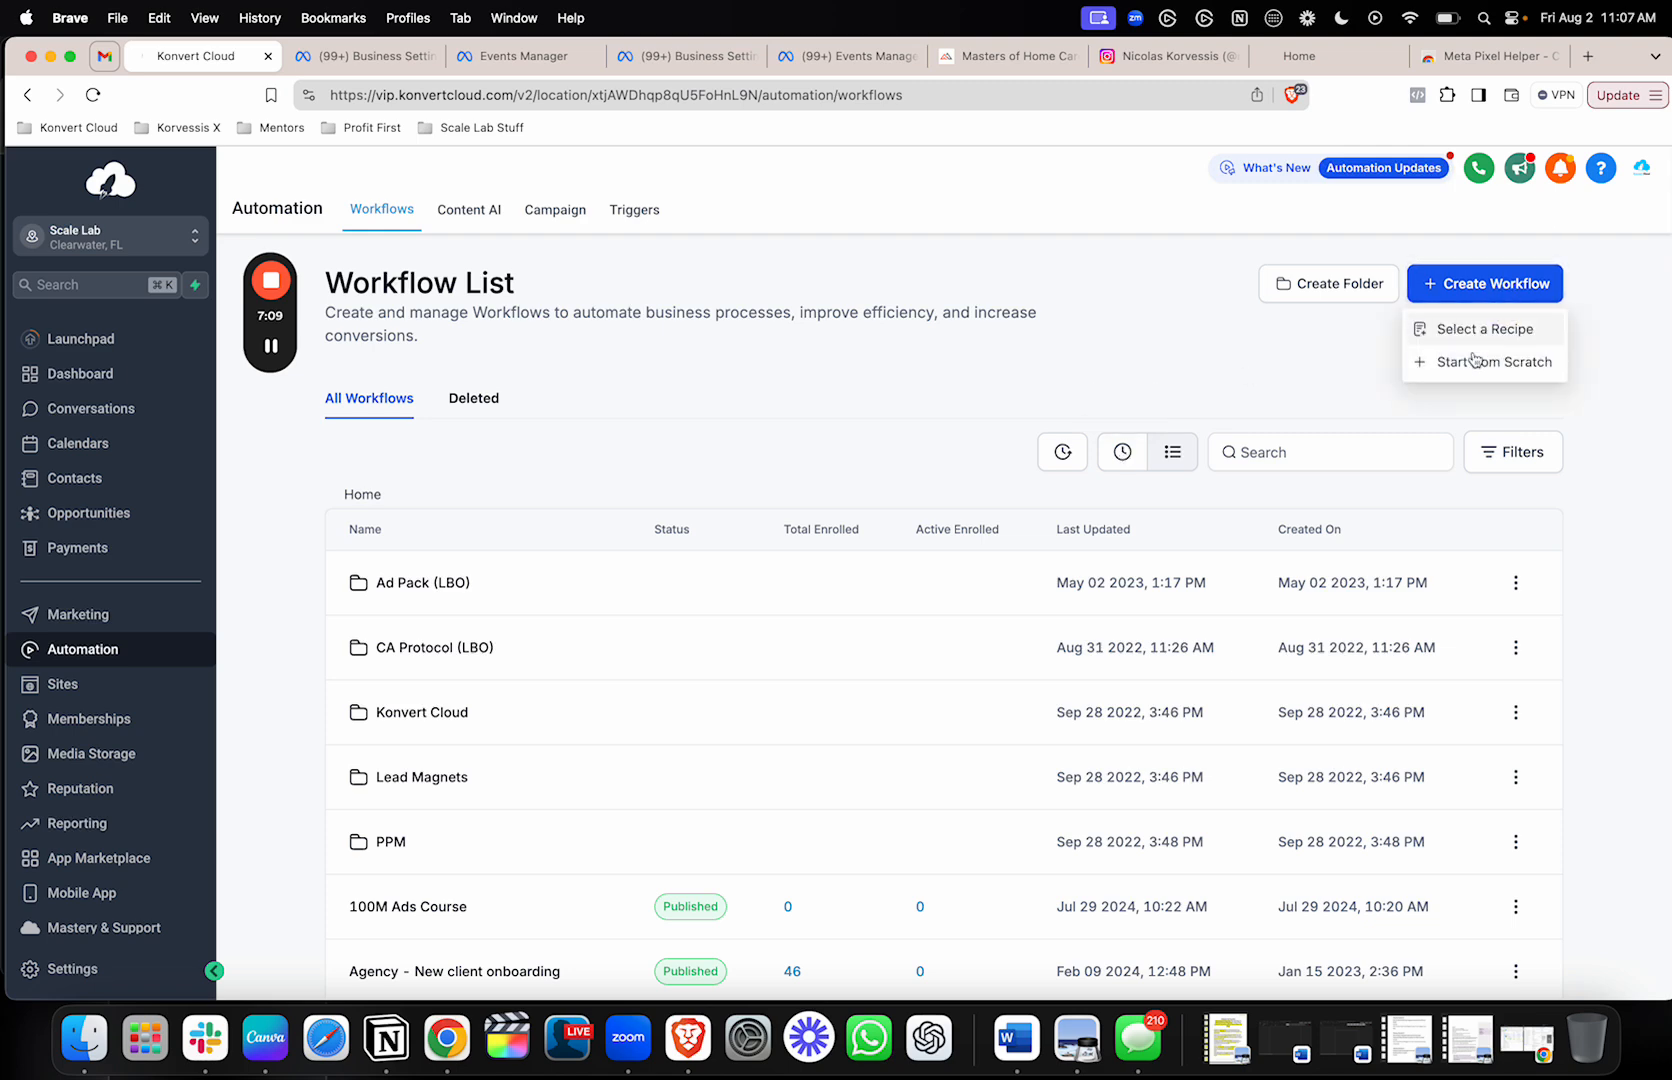
{"action": "left_click", "coordinate": [1494, 361]}
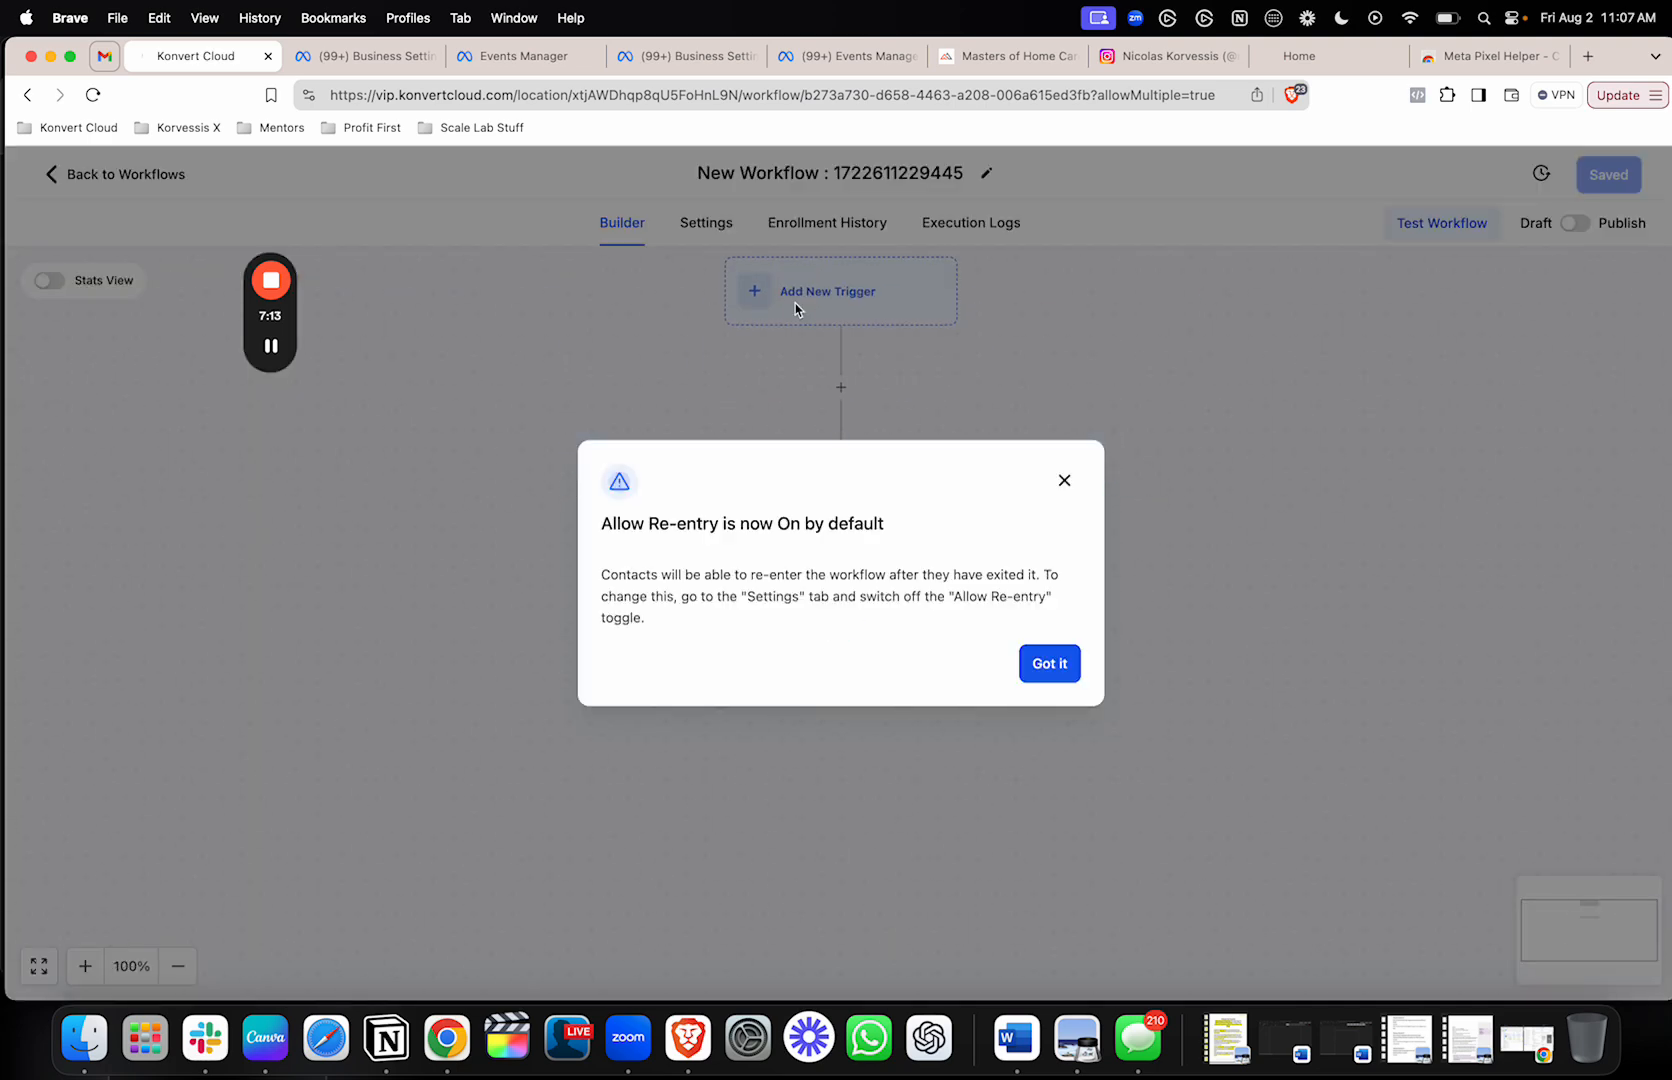
- Dismiss the re-entry notice and add a Form Submitted trigger, found by searching 'form'
{"action": "left_click", "coordinate": [1048, 663]}
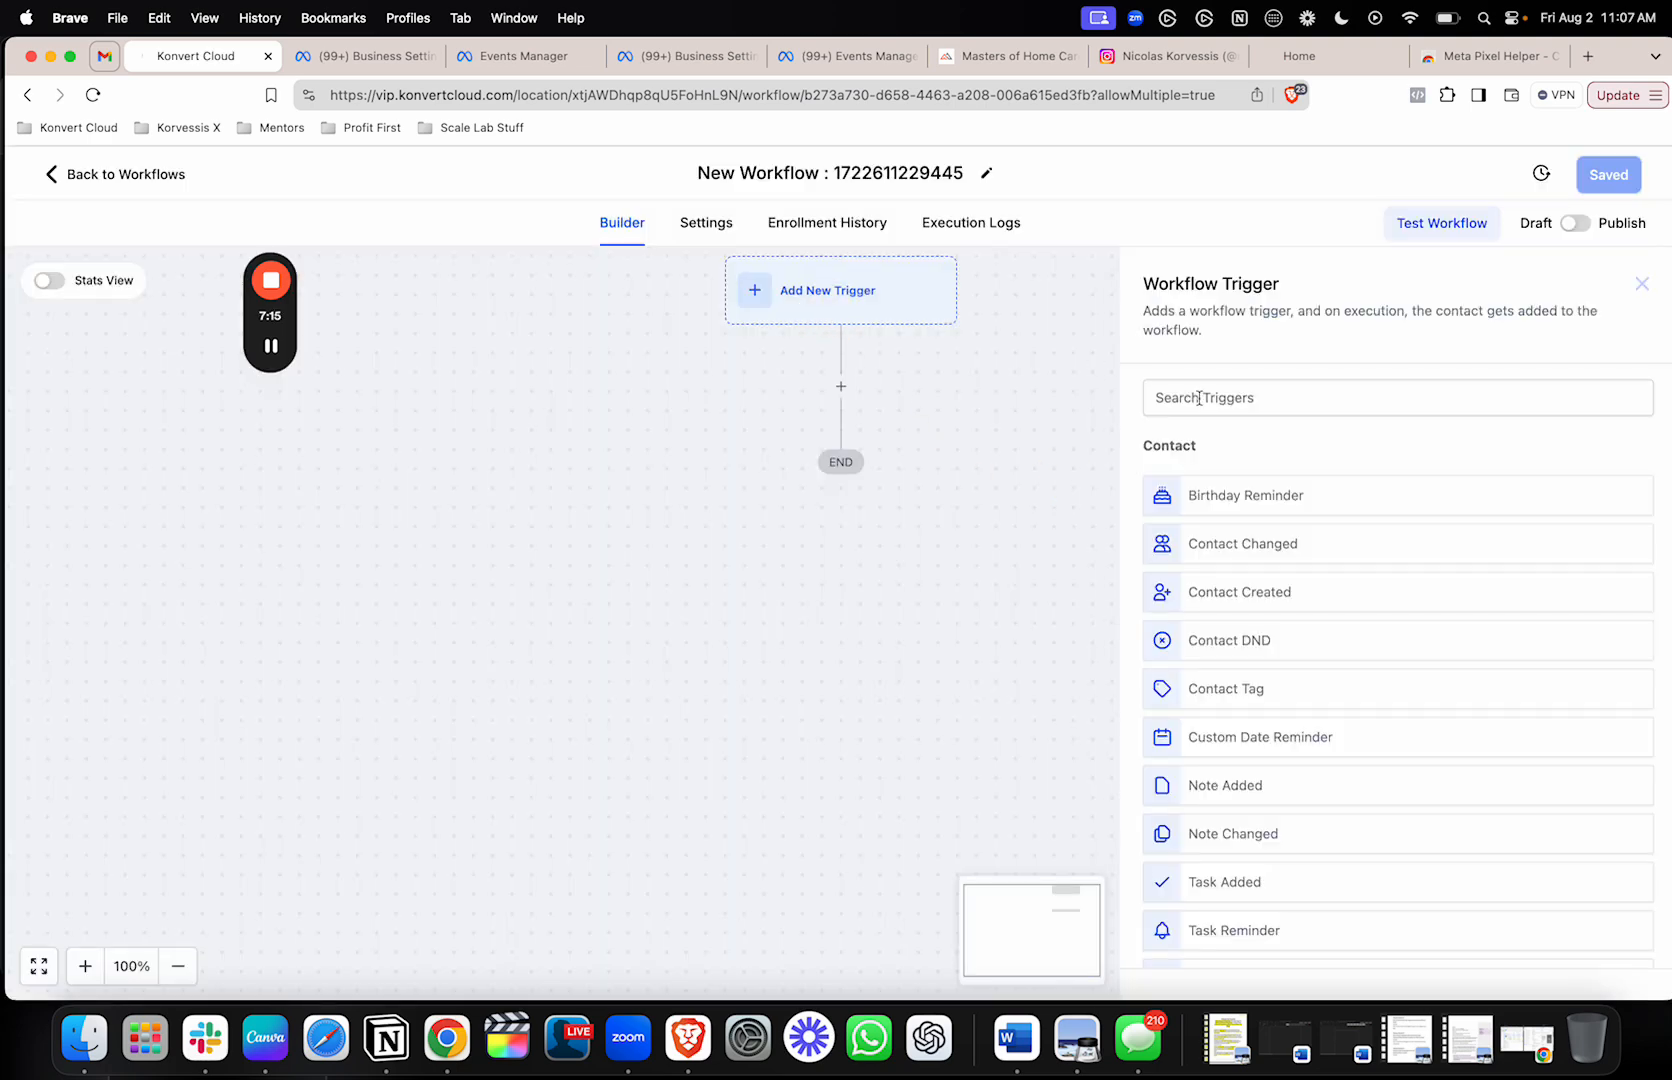
{"action": "left_click", "coordinate": [1396, 398]}
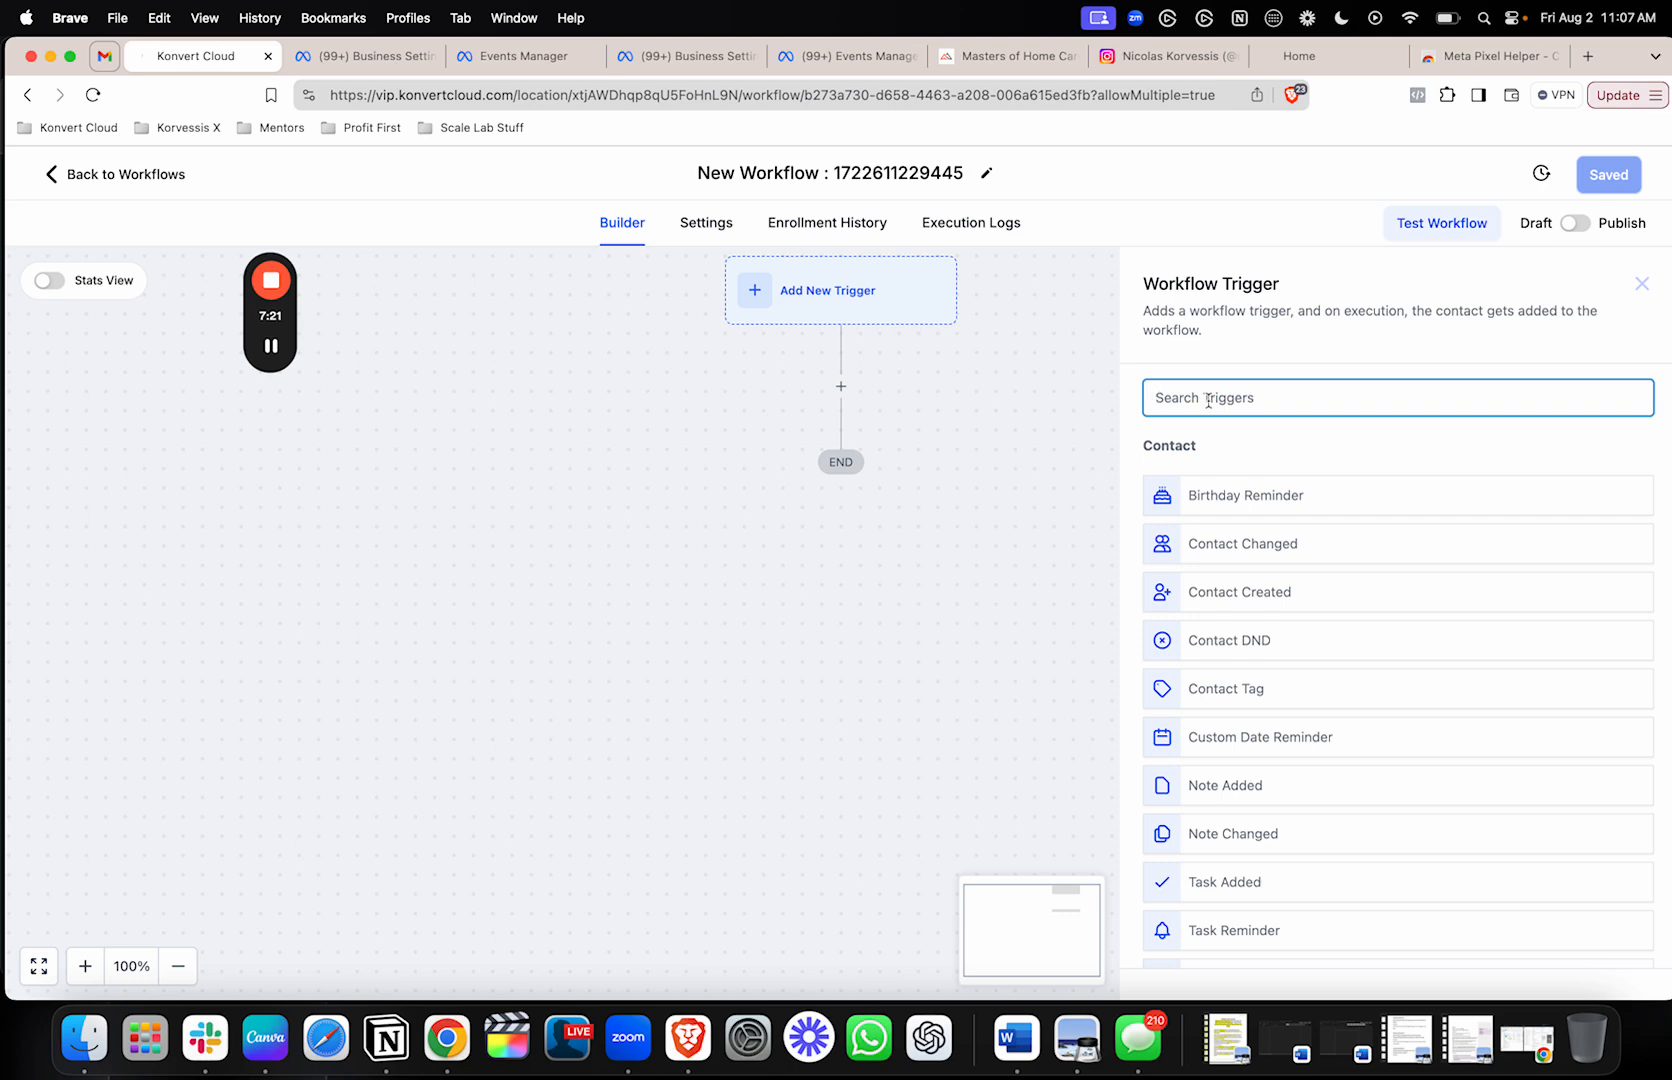
{"action": "type", "text": "form"}
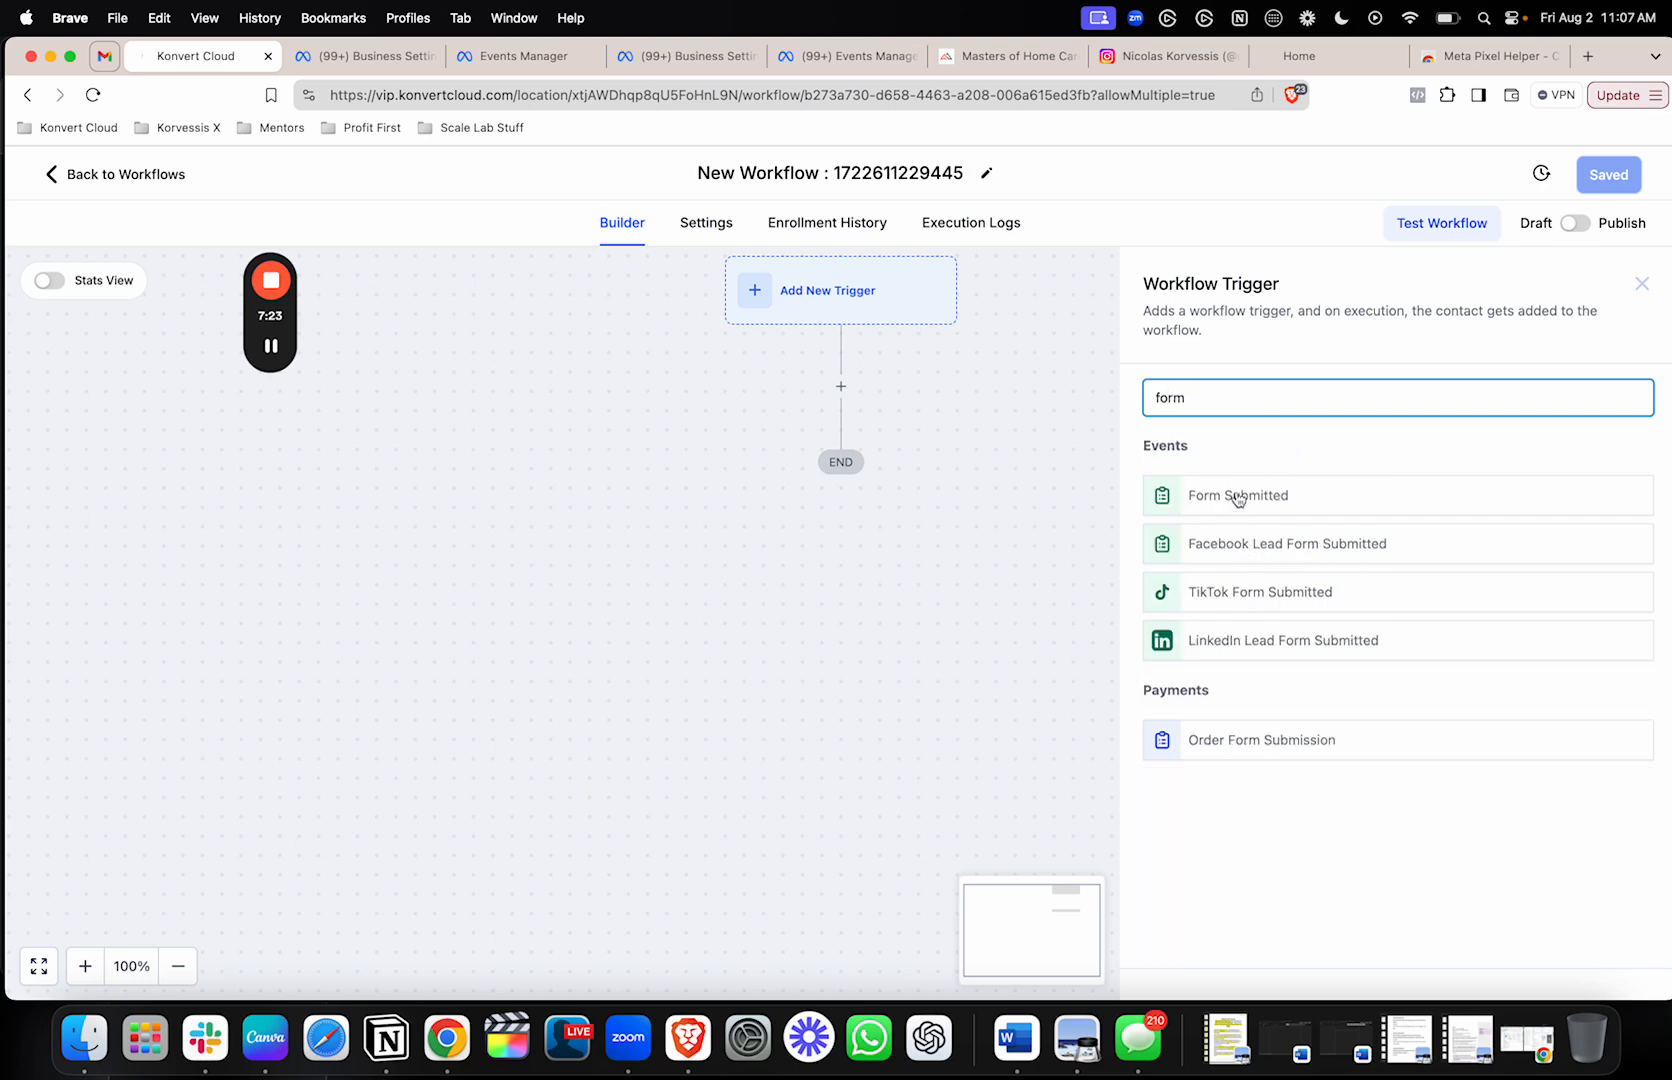
{"action": "left_click", "coordinate": [1237, 495]}
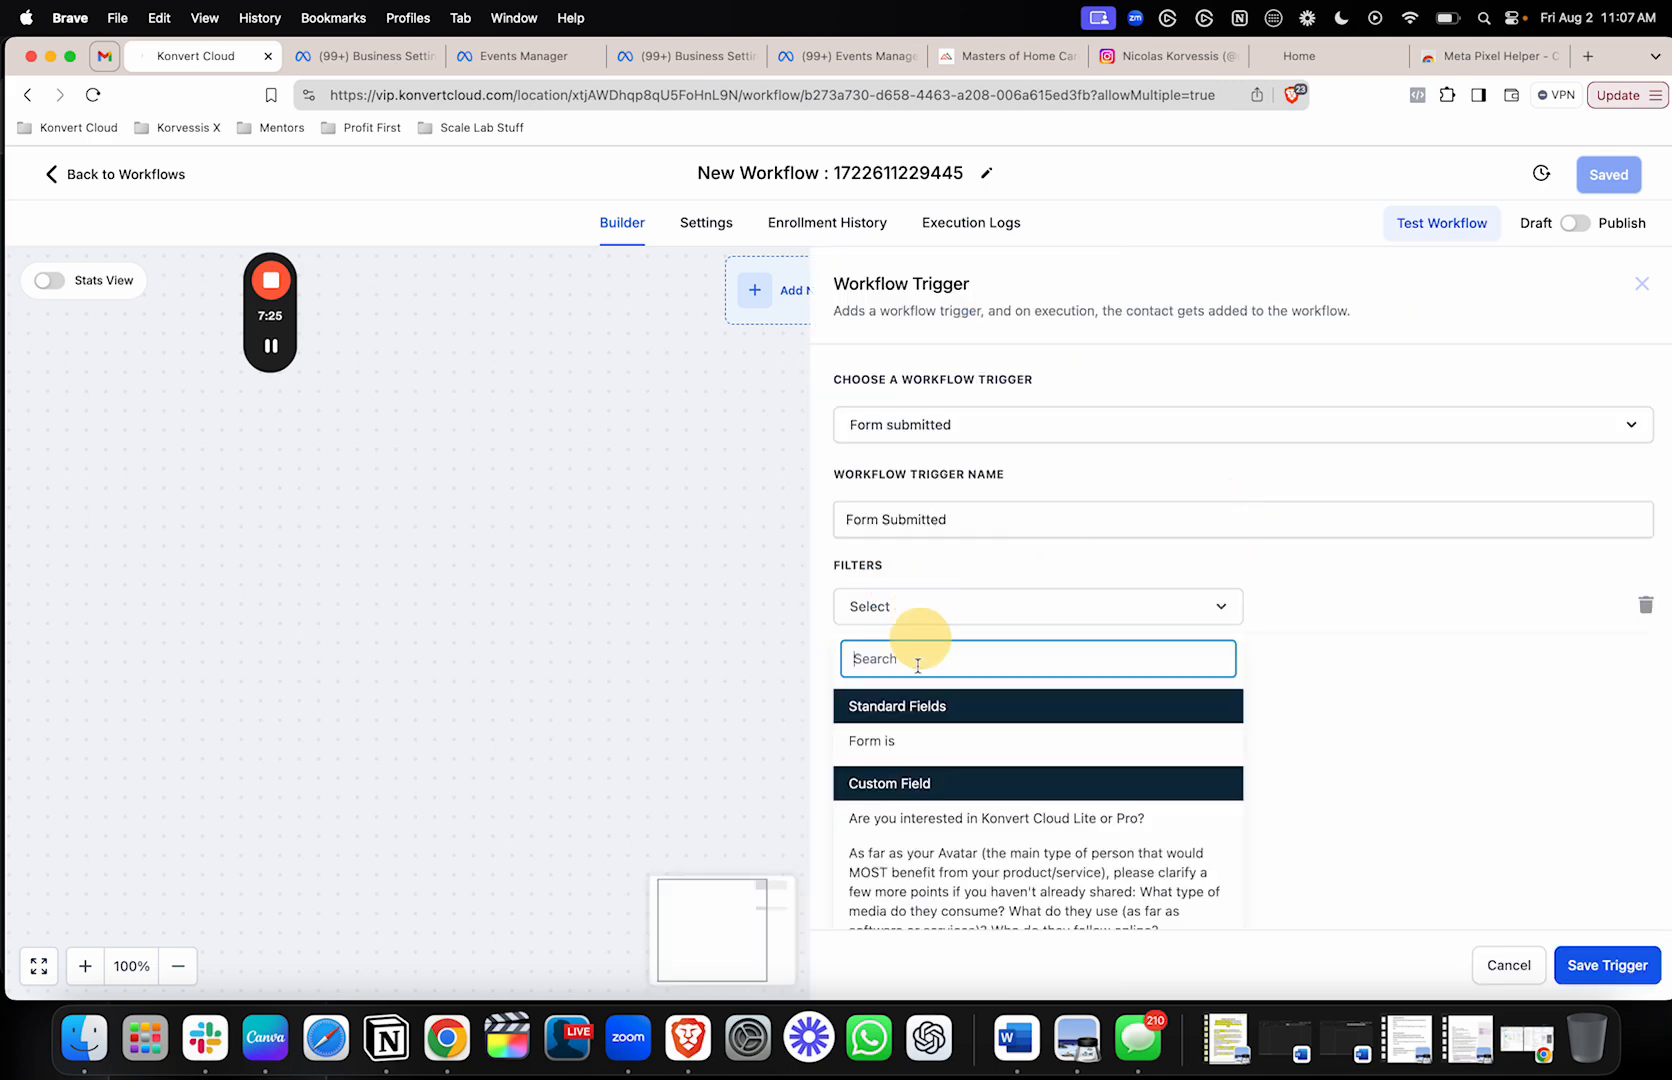
{"action": "left_click", "coordinate": [871, 741]}
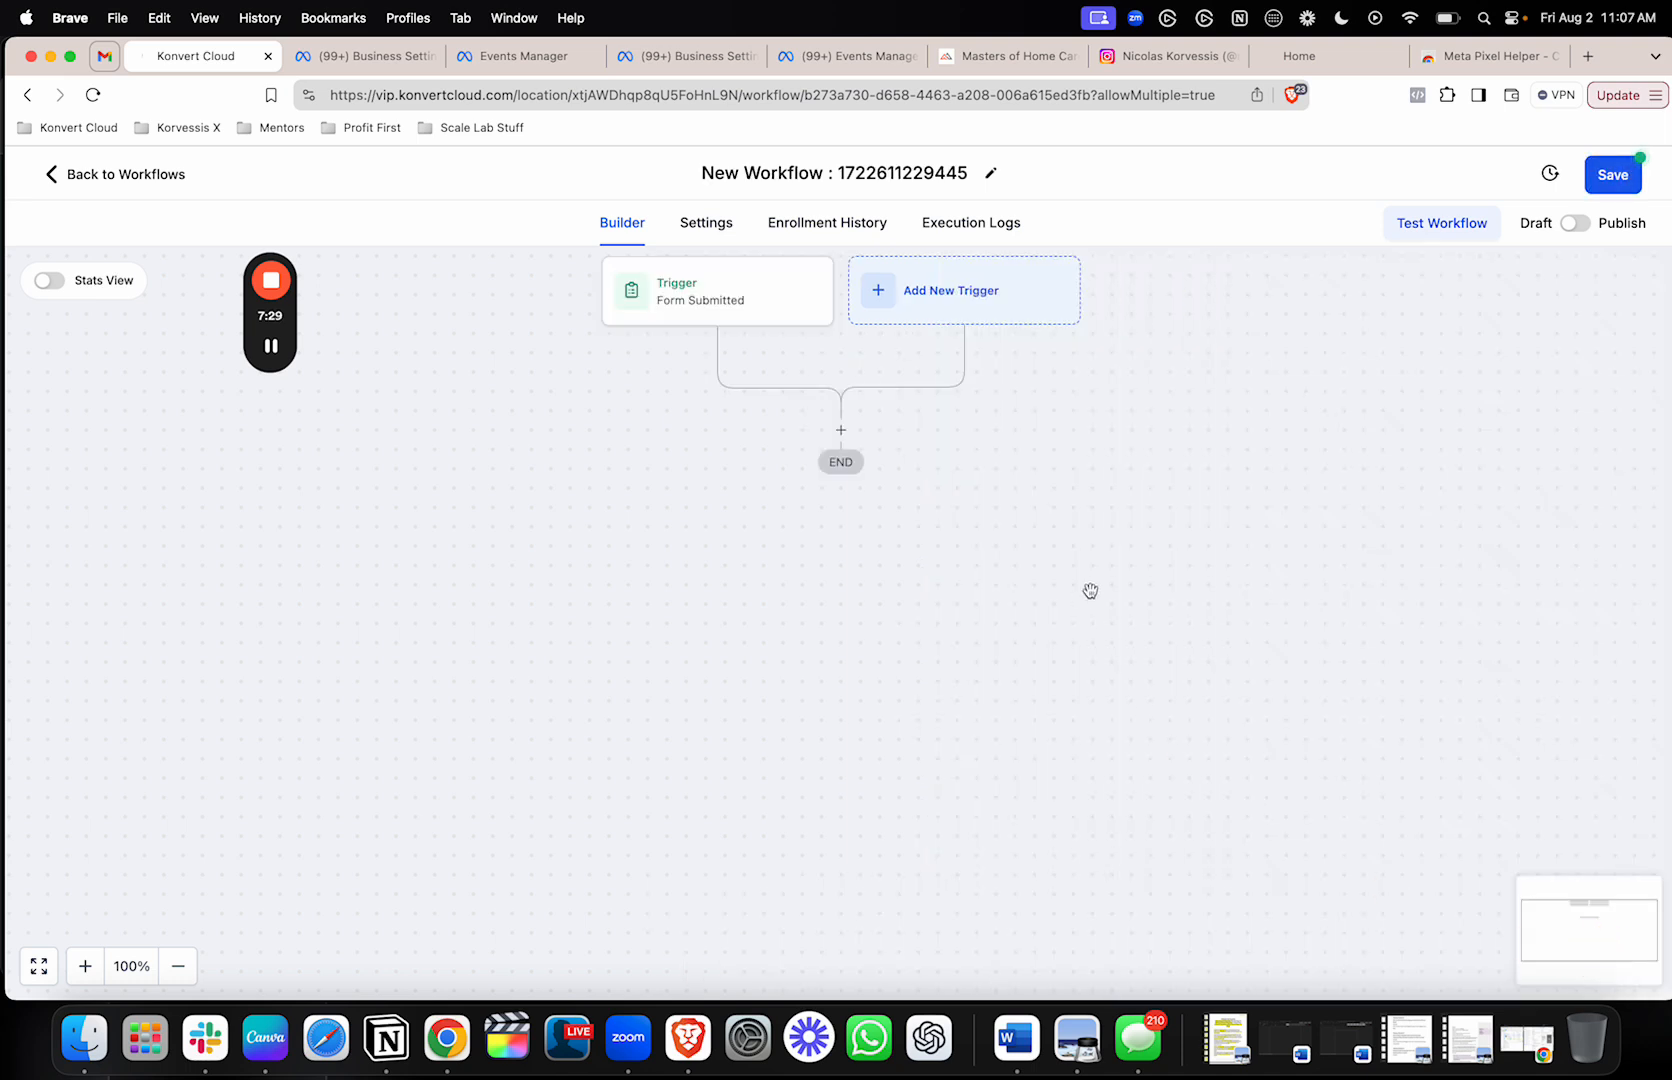
- Fill a Facebook - Conversion API action with event Purchase and value 210, then close it
{"action": "left_click", "coordinate": [840, 431]}
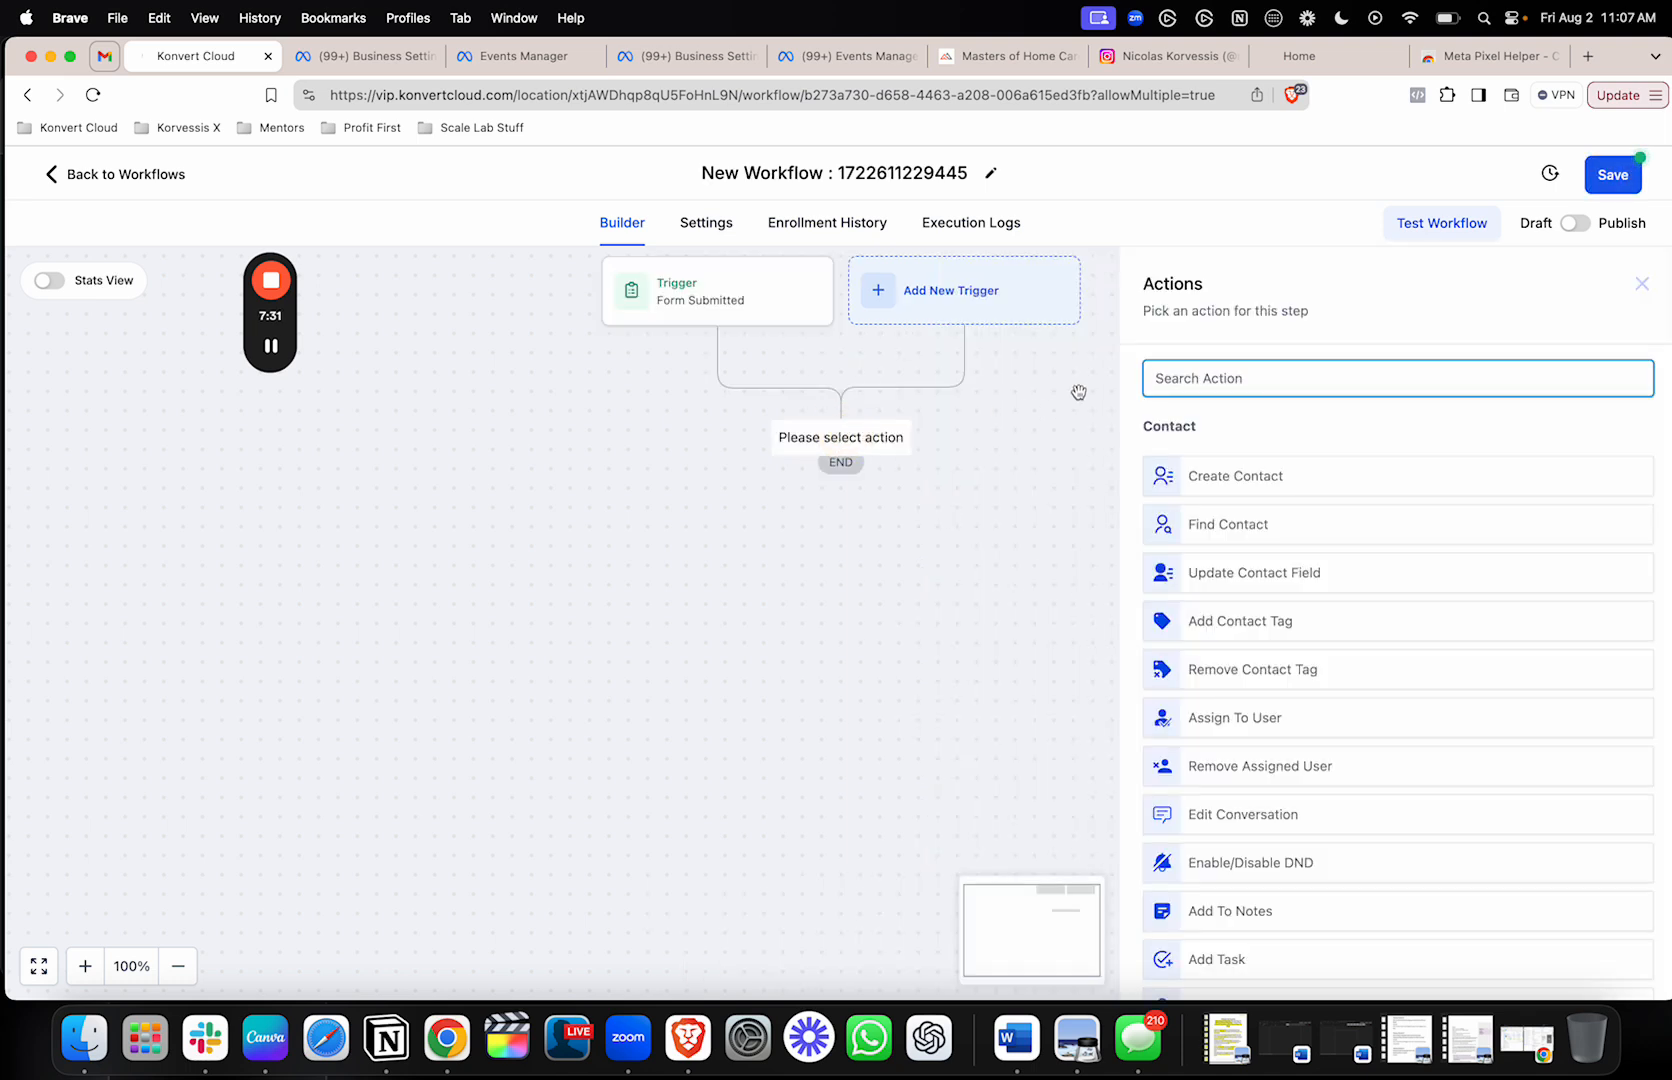
{"action": "type", "text": "face"}
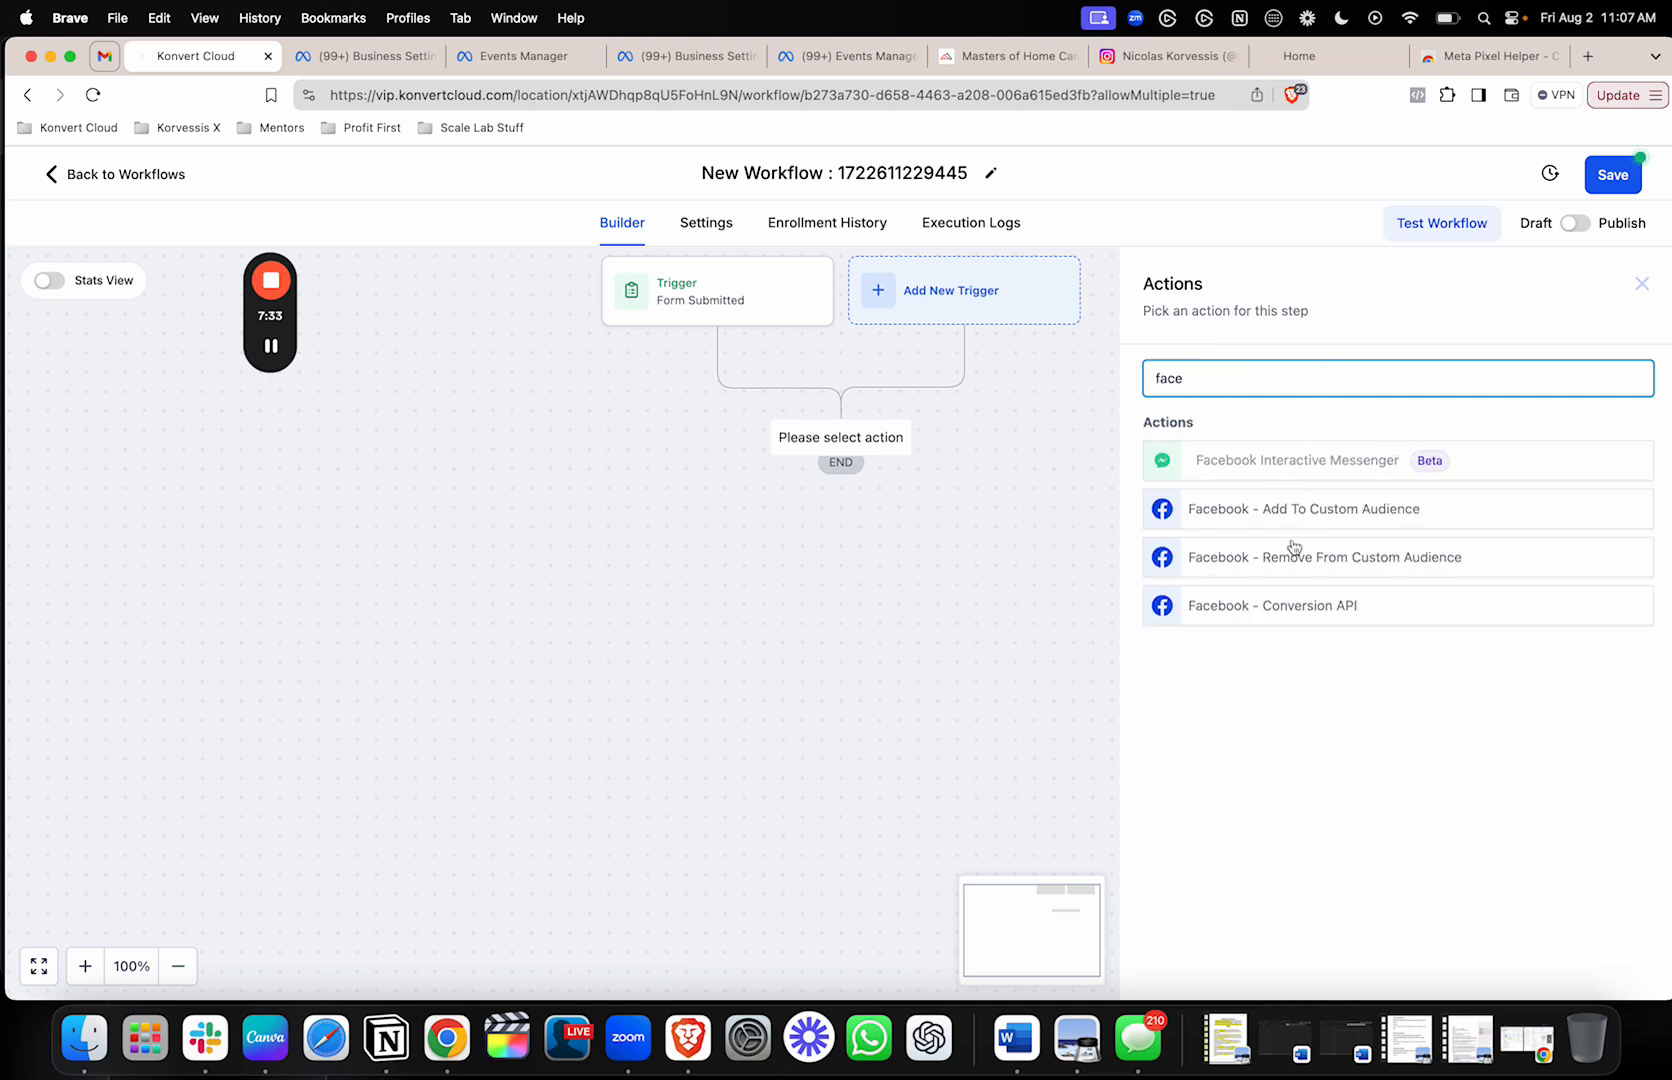
{"action": "mouse_move", "coordinate": [1319, 624]}
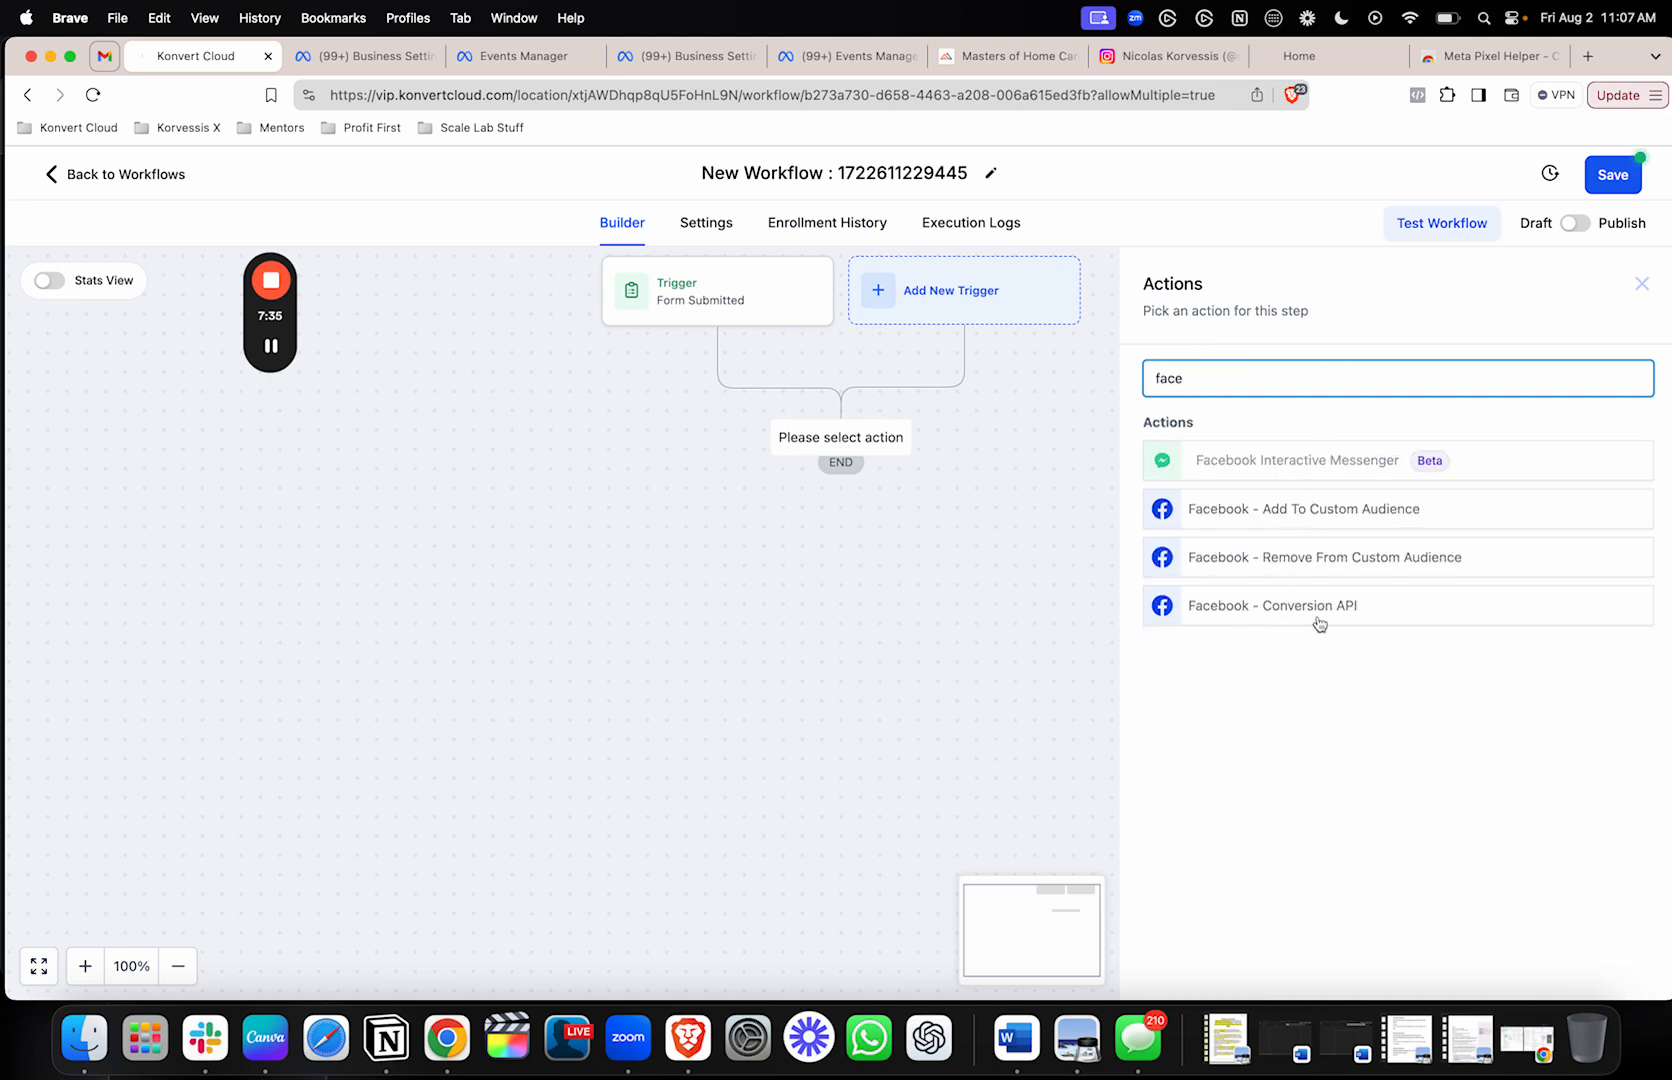
{"action": "left_click", "coordinate": [1271, 606]}
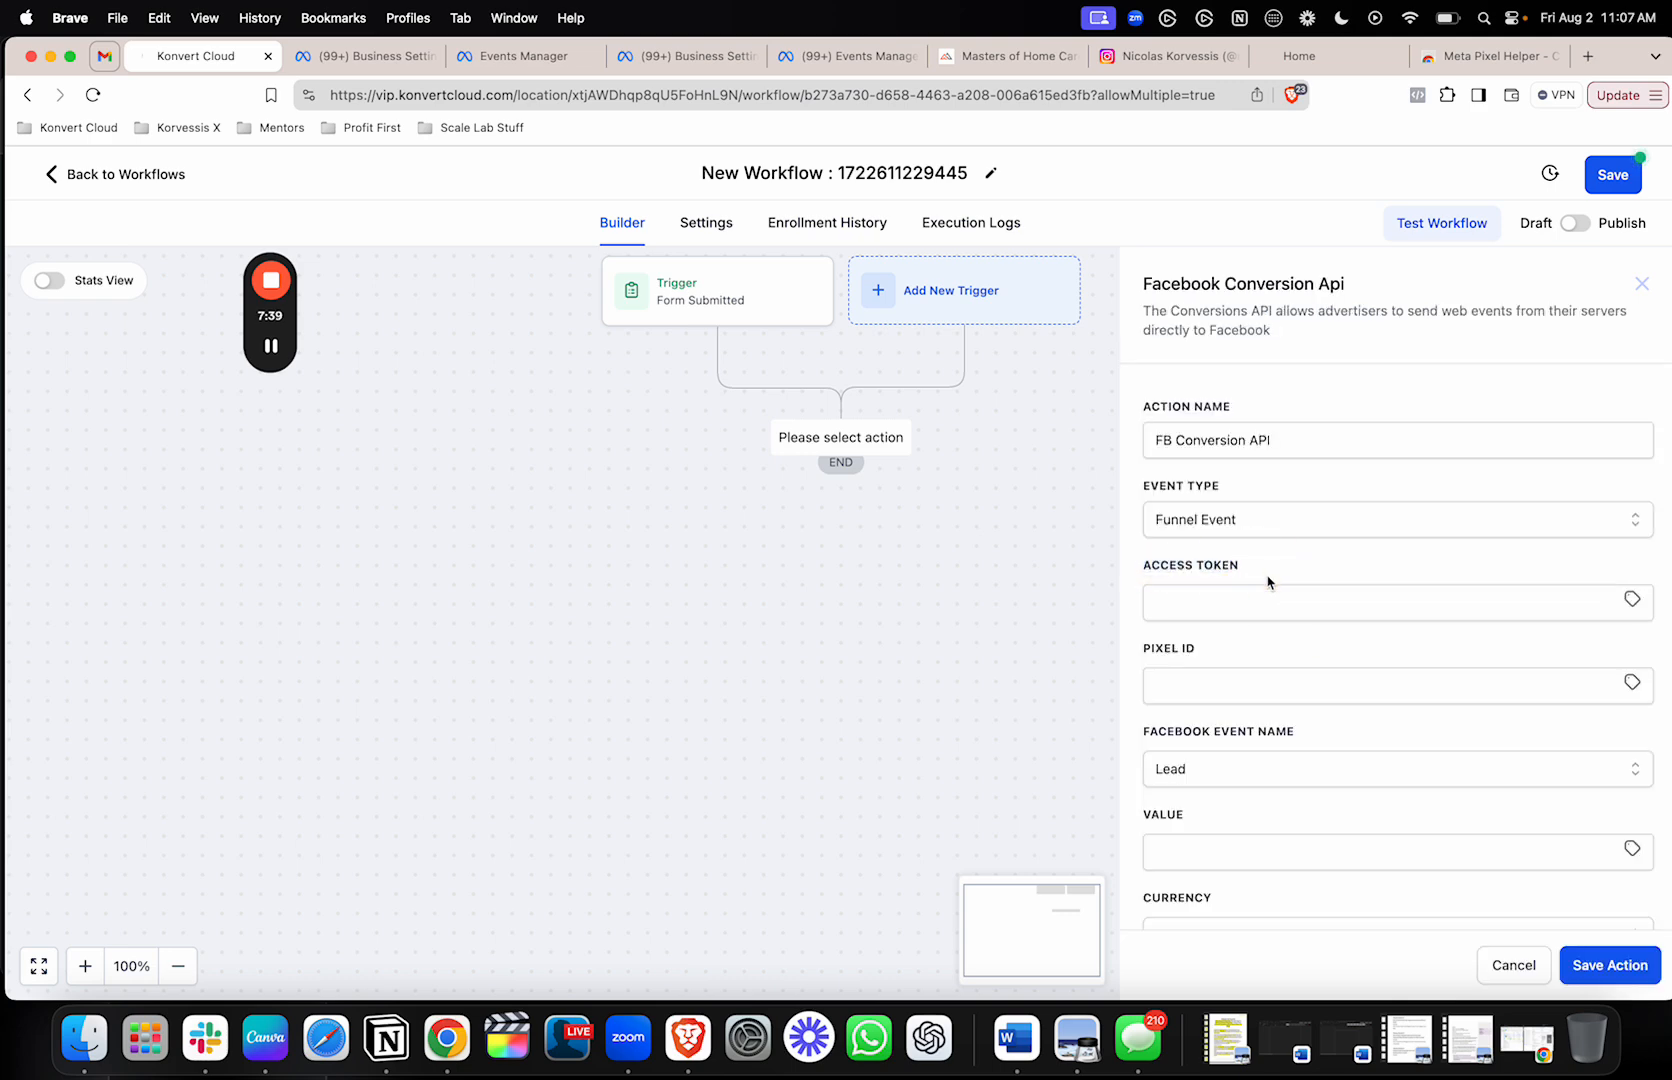
{"action": "mouse_move", "coordinate": [1165, 552]}
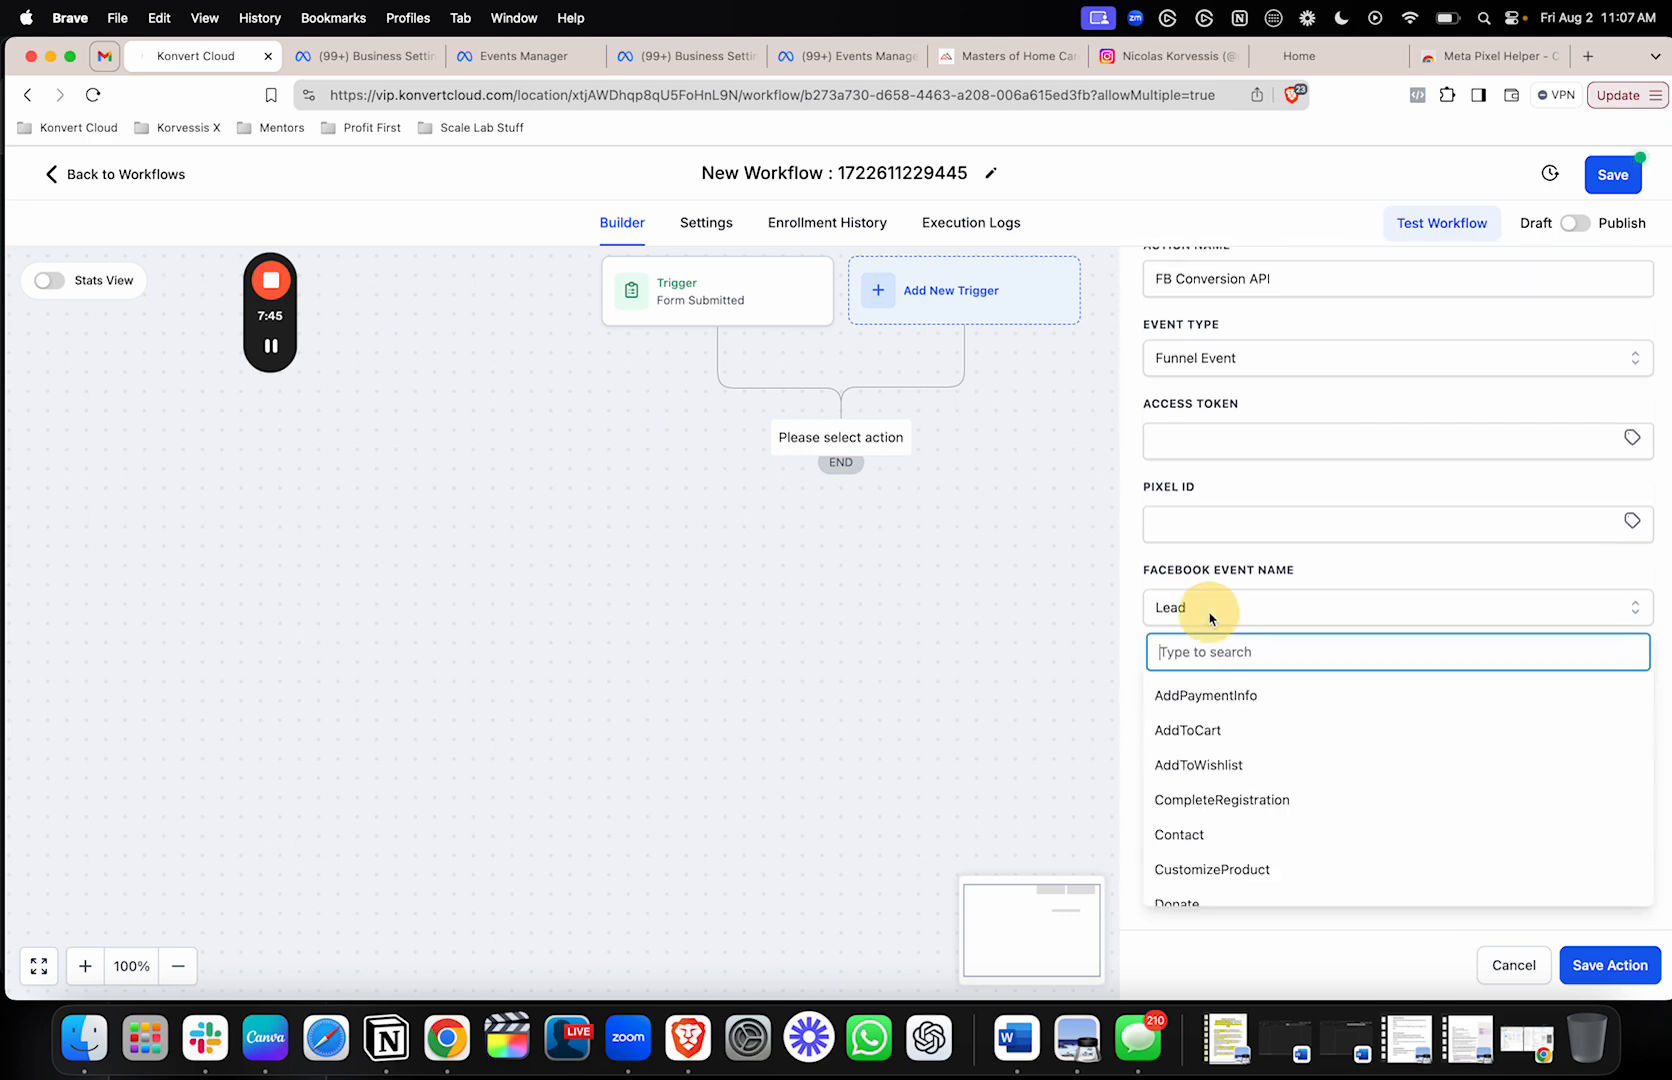
{"action": "mouse_move", "coordinate": [1178, 835]}
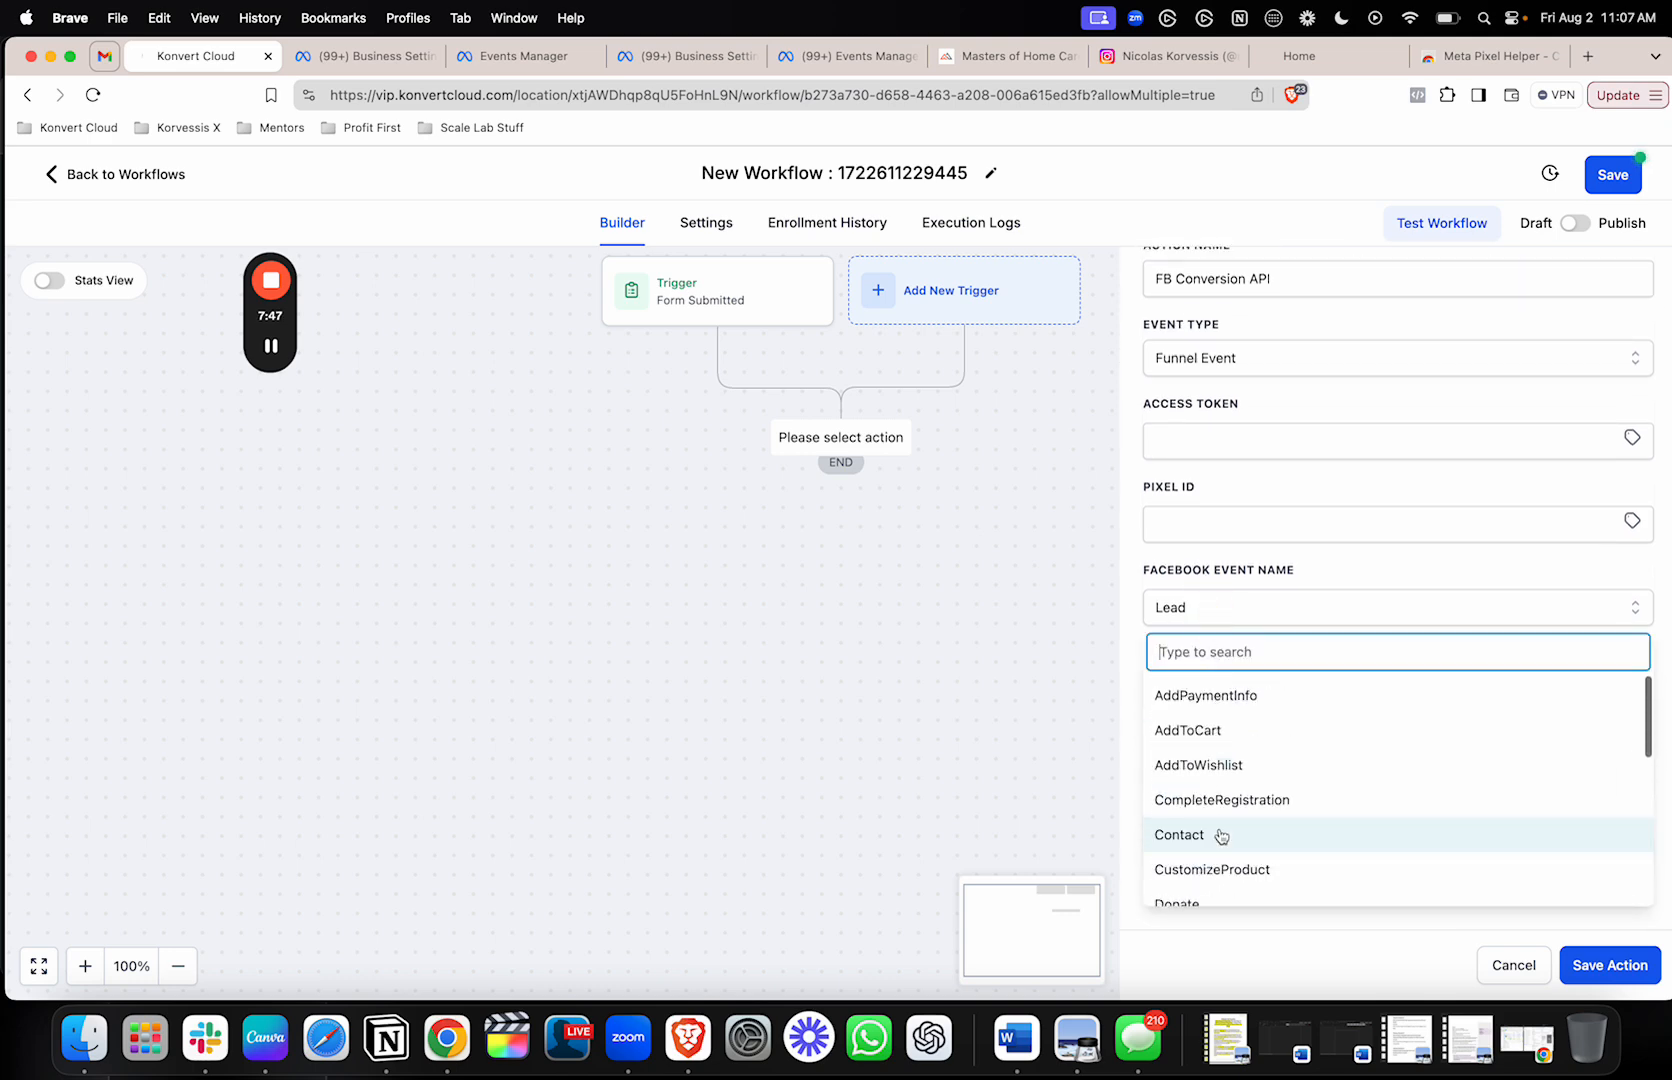
{"action": "scroll", "scroll_direction": "down", "scroll_amount": 3}
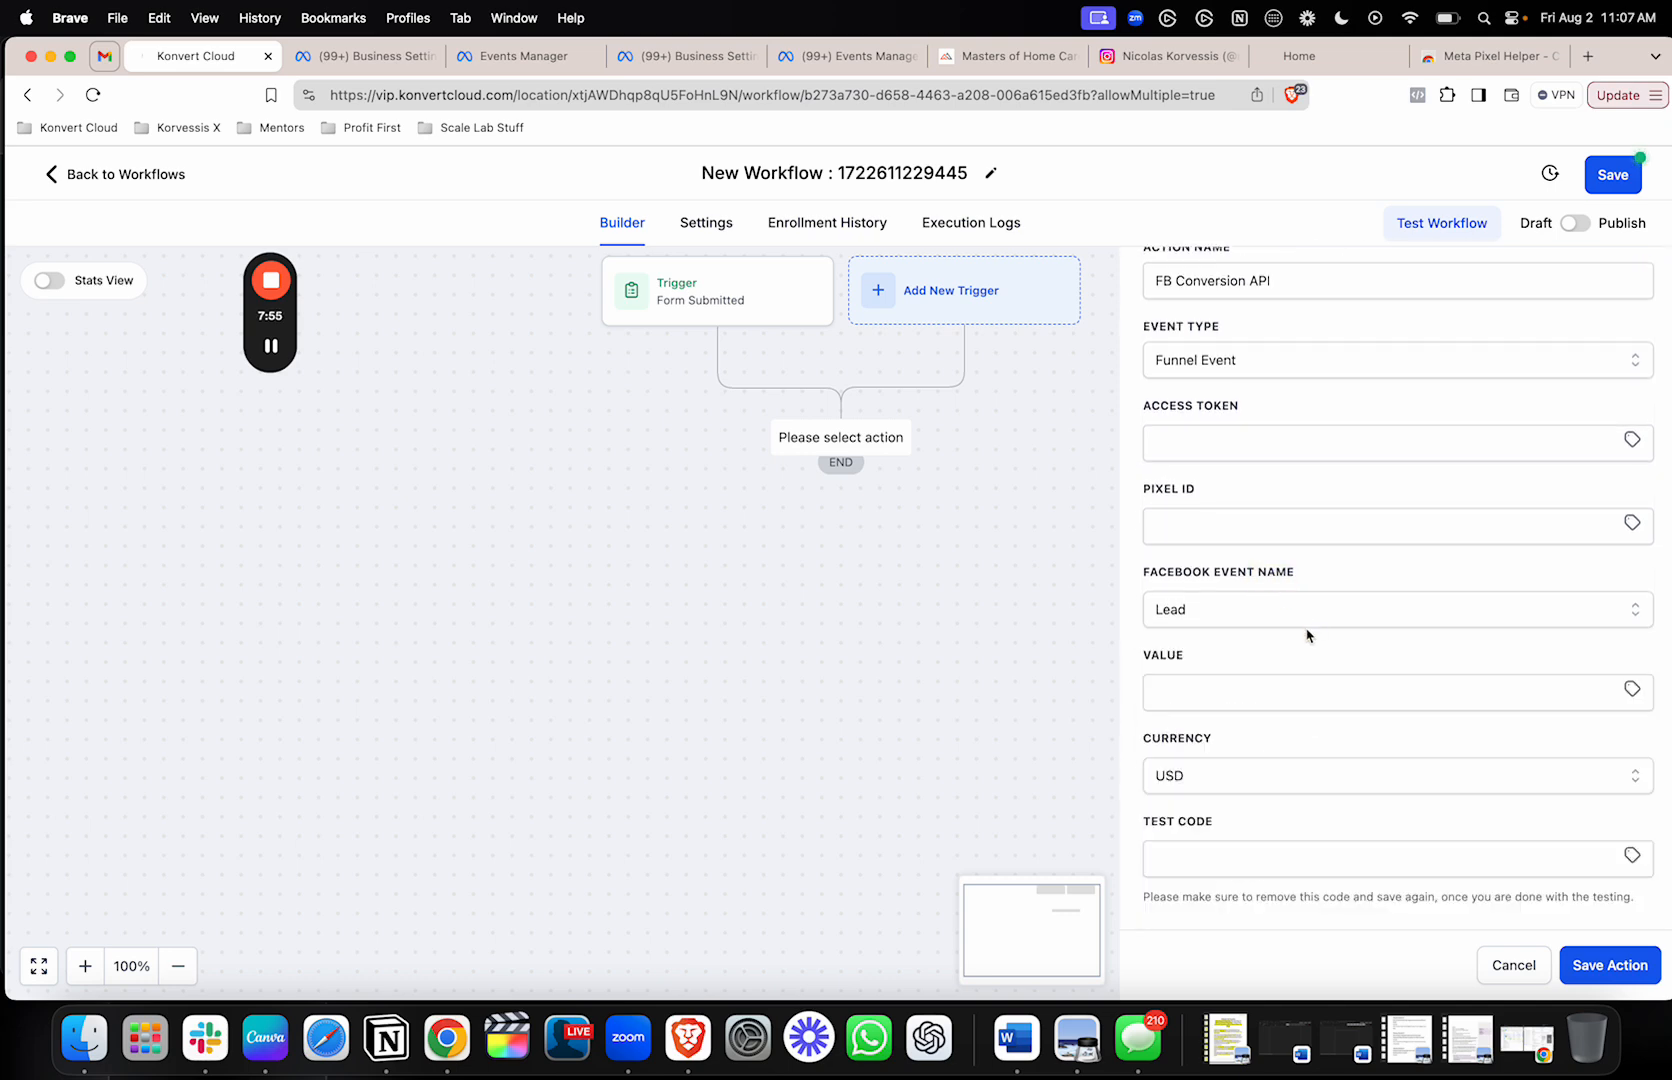
{"action": "left_click", "coordinate": [1395, 609]}
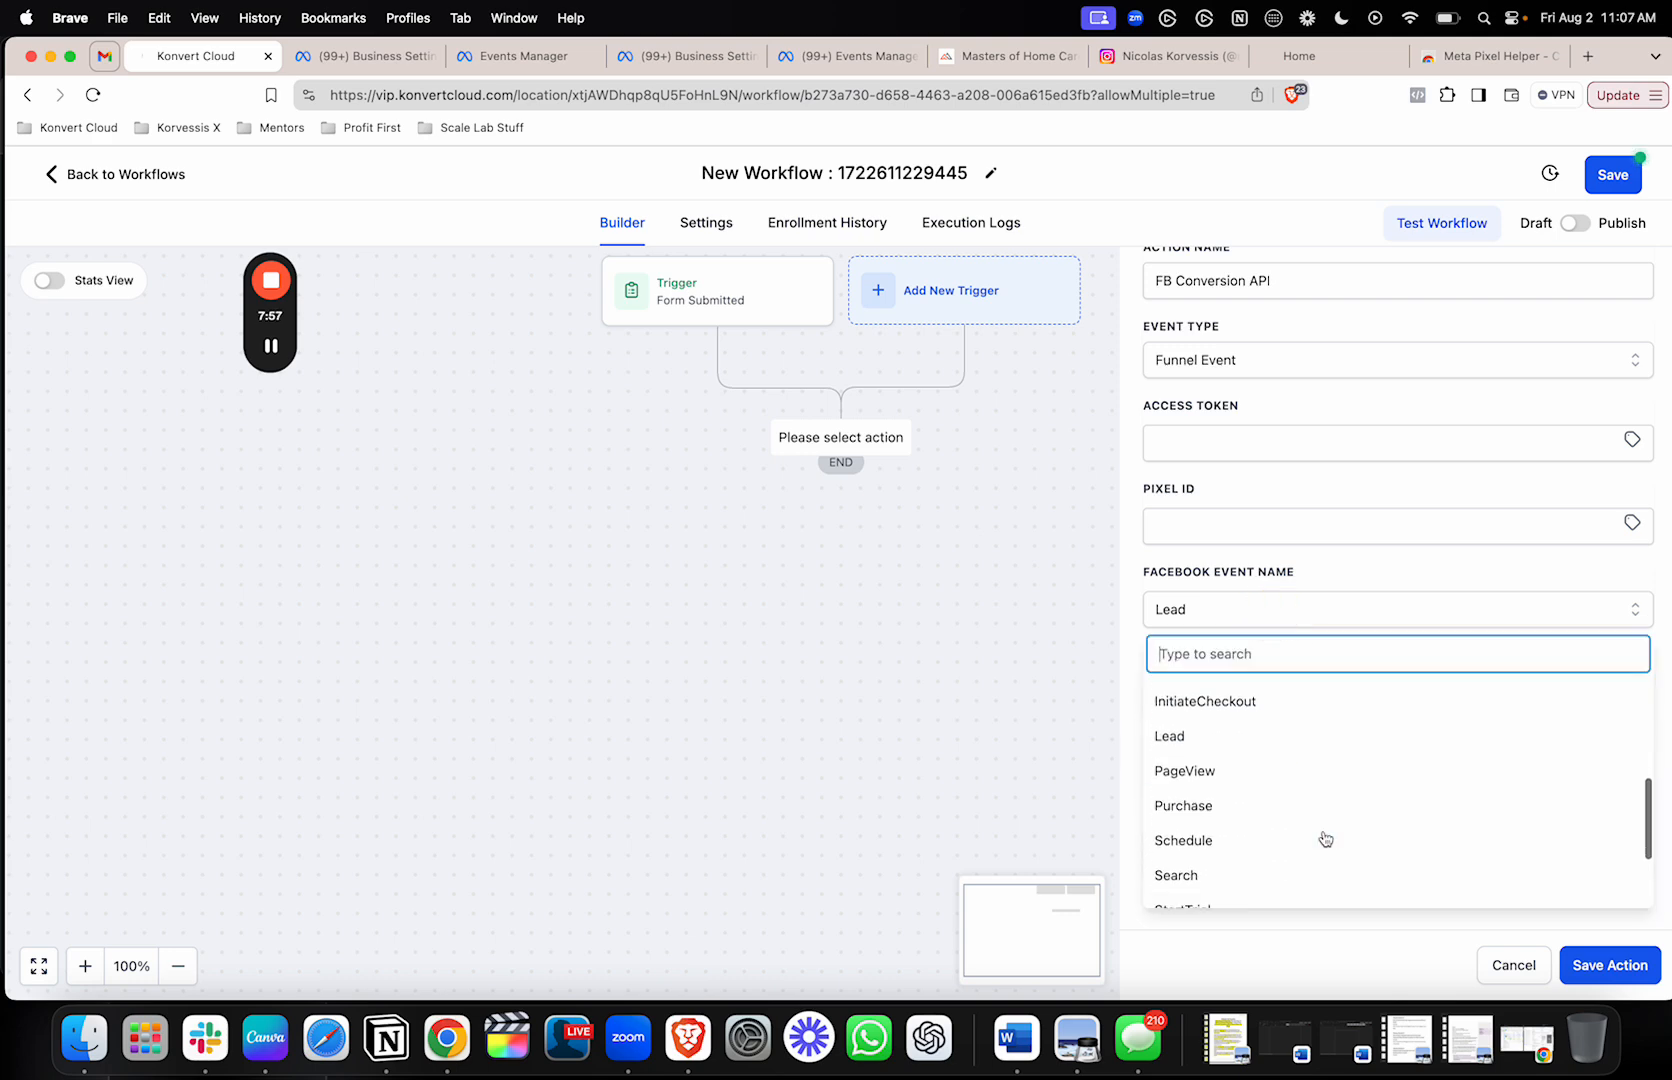
{"action": "left_click", "coordinate": [1181, 805]}
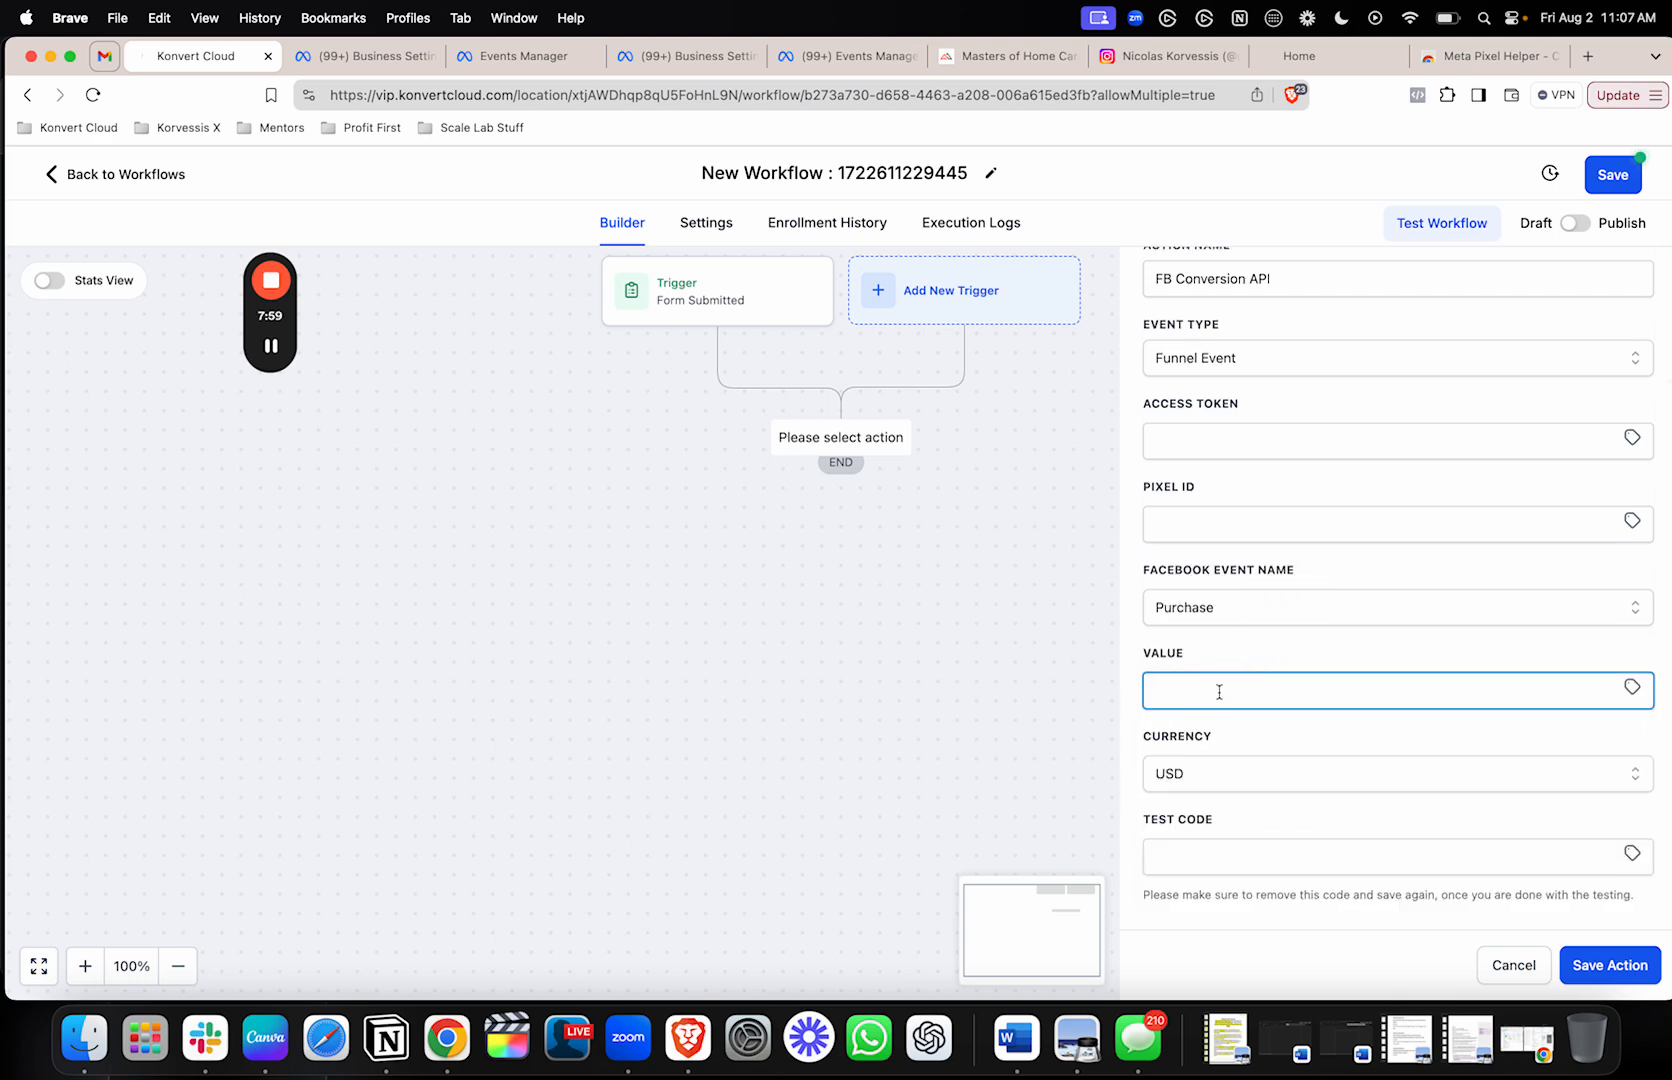
{"action": "type", "text": "210"}
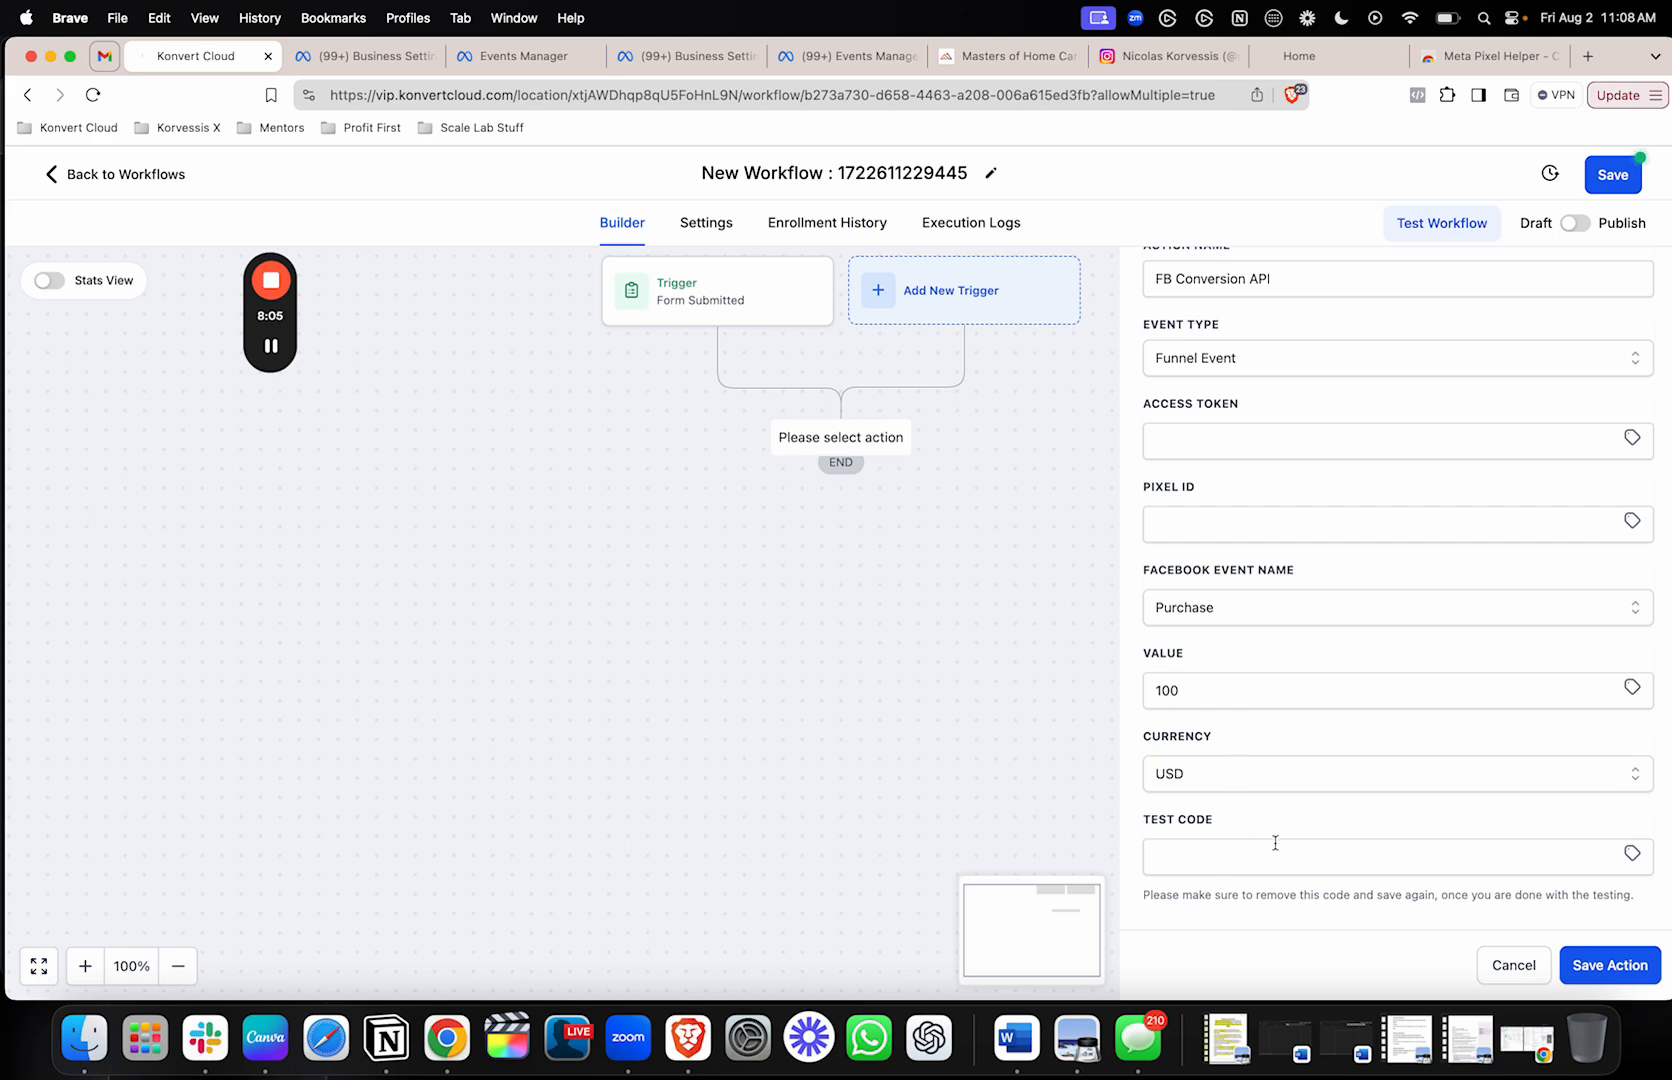
{"action": "left_click", "coordinate": [1609, 965]}
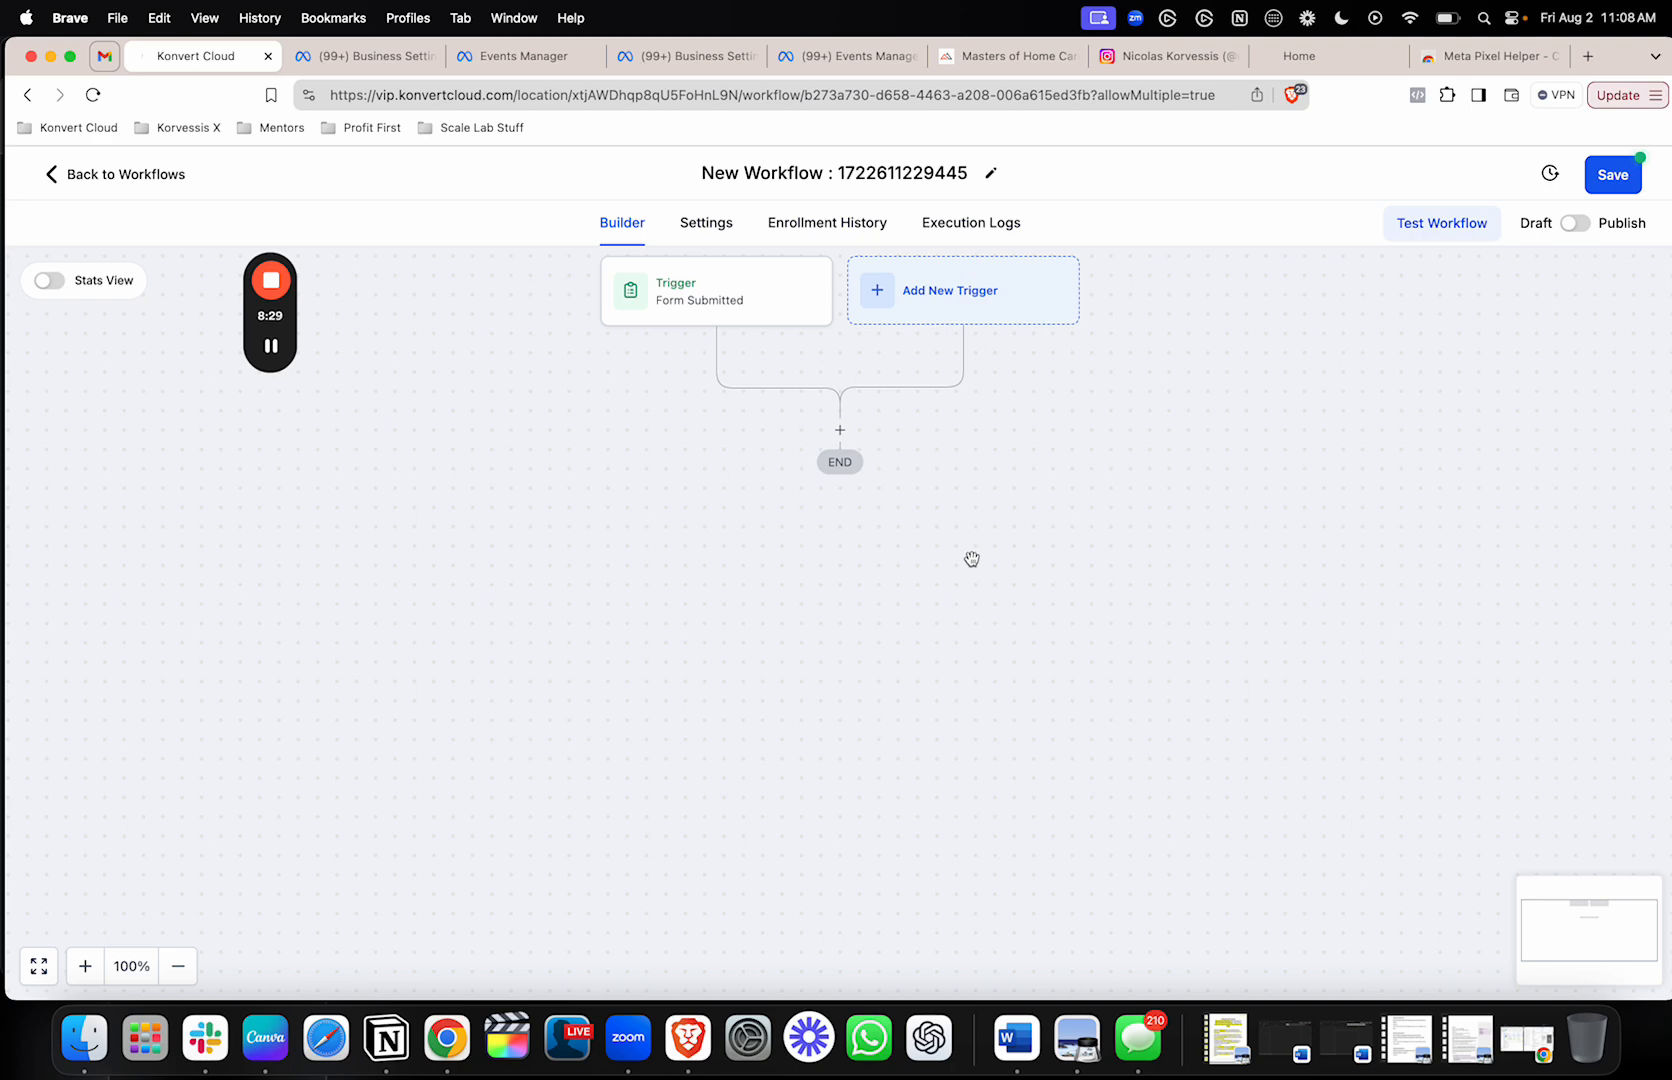
{"action": "mouse_move", "coordinate": [224, 114]}
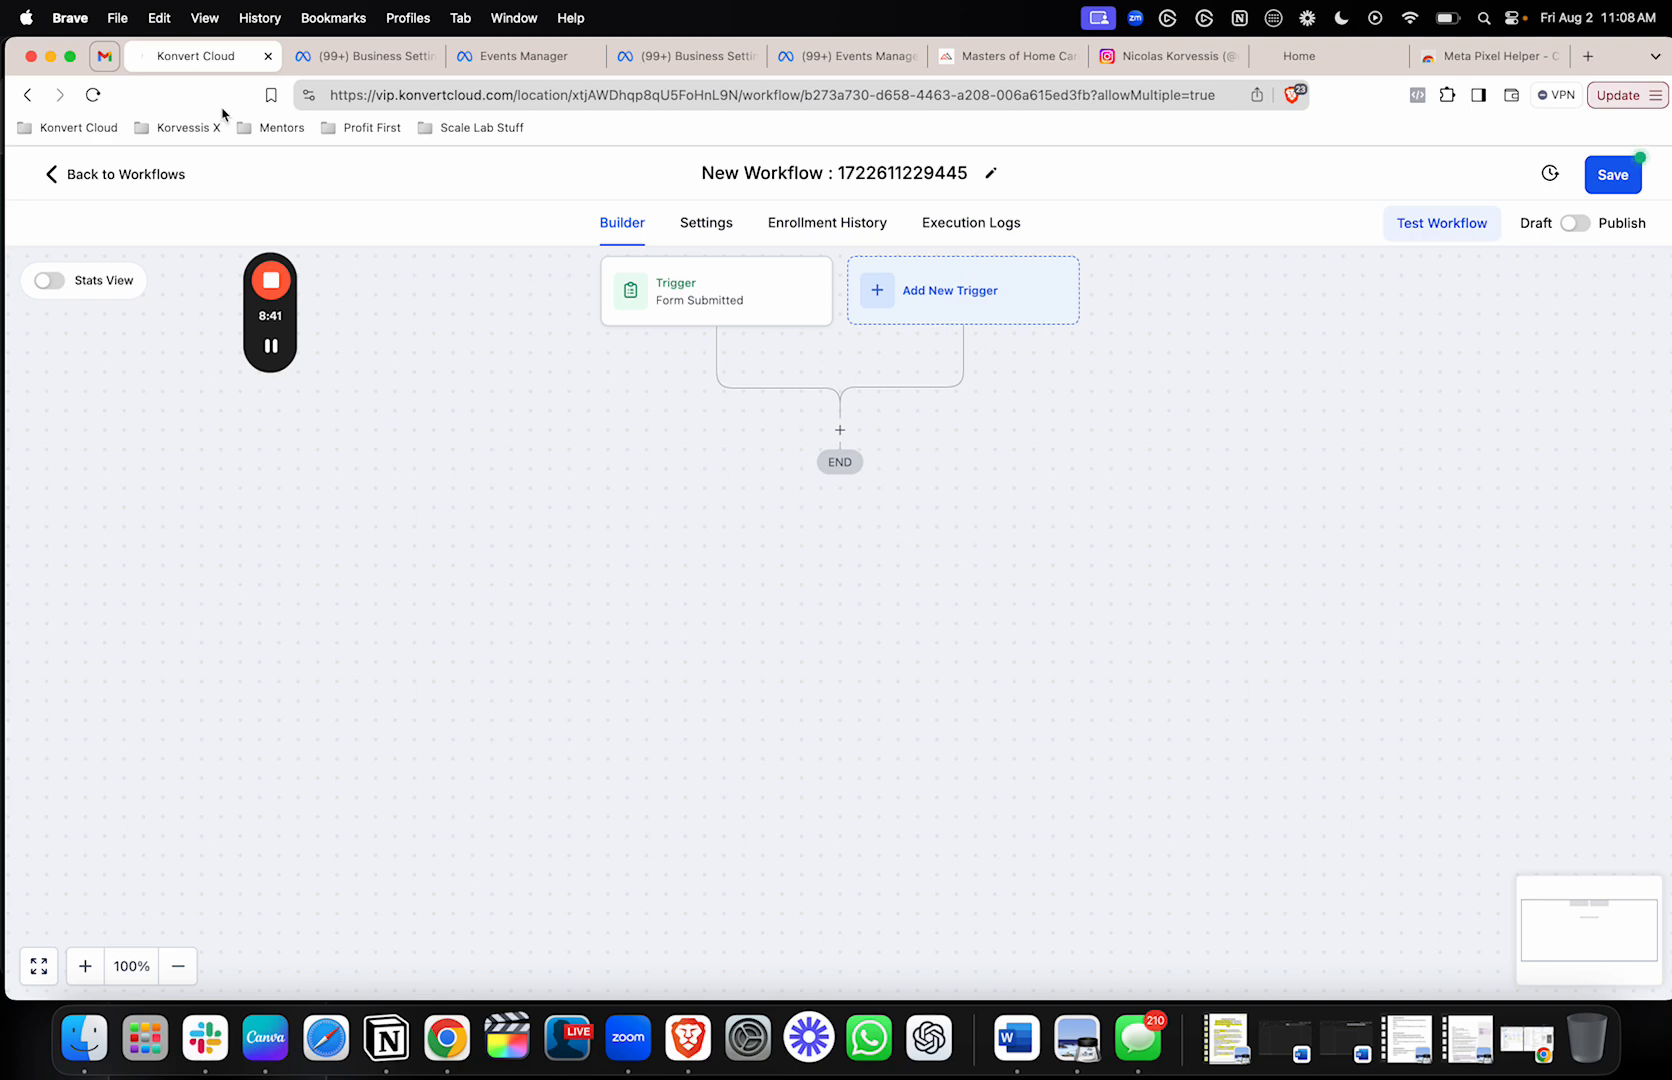
- Leave the unsaved workflow for the Workflow List and dismiss the expired Facebook integration banner
{"action": "left_click", "coordinate": [124, 174]}
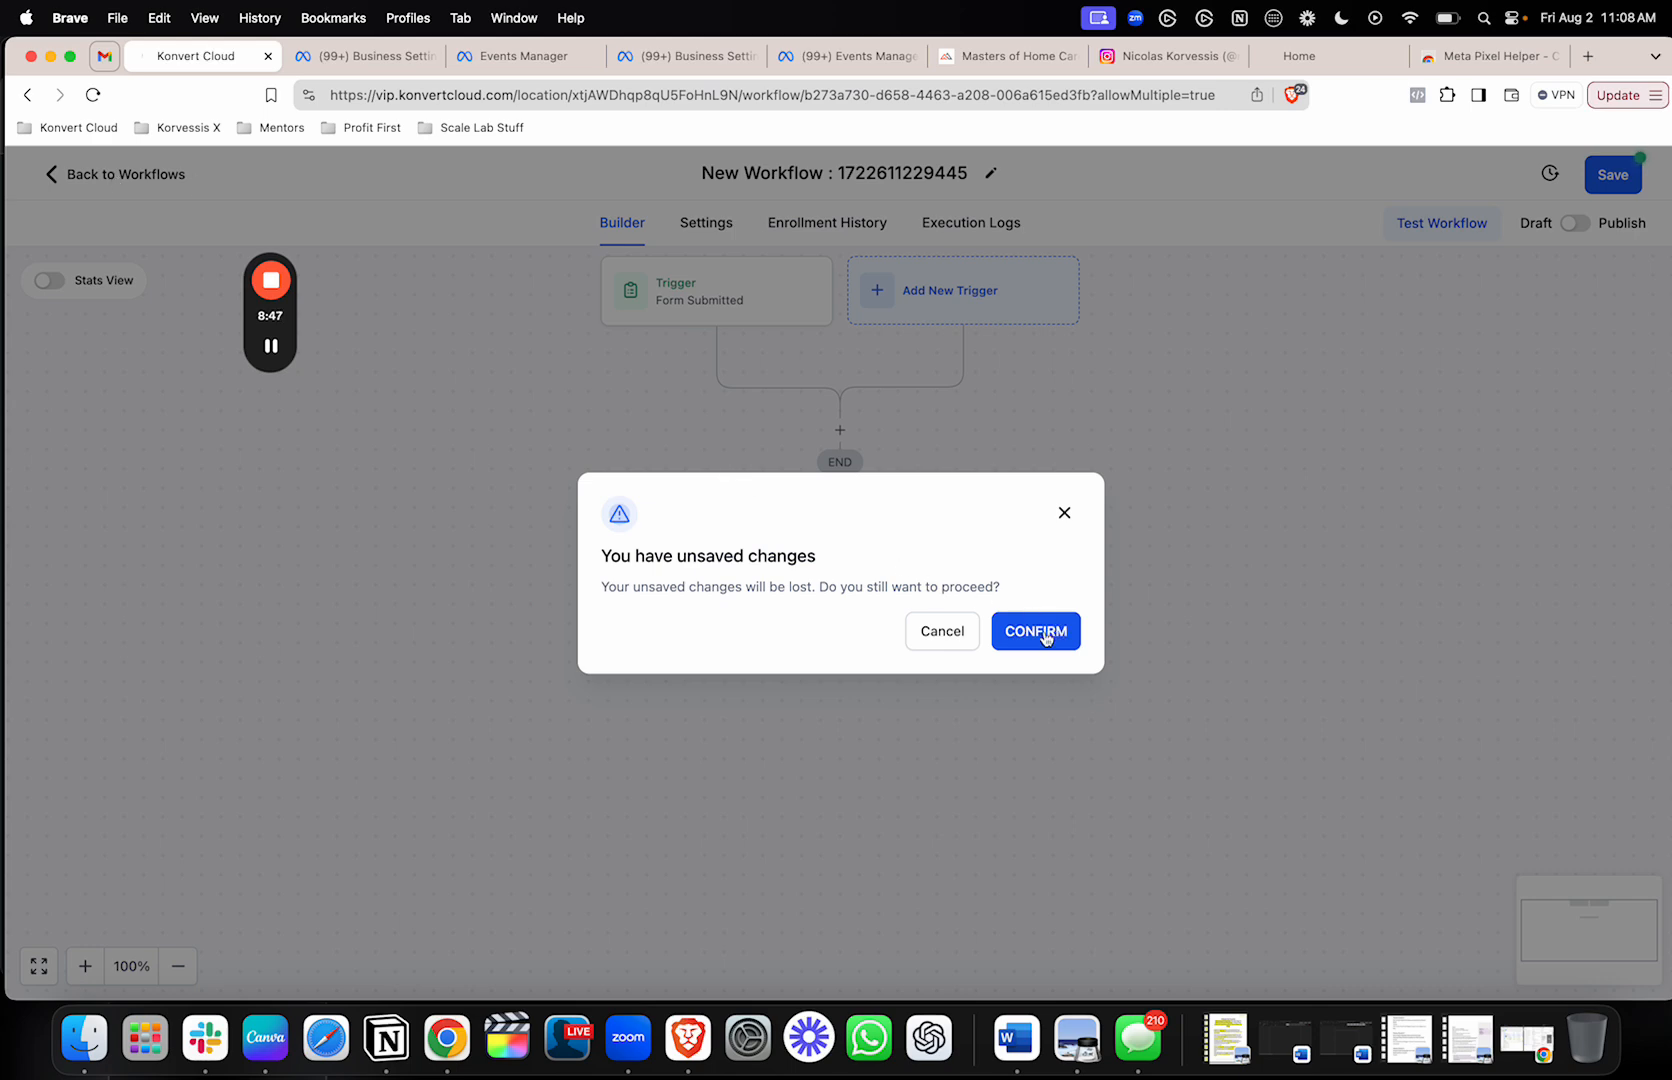
{"action": "mouse_move", "coordinate": [1074, 580]}
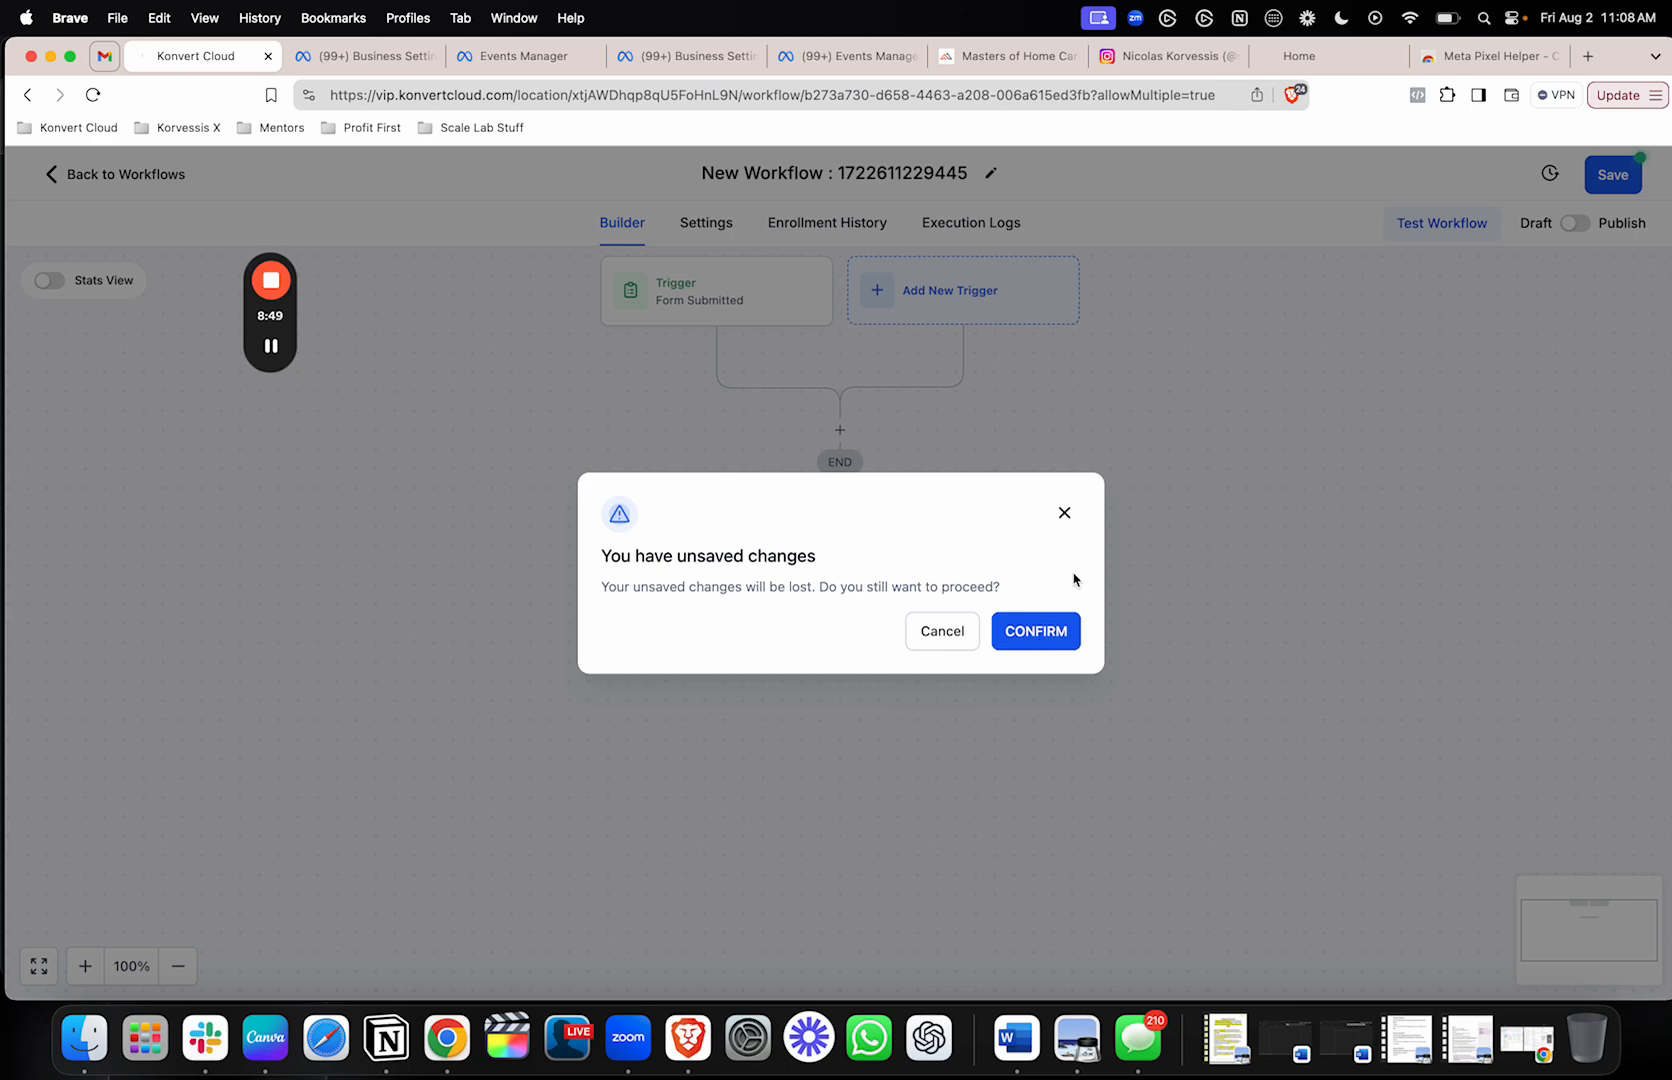
{"action": "left_click", "coordinate": [940, 630]}
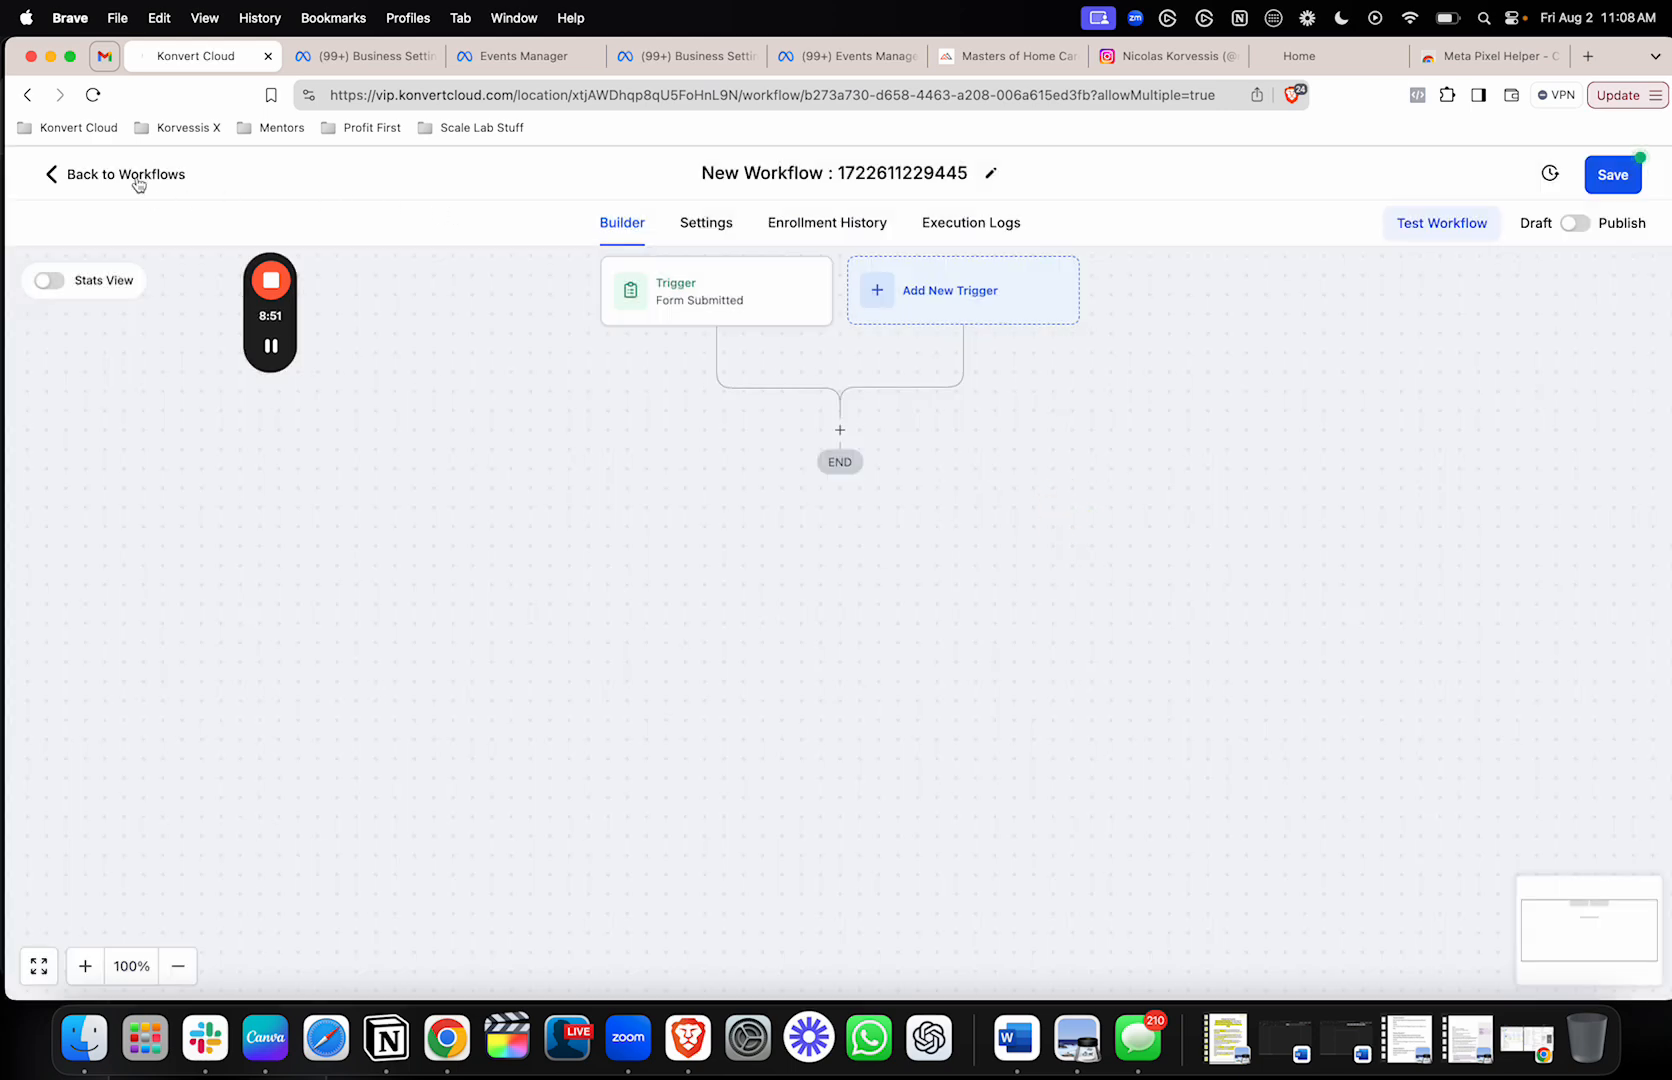
{"action": "left_click", "coordinate": [124, 174]}
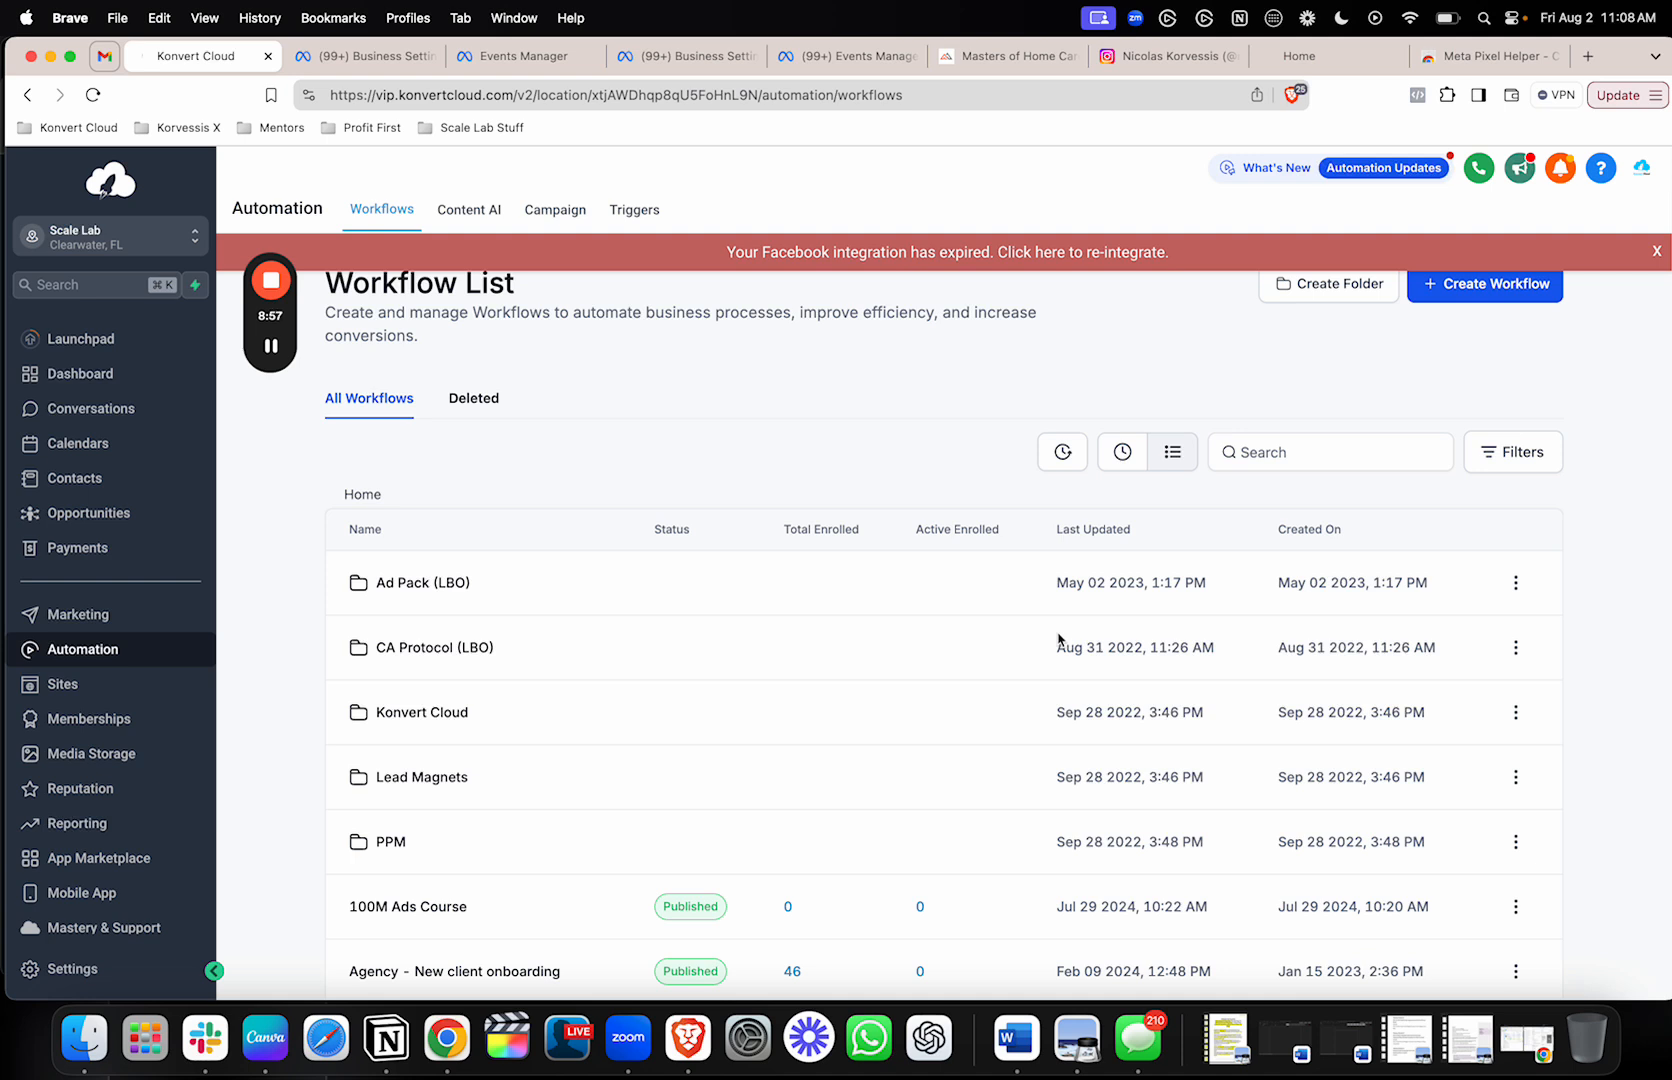
{"action": "left_click", "coordinate": [1656, 252]}
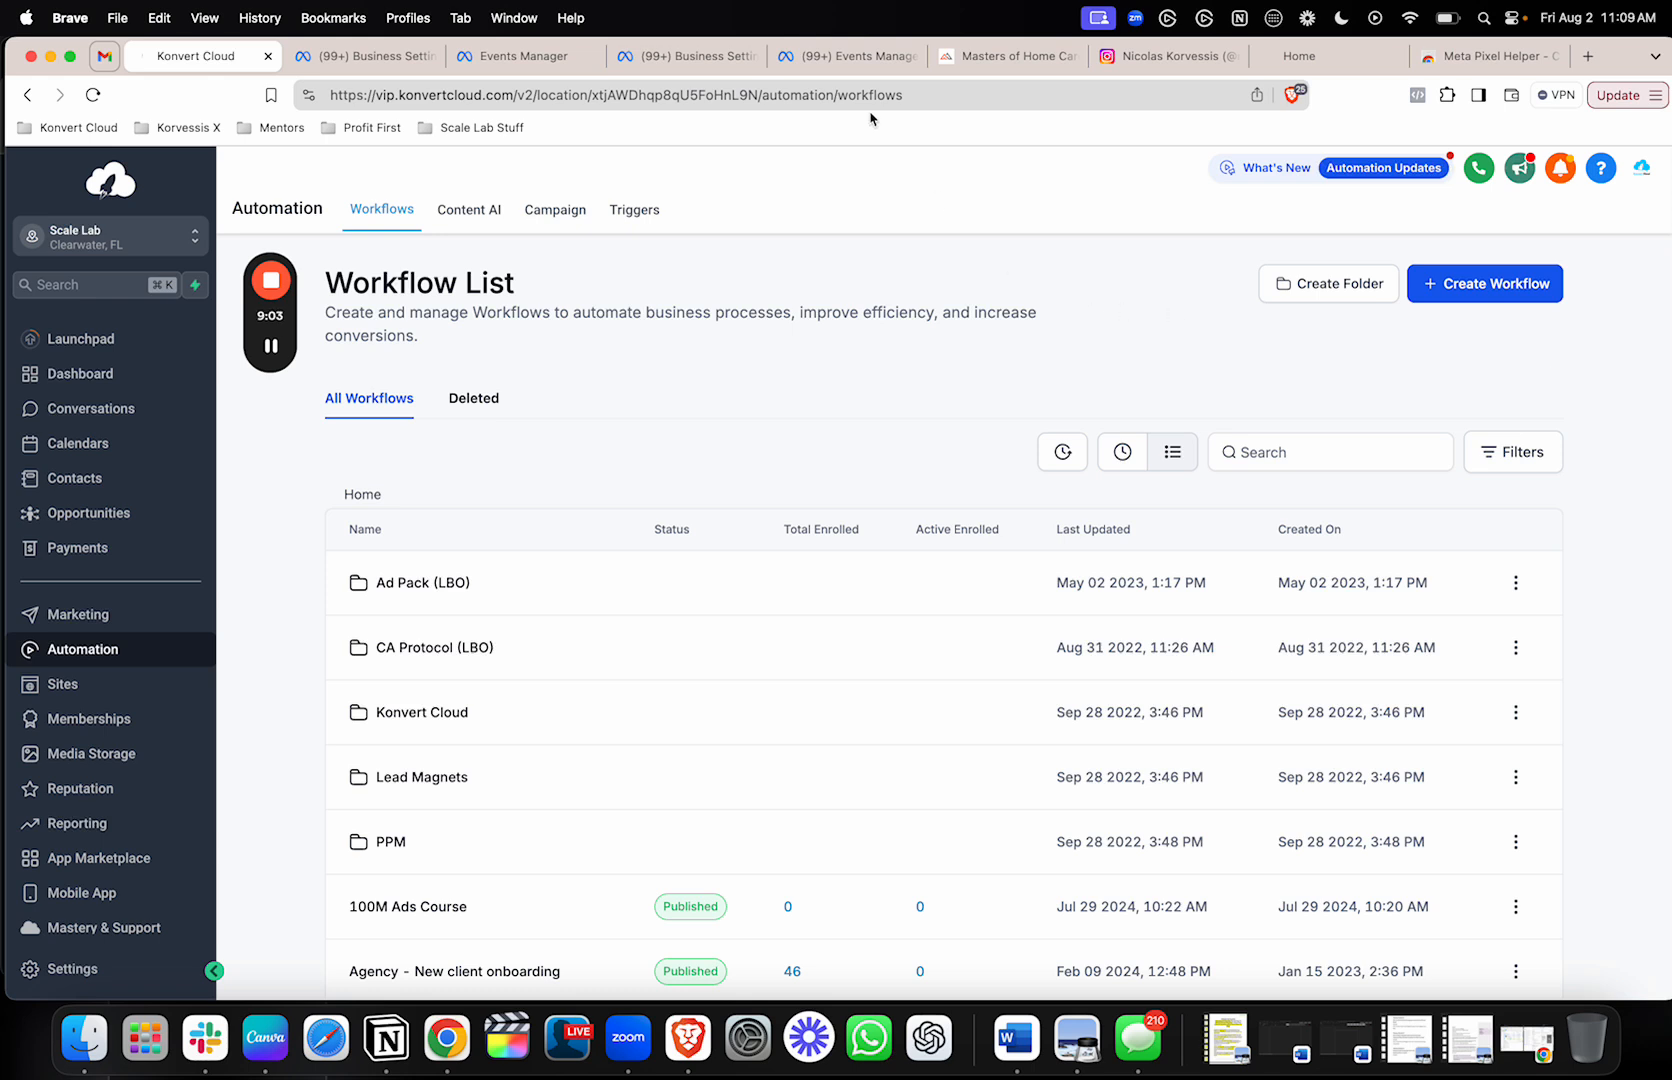
- Cycle through the Events Manager, people list and AFF Pixel settings browser tabs
{"action": "left_click", "coordinate": [848, 55]}
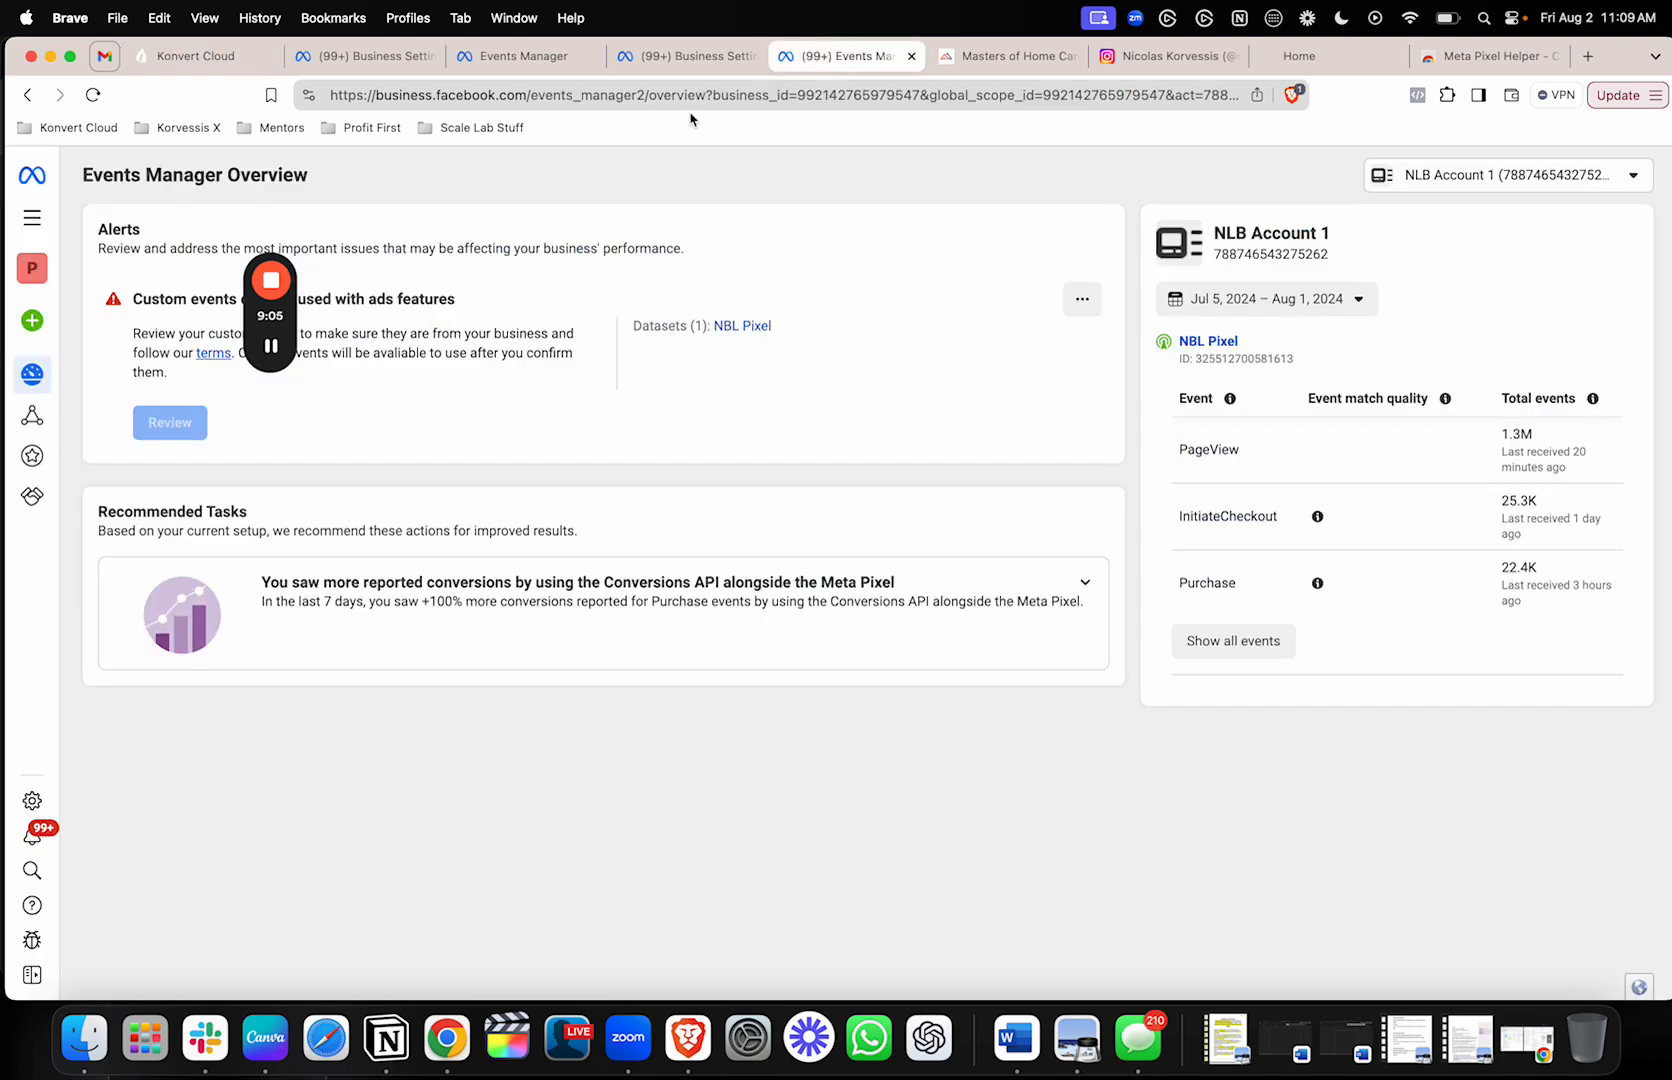
{"action": "left_click", "coordinate": [686, 55]}
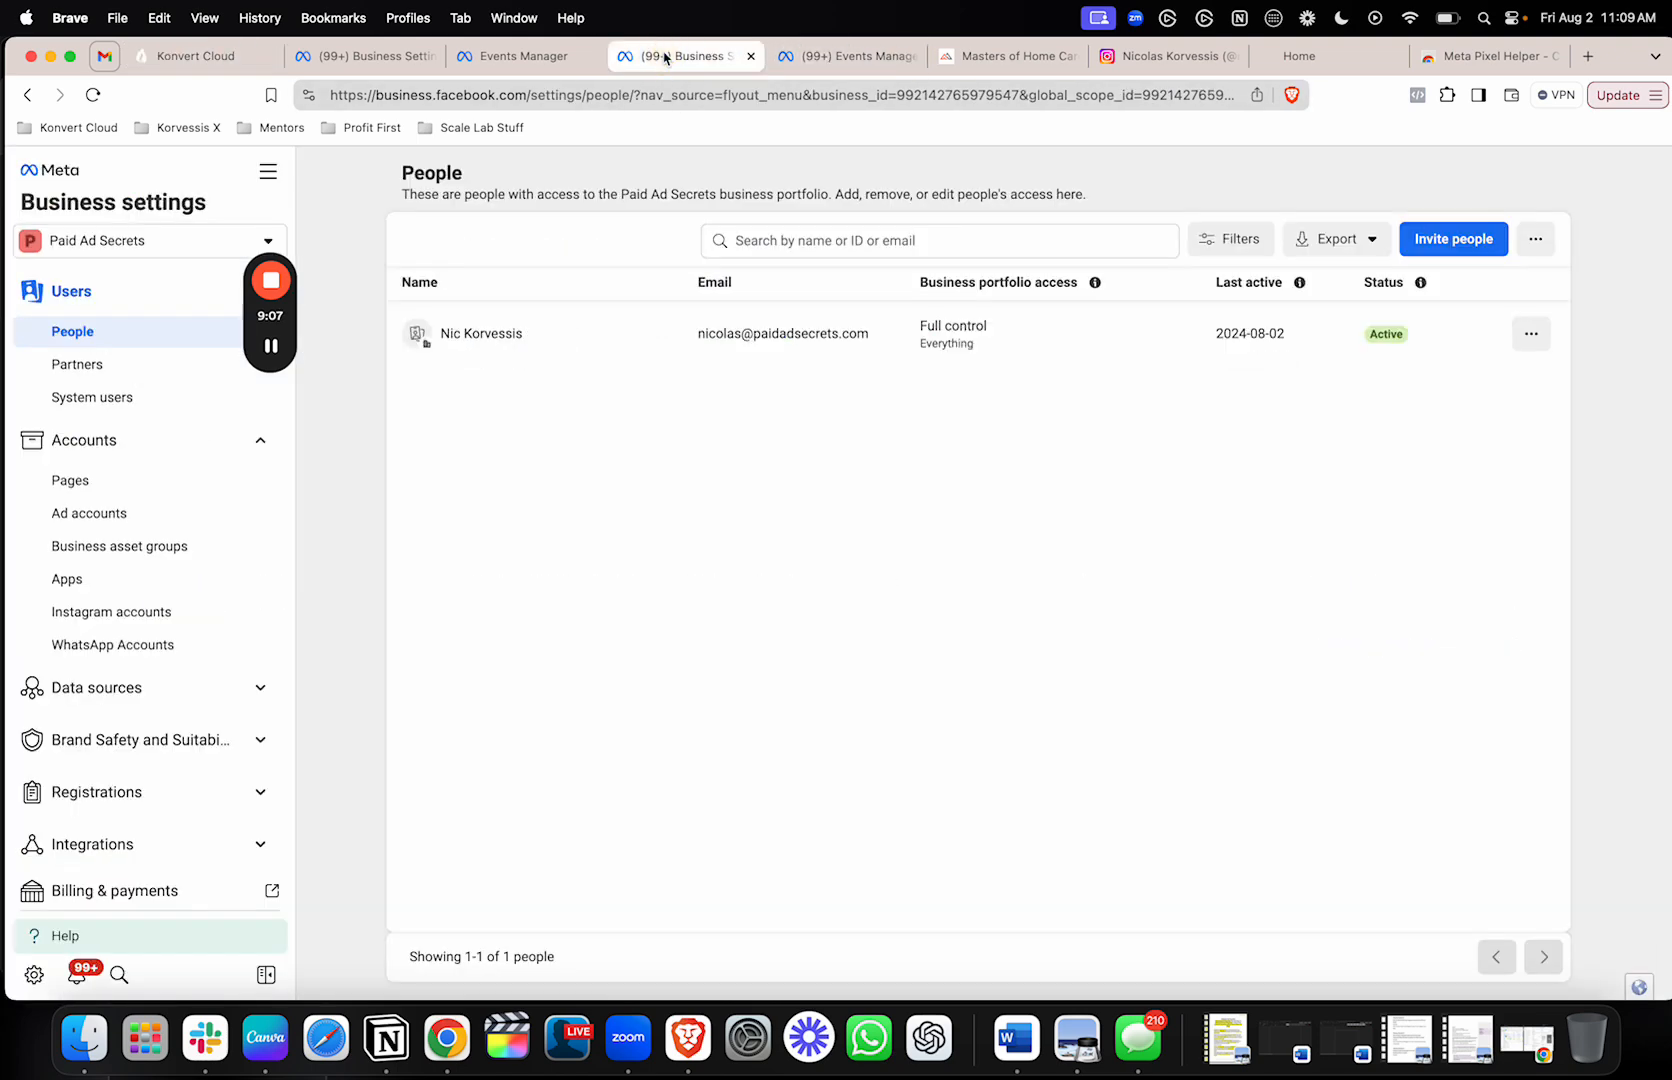
{"action": "left_click", "coordinate": [525, 55]}
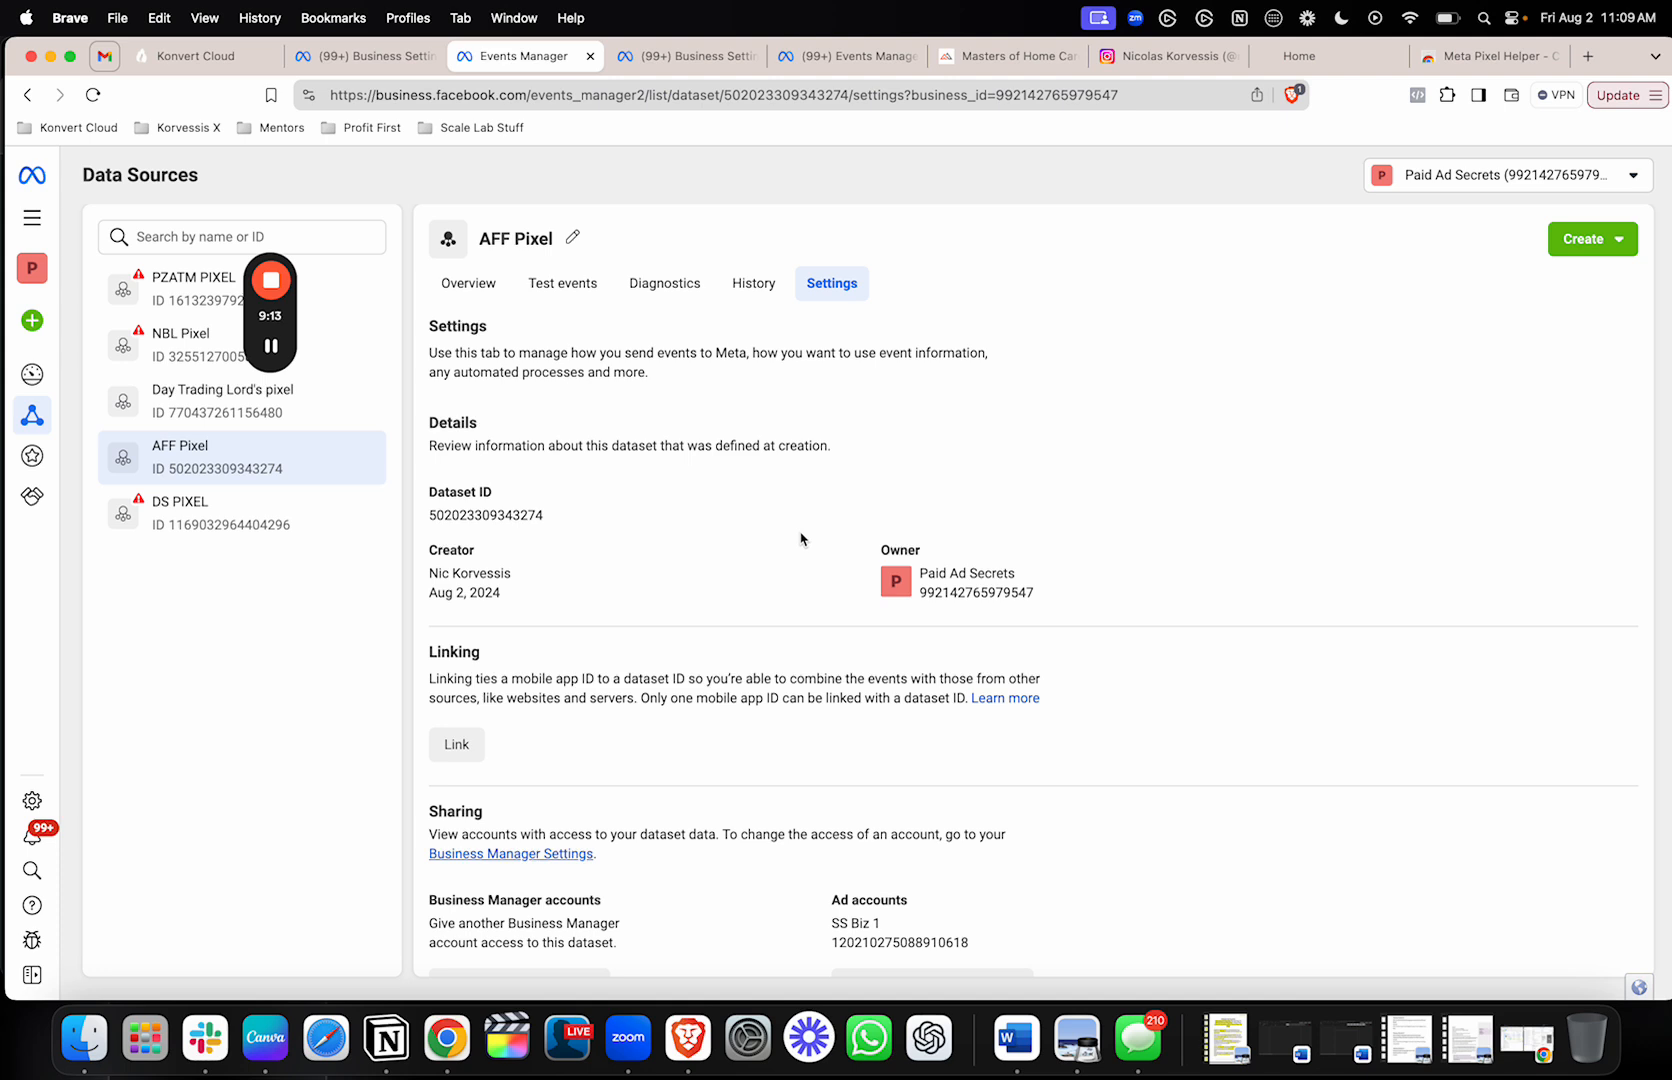
- View AFF Pixel's Test events tab, then switch to the Meta Pixel Helper store page
{"action": "left_click", "coordinate": [562, 283]}
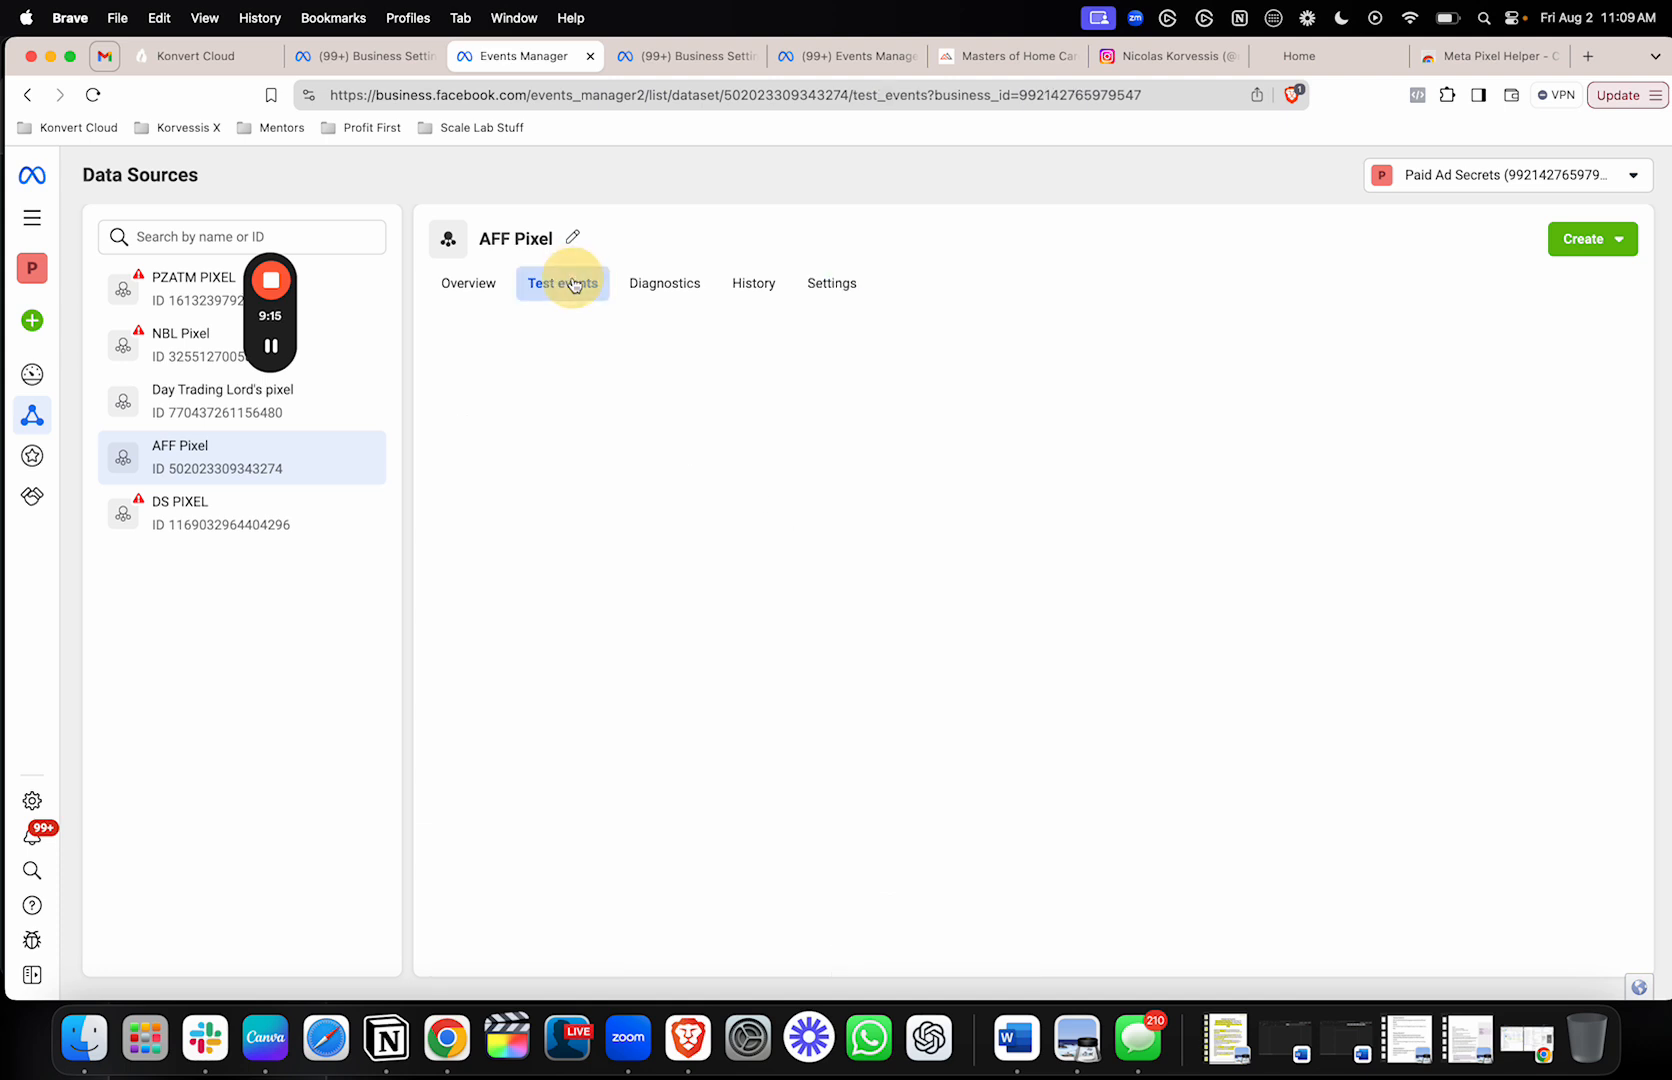
{"action": "left_click", "coordinate": [562, 283]}
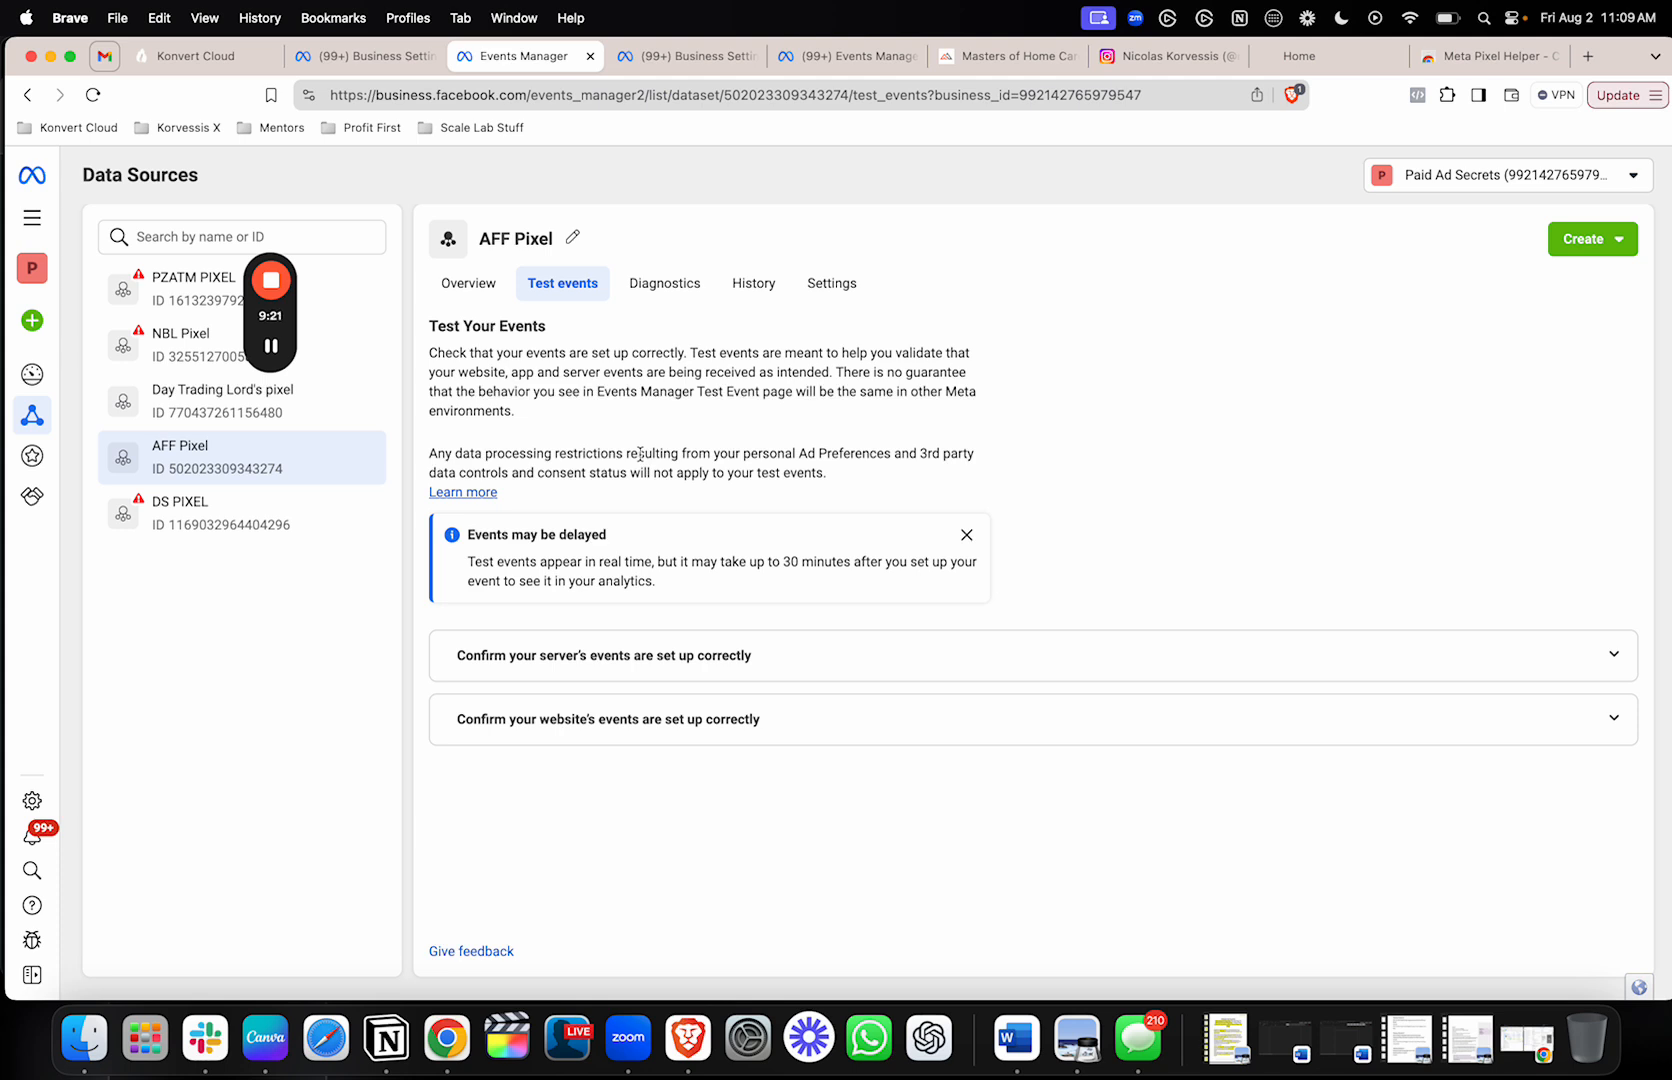
{"action": "mouse_move", "coordinate": [1221, 373]}
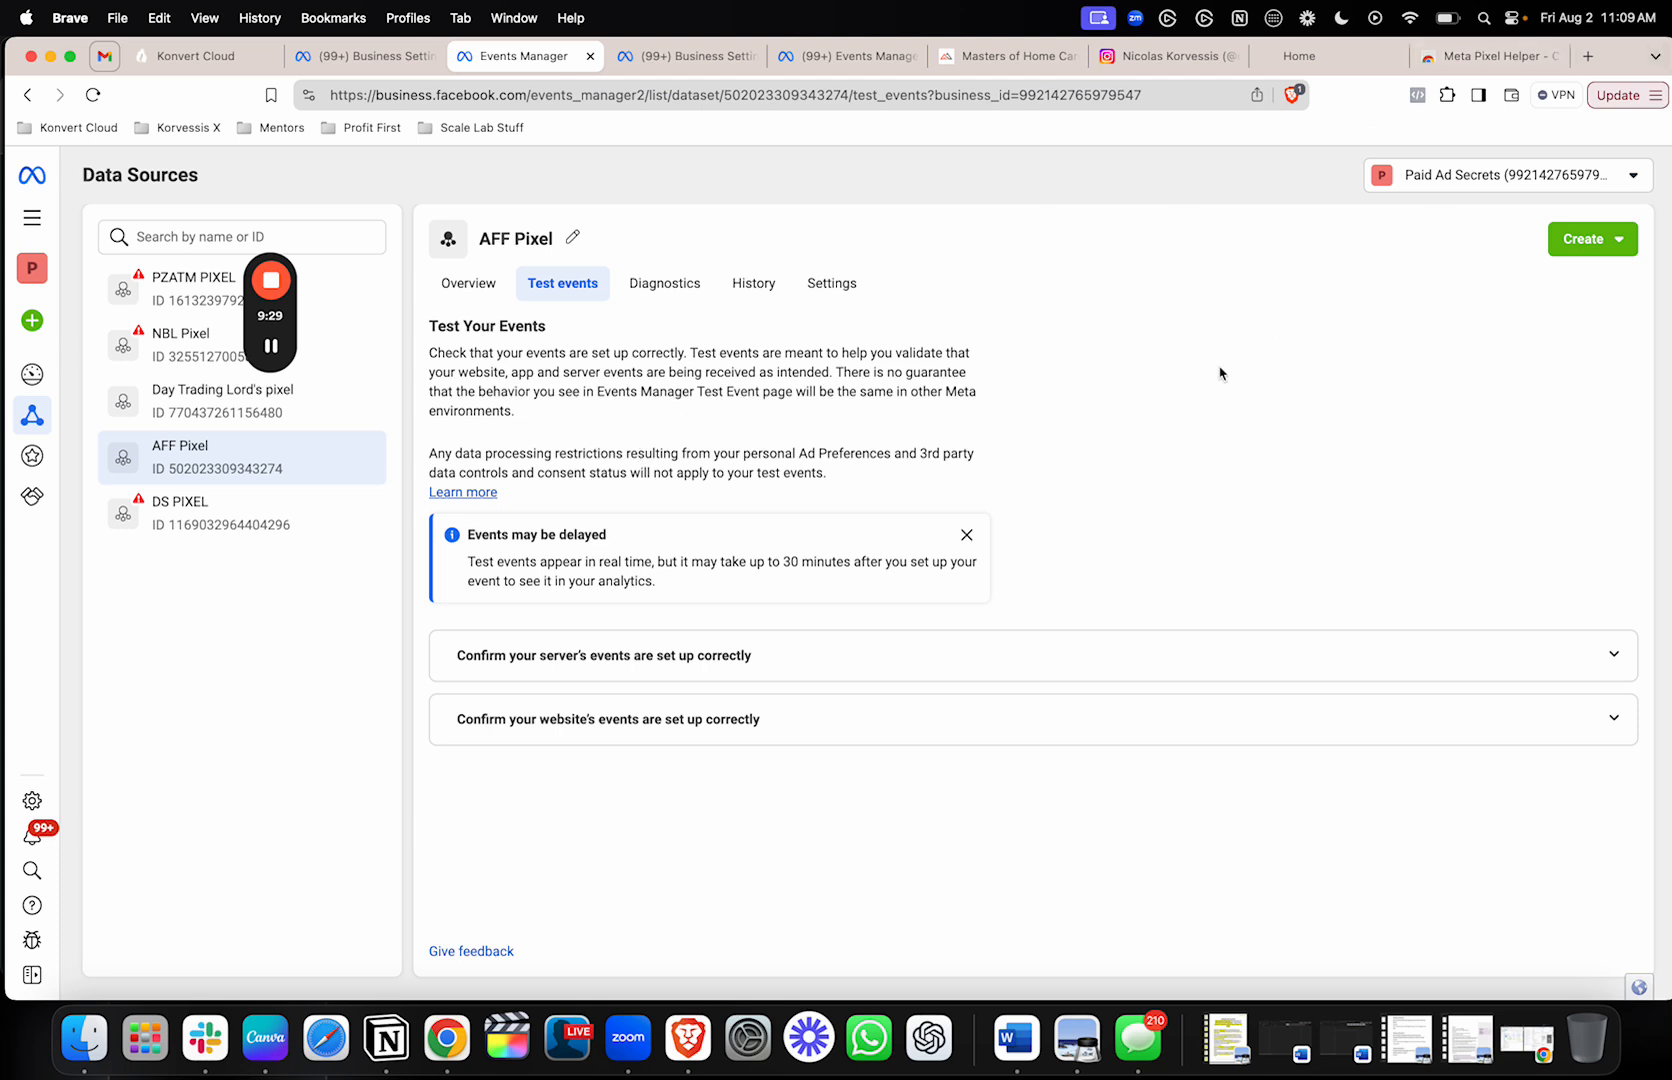
{"action": "mouse_move", "coordinate": [1137, 323]}
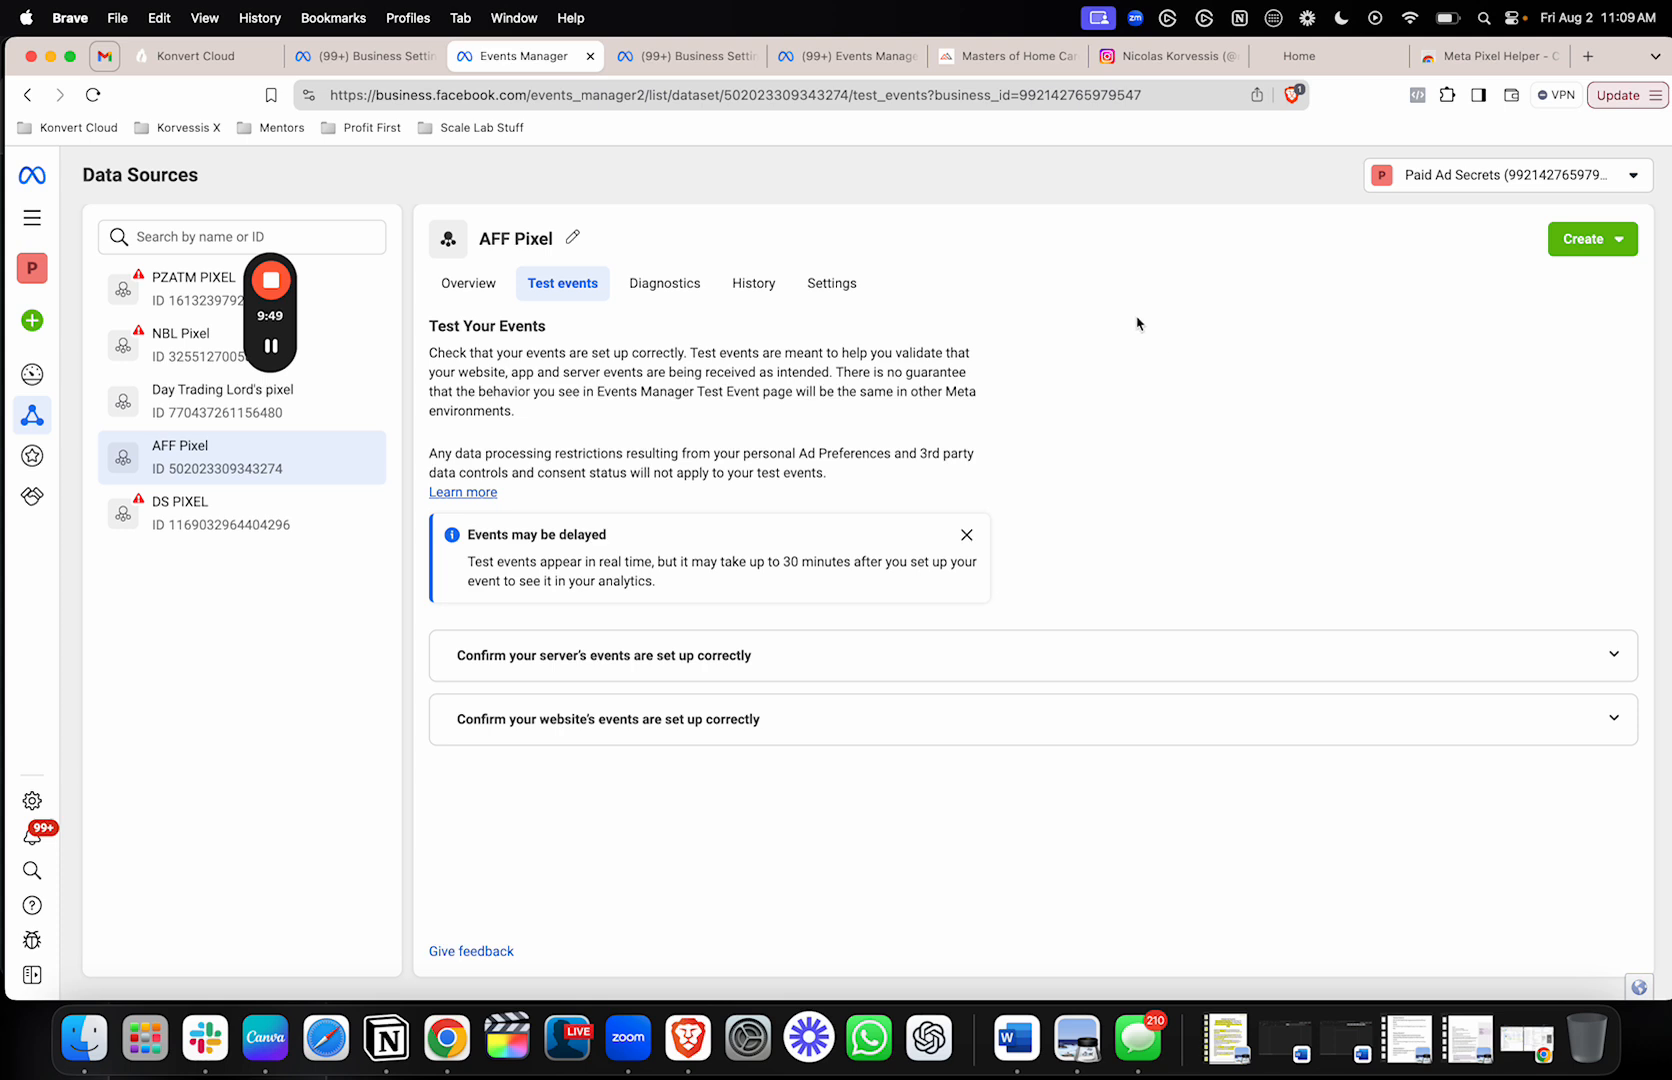
{"action": "left_click", "coordinate": [1485, 55]}
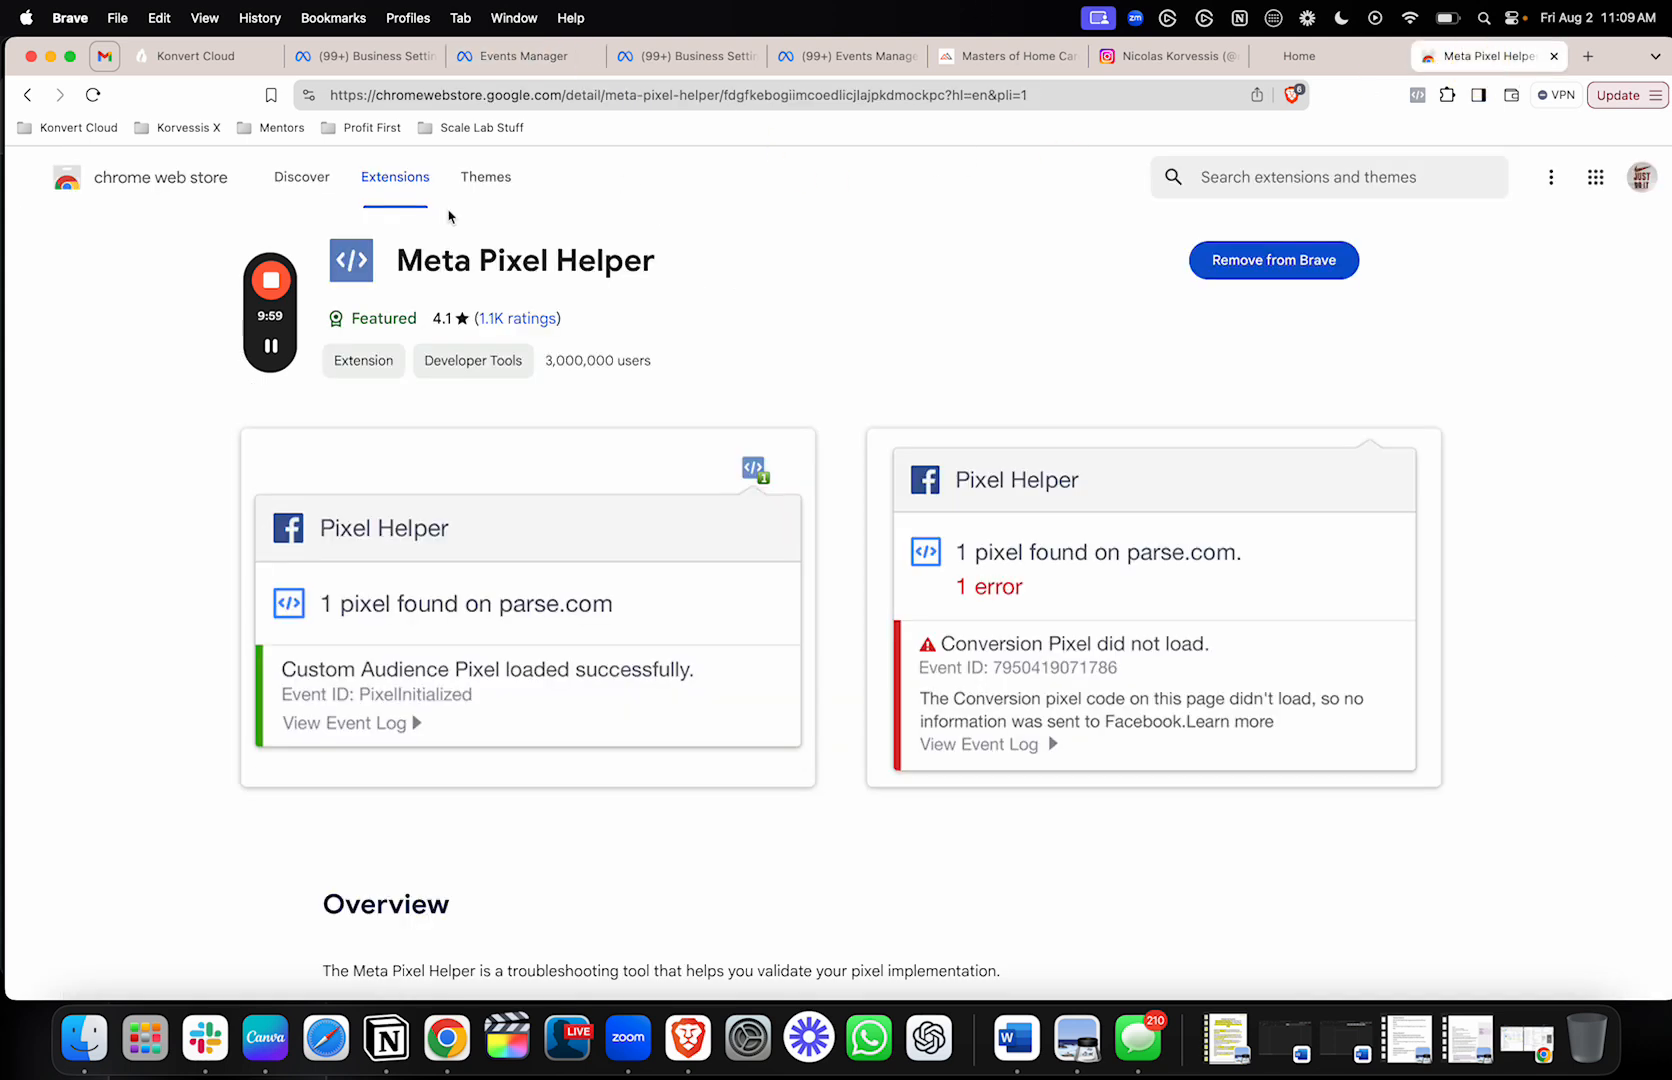
{"action": "left_click", "coordinate": [270, 280]}
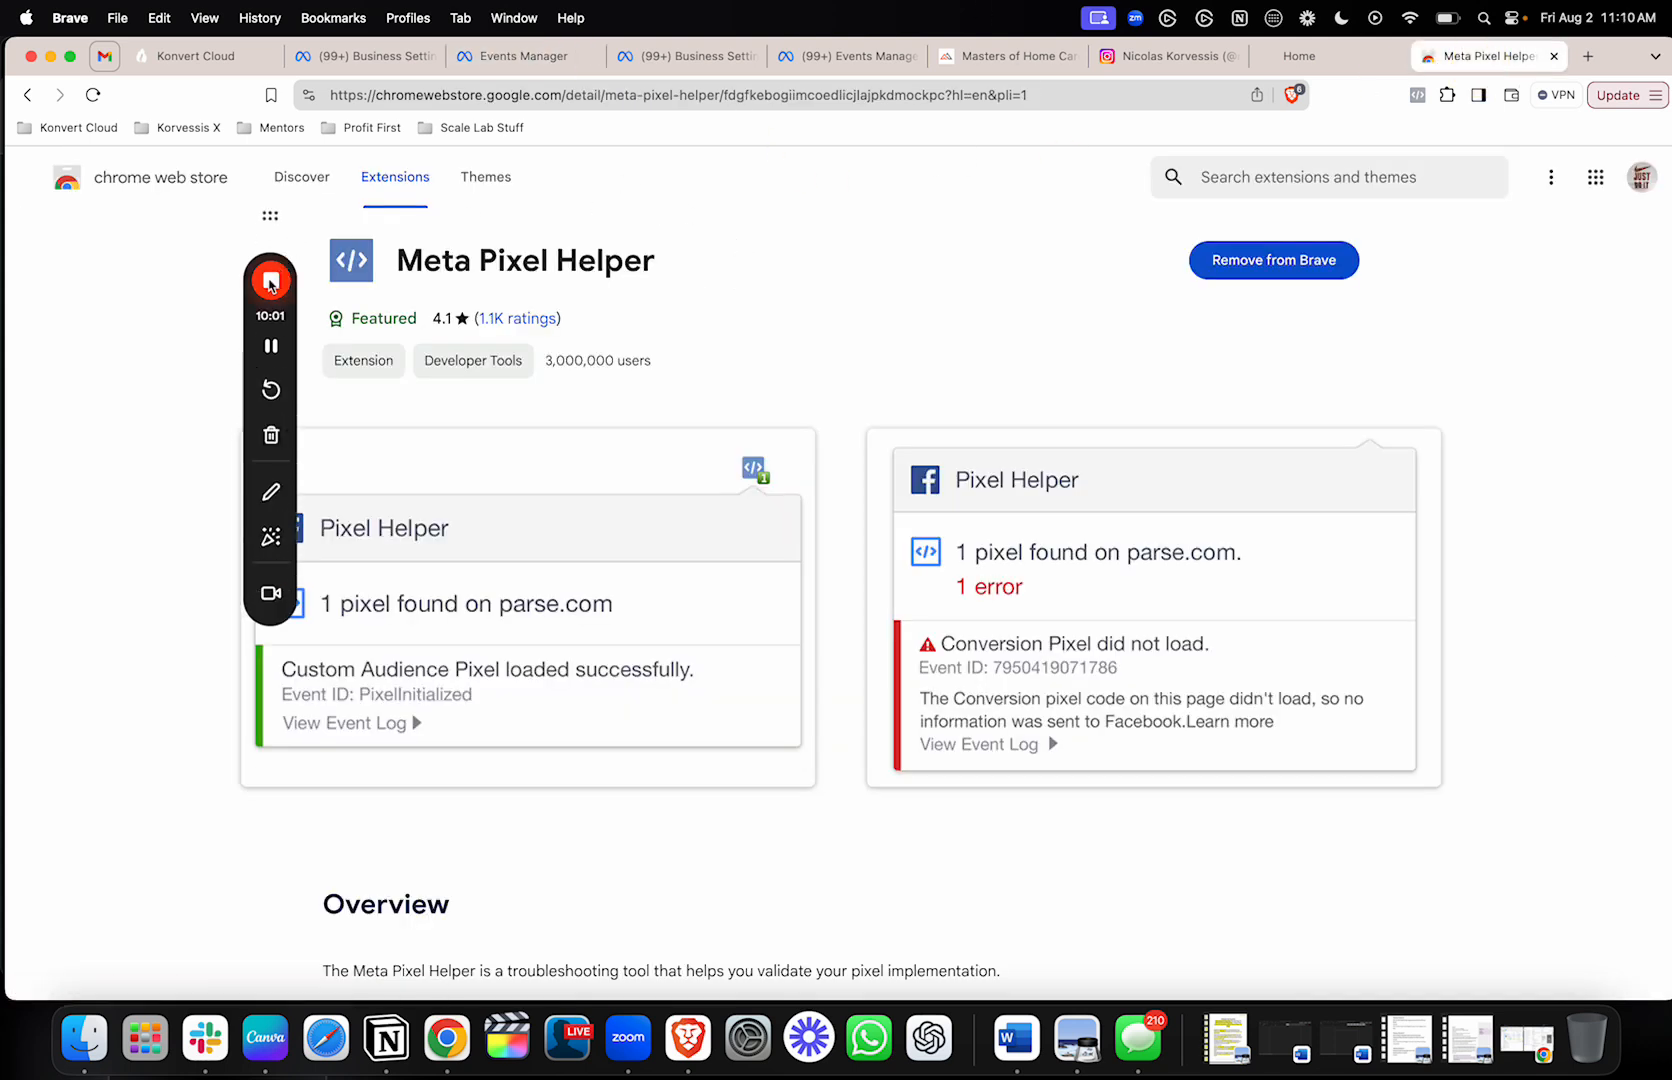